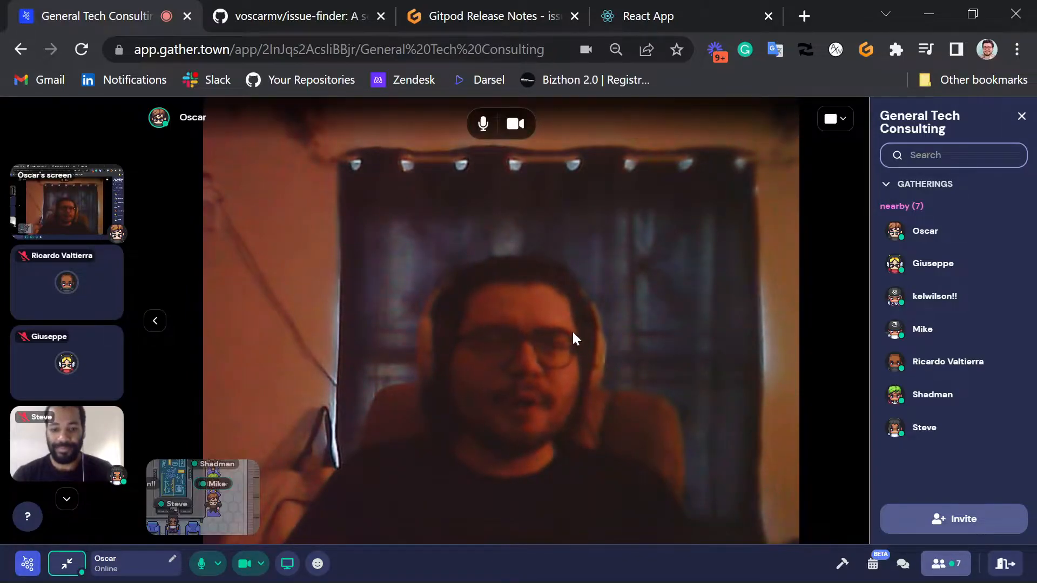
{"action": "mouse_move", "coordinate": [537, 271]}
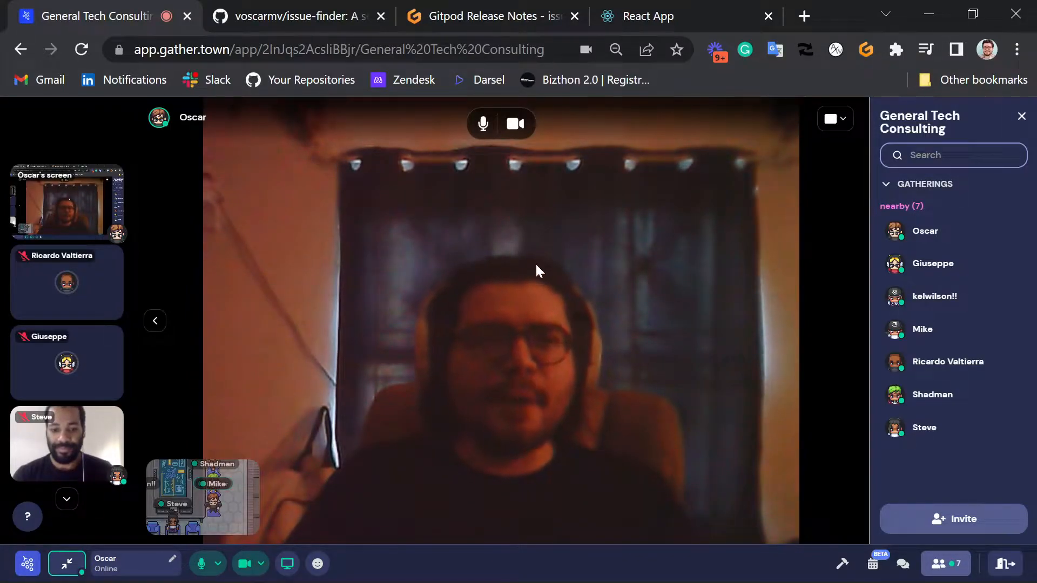
{"action": "mouse_move", "coordinate": [435, 276]}
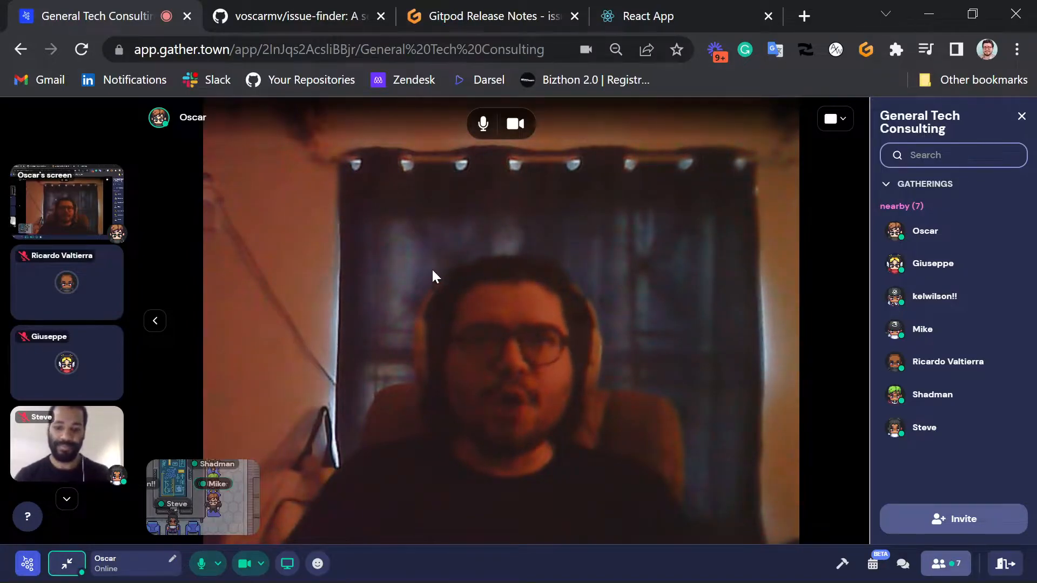
{"action": "mouse_move", "coordinate": [293, 241]}
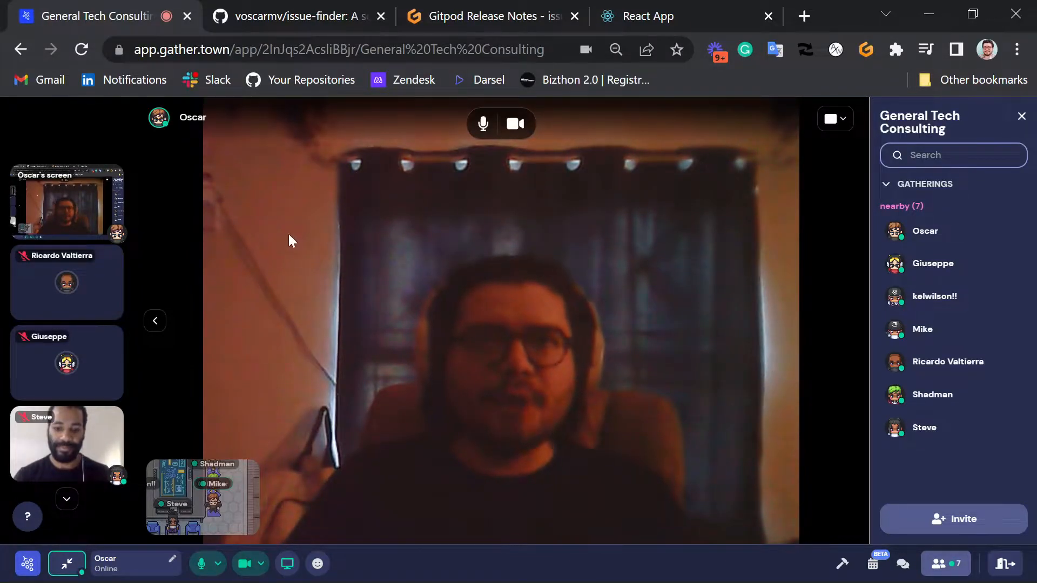
{"action": "mouse_move", "coordinate": [355, 214]}
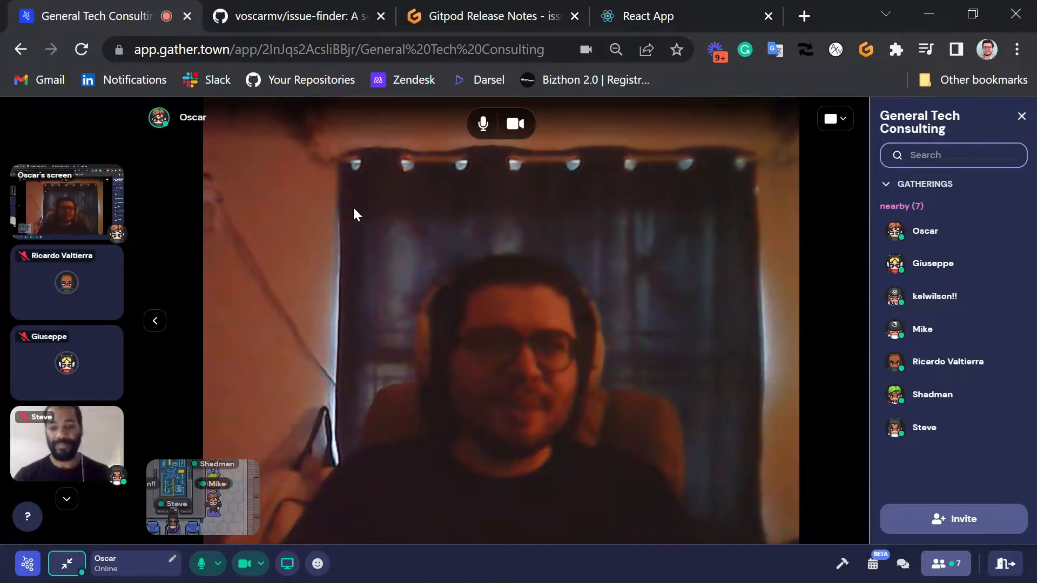
{"action": "mouse_move", "coordinate": [297, 15]}
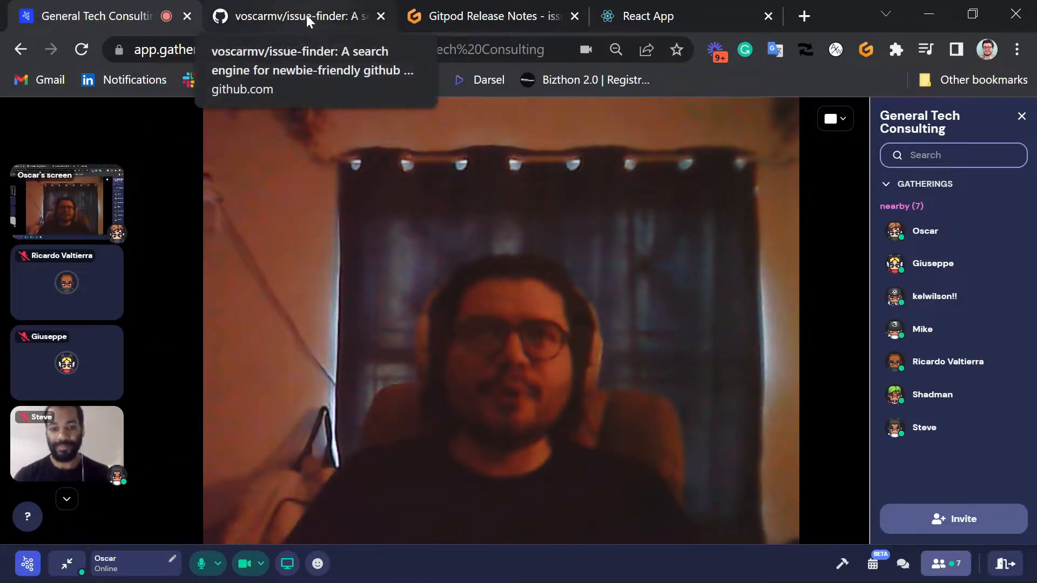
{"action": "left_click", "coordinate": [298, 16]}
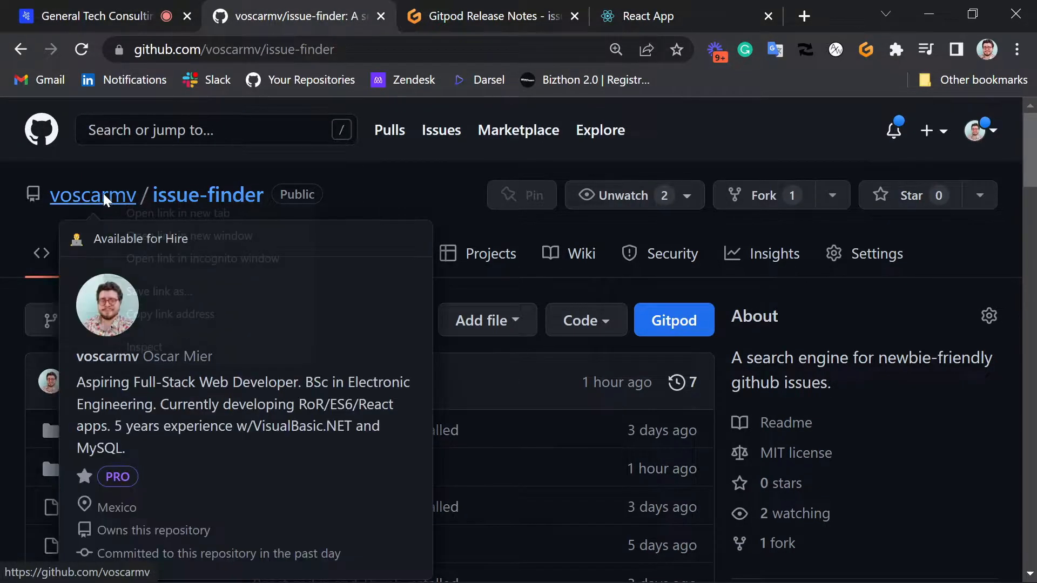
{"action": "left_click", "coordinate": [177, 213]}
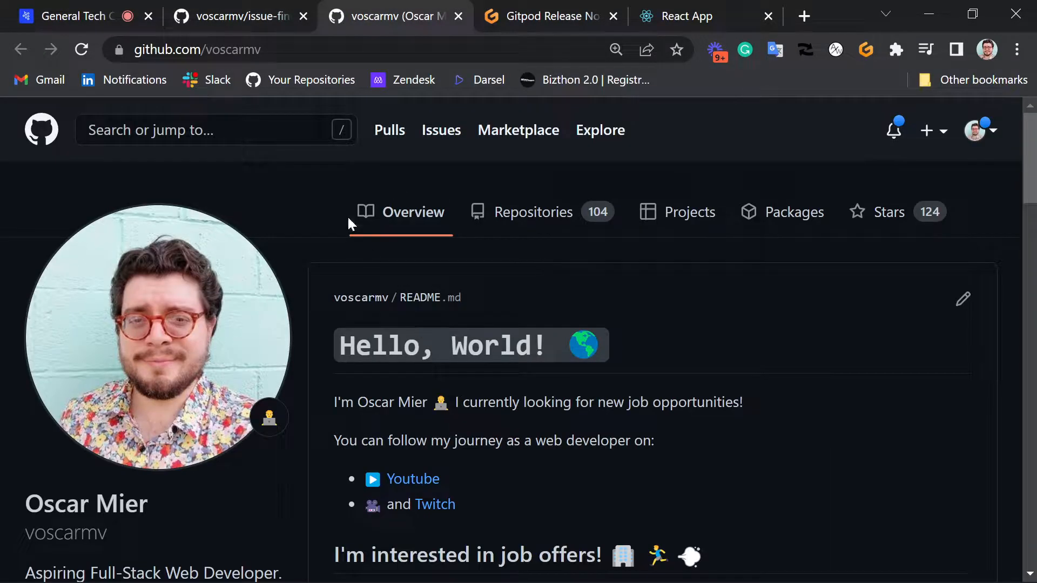
{"action": "left_click", "coordinate": [533, 212]}
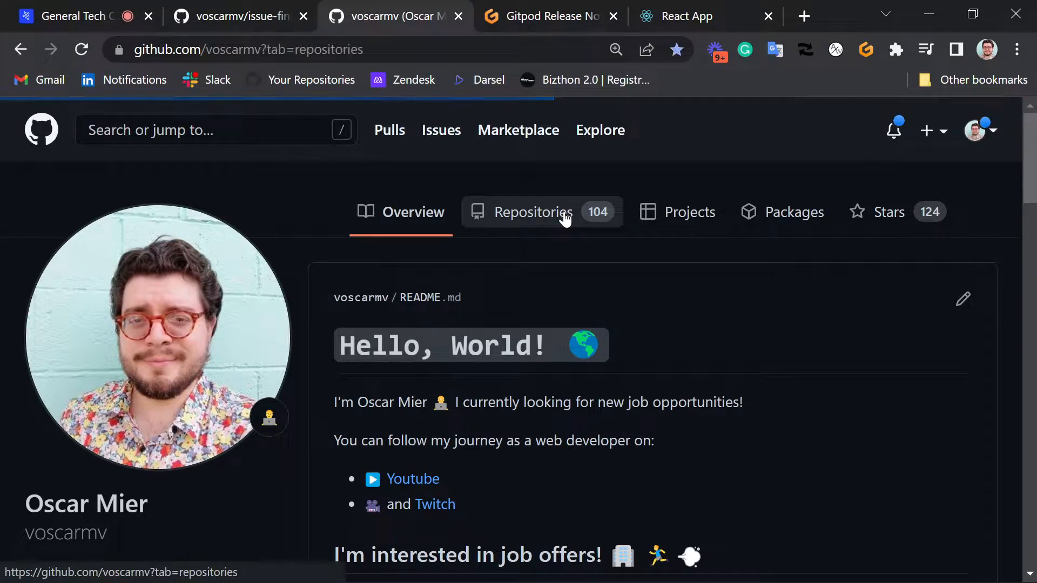
{"action": "left_click", "coordinate": [533, 212]}
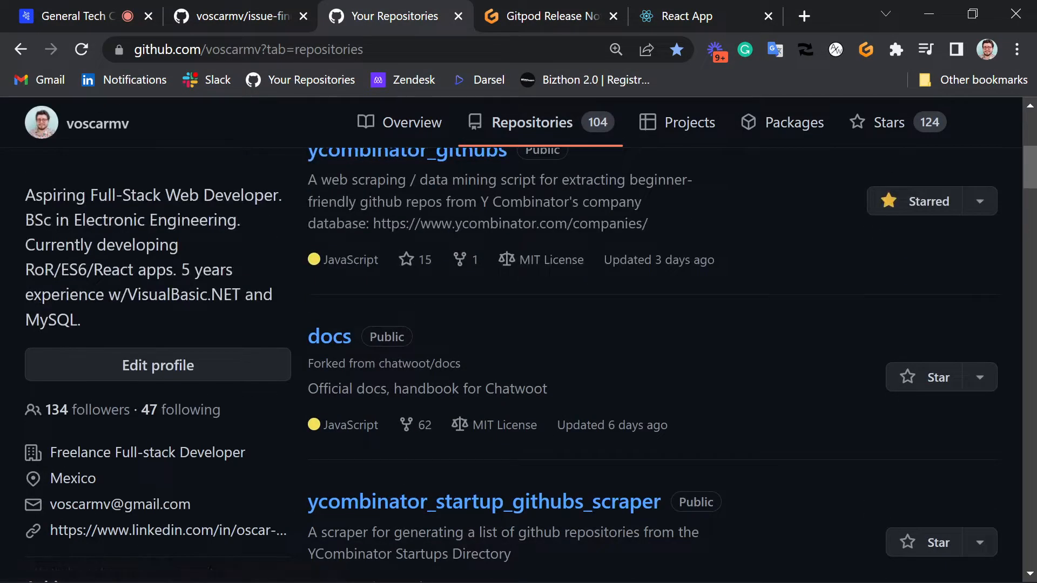
{"action": "scroll", "scroll_direction": "up", "scroll_amount": 3}
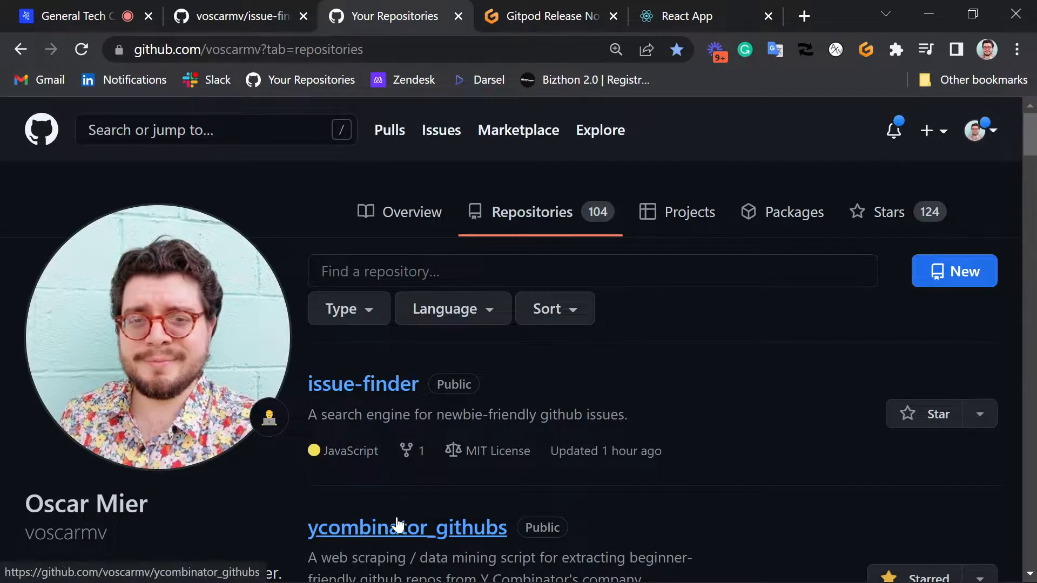
Open ycombinator_githubs and scroll through its README on the scraper and results
{"action": "left_click", "coordinate": [407, 527]}
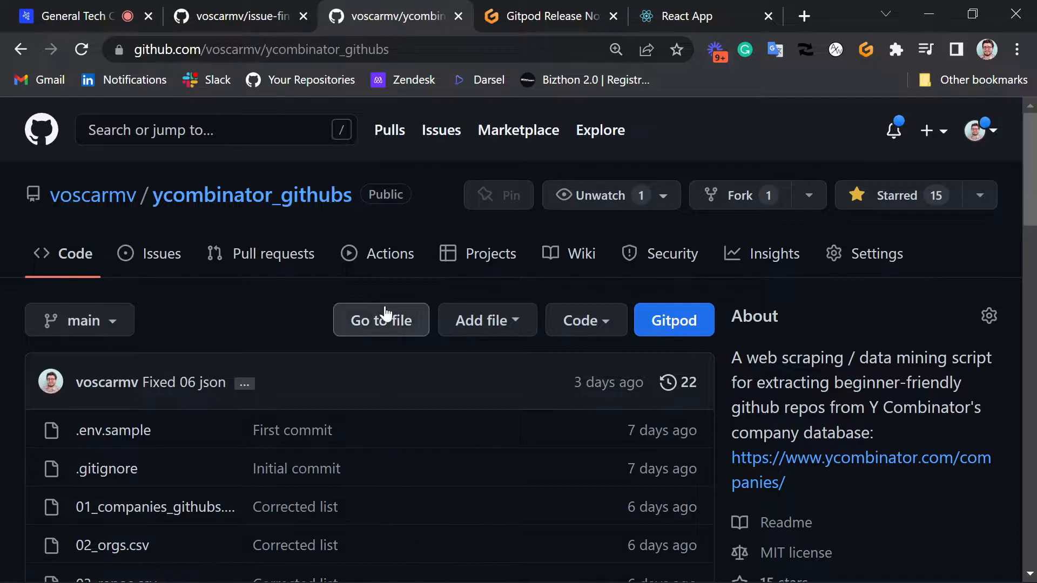
{"action": "scroll", "scroll_direction": "down", "scroll_amount": 3}
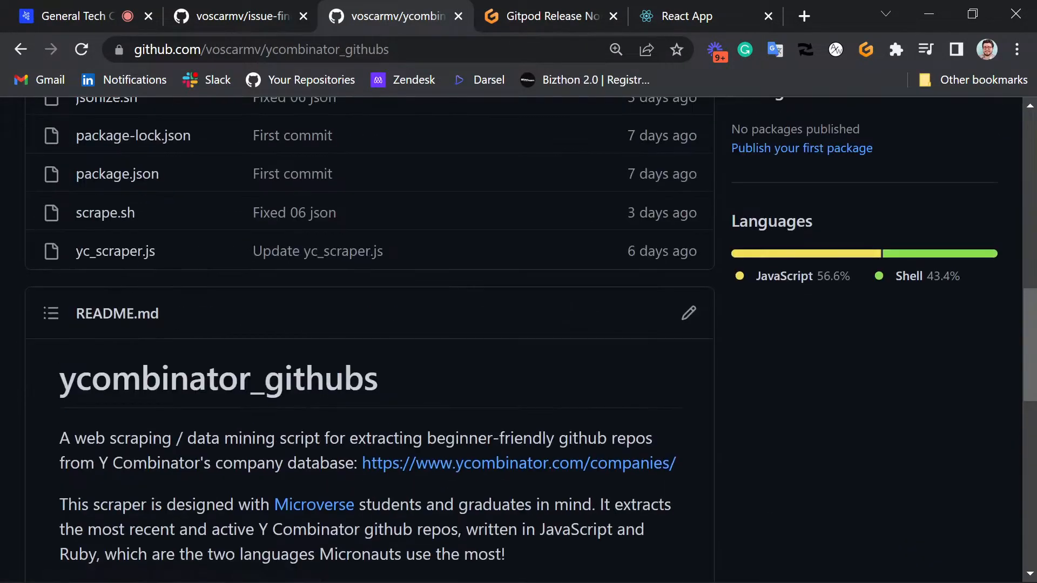
{"action": "scroll", "scroll_direction": "down", "scroll_amount": 3}
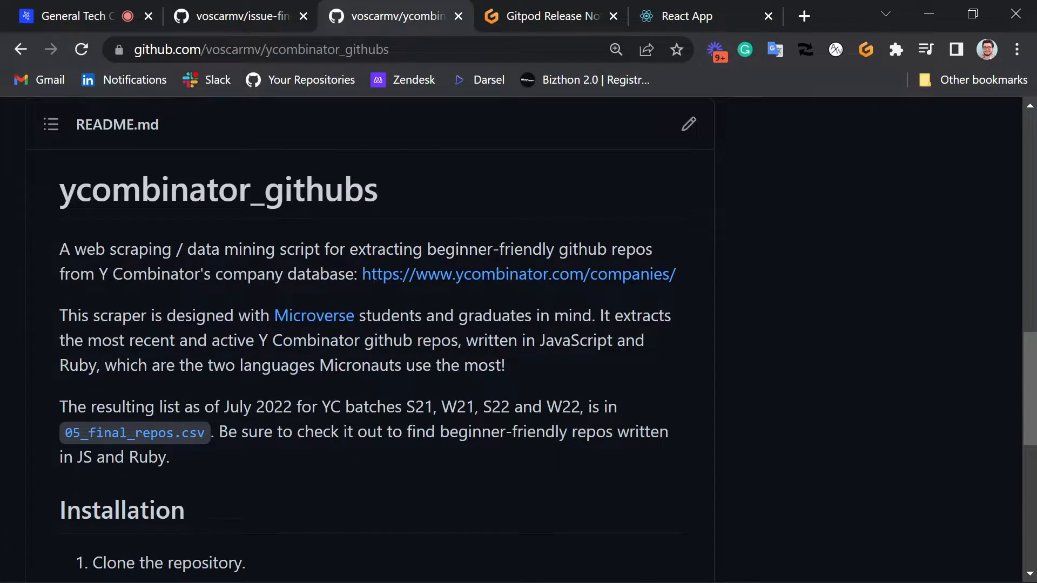
{"action": "mouse_move", "coordinate": [356, 473]}
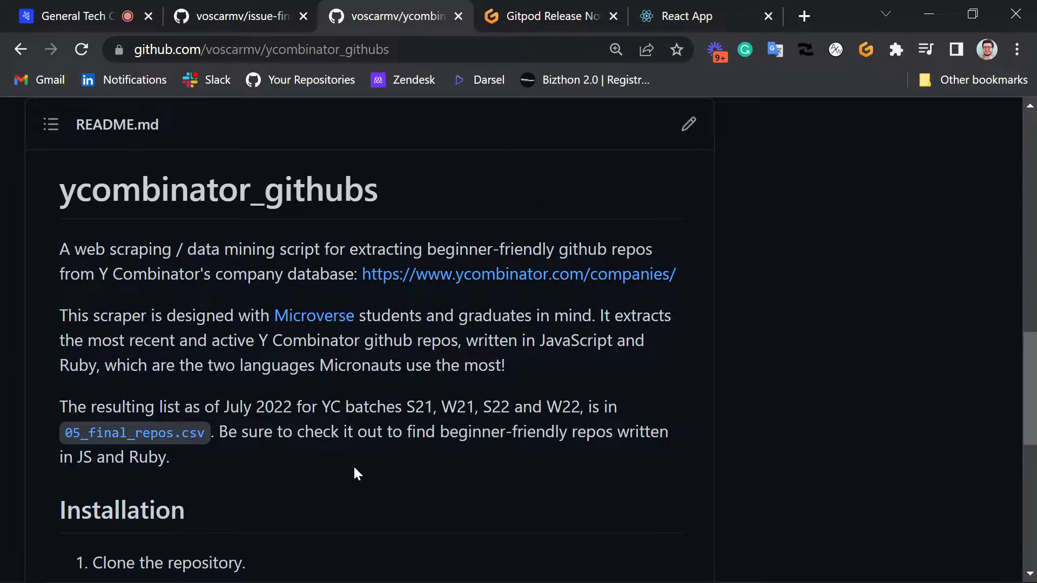
{"action": "scroll", "scroll_direction": "up", "scroll_amount": 3}
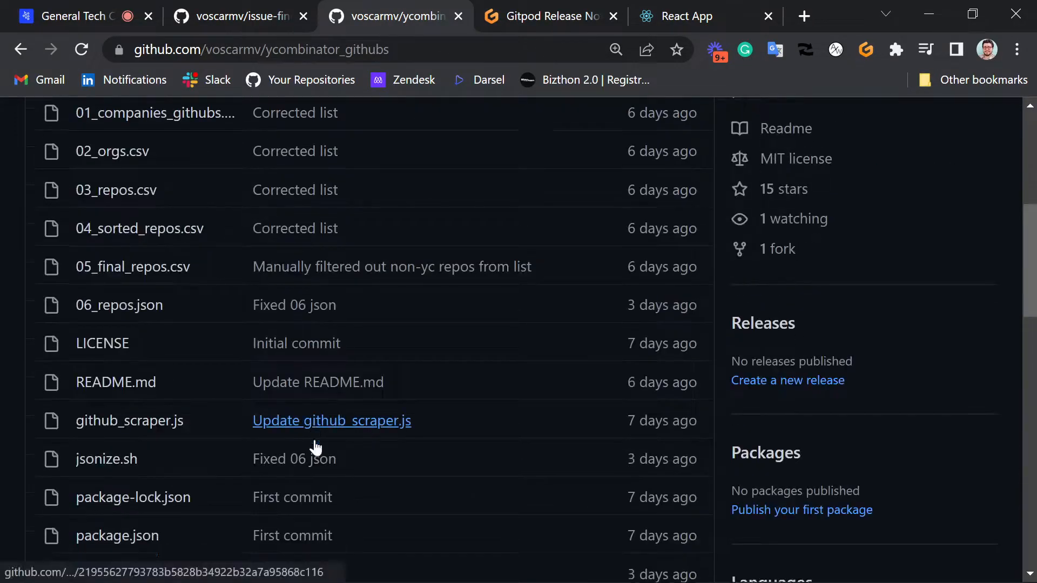
{"action": "scroll", "scroll_direction": "down", "scroll_amount": 3}
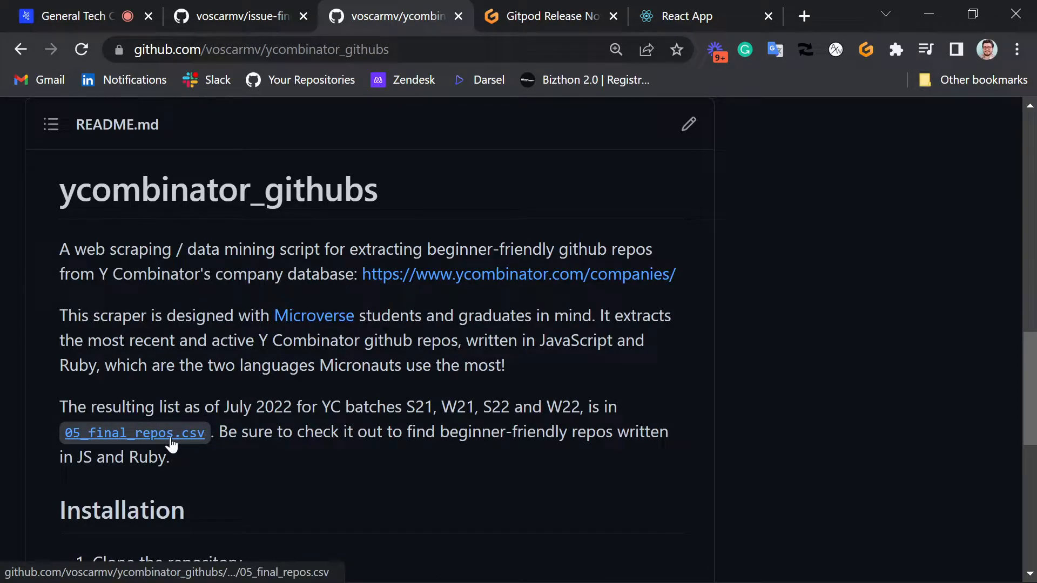
Open 05_final_repos.csv and select the count 344 and the chatwoot repository URL
{"action": "left_click", "coordinate": [132, 433]}
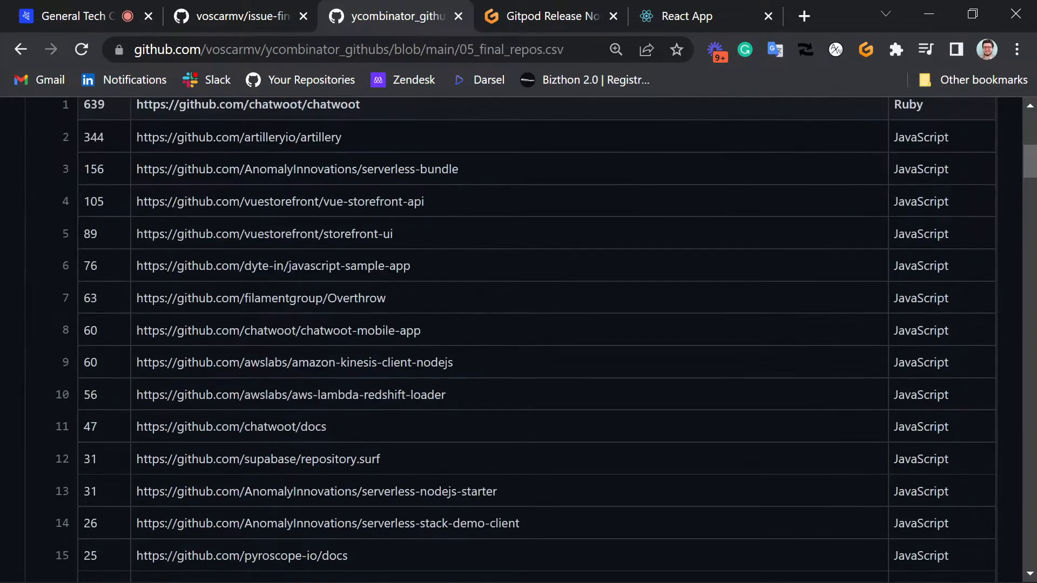
{"action": "scroll", "scroll_direction": "up", "scroll_amount": 3}
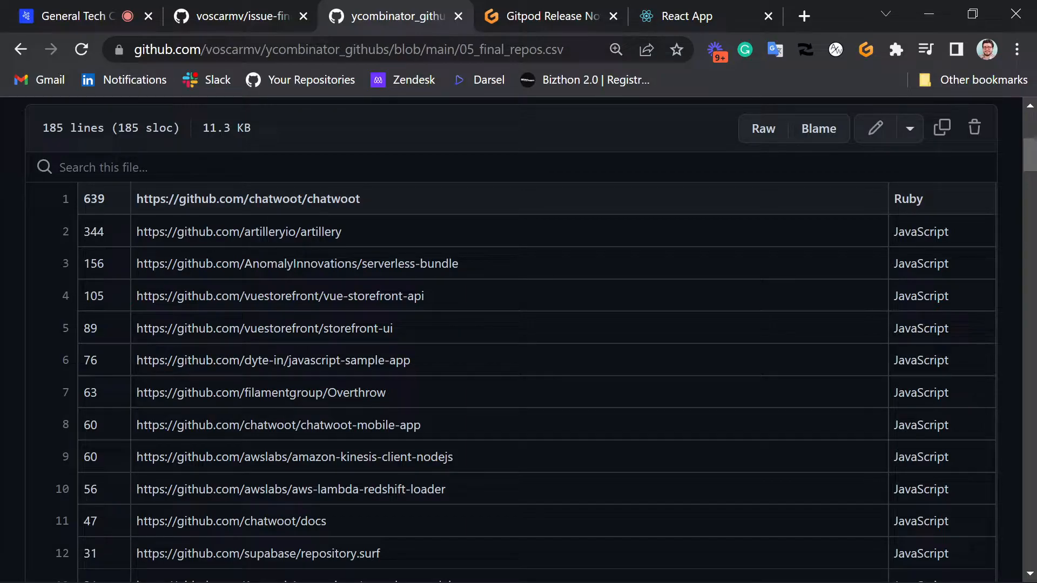
{"action": "mouse_move", "coordinate": [245, 279]}
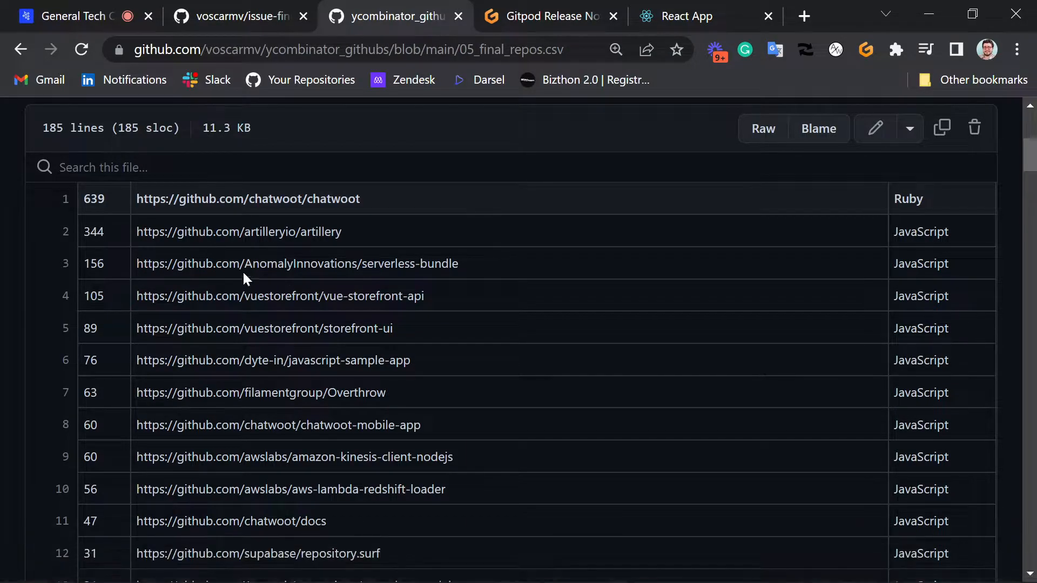
{"action": "mouse_move", "coordinate": [112, 240]}
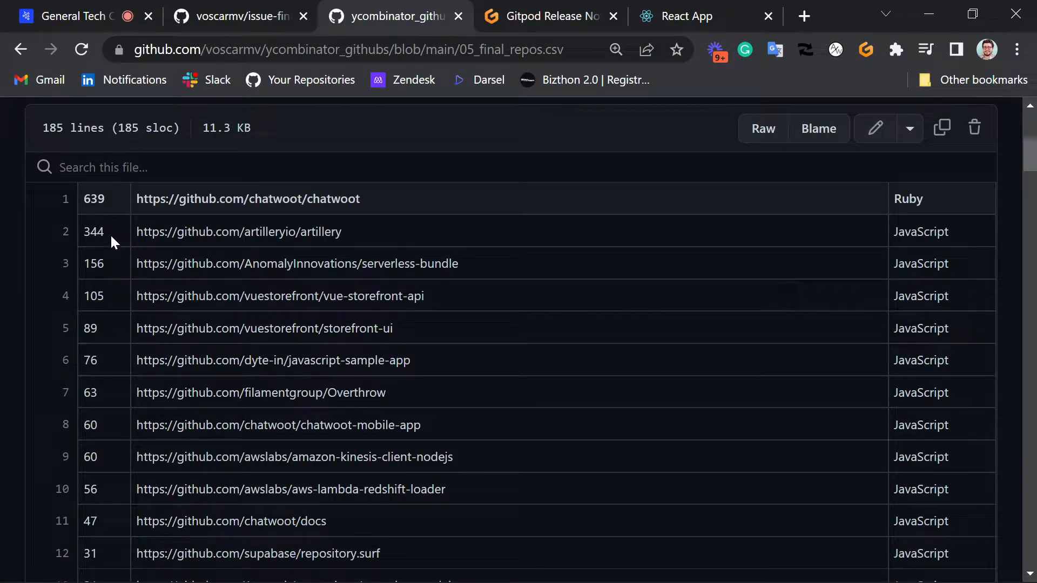
{"action": "double_click", "coordinate": [94, 232]}
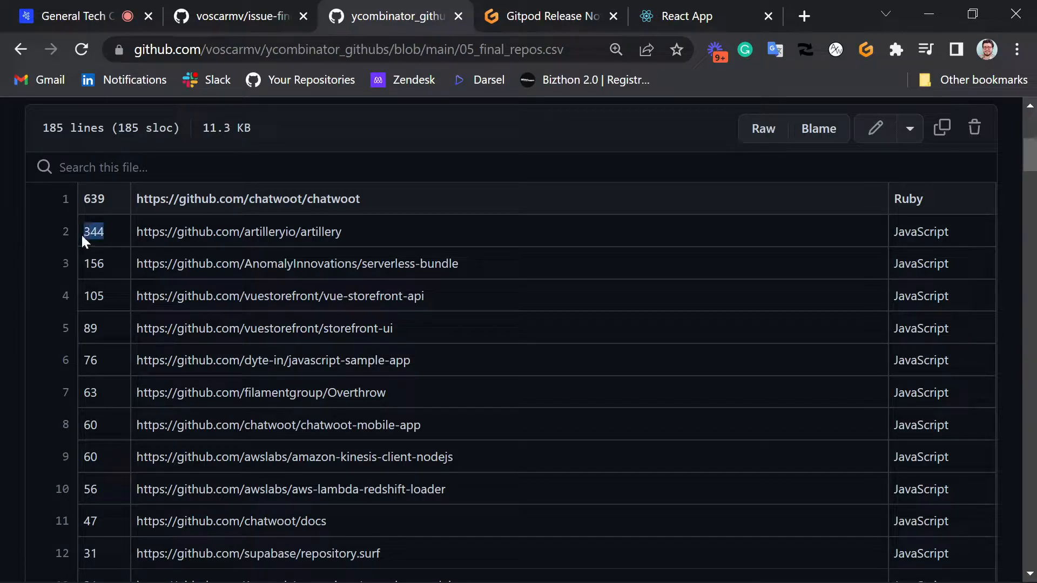
{"action": "mouse_move", "coordinate": [135, 242]}
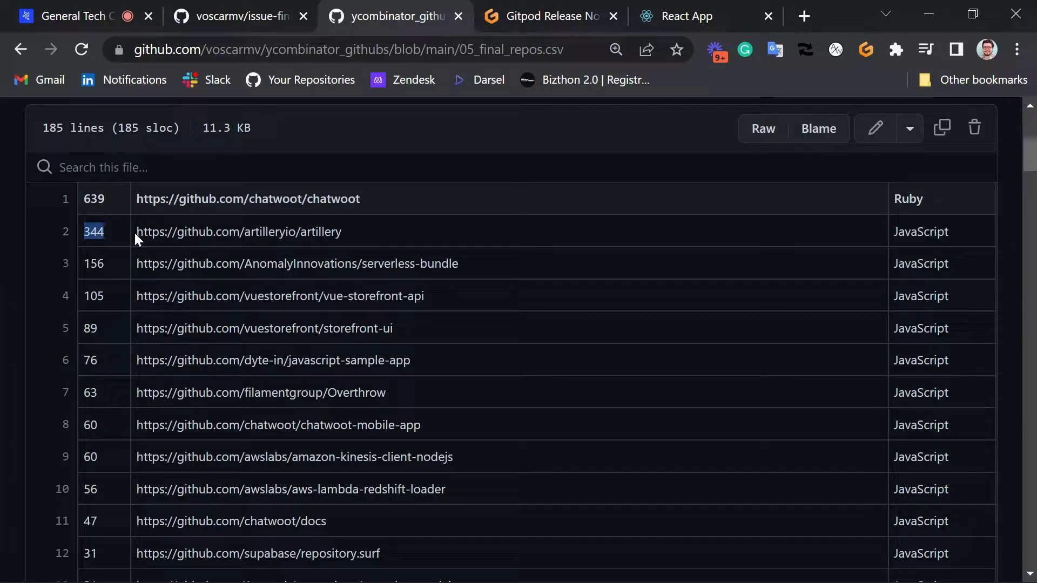
{"action": "double_click", "coordinate": [238, 231]}
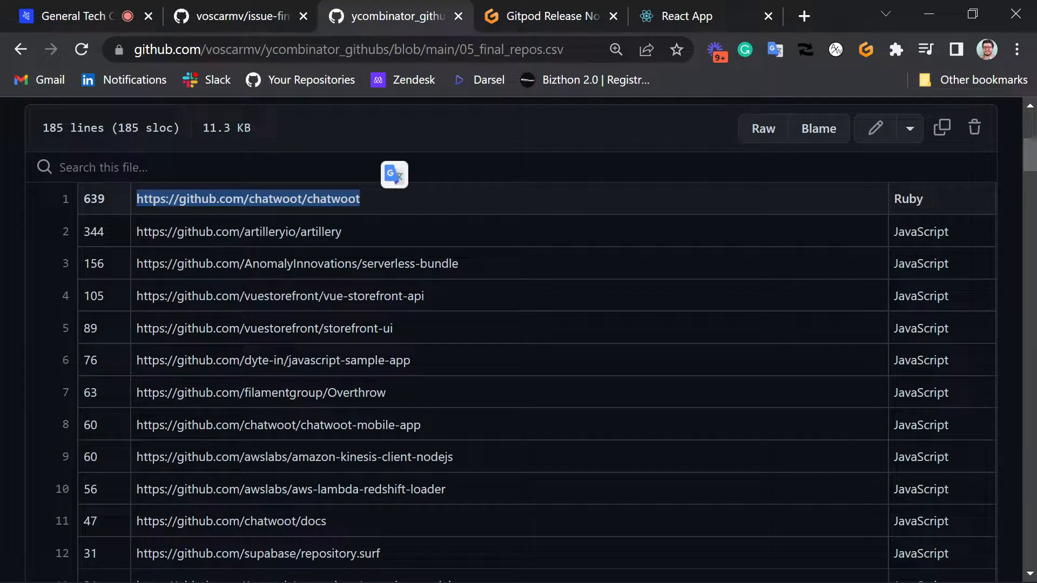
Open the chatwoot repository in a new tab and view its open issues
{"action": "right_click", "coordinate": [248, 198]}
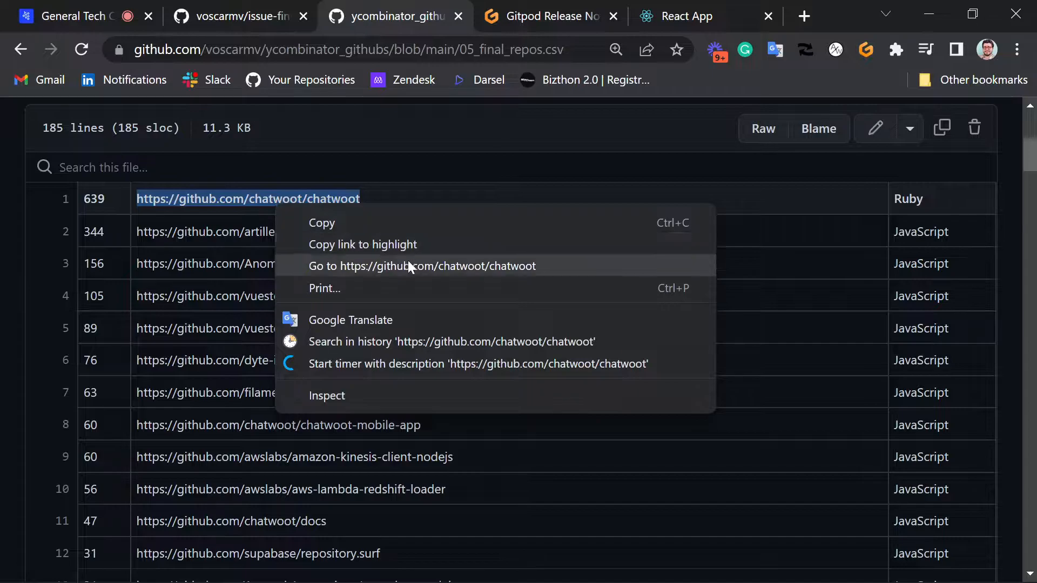
{"action": "mouse_move", "coordinate": [416, 277]}
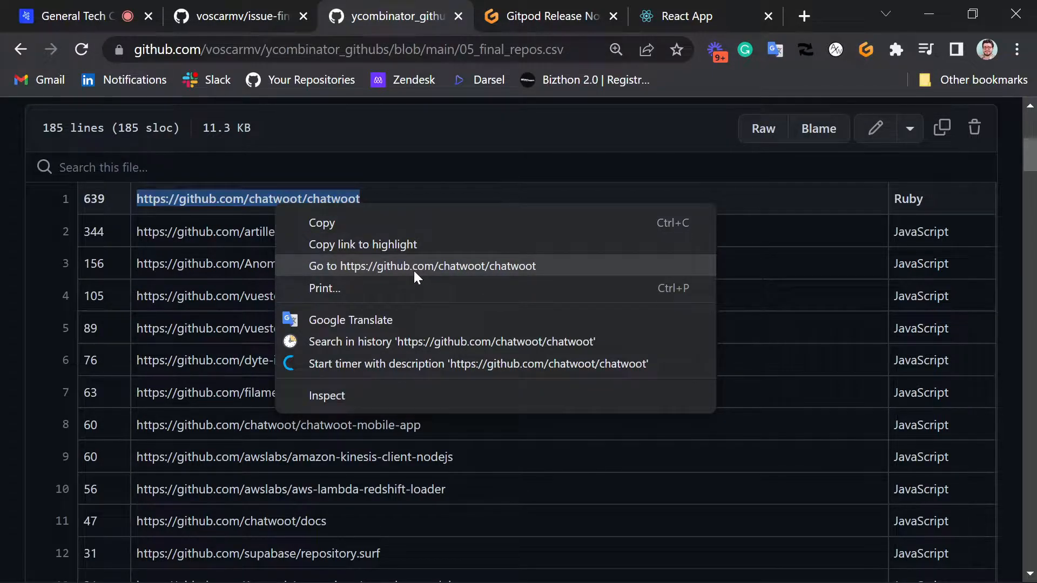
{"action": "left_click", "coordinate": [421, 266]}
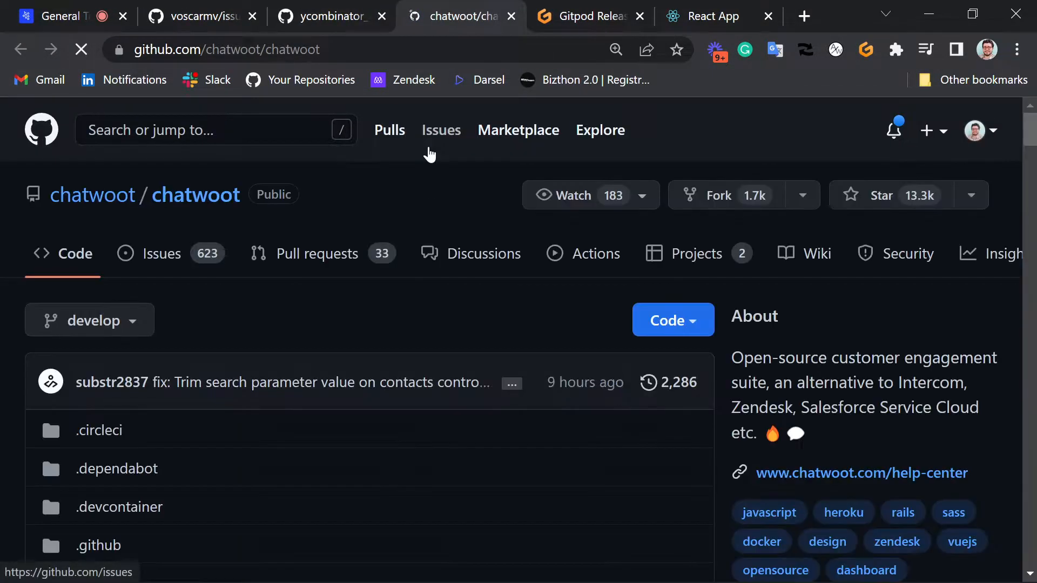
{"action": "mouse_move", "coordinate": [92, 194]}
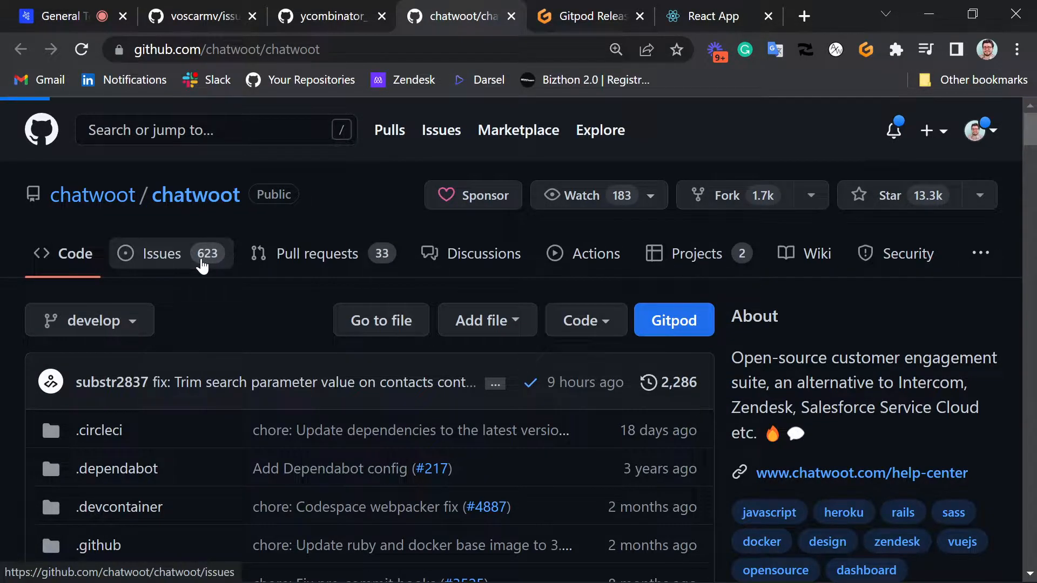
{"action": "left_click", "coordinate": [159, 253]}
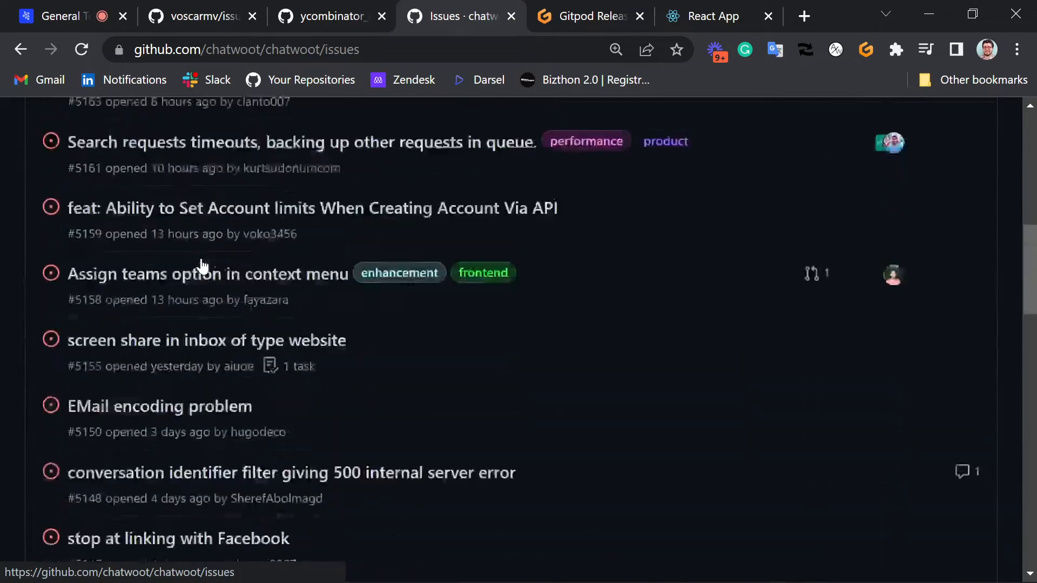
{"action": "scroll", "scroll_direction": "down", "scroll_amount": 3}
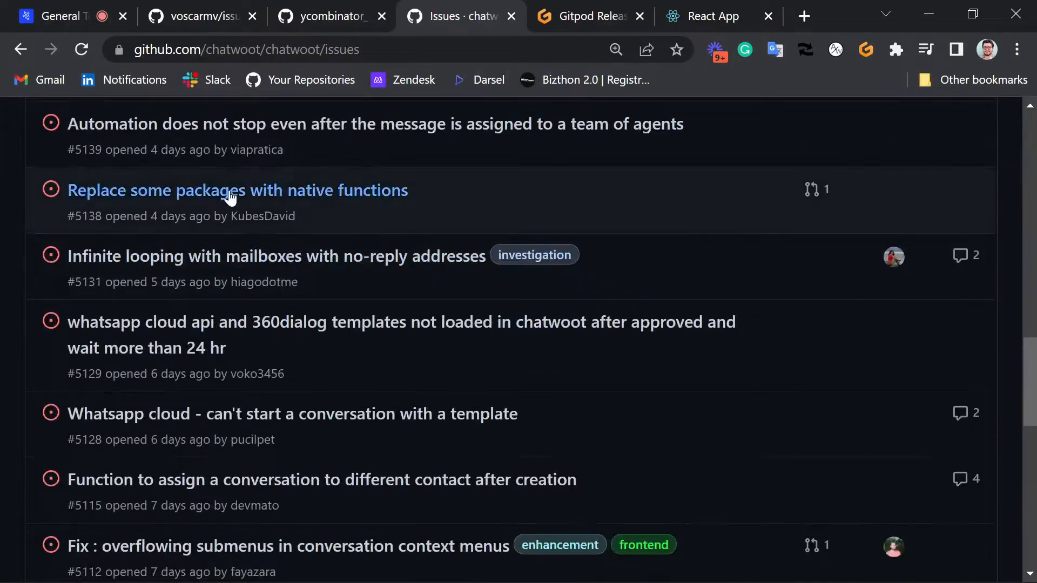
{"action": "scroll", "scroll_direction": "up", "scroll_amount": 3}
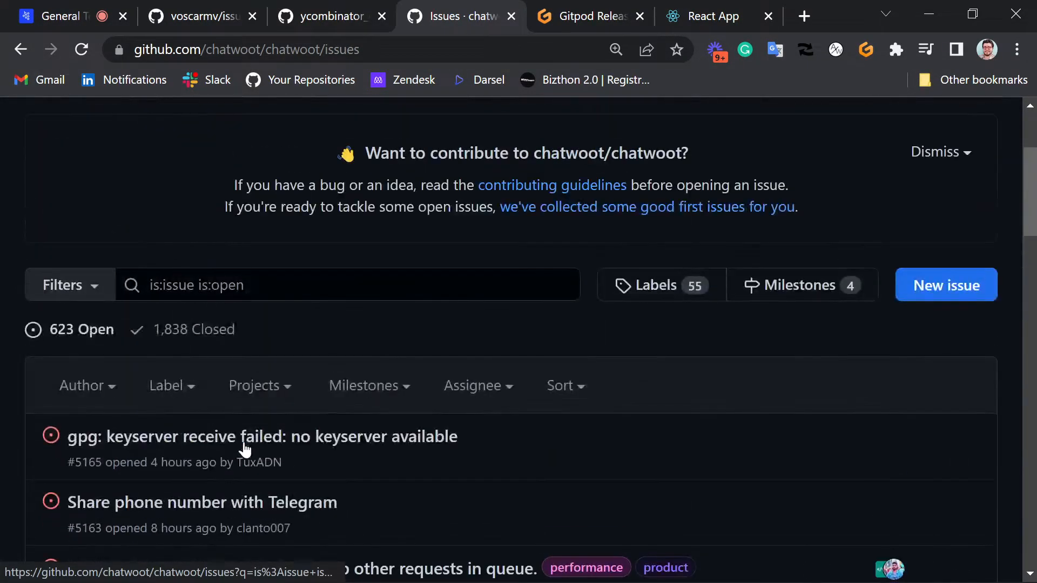
{"action": "mouse_move", "coordinate": [351, 331]}
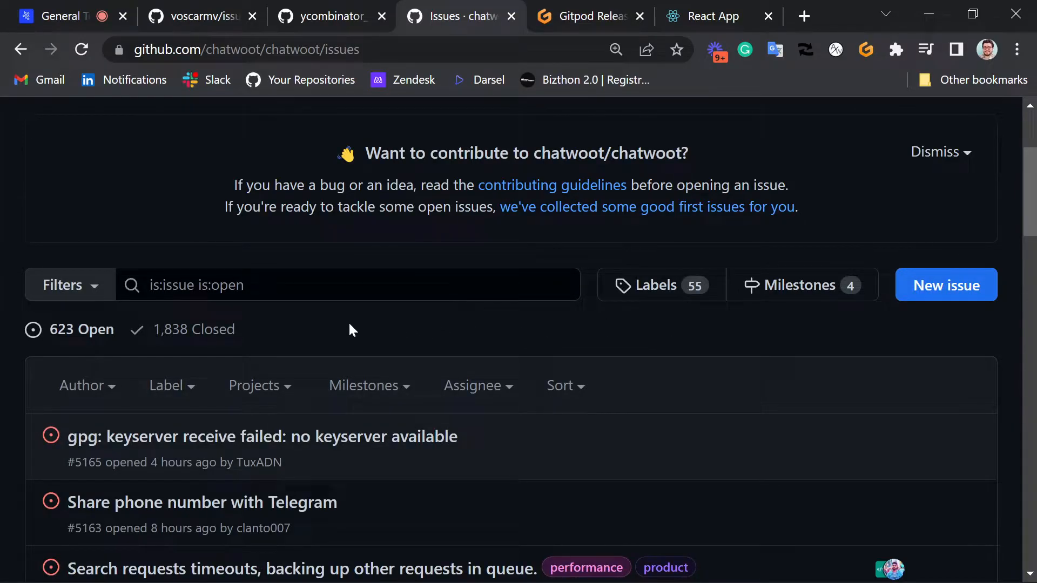
{"action": "mouse_move", "coordinate": [655, 285]}
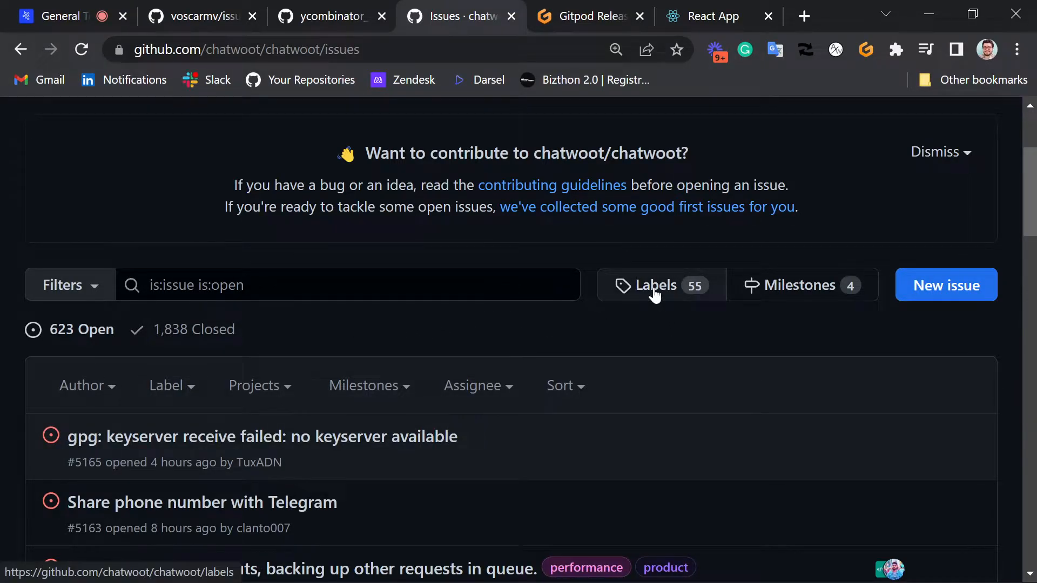
Filter chatwoot's issues by the 'Good first issue' label from its label list
{"action": "left_click", "coordinate": [656, 286]}
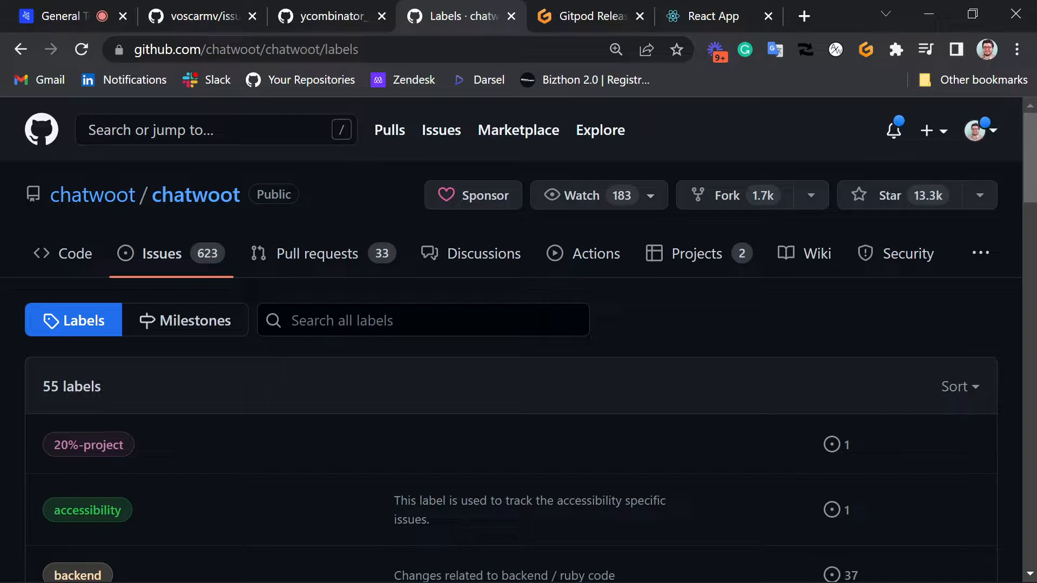
{"action": "scroll", "scroll_direction": "down", "scroll_amount": 3}
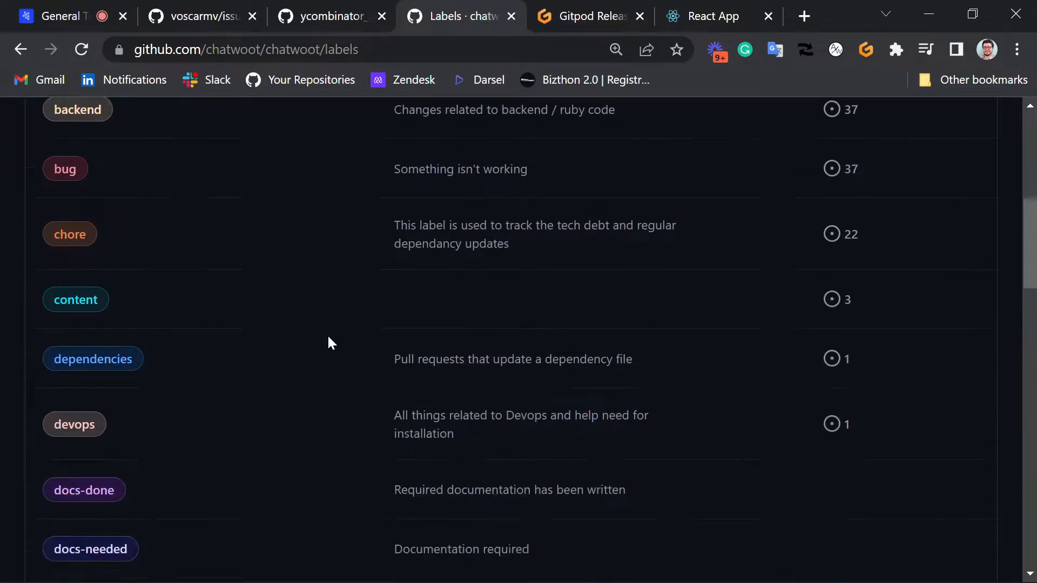
{"action": "scroll", "scroll_direction": "down", "scroll_amount": 3}
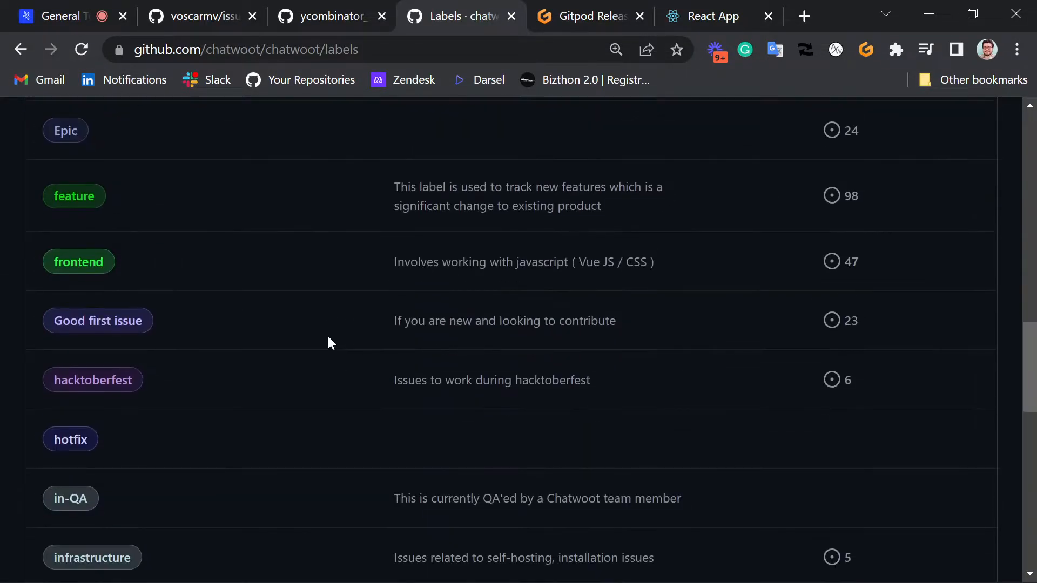
{"action": "mouse_move", "coordinate": [97, 321]}
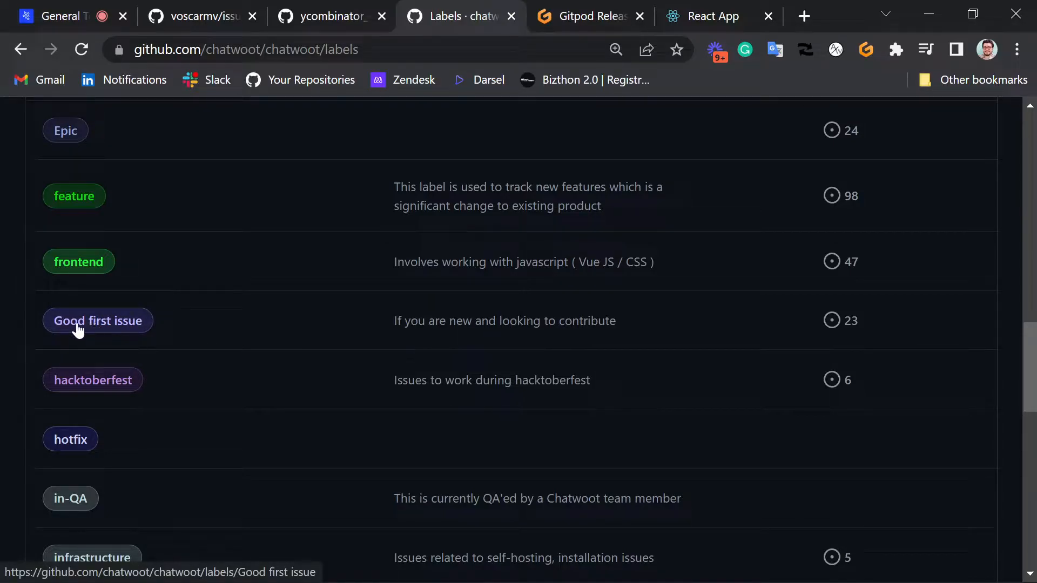
{"action": "left_click", "coordinate": [98, 321]}
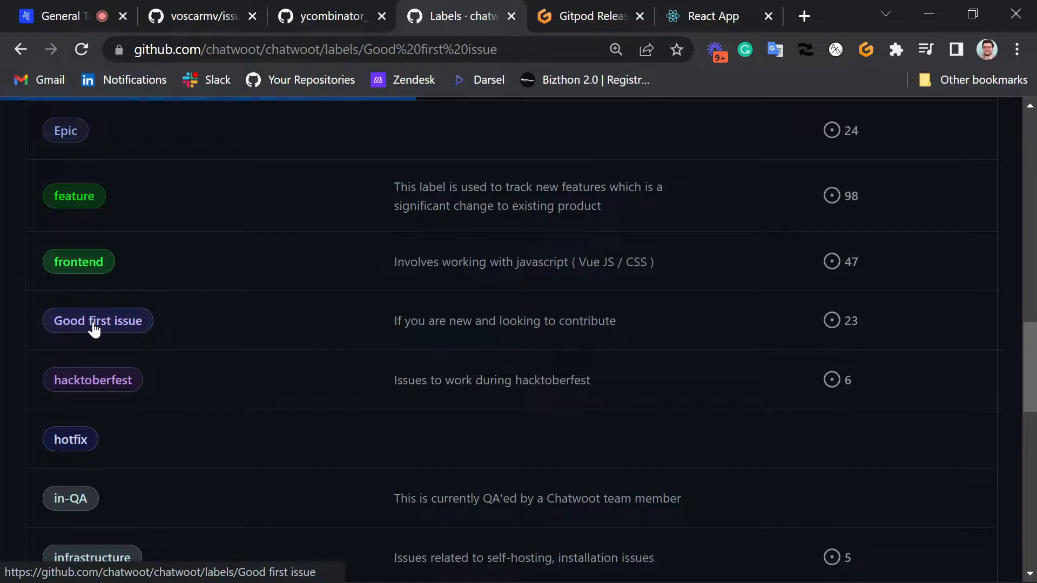
{"action": "left_click", "coordinate": [98, 321]}
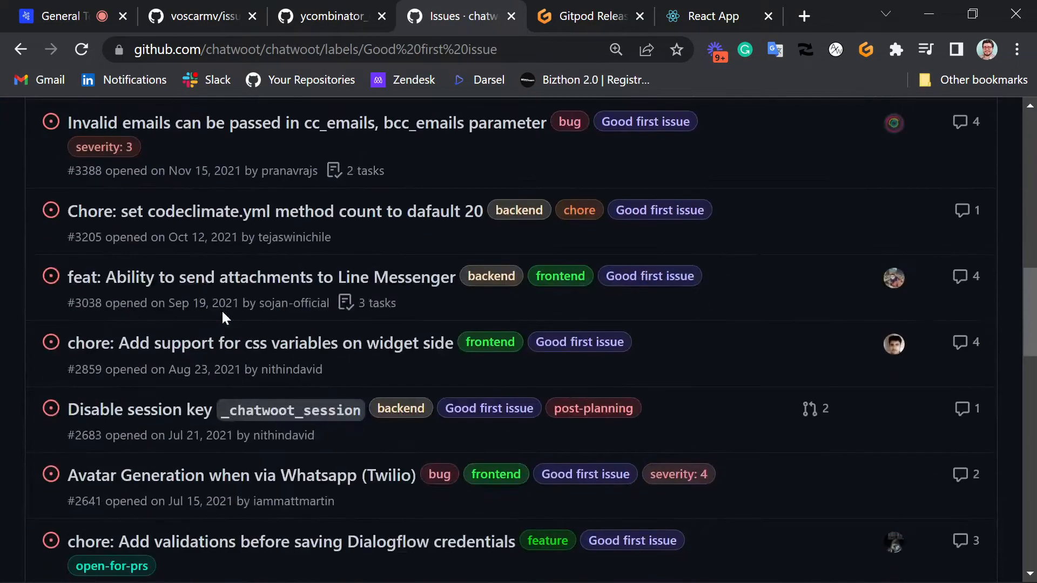
{"action": "scroll", "scroll_direction": "down", "scroll_amount": 3}
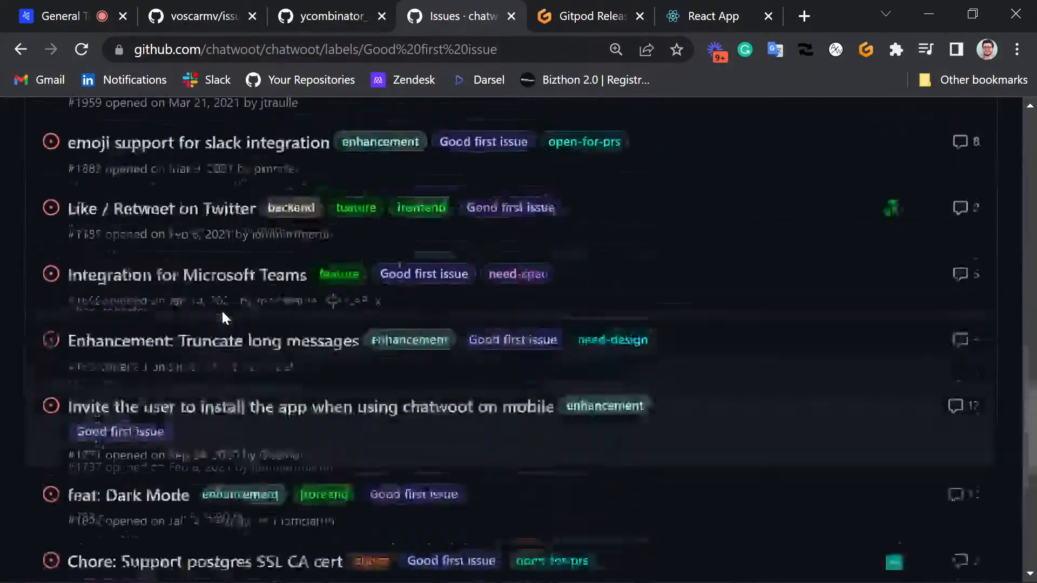
{"action": "scroll", "scroll_direction": "up", "scroll_amount": 3}
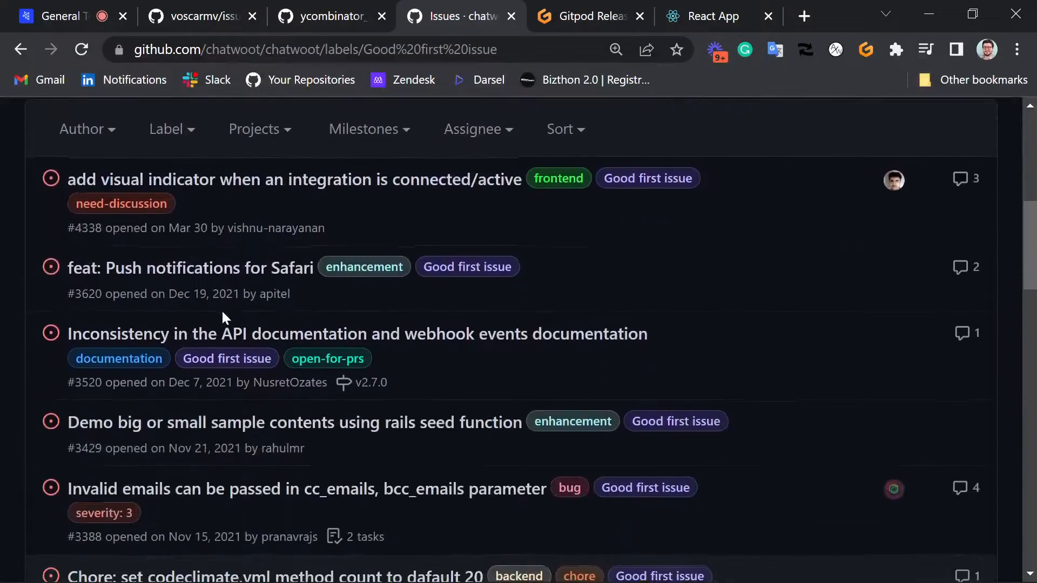
{"action": "mouse_move", "coordinate": [647, 177]}
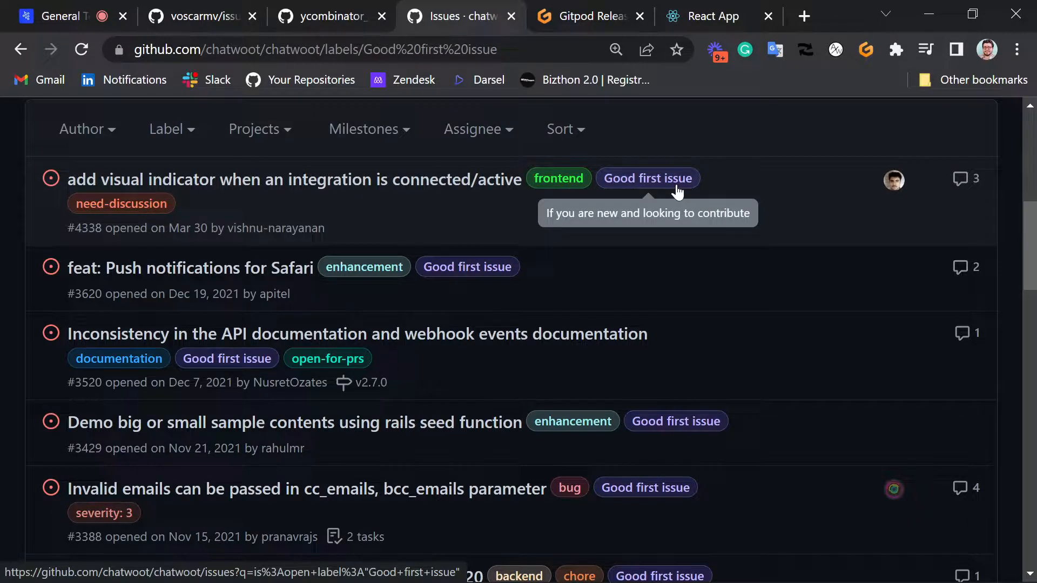
{"action": "mouse_move", "coordinate": [274, 358]}
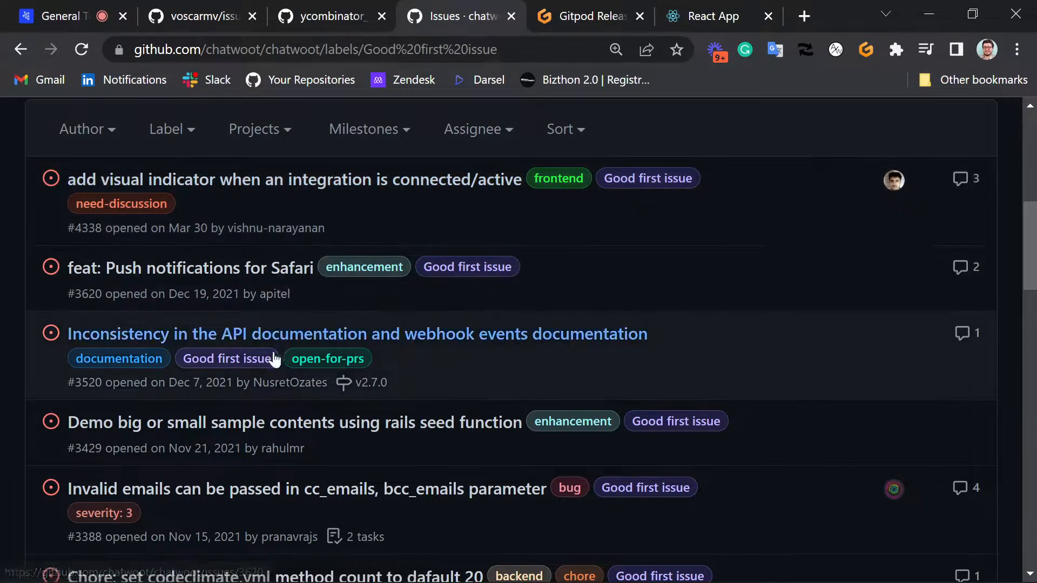
{"action": "mouse_move", "coordinate": [289, 206]}
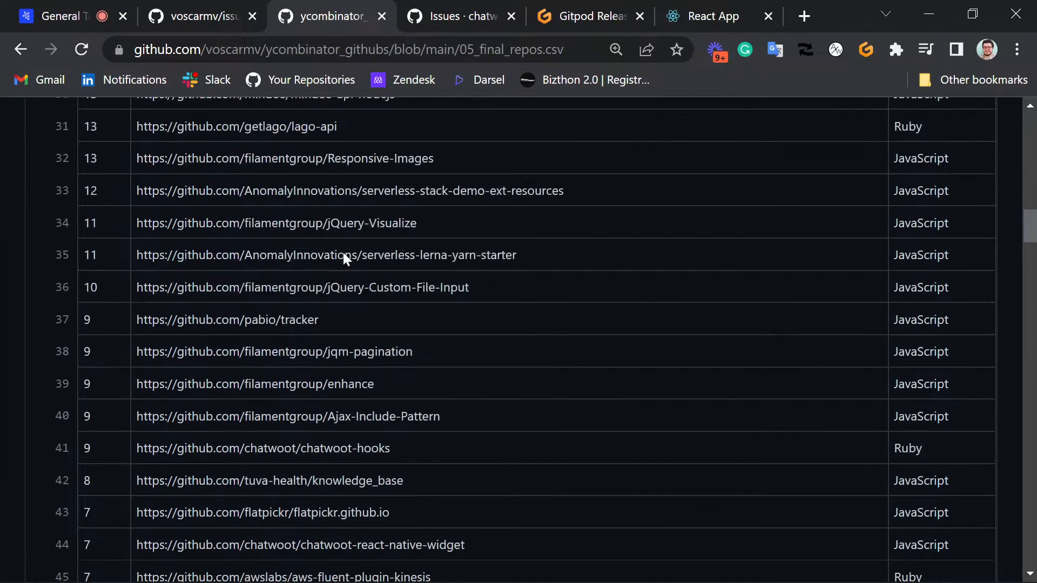
{"action": "scroll", "scroll_direction": "up", "scroll_amount": 3}
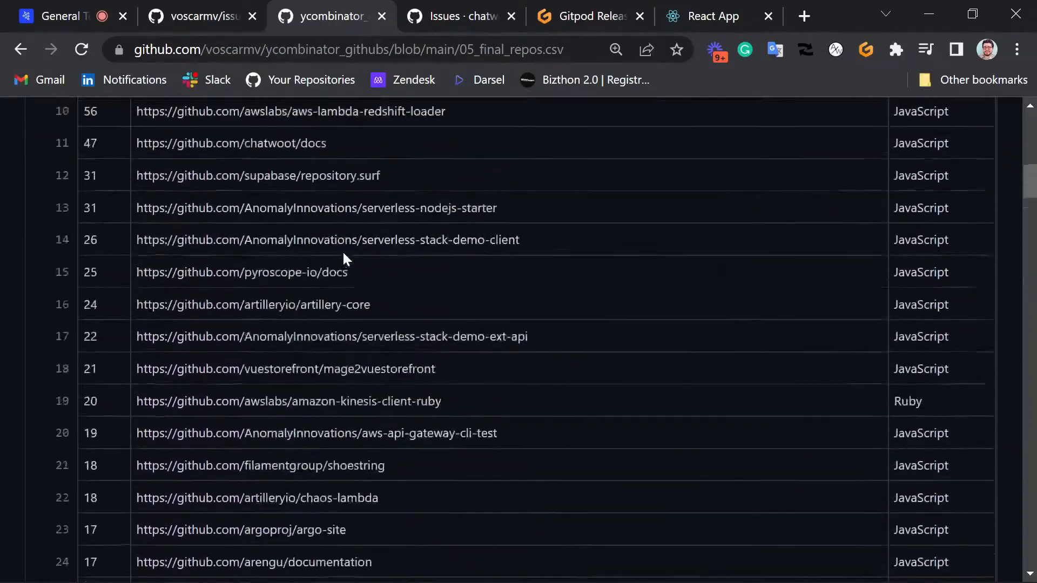
{"action": "scroll", "scroll_direction": "up", "scroll_amount": 3}
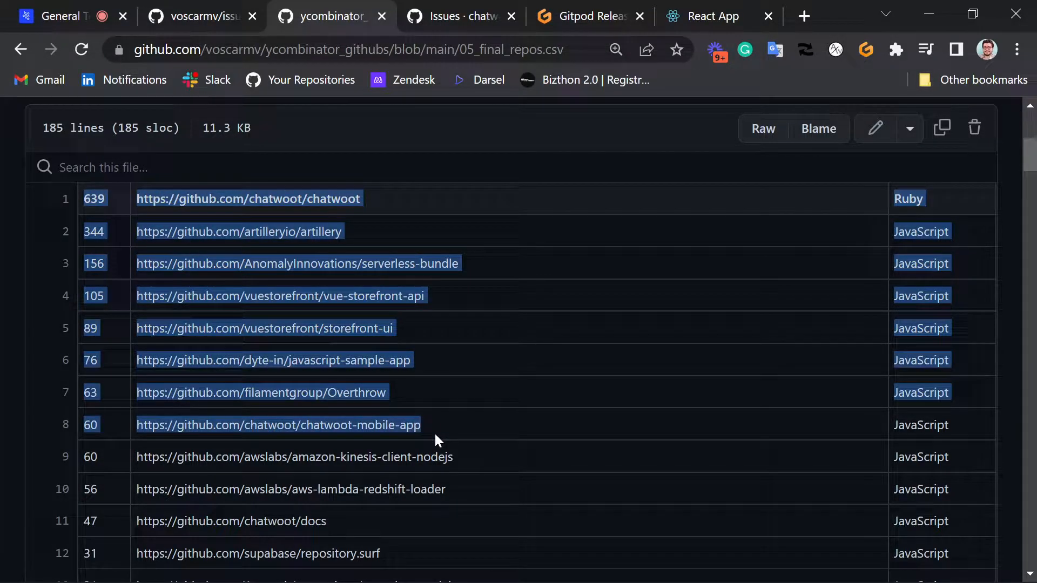
{"action": "scroll", "scroll_direction": "down", "scroll_amount": 3}
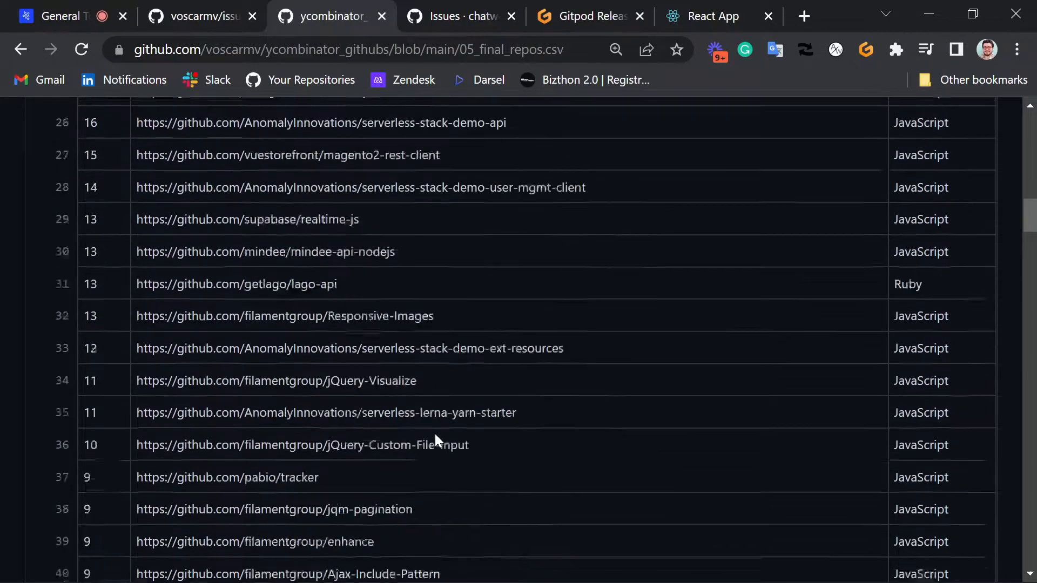
{"action": "scroll", "scroll_direction": "down", "scroll_amount": 3}
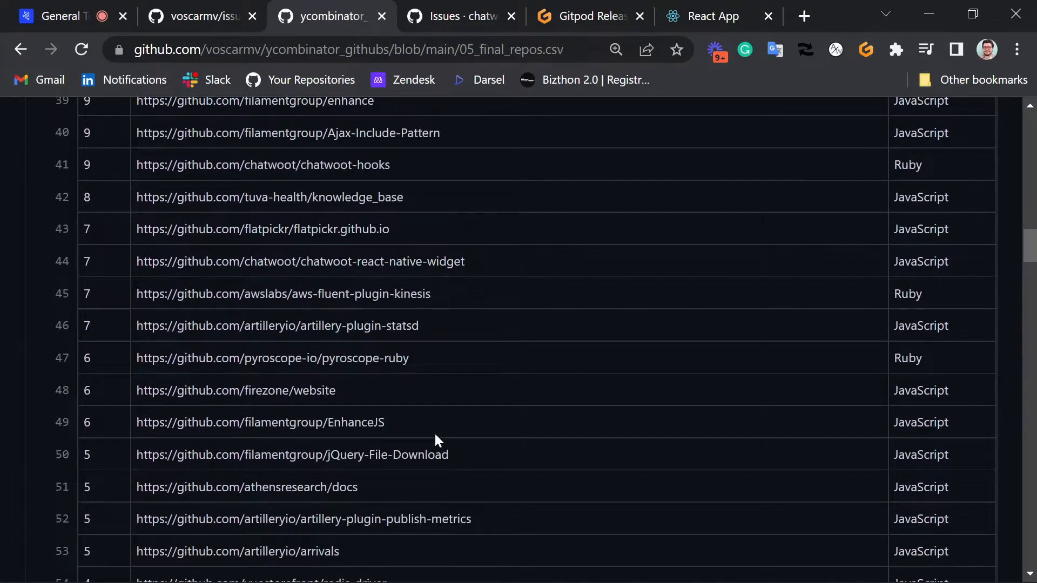
{"action": "scroll", "scroll_direction": "up", "scroll_amount": 3}
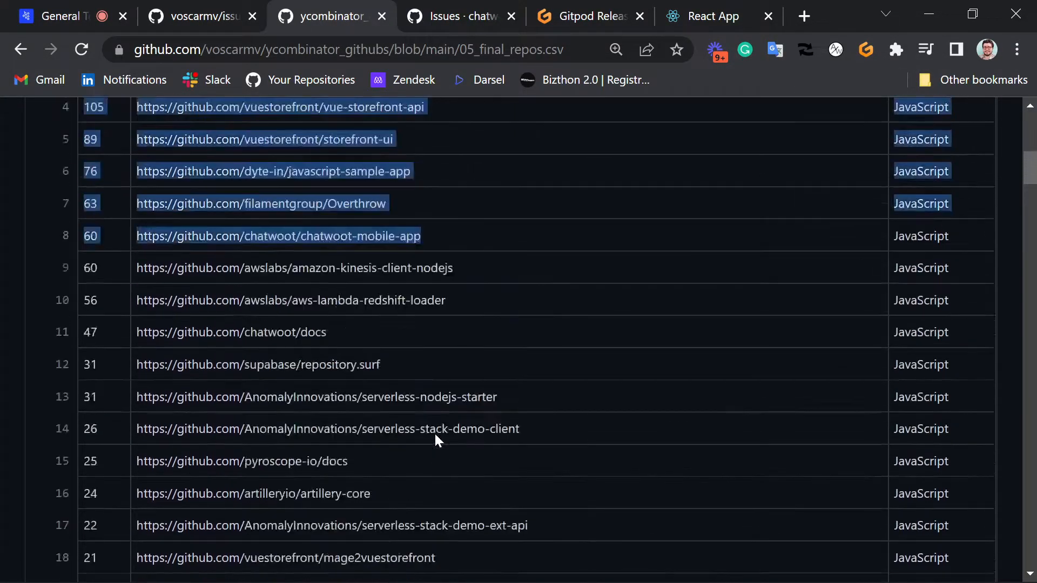
{"action": "scroll", "scroll_direction": "up", "scroll_amount": 3}
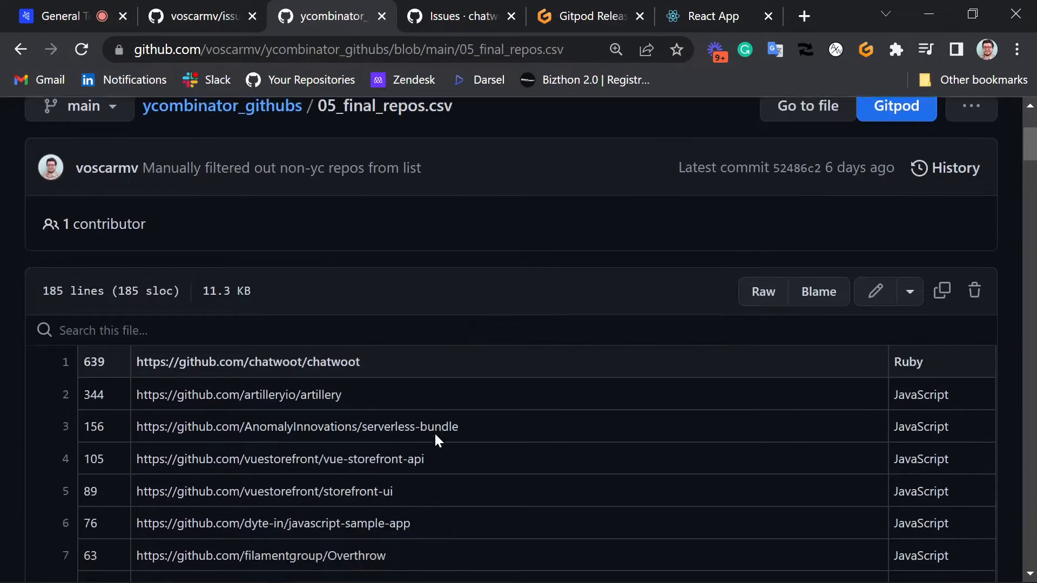
{"action": "scroll", "scroll_direction": "down", "scroll_amount": 3}
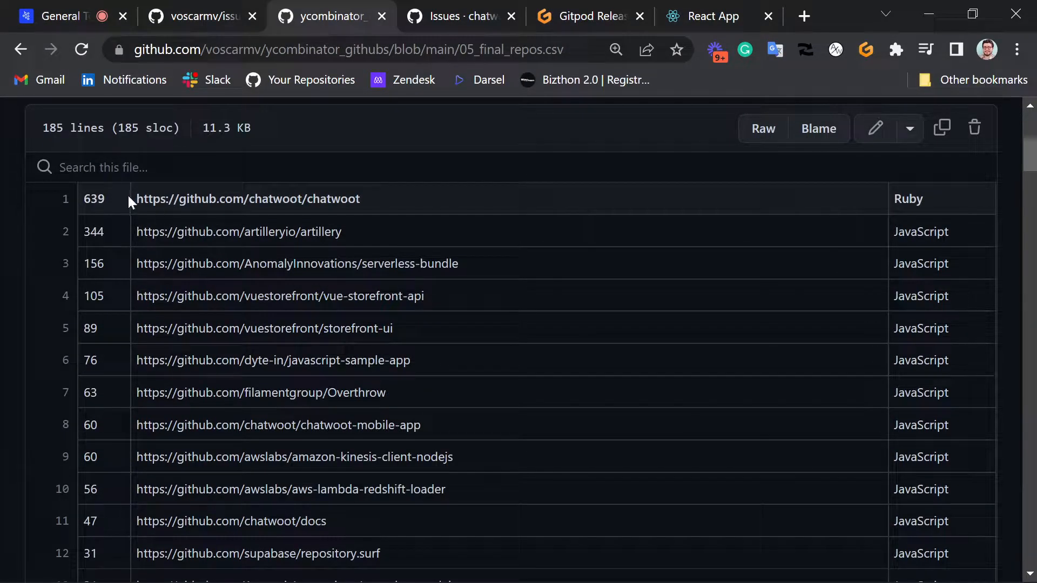
{"action": "mouse_move", "coordinate": [294, 477]}
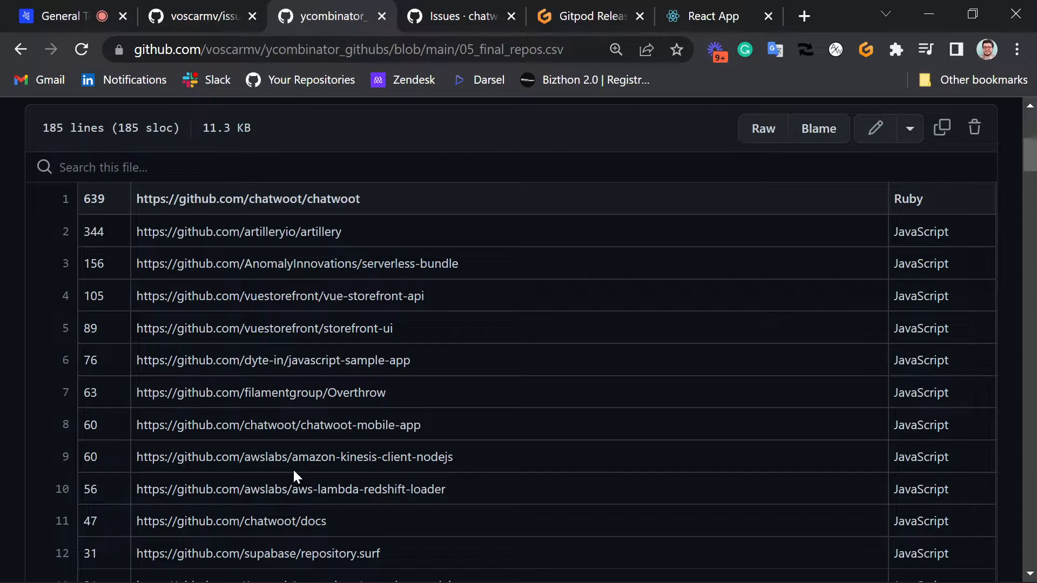
{"action": "left_click", "coordinate": [457, 15]}
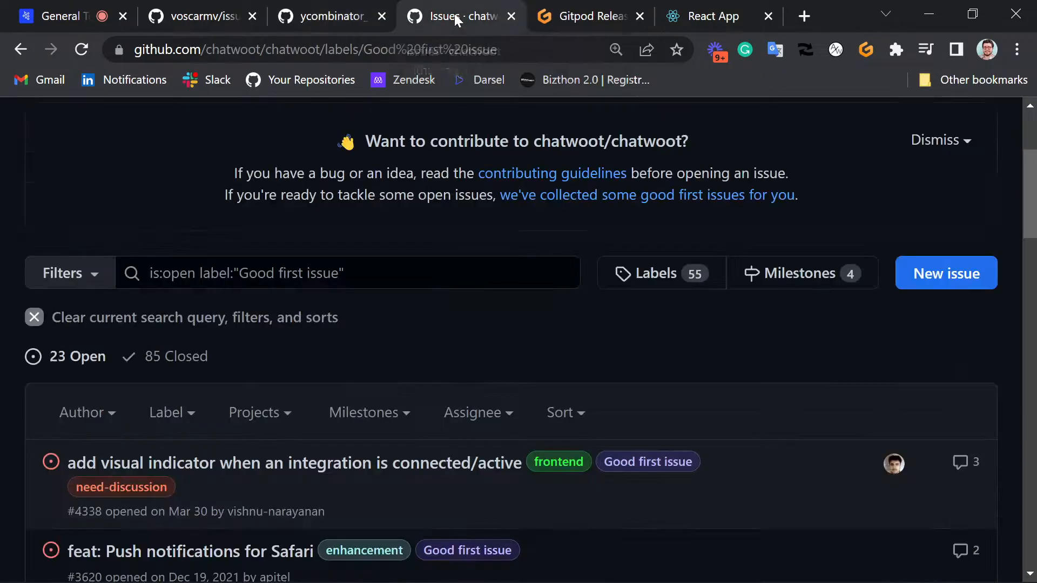
{"action": "mouse_move", "coordinate": [661, 273]}
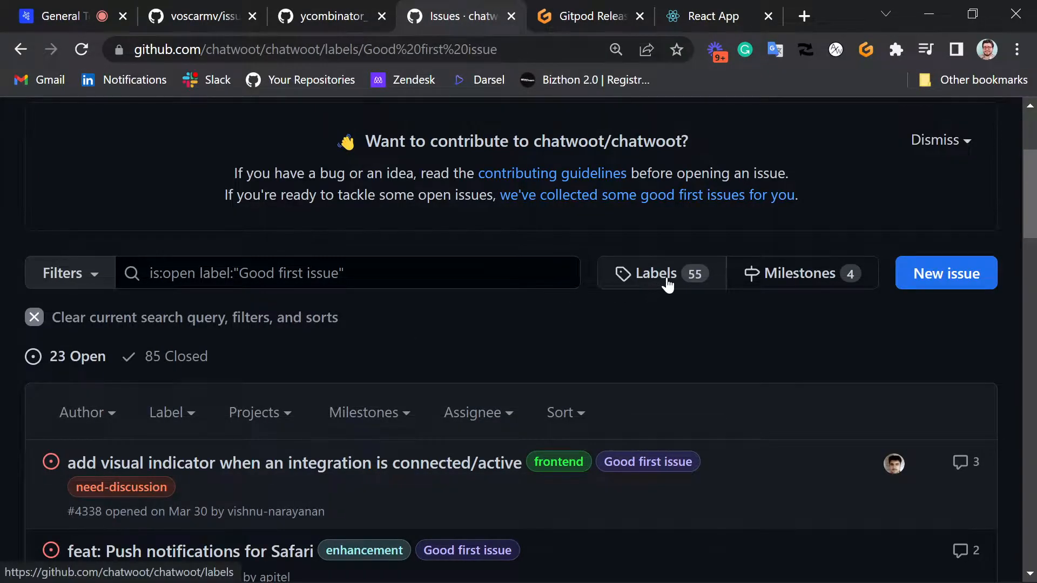
{"action": "left_click", "coordinate": [652, 273]}
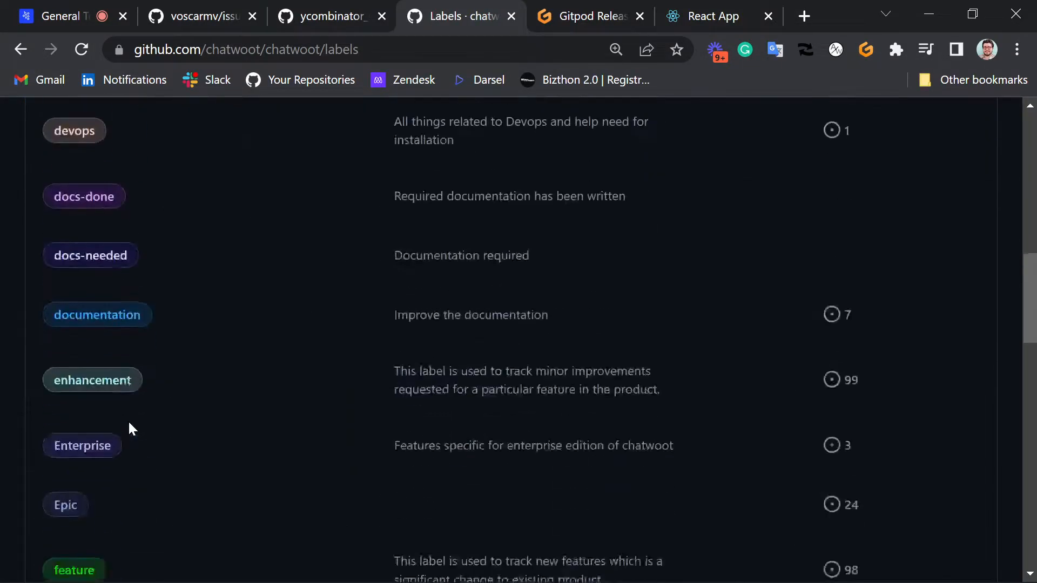
{"action": "scroll", "scroll_direction": "up", "scroll_amount": 3}
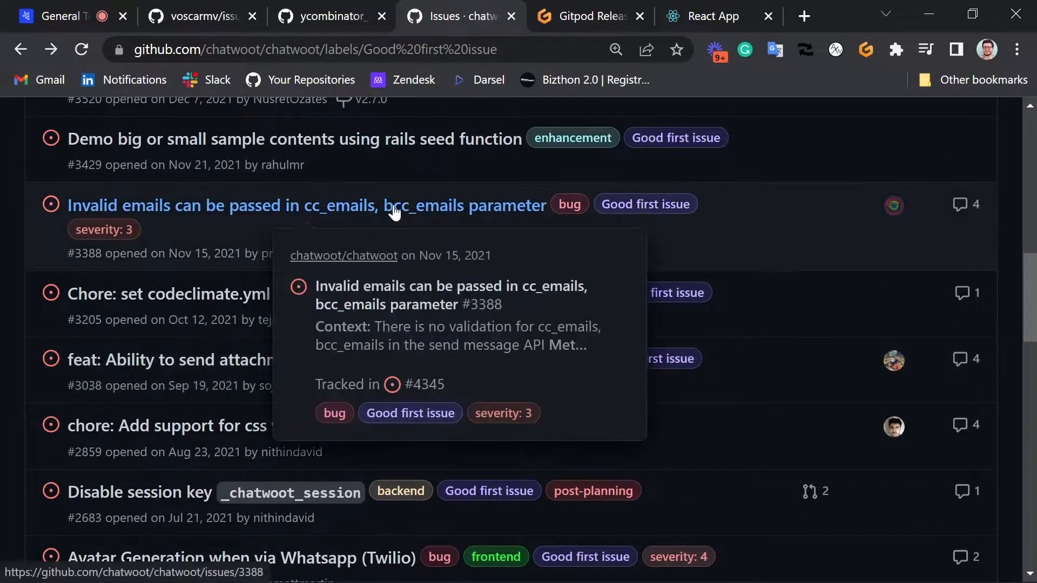
{"action": "scroll", "scroll_direction": "up", "scroll_amount": 3}
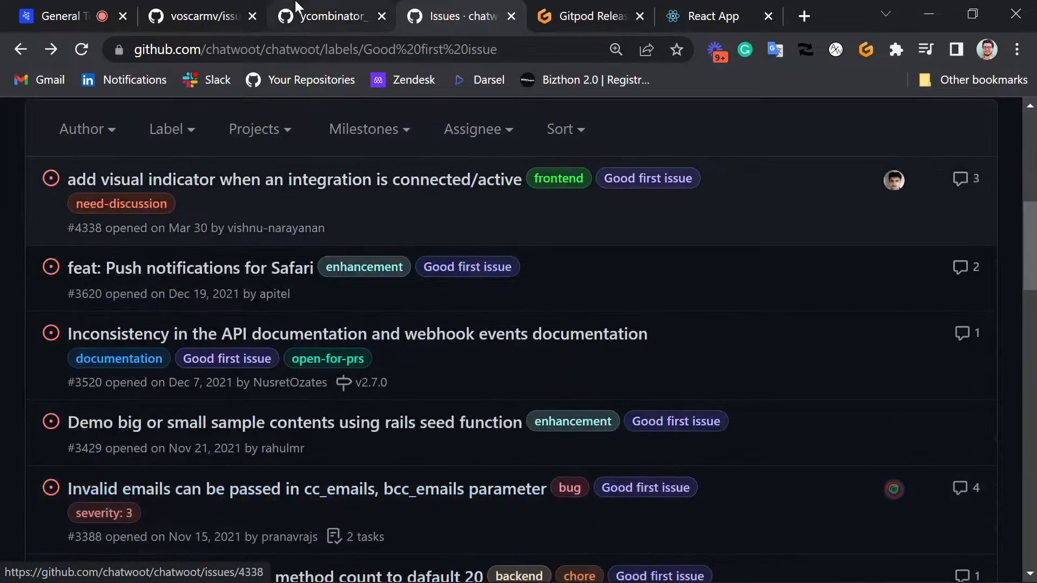
{"action": "left_click", "coordinate": [329, 15]}
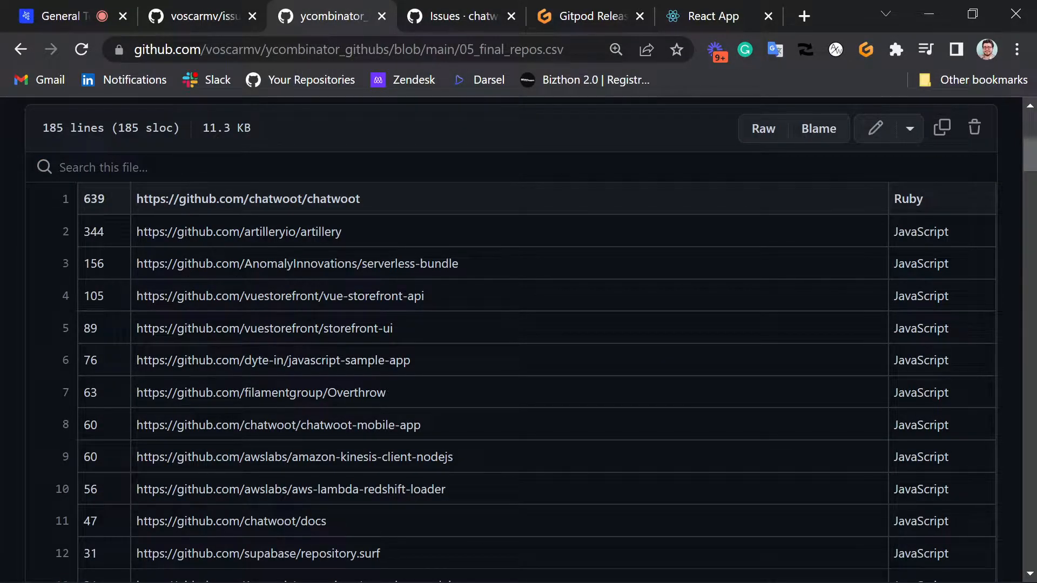
{"action": "mouse_move", "coordinate": [98, 323]}
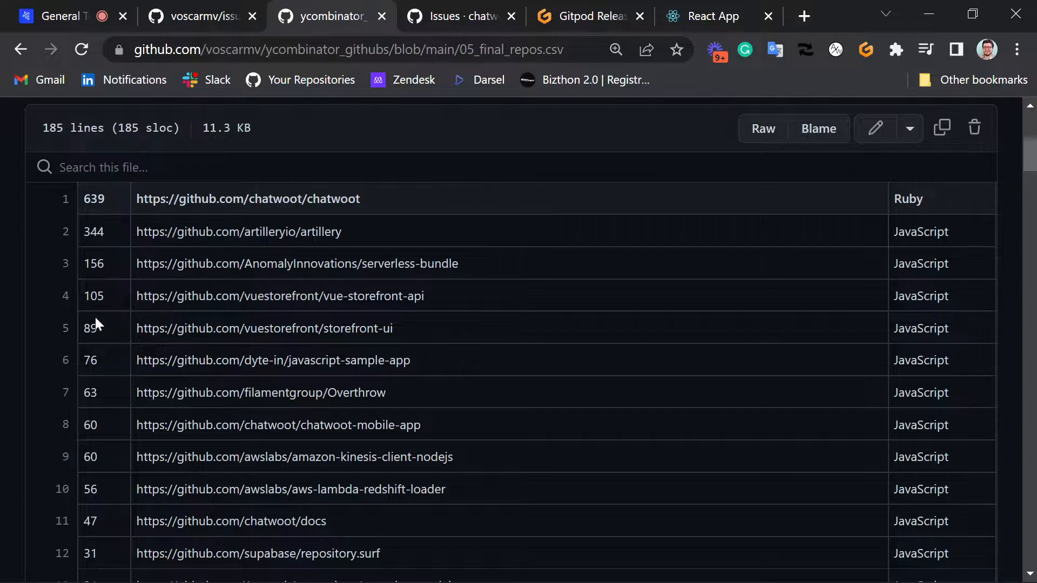
{"action": "mouse_move", "coordinate": [442, 342]}
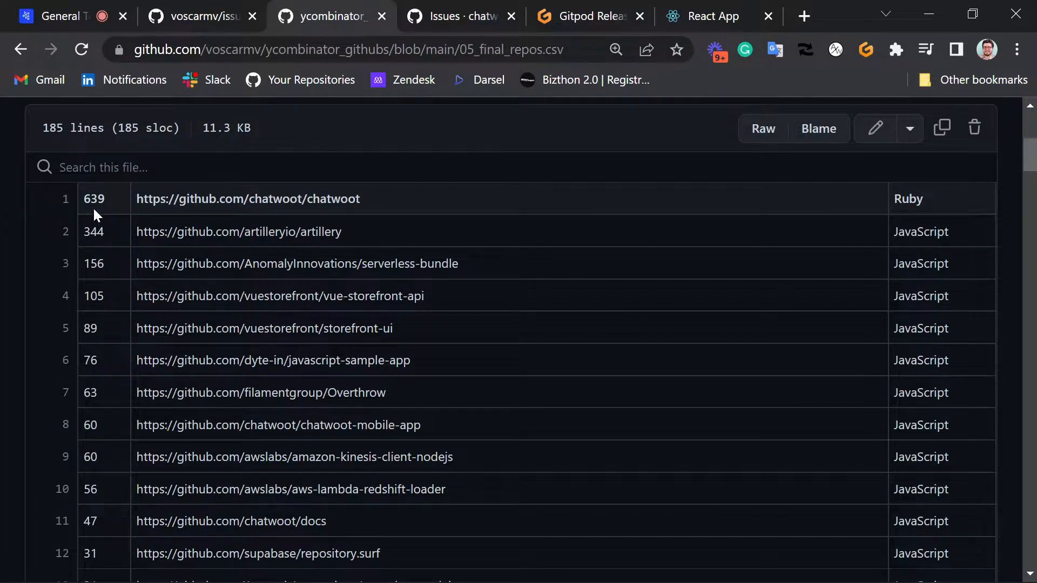
{"action": "mouse_move", "coordinate": [746, 291]}
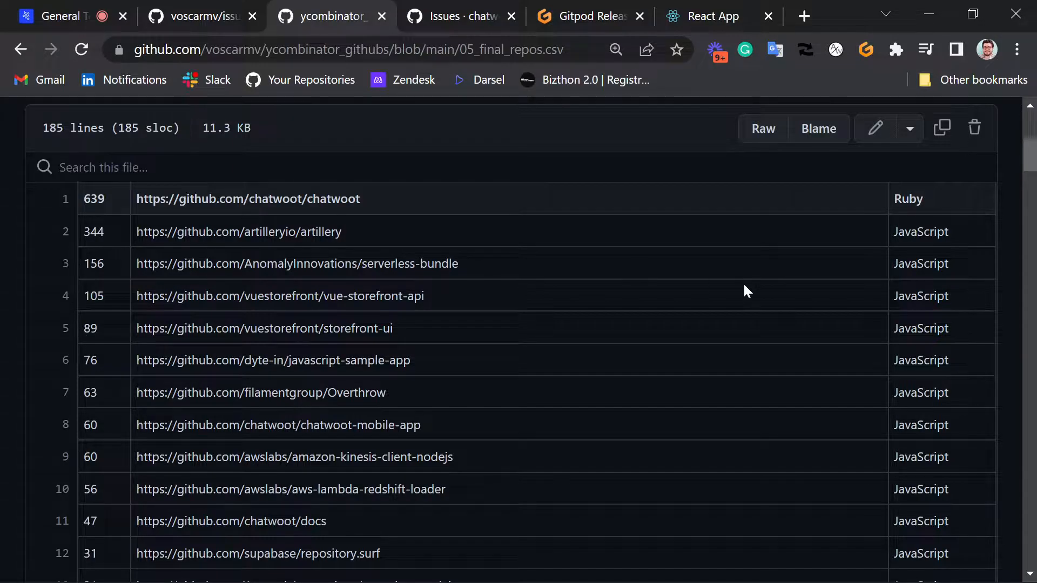
{"action": "mouse_move", "coordinate": [120, 409]}
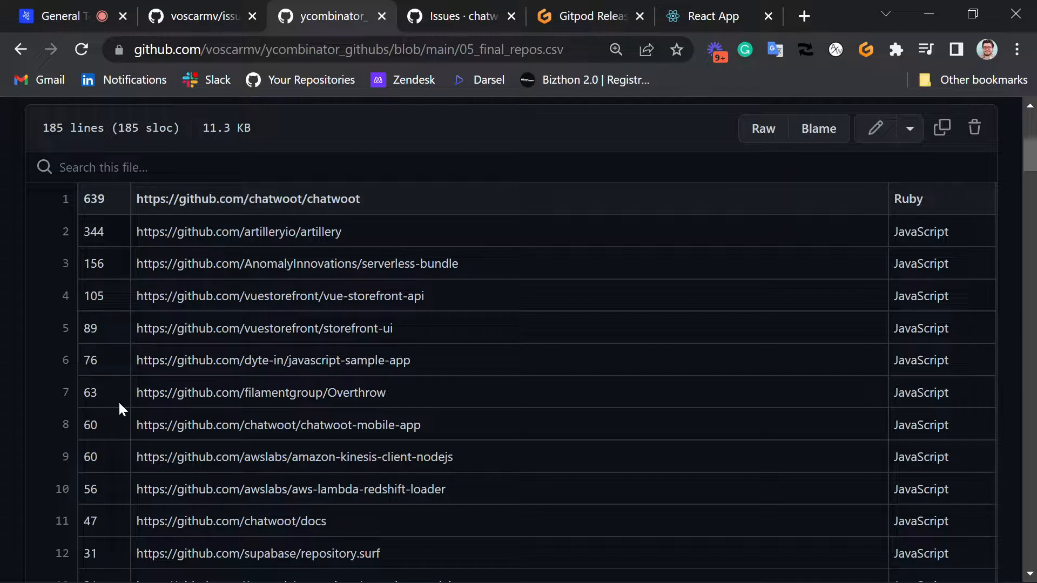
{"action": "mouse_move", "coordinate": [496, 288]}
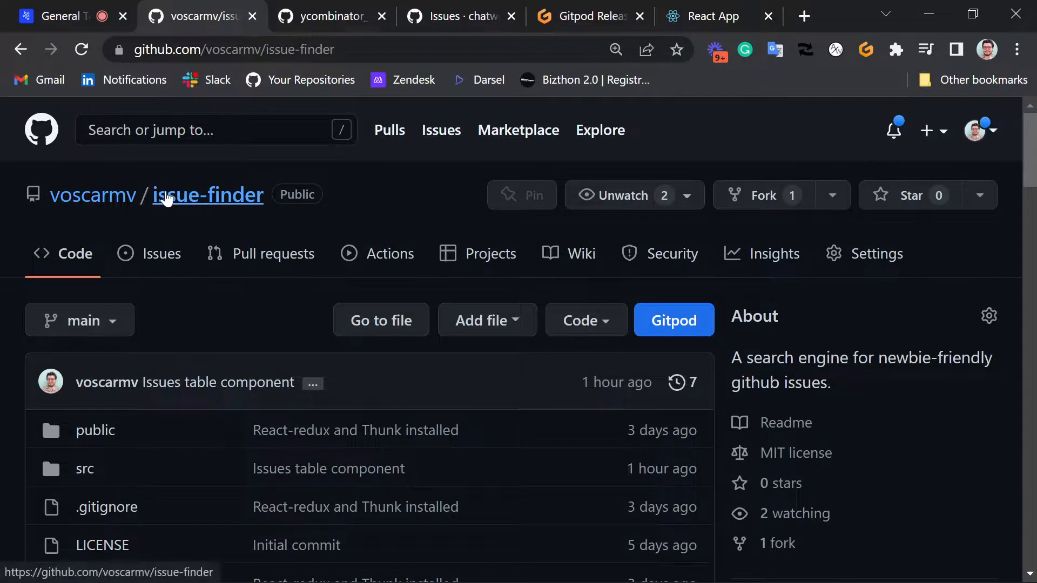
{"action": "mouse_move", "coordinate": [283, 223]}
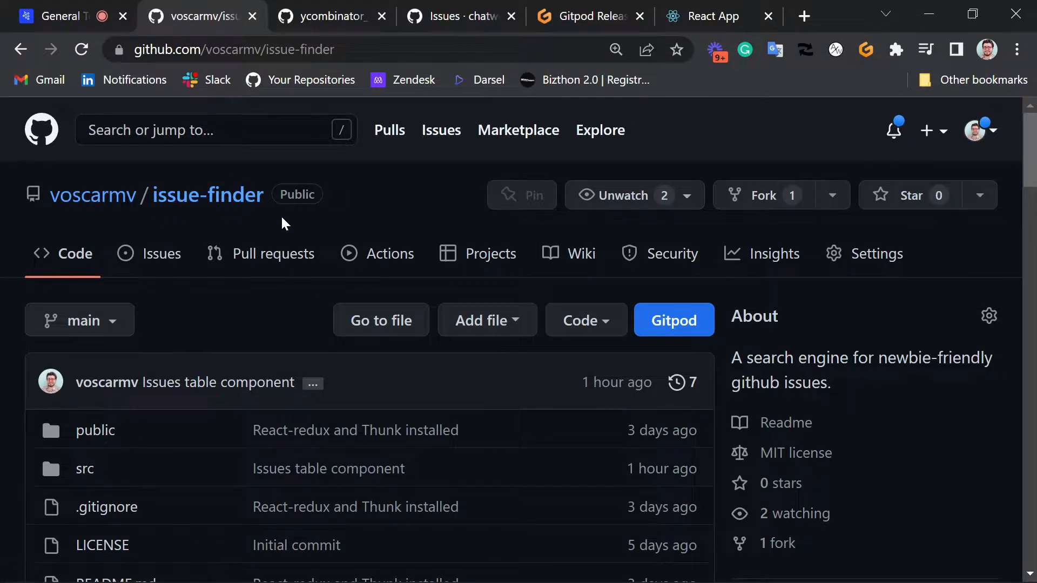
{"action": "mouse_move", "coordinate": [329, 222]}
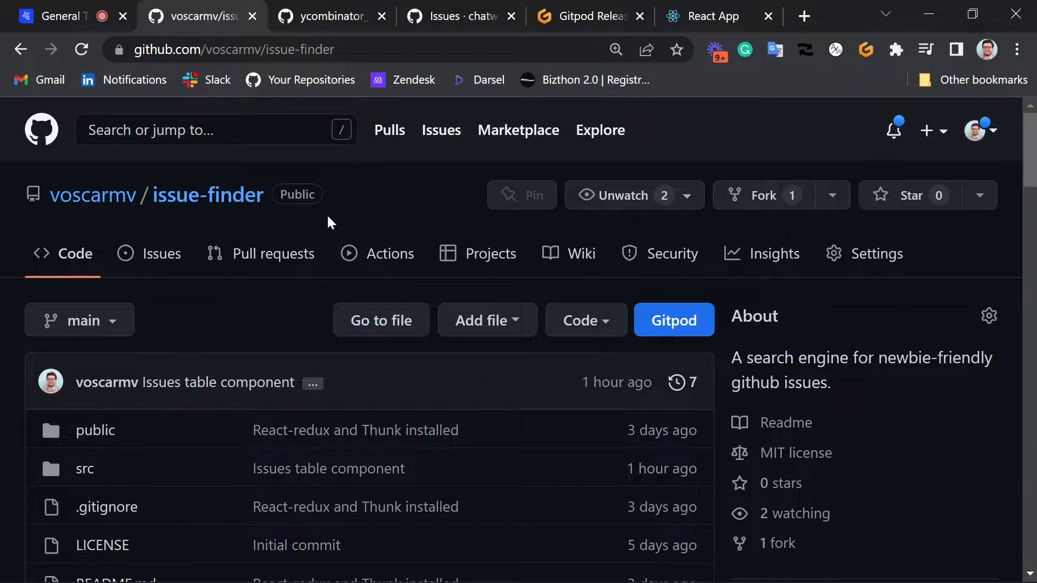
{"action": "scroll", "scroll_direction": "down", "scroll_amount": 3}
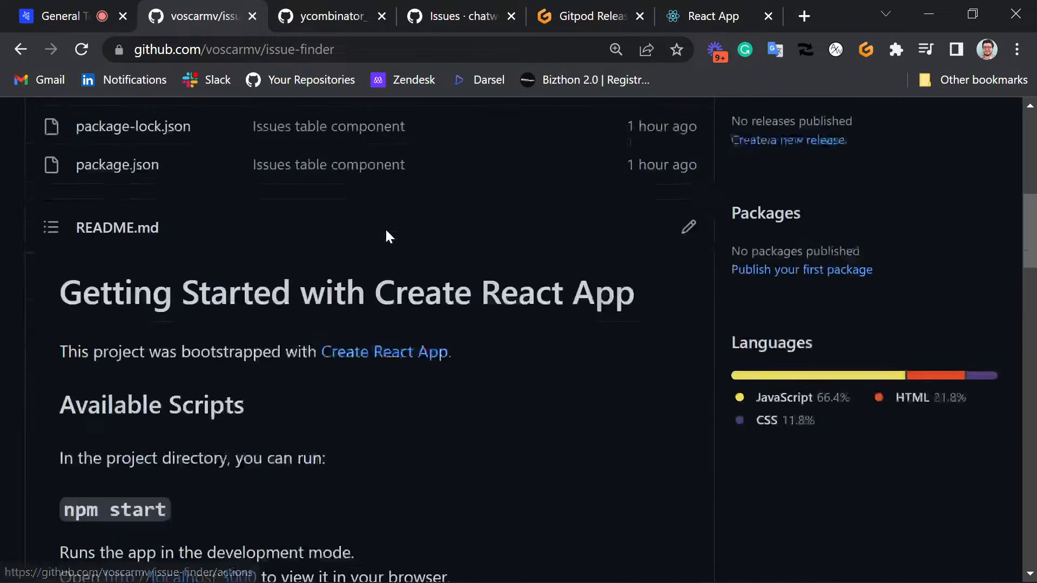
{"action": "scroll", "scroll_direction": "up", "scroll_amount": 3}
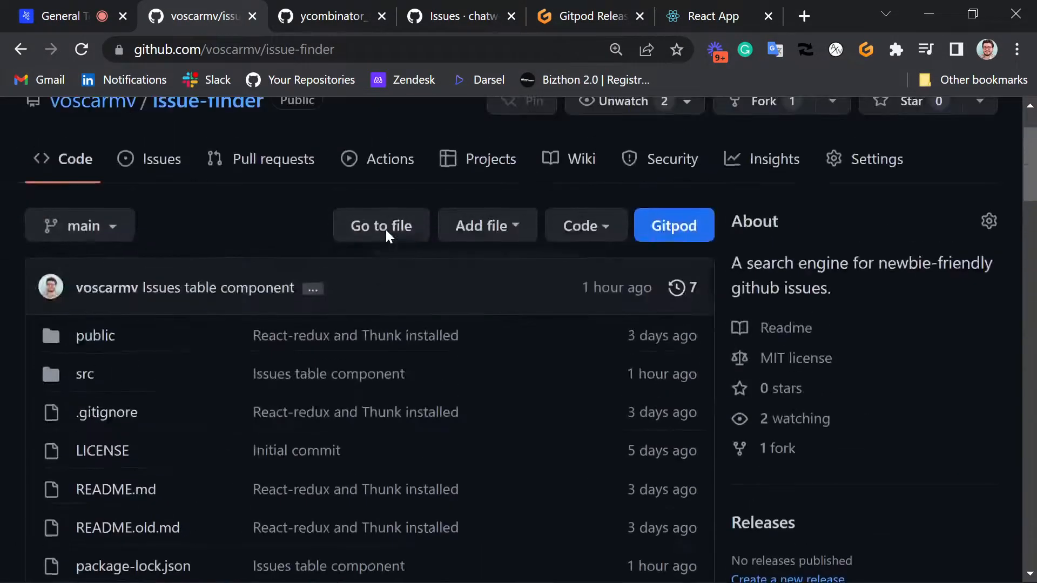
{"action": "scroll", "scroll_direction": "down", "scroll_amount": 3}
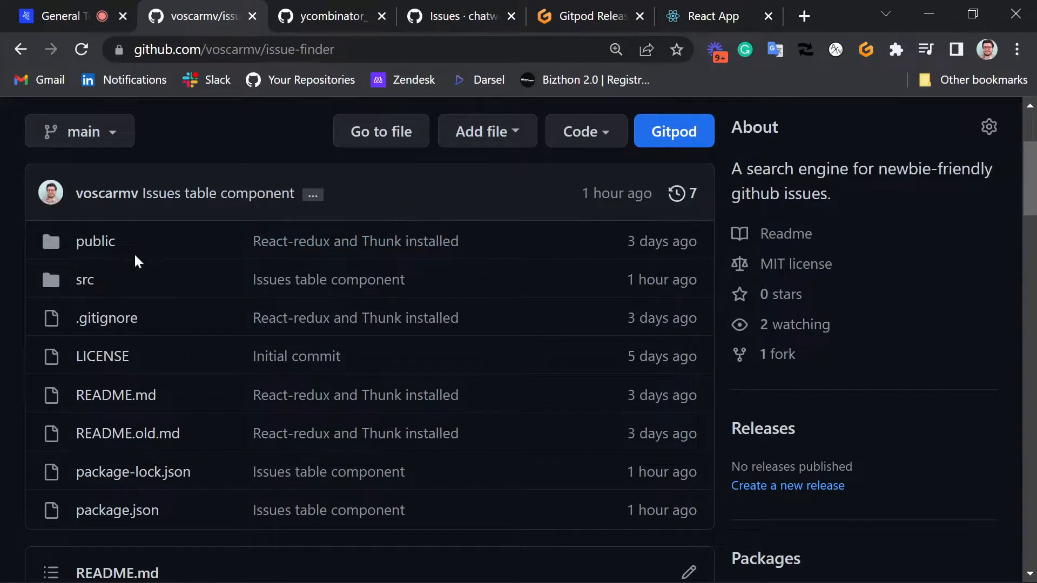
{"action": "scroll", "scroll_direction": "up", "scroll_amount": 3}
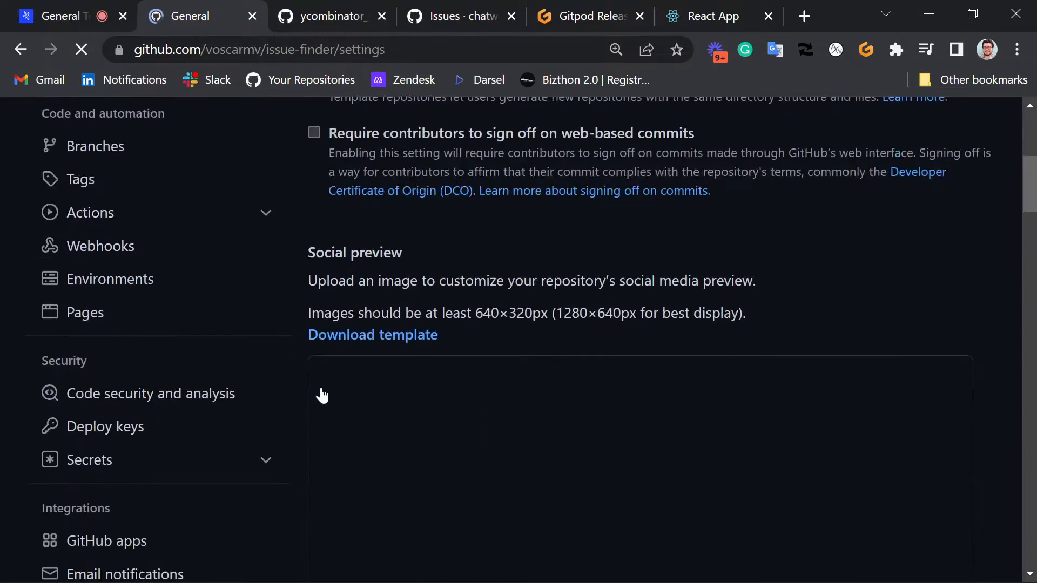
Open Collaborators, confirm the password, and review the six collaborators with access
{"action": "scroll", "scroll_direction": "up", "scroll_amount": 3}
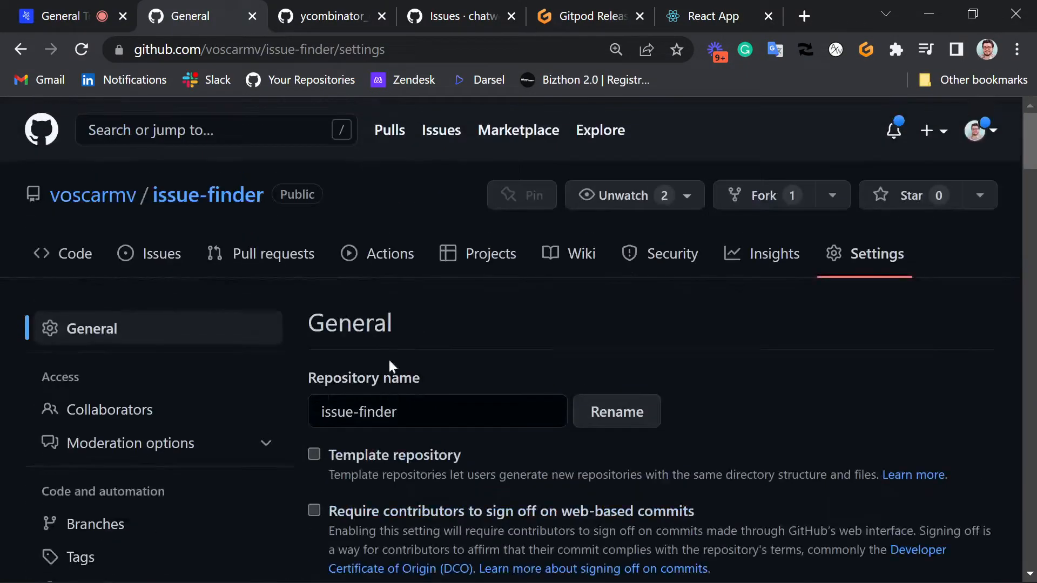
{"action": "mouse_move", "coordinate": [112, 410]}
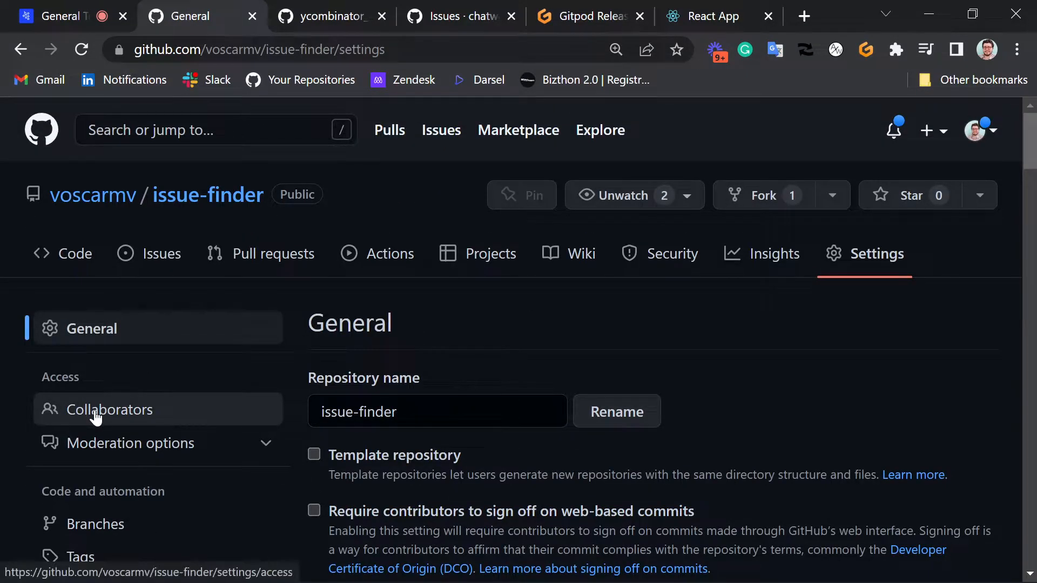
{"action": "left_click", "coordinate": [110, 410]}
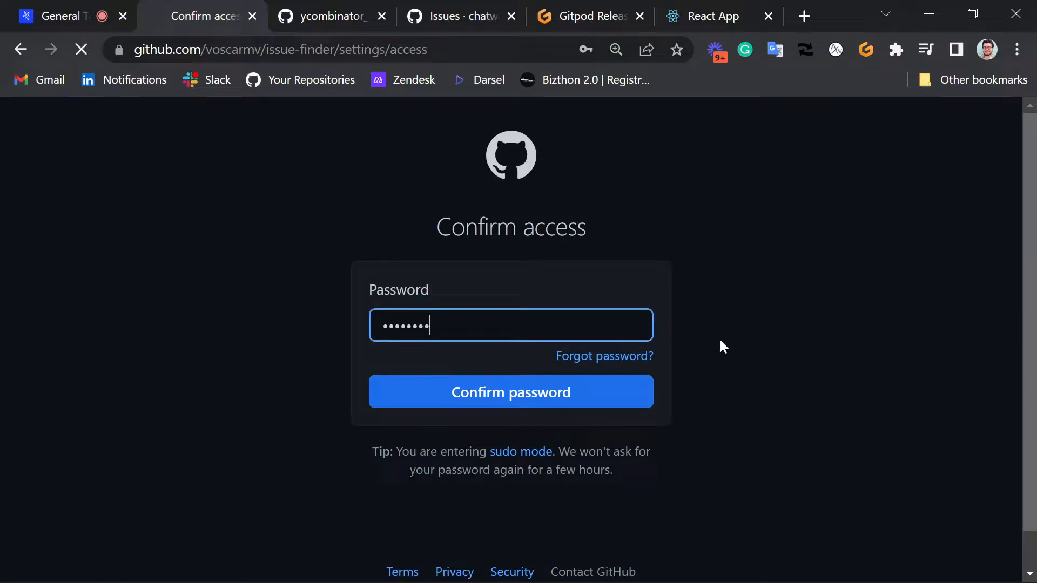
{"action": "left_click", "coordinate": [510, 391]}
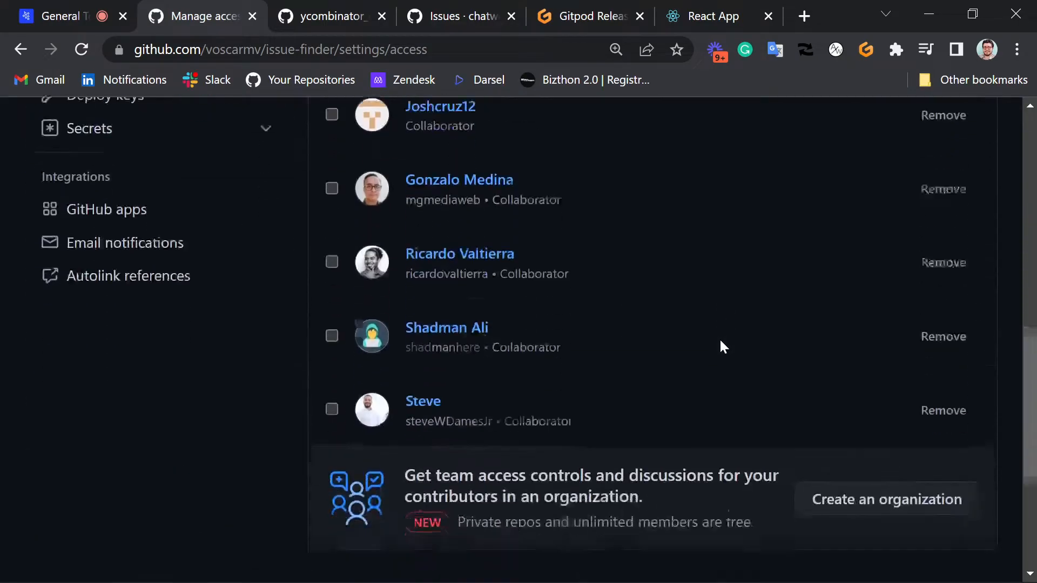
{"action": "scroll", "scroll_direction": "up", "scroll_amount": 3}
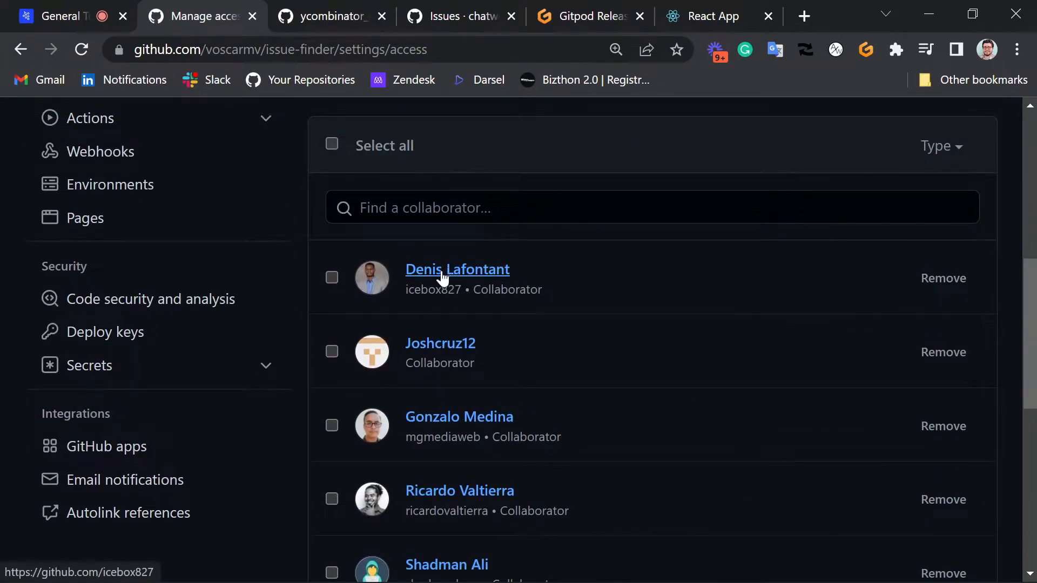
{"action": "scroll", "scroll_direction": "down", "scroll_amount": 3}
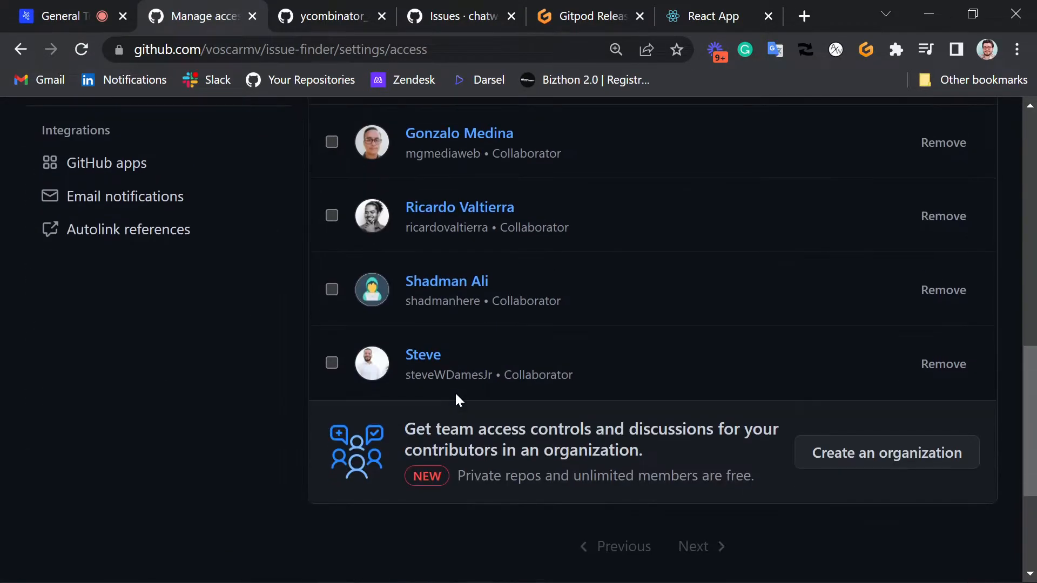
{"action": "scroll", "scroll_direction": "up", "scroll_amount": 3}
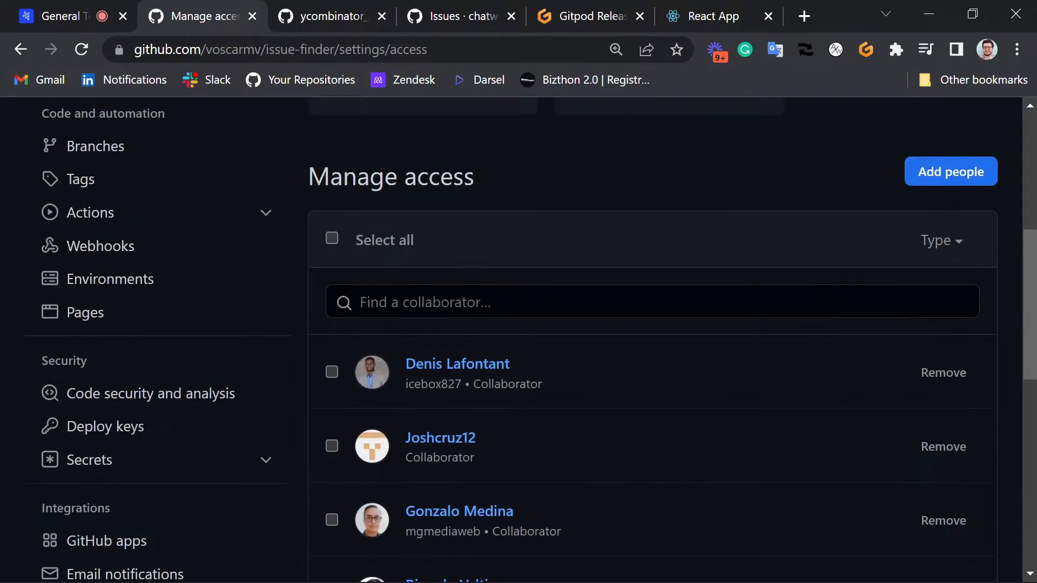
{"action": "scroll", "scroll_direction": "down", "scroll_amount": 3}
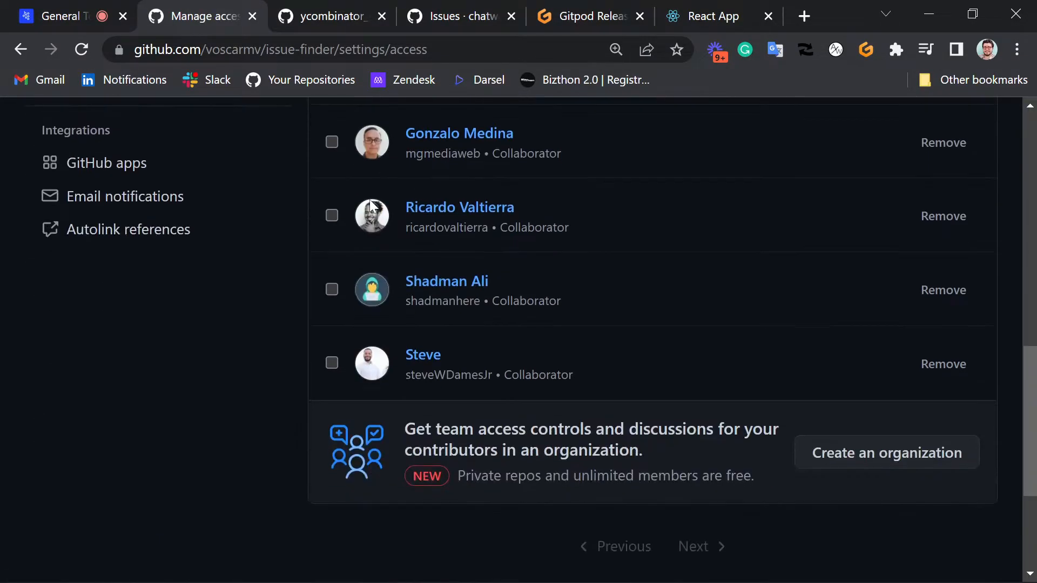
{"action": "scroll", "scroll_direction": "up", "scroll_amount": 3}
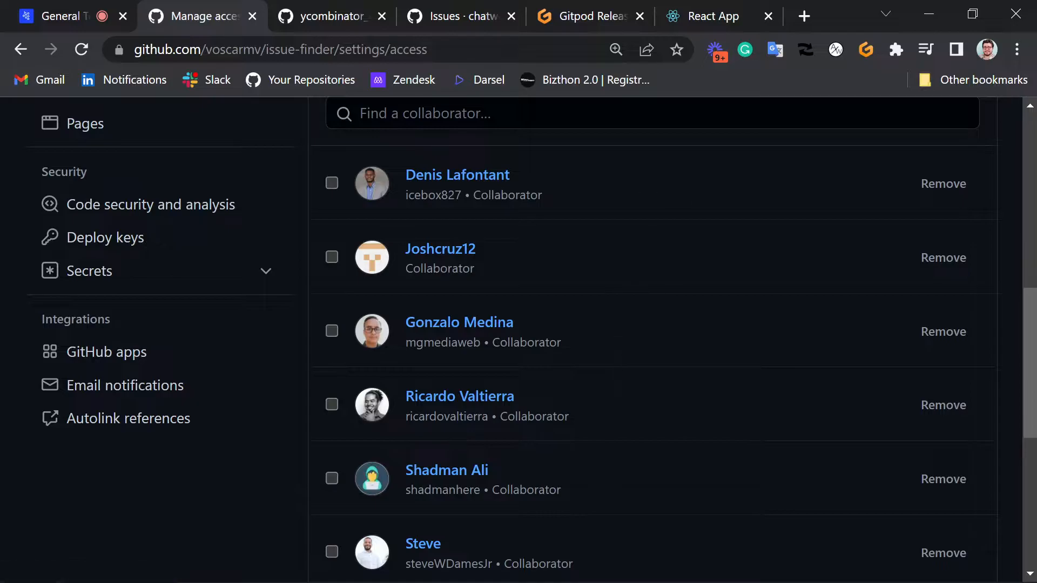
{"action": "mouse_move", "coordinate": [463, 306]}
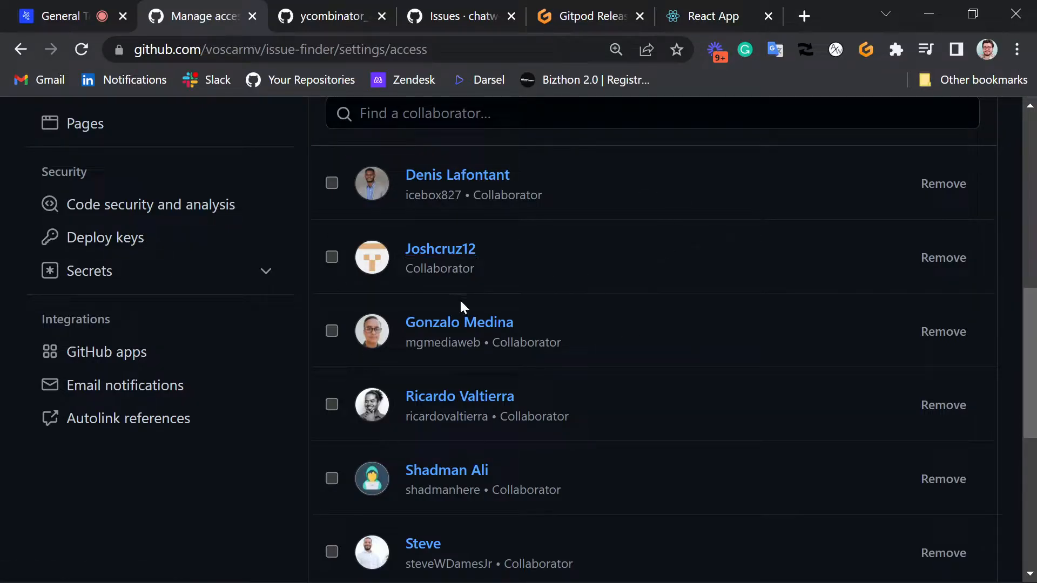
{"action": "mouse_move", "coordinate": [804, 15]}
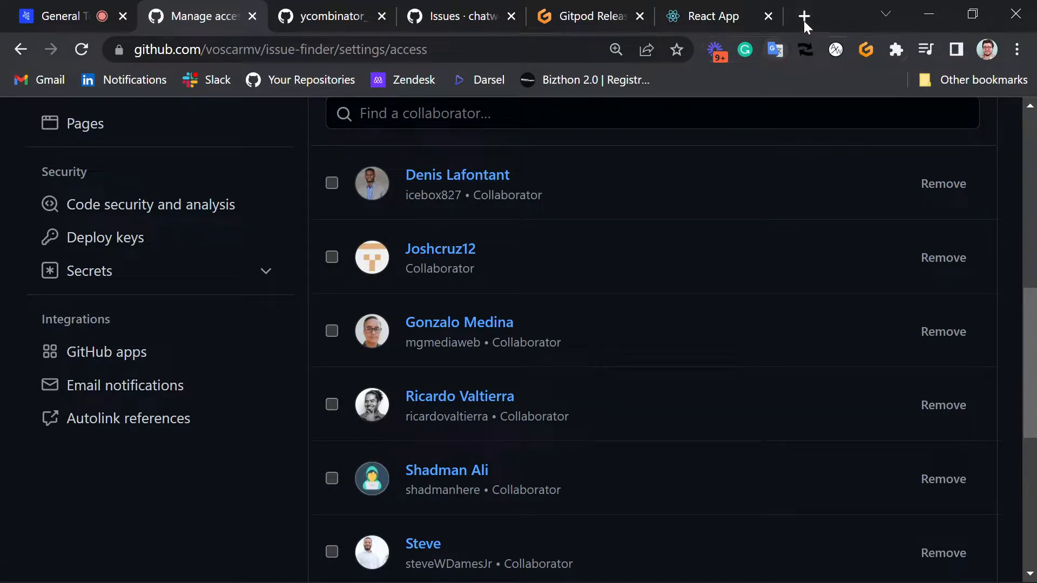
Open Notion's Team Tasks board in a new tab and scroll to the Backlog column
{"action": "left_click", "coordinate": [804, 15]}
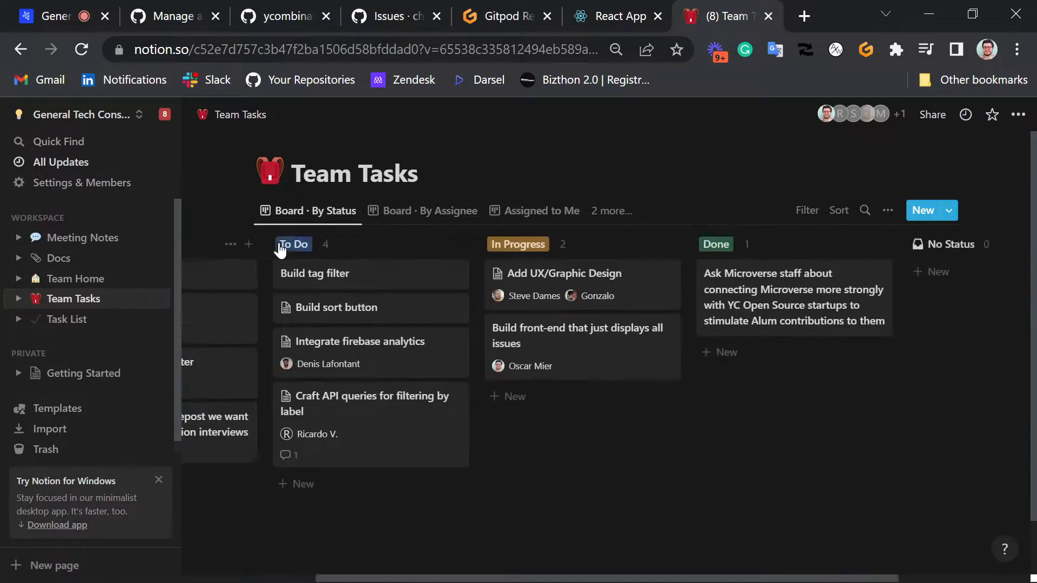
{"action": "scroll", "scroll_direction": "left", "scroll_amount": 3}
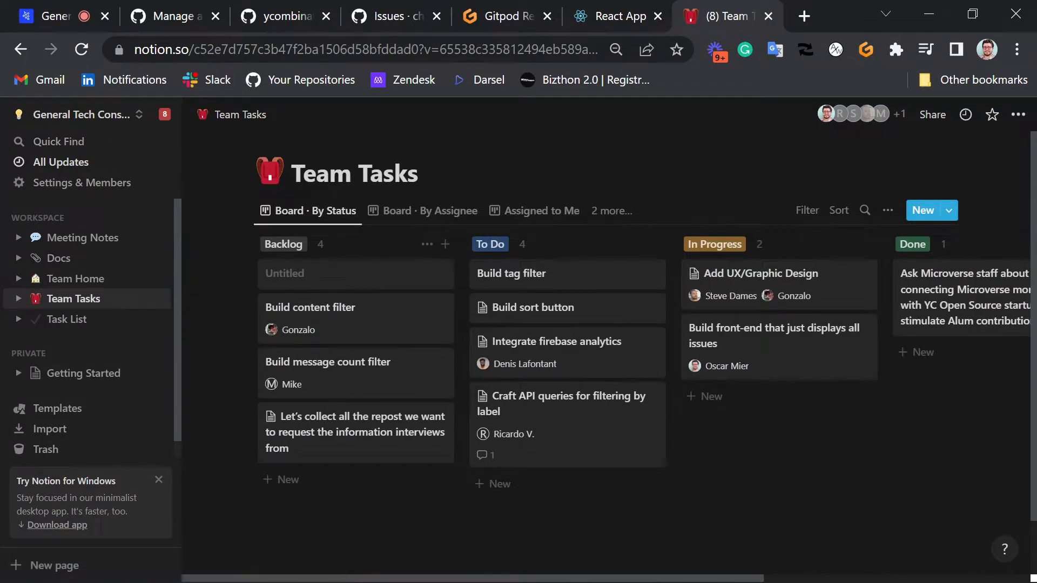
{"action": "mouse_move", "coordinate": [436, 79]}
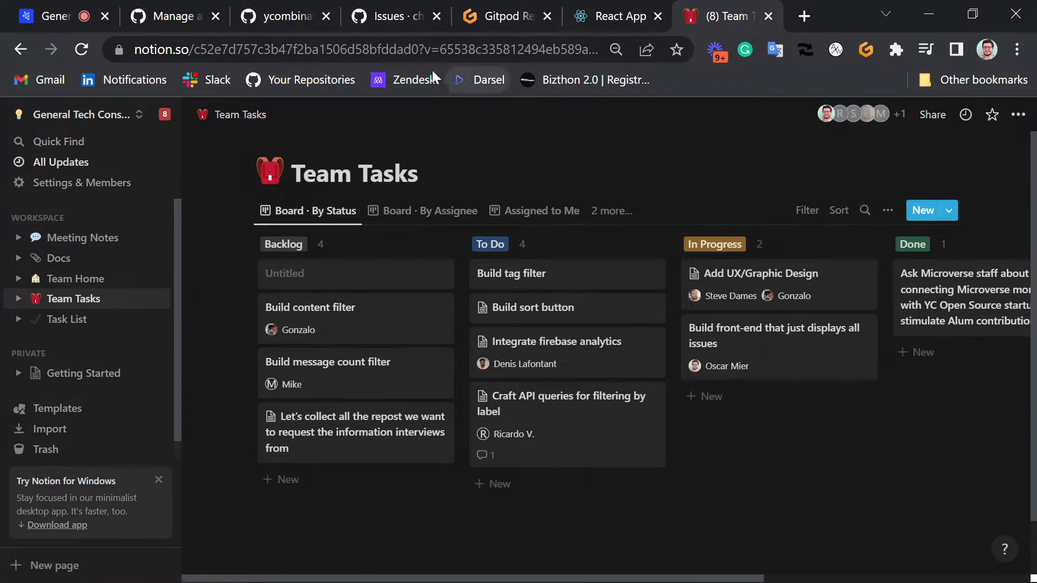
Go back from issue-finder's access settings to Code and browse the src folder
{"action": "left_click", "coordinate": [393, 15]}
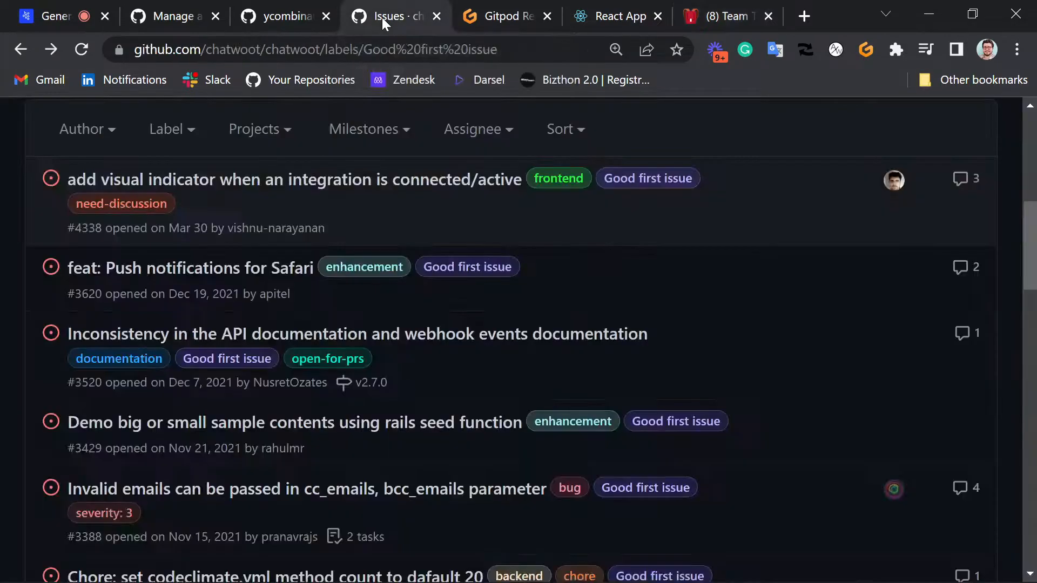
{"action": "left_click", "coordinate": [285, 16]}
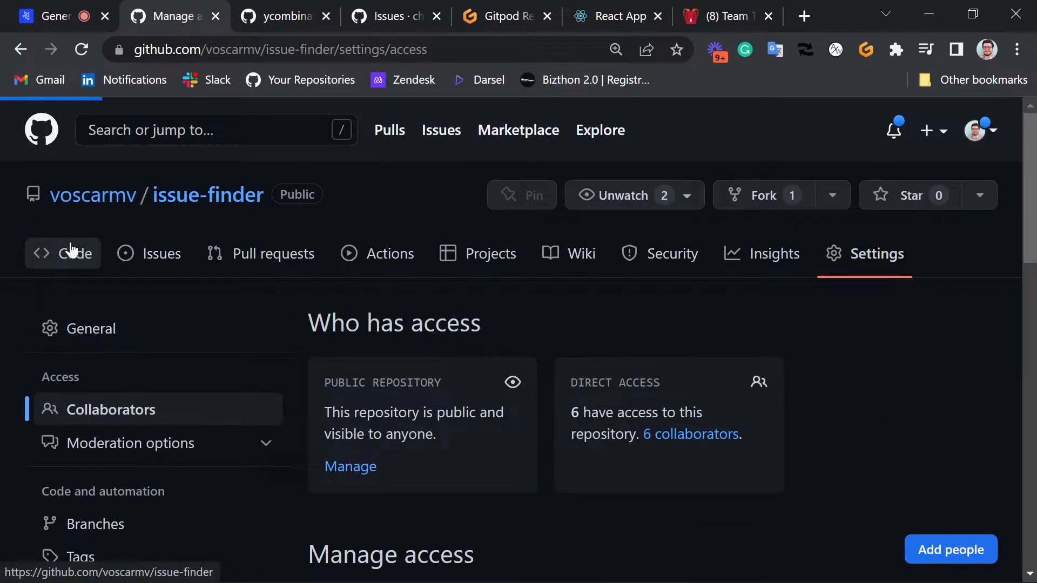
{"action": "left_click", "coordinate": [64, 253]}
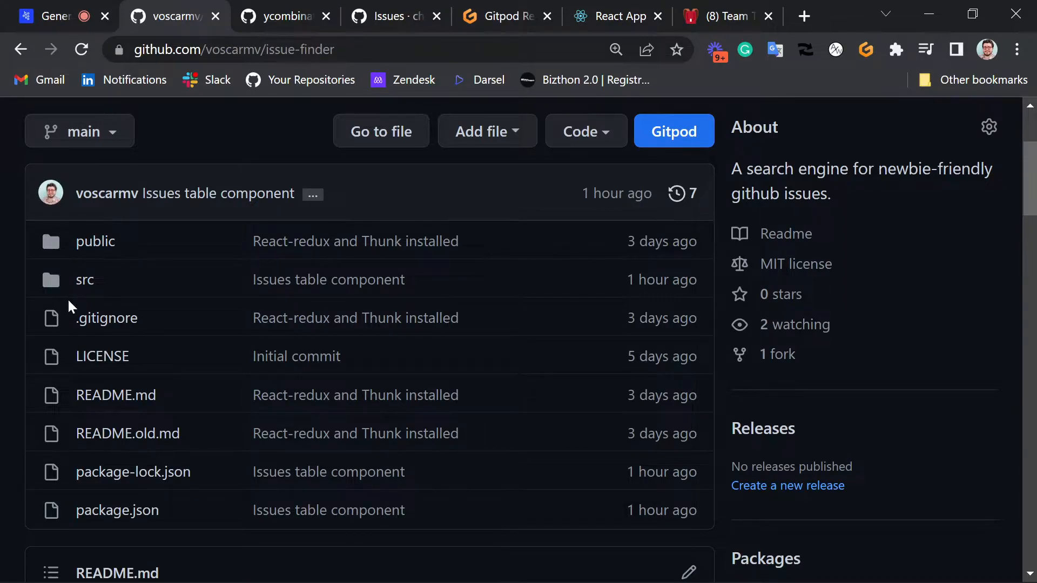
{"action": "left_click", "coordinate": [85, 280]}
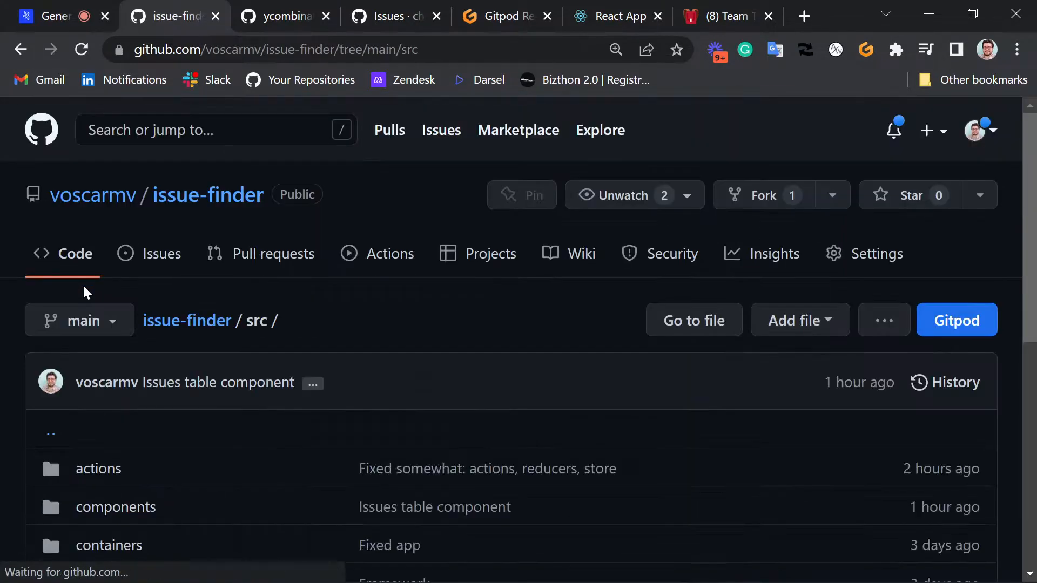
{"action": "scroll", "scroll_direction": "down", "scroll_amount": 3}
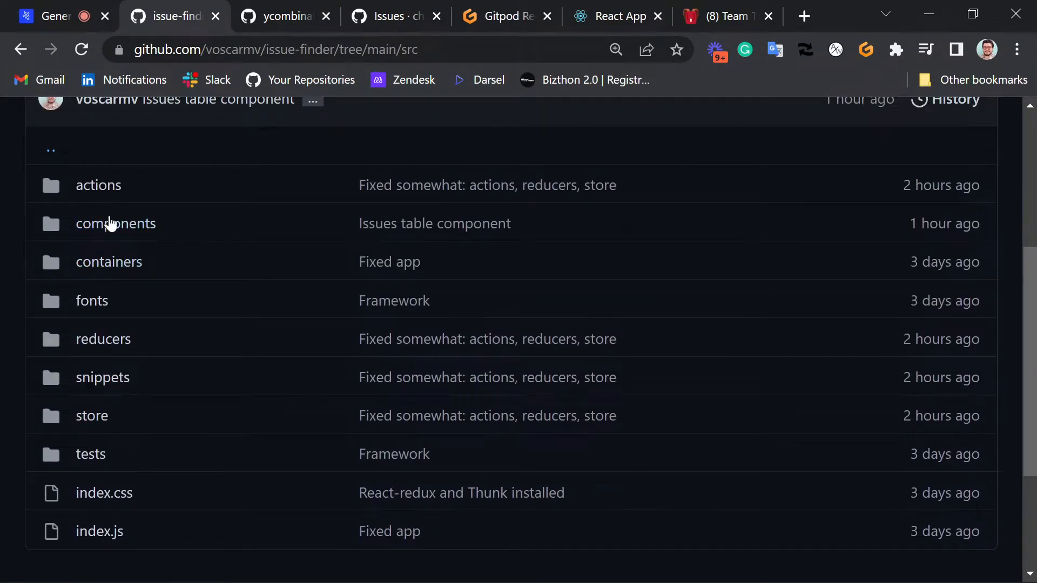
{"action": "mouse_move", "coordinate": [165, 250]}
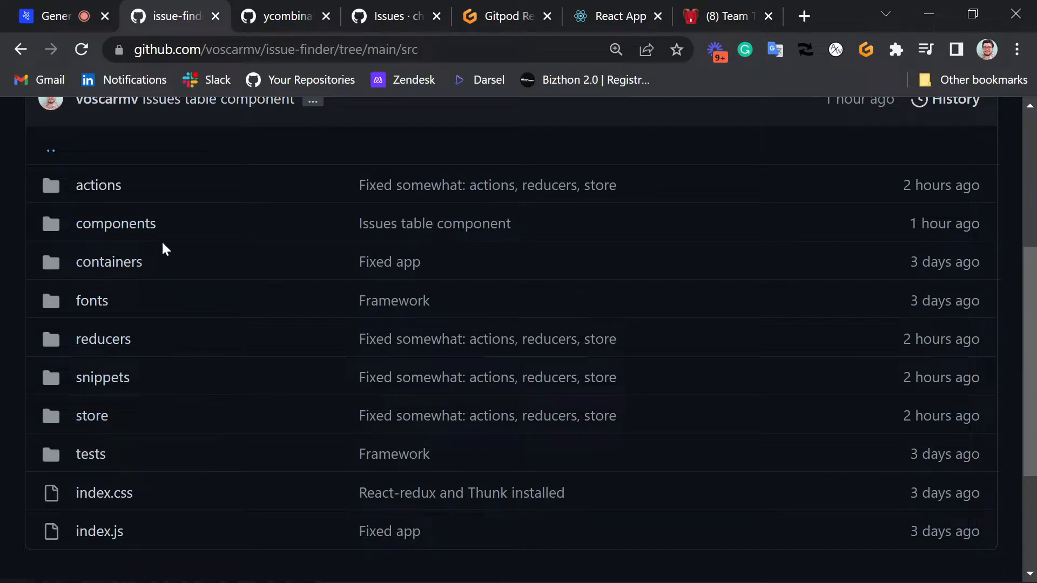
{"action": "mouse_move", "coordinate": [259, 332]}
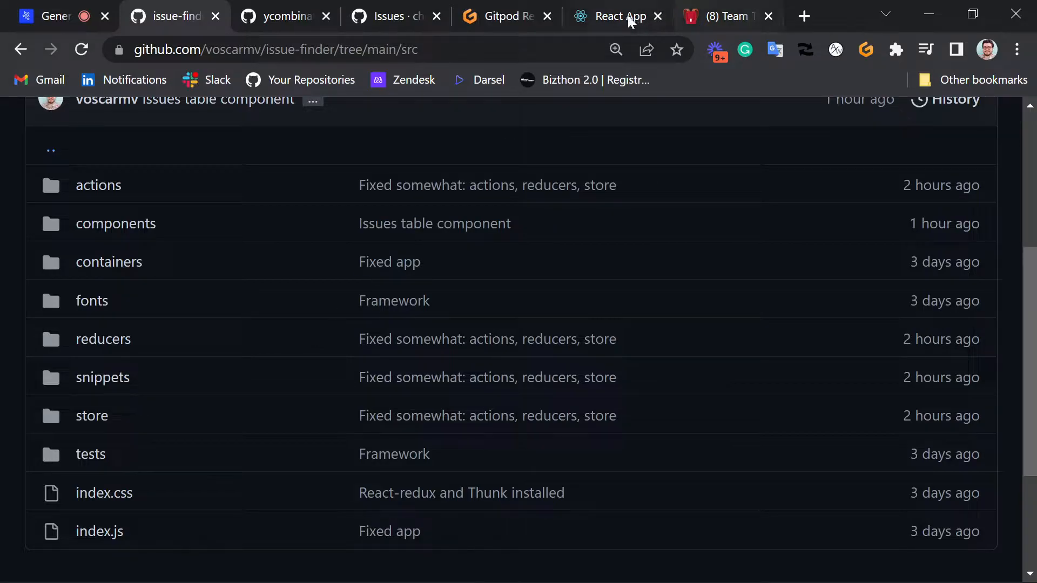
Switch back to the Notion Team Tasks board tab to look over its cards
{"action": "left_click", "coordinate": [725, 15]}
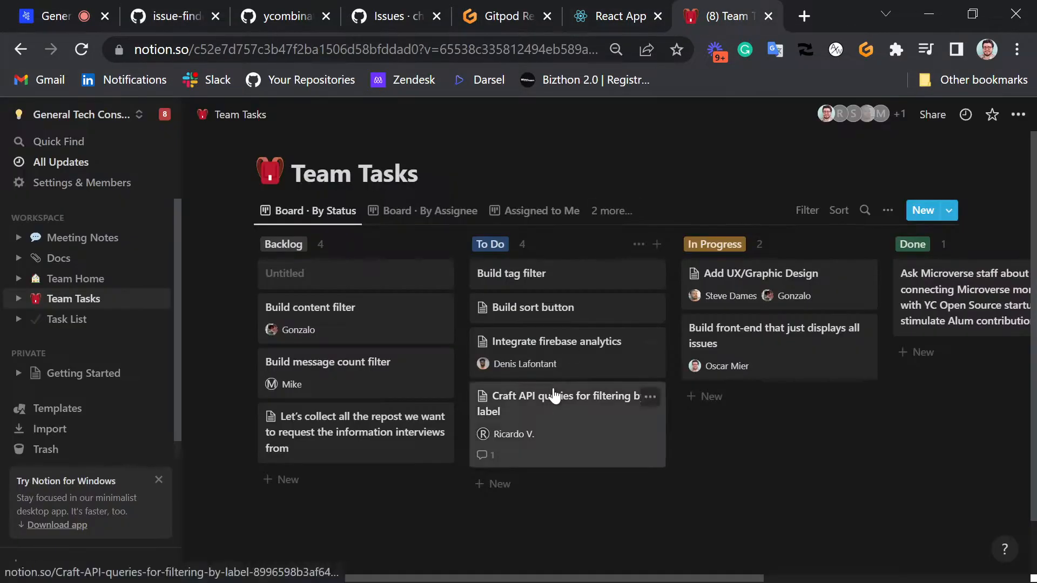
{"action": "mouse_move", "coordinate": [738, 303]}
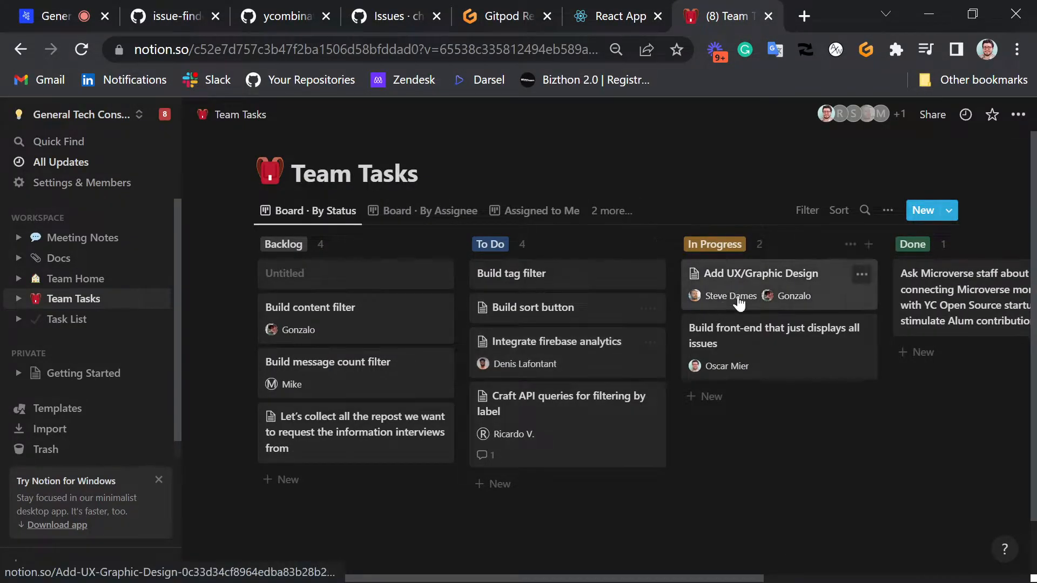
{"action": "mouse_move", "coordinate": [742, 283]}
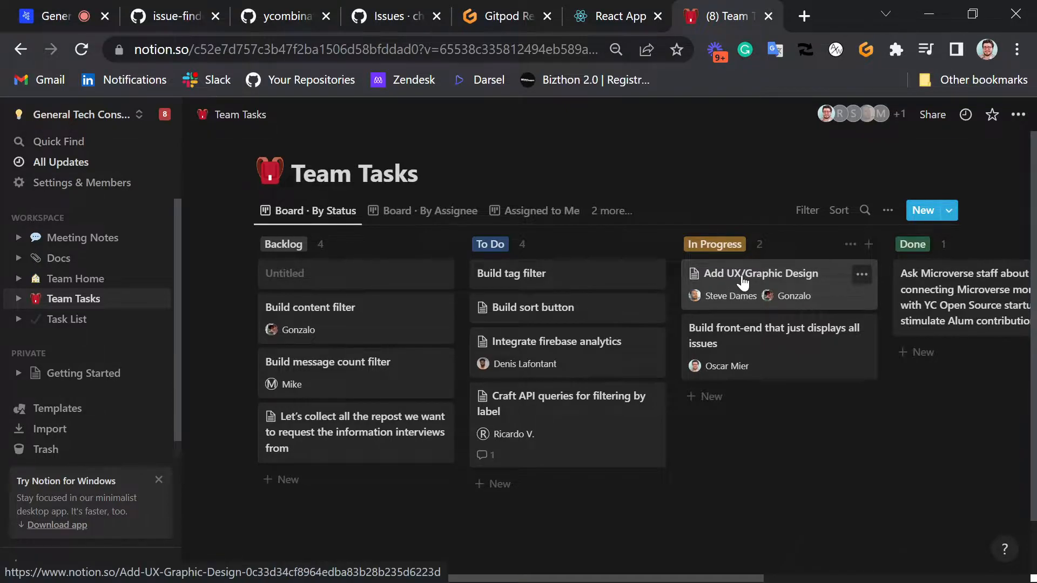
{"action": "mouse_move", "coordinate": [364, 374]}
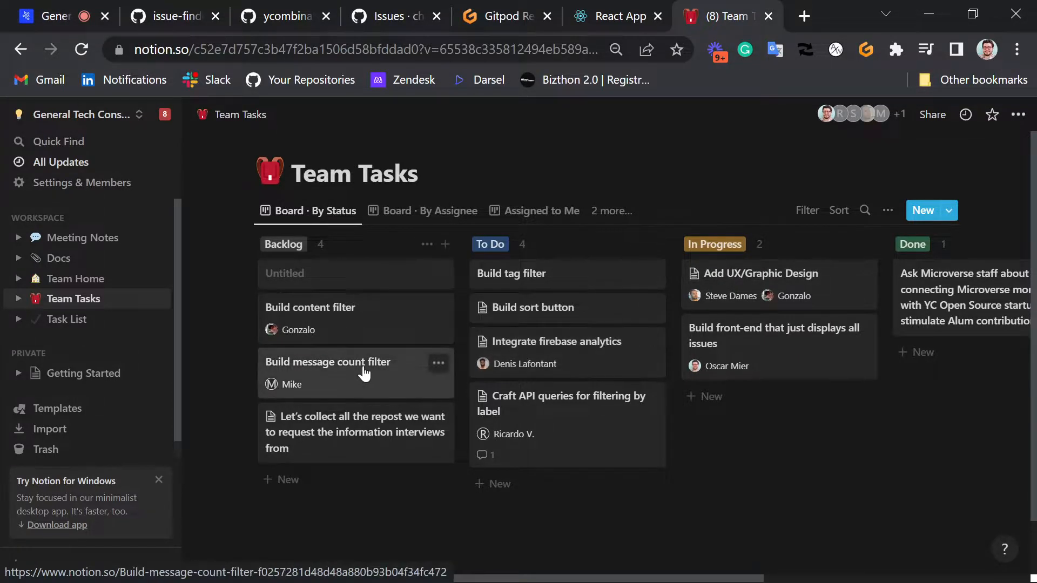
{"action": "mouse_move", "coordinate": [382, 379]}
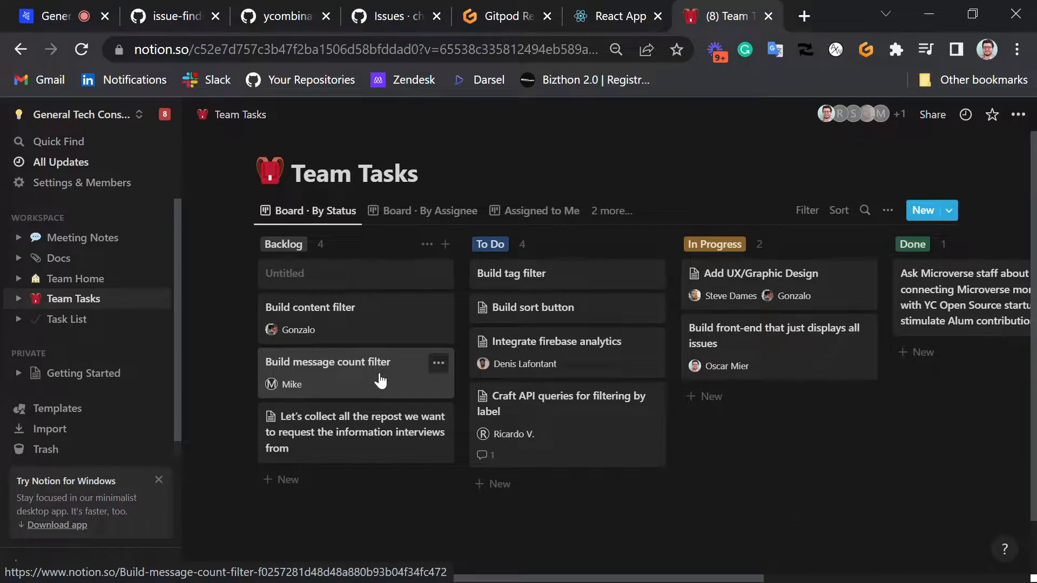
{"action": "mouse_move", "coordinate": [580, 362]}
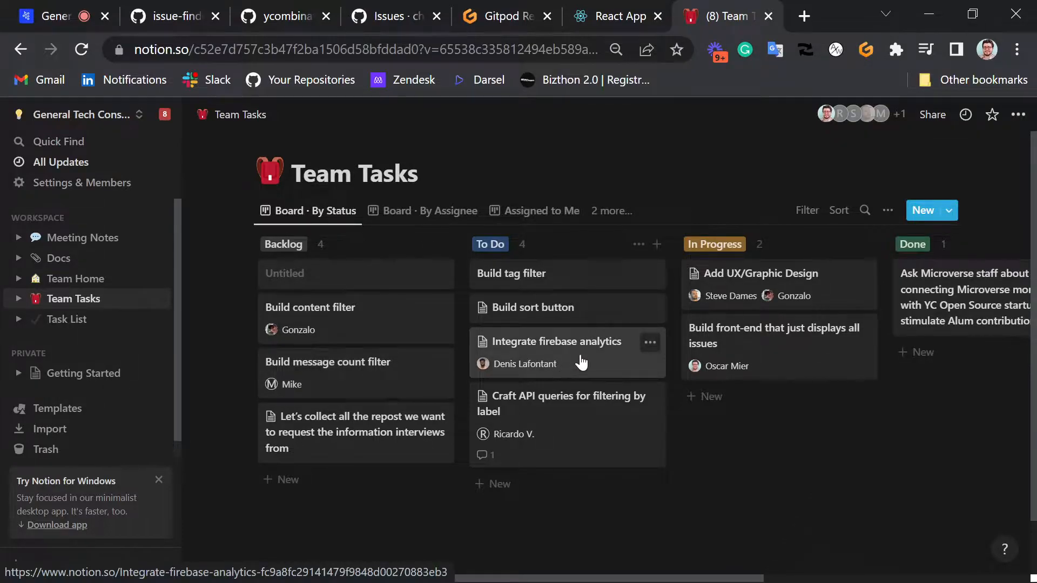
{"action": "mouse_move", "coordinate": [541, 354]}
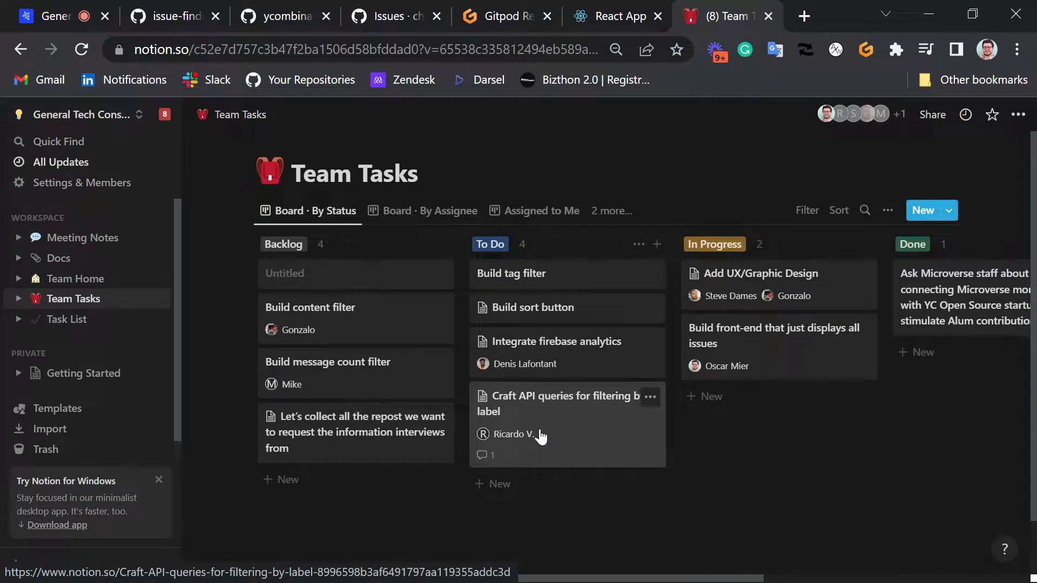
{"action": "mouse_move", "coordinate": [538, 436]}
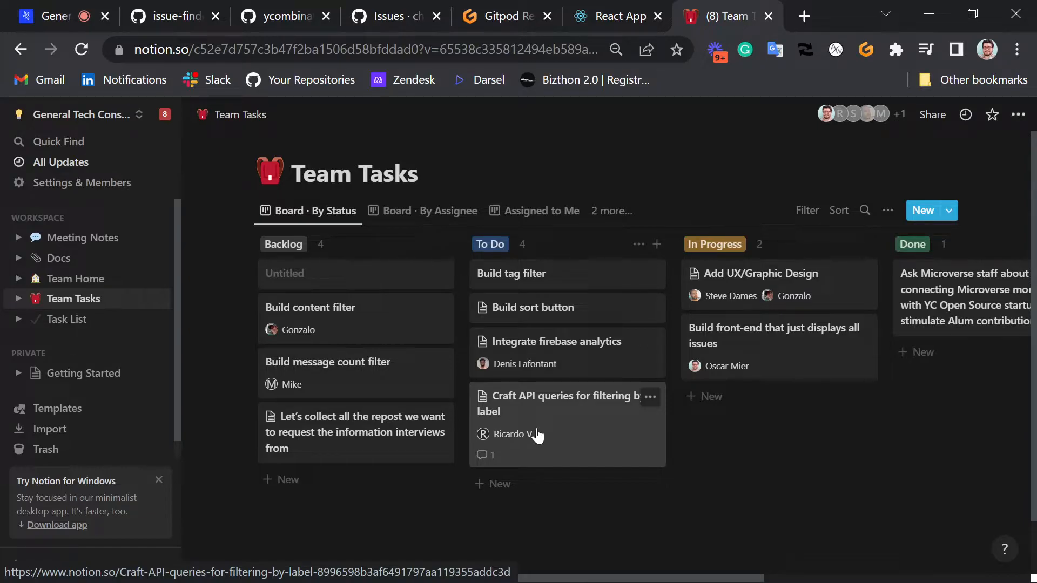
{"action": "mouse_move", "coordinate": [549, 457]}
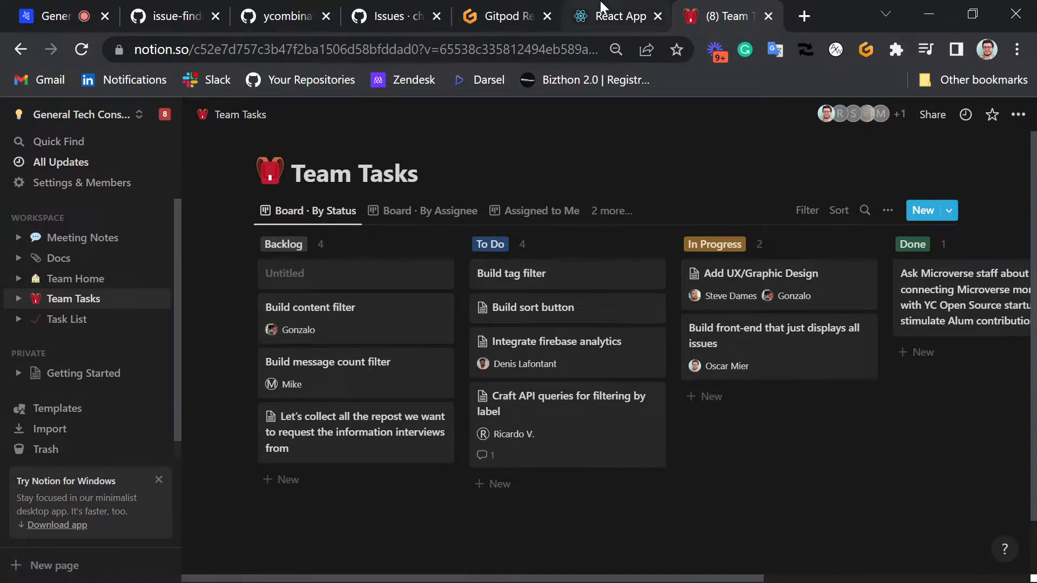
{"action": "mouse_move", "coordinate": [278, 15]}
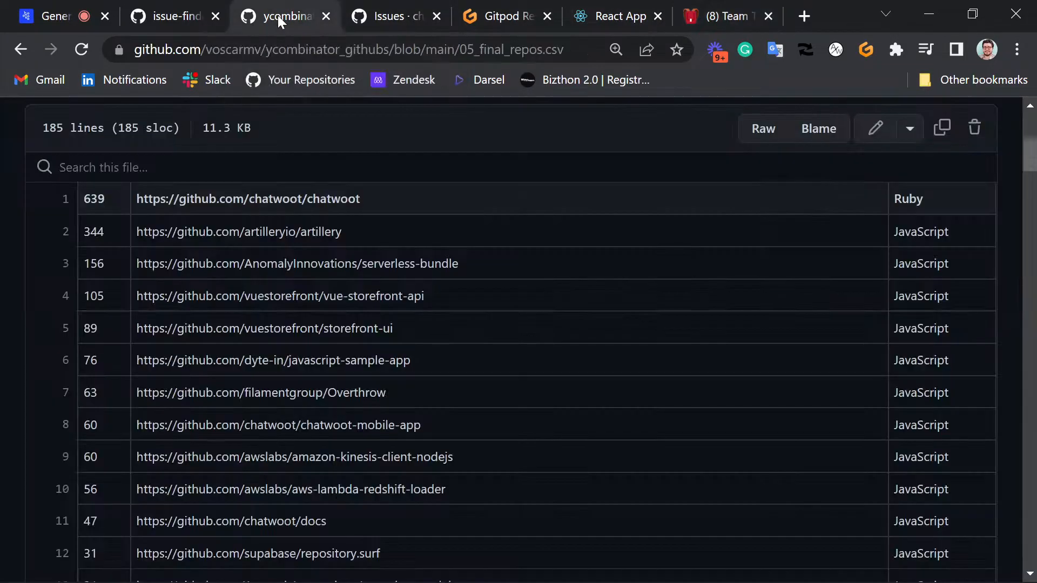
Switch to the issue-finder tab showing the src folder listing
{"action": "left_click", "coordinate": [168, 16]}
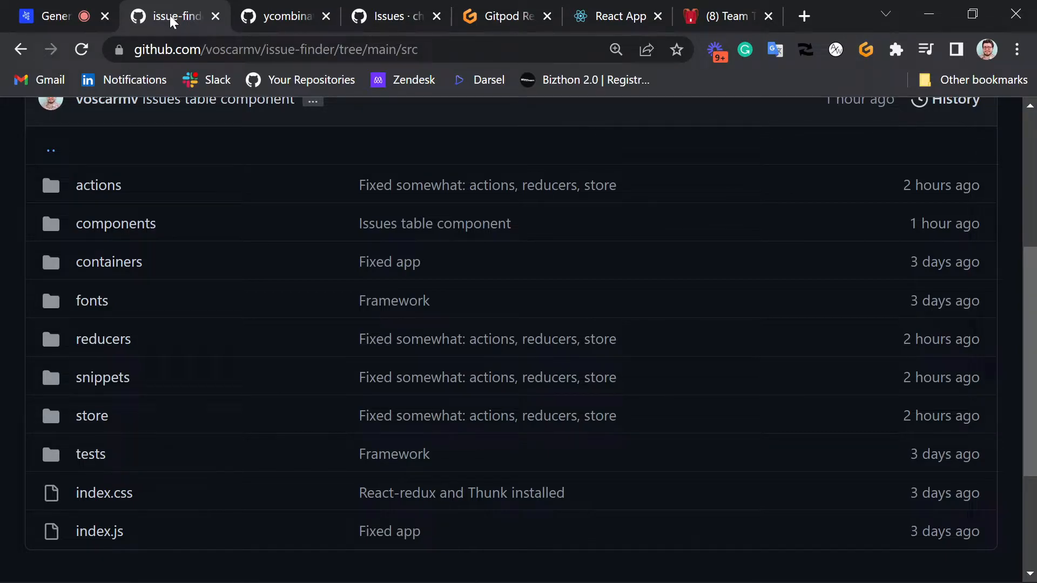
{"action": "mouse_move", "coordinate": [289, 266]}
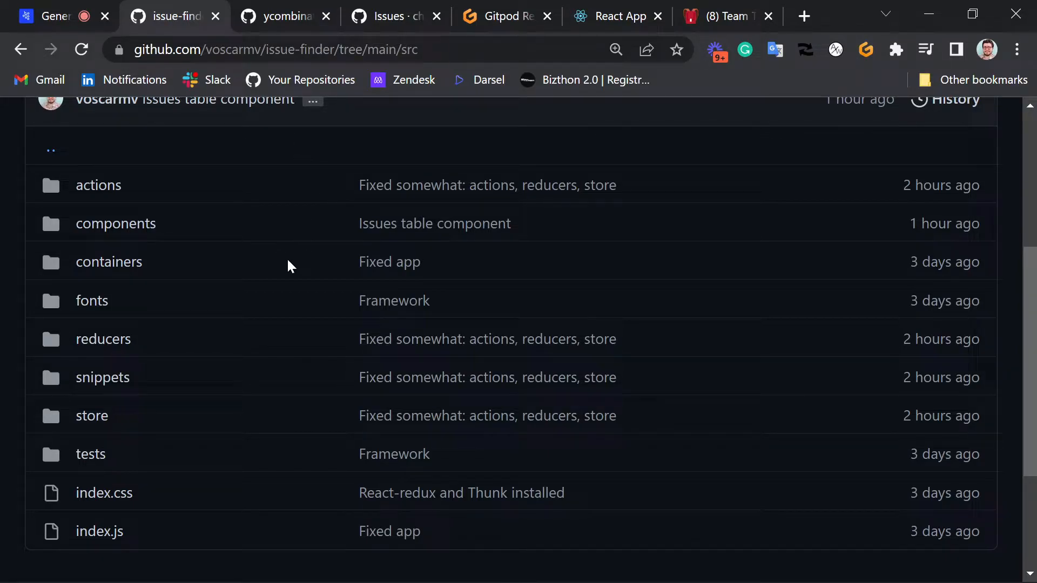
{"action": "mouse_move", "coordinate": [288, 268]}
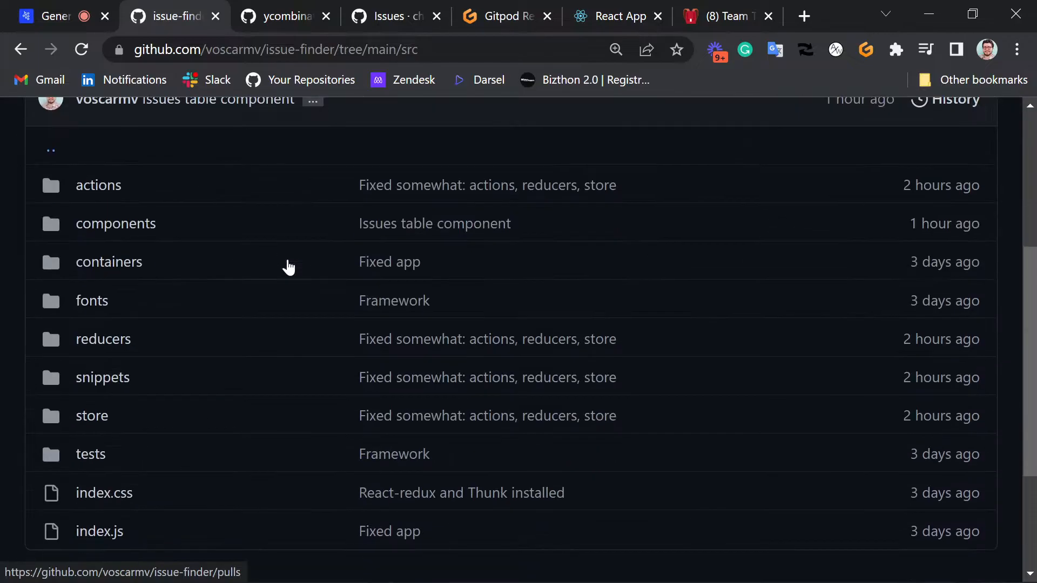
{"action": "mouse_move", "coordinate": [289, 266]}
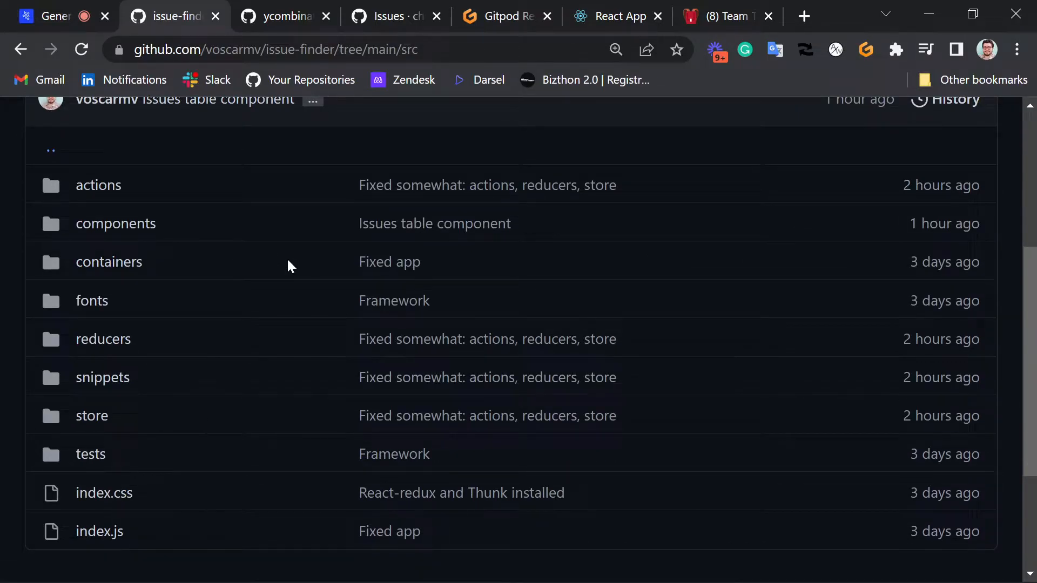
{"action": "mouse_move", "coordinate": [46, 16]}
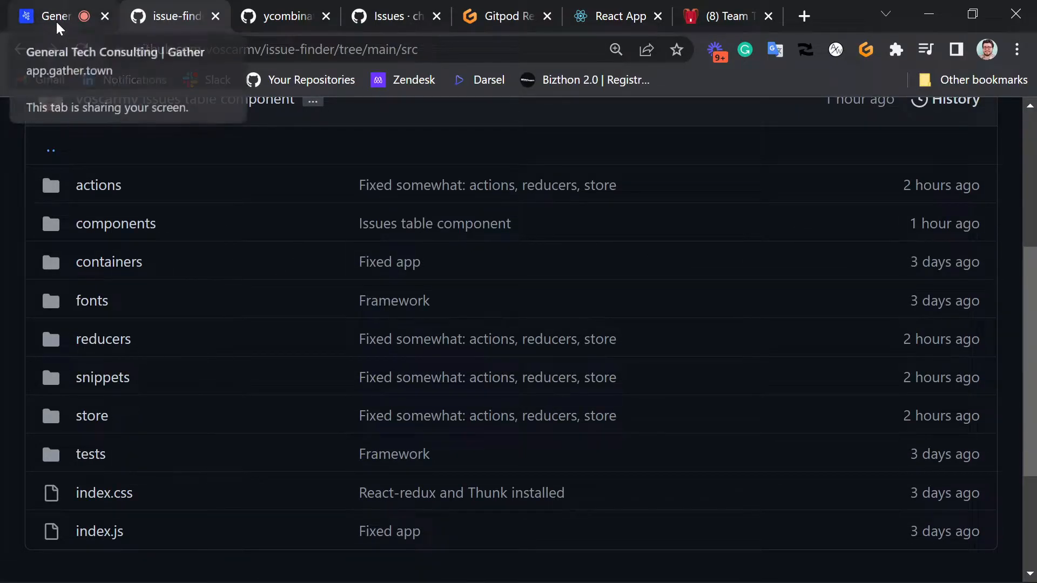
Switch to the Gather tab with the General Tech Consulting meeting space
{"action": "left_click", "coordinate": [46, 16]}
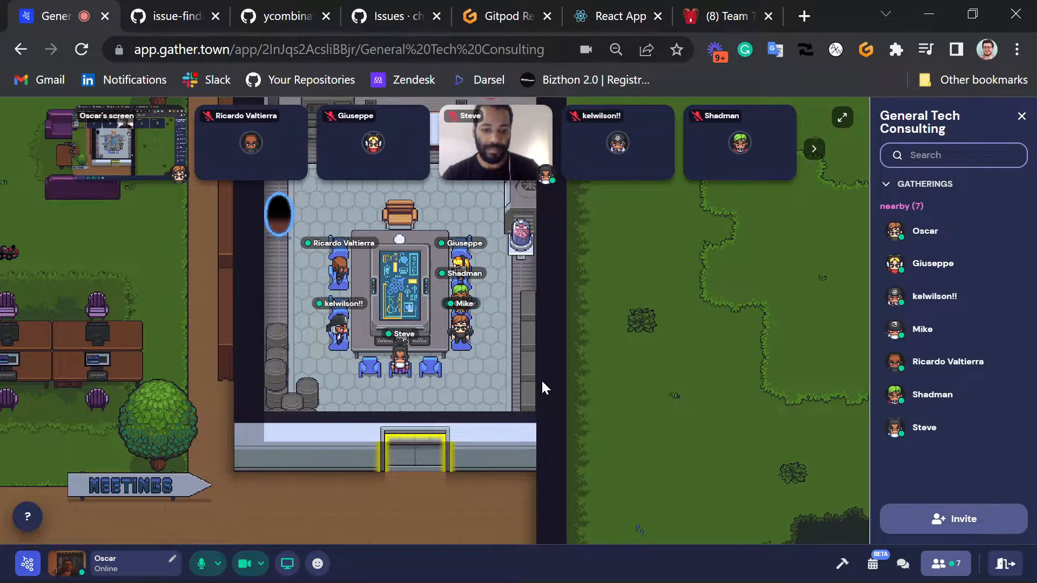
{"action": "mouse_move", "coordinate": [586, 303]}
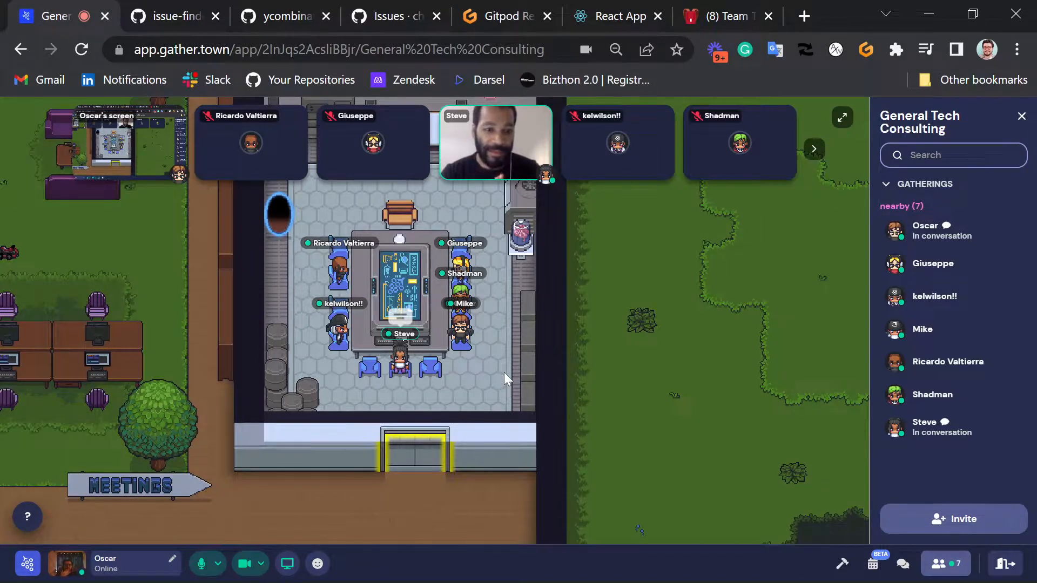
{"action": "mouse_move", "coordinate": [269, 456]}
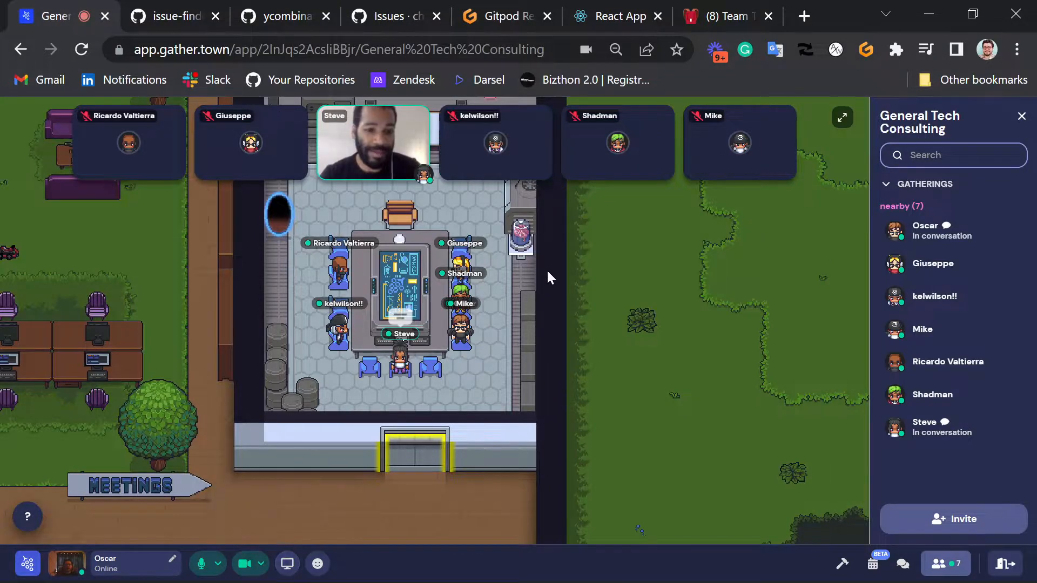
{"action": "mouse_move", "coordinate": [731, 285]}
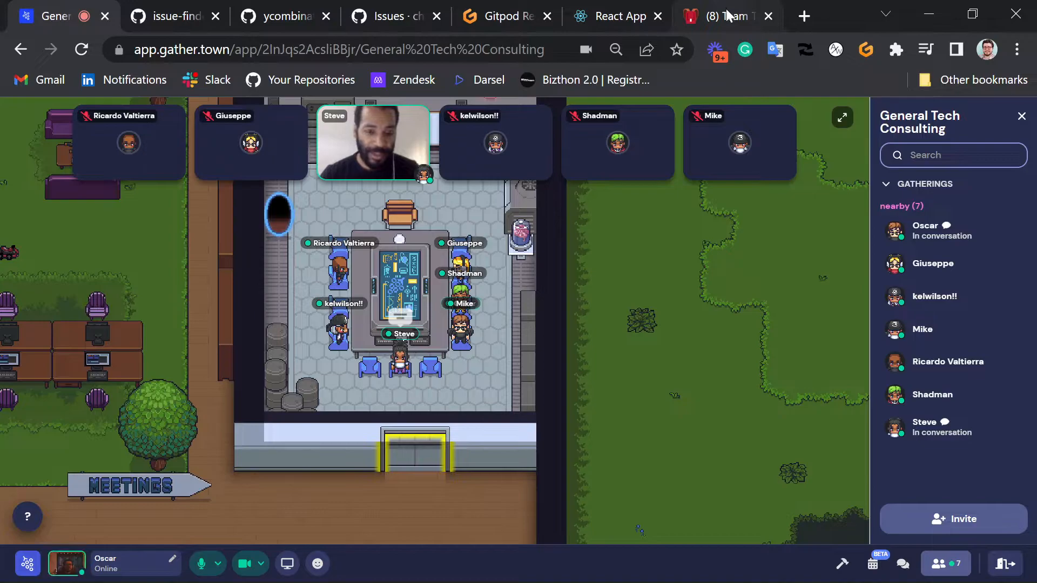
Copy the Notion Team Tasks board URL and open Gather's chat to share it with Nearby
{"action": "left_click", "coordinate": [725, 15]}
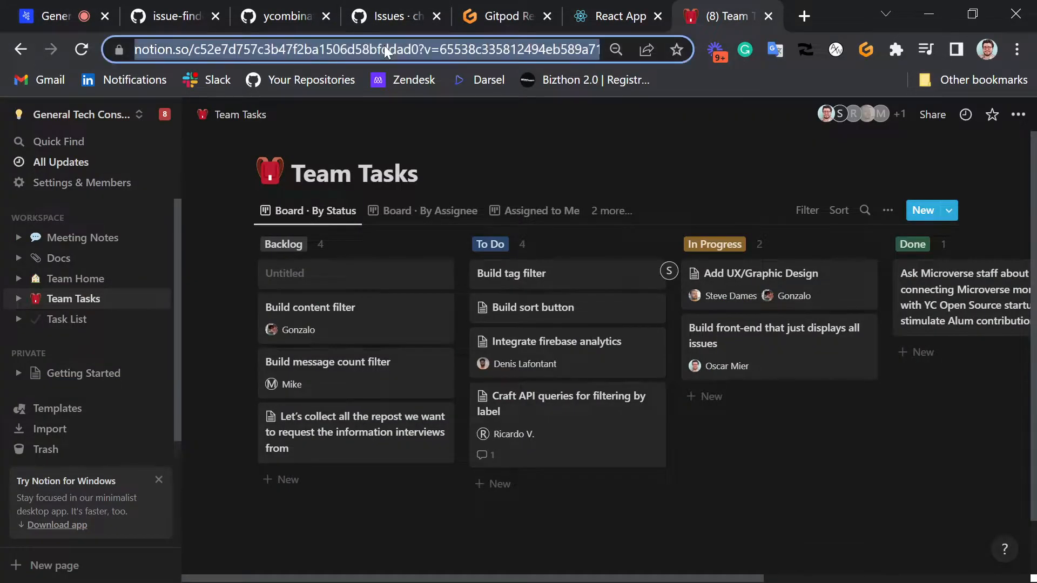
{"action": "left_click", "coordinate": [44, 15]}
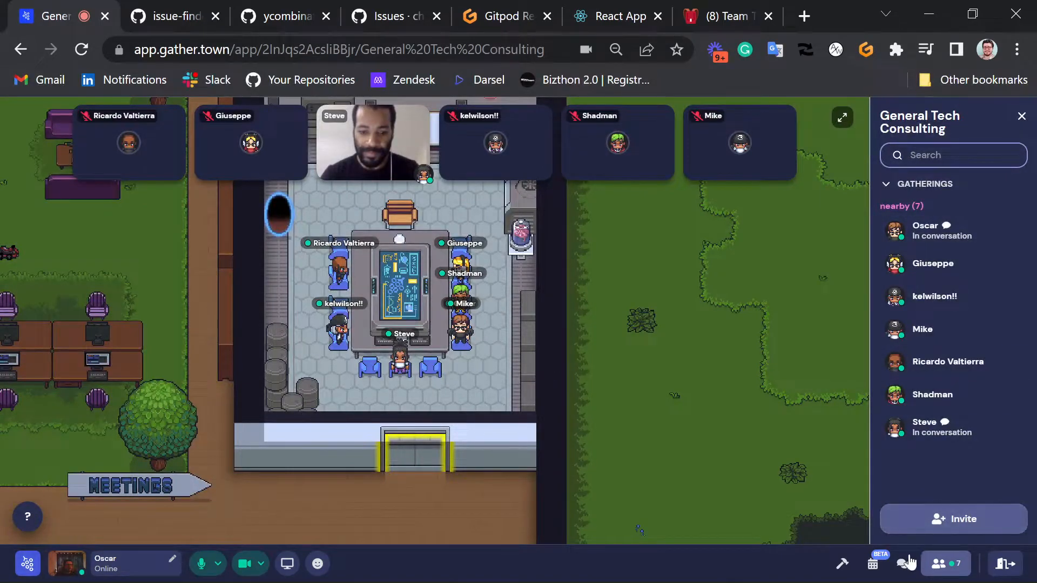
{"action": "left_click", "coordinate": [902, 563]}
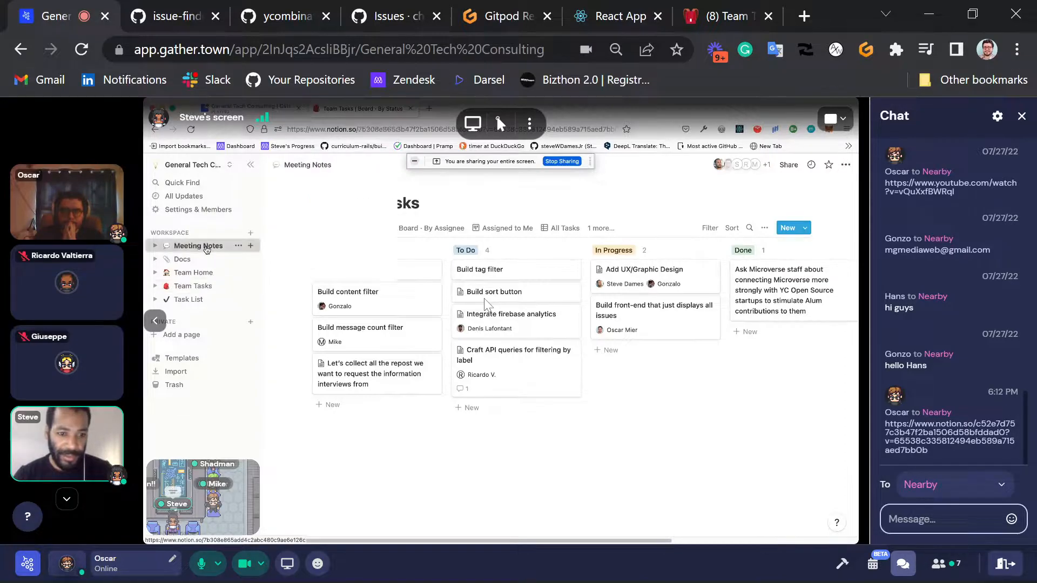
{"action": "left_click", "coordinate": [198, 246]}
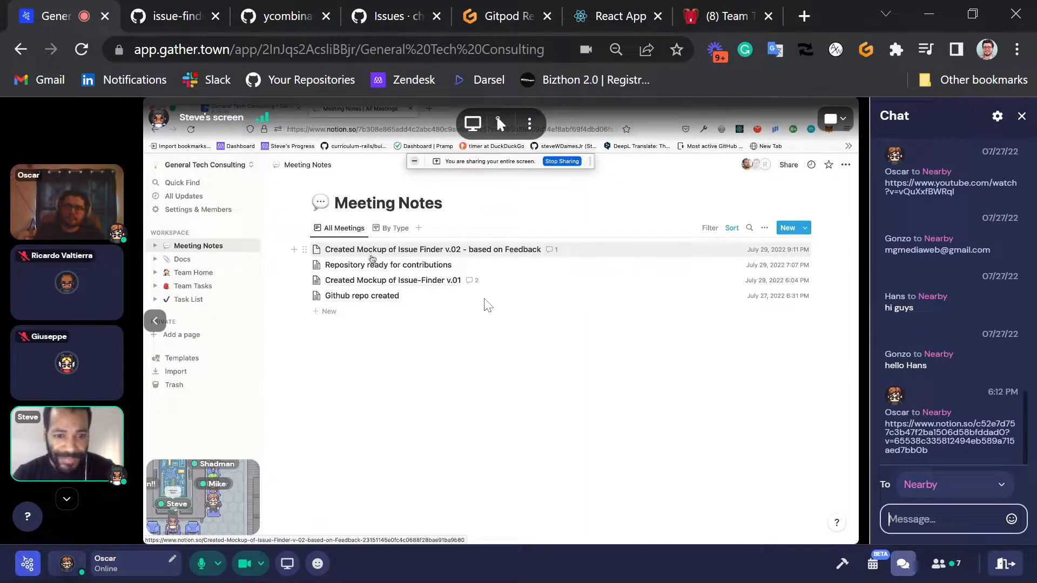
{"action": "mouse_move", "coordinate": [392, 280]}
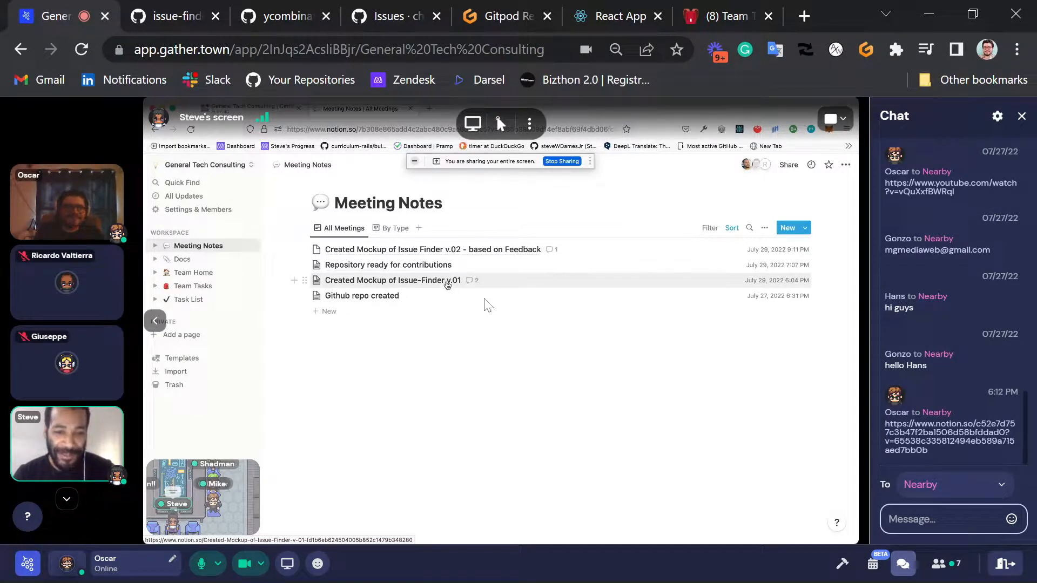
{"action": "left_click", "coordinate": [392, 280]}
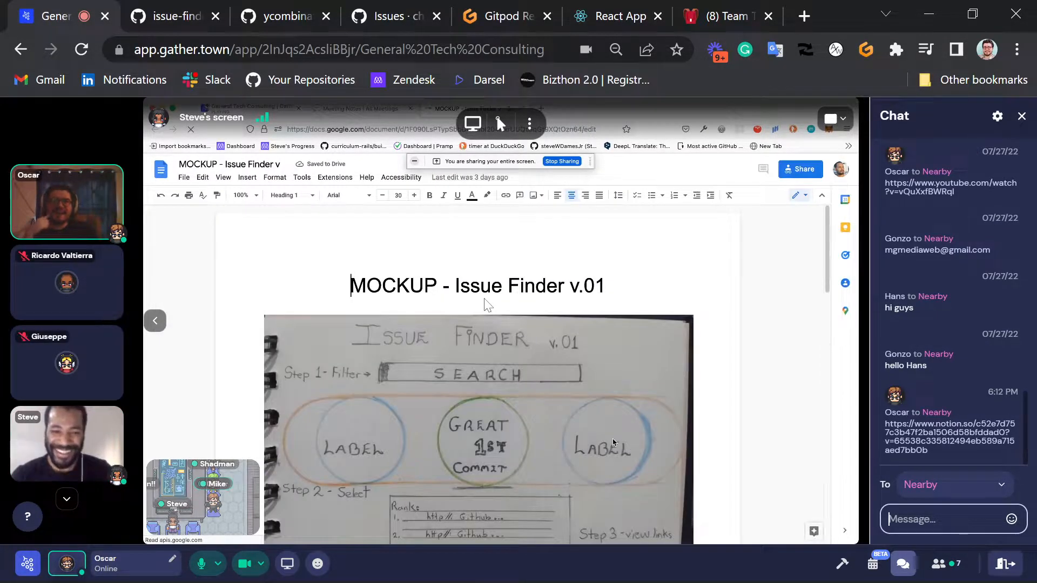
{"action": "scroll", "scroll_direction": "down", "scroll_amount": 3}
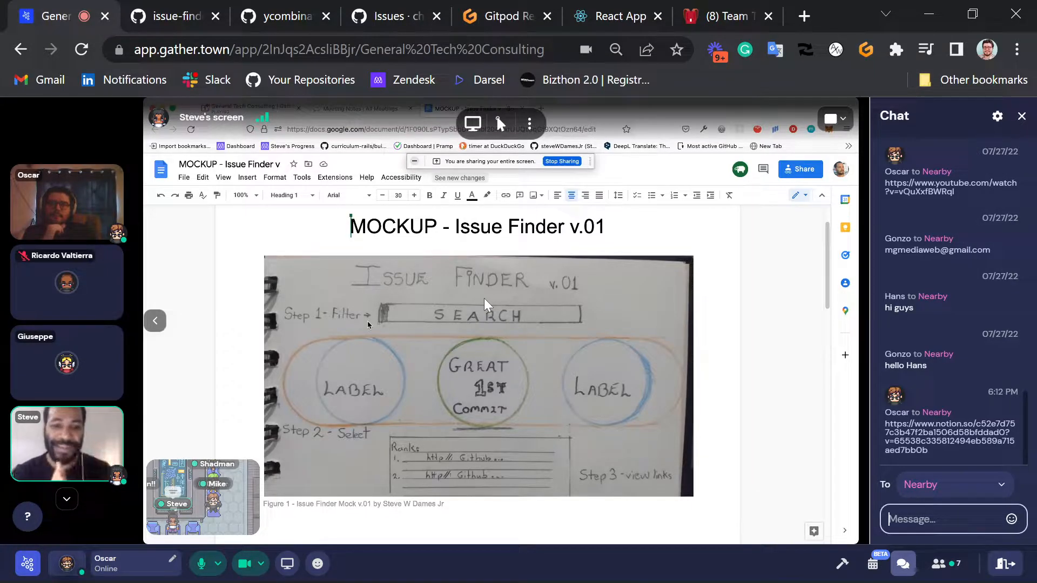
{"action": "mouse_move", "coordinate": [356, 320]}
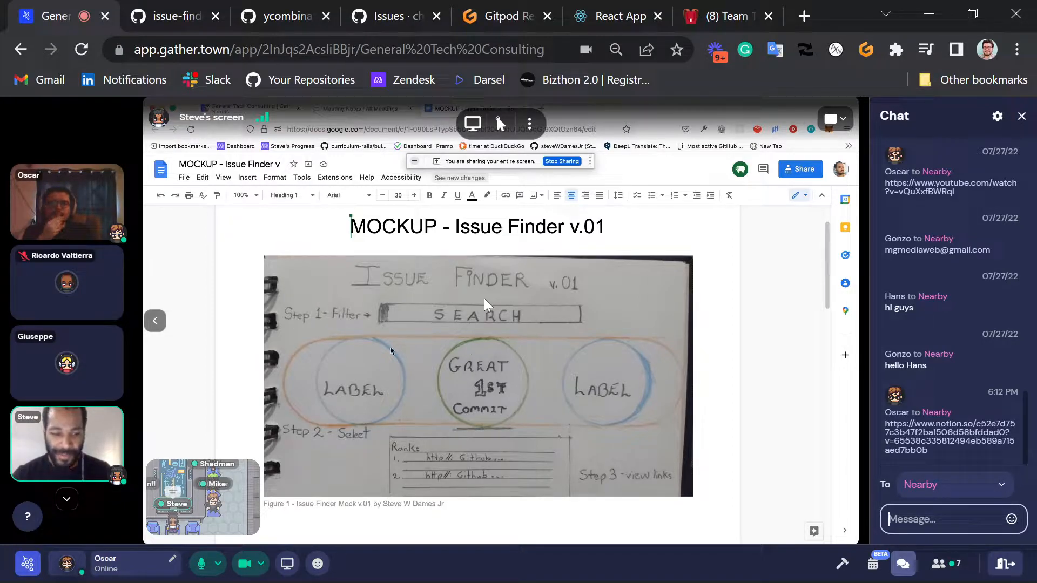
{"action": "mouse_move", "coordinate": [609, 413]}
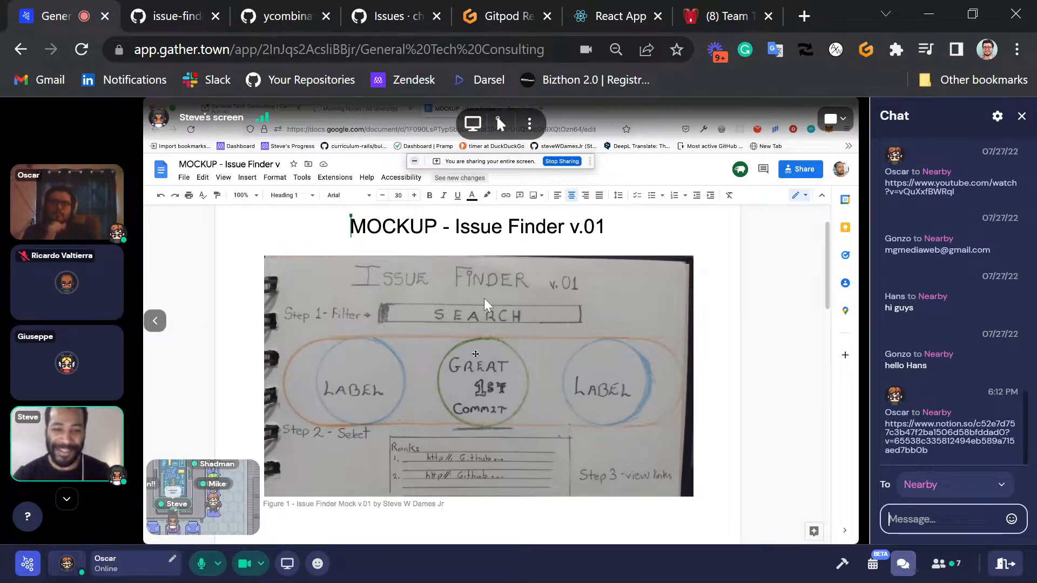
{"action": "mouse_move", "coordinate": [513, 342]}
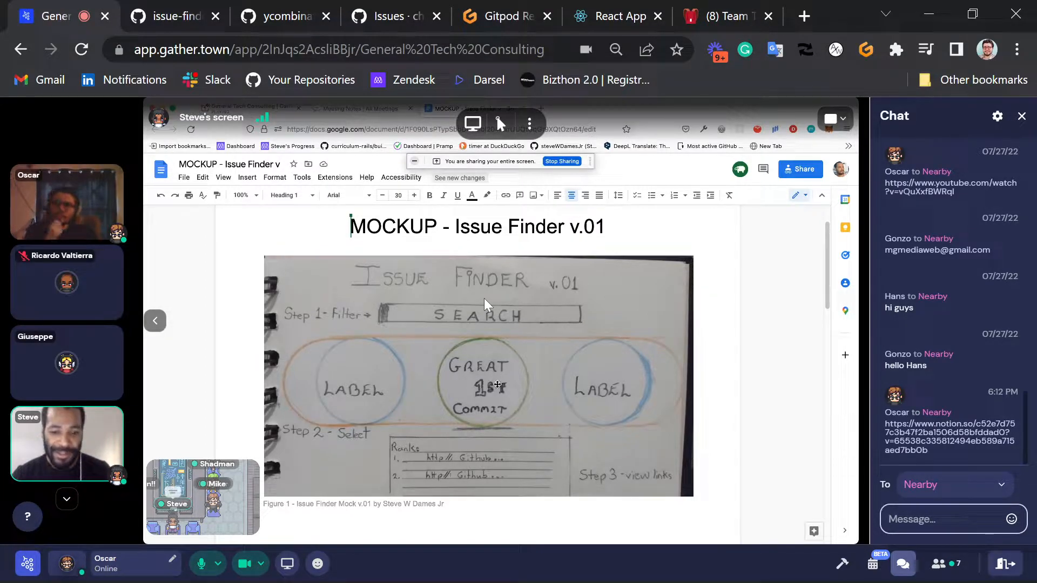
{"action": "mouse_move", "coordinate": [502, 409]}
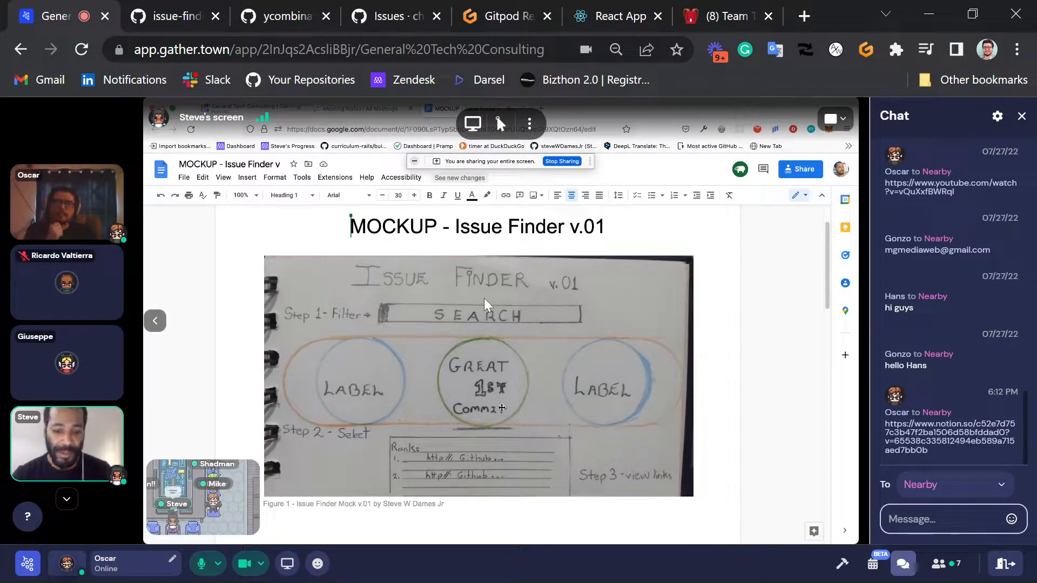
{"action": "mouse_move", "coordinate": [476, 469]}
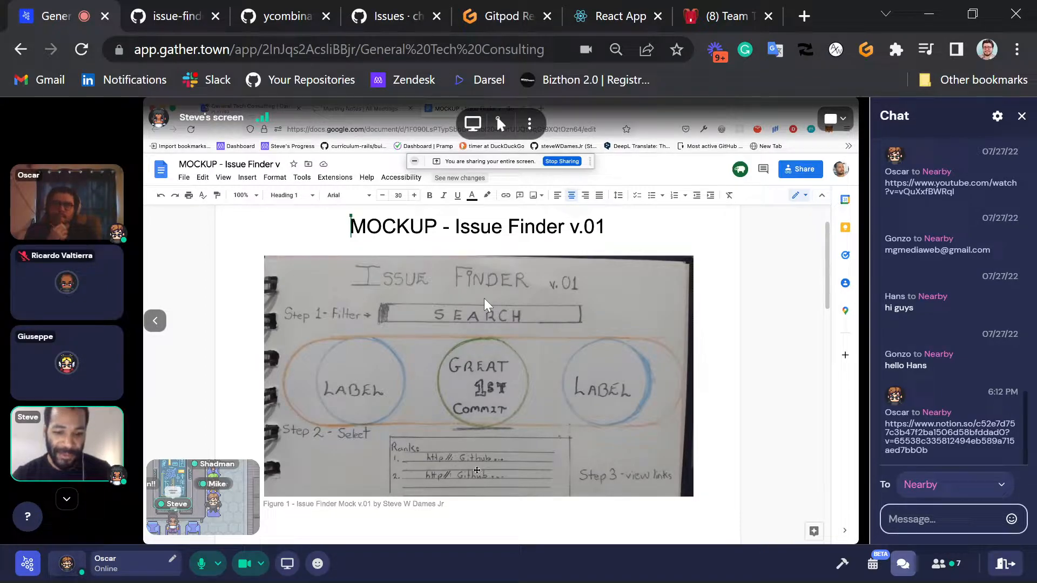
{"action": "scroll", "scroll_direction": "down", "scroll_amount": 3}
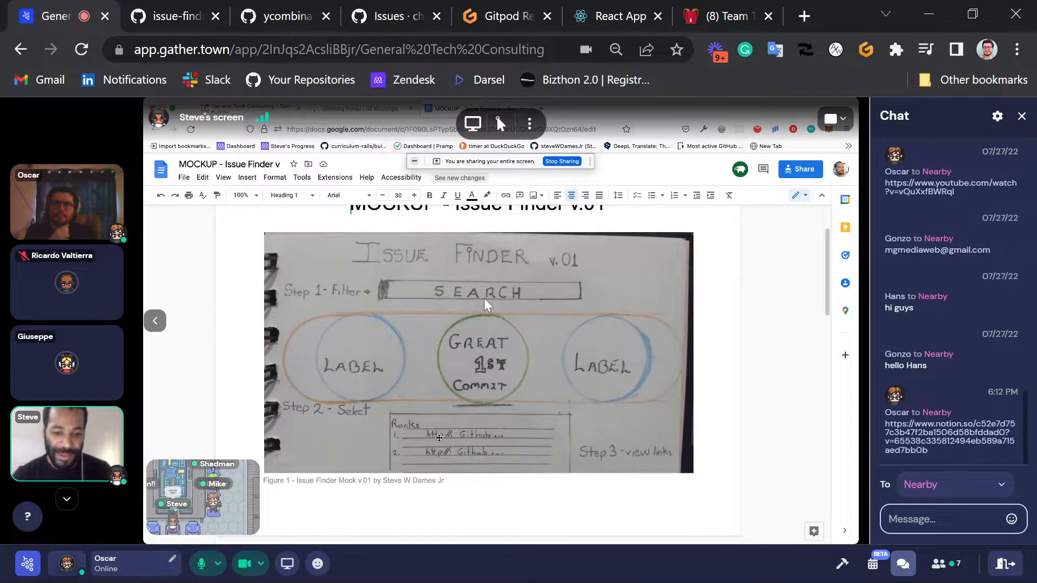
{"action": "mouse_move", "coordinate": [551, 456]}
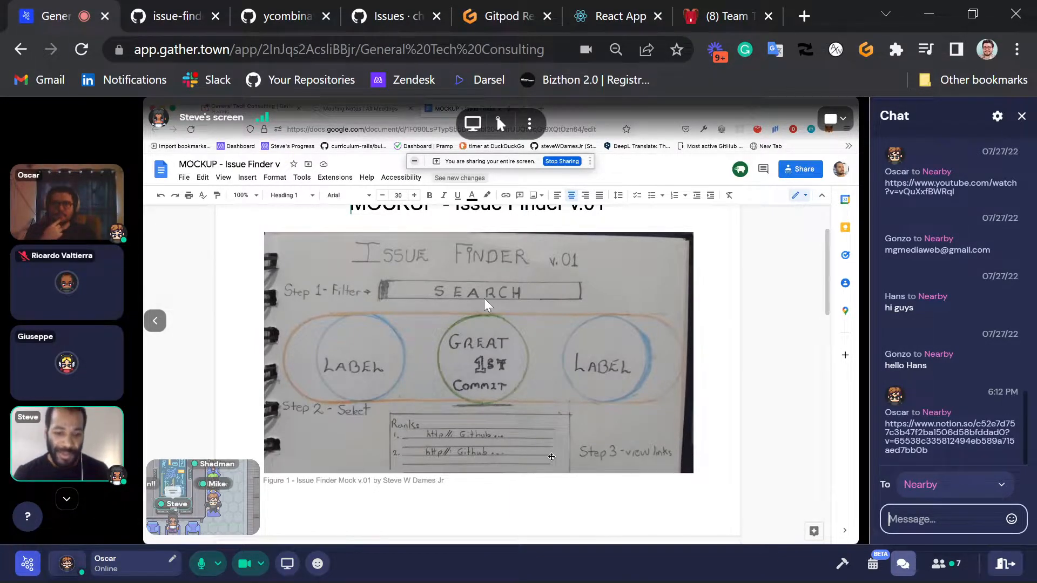
{"action": "mouse_move", "coordinate": [546, 385]}
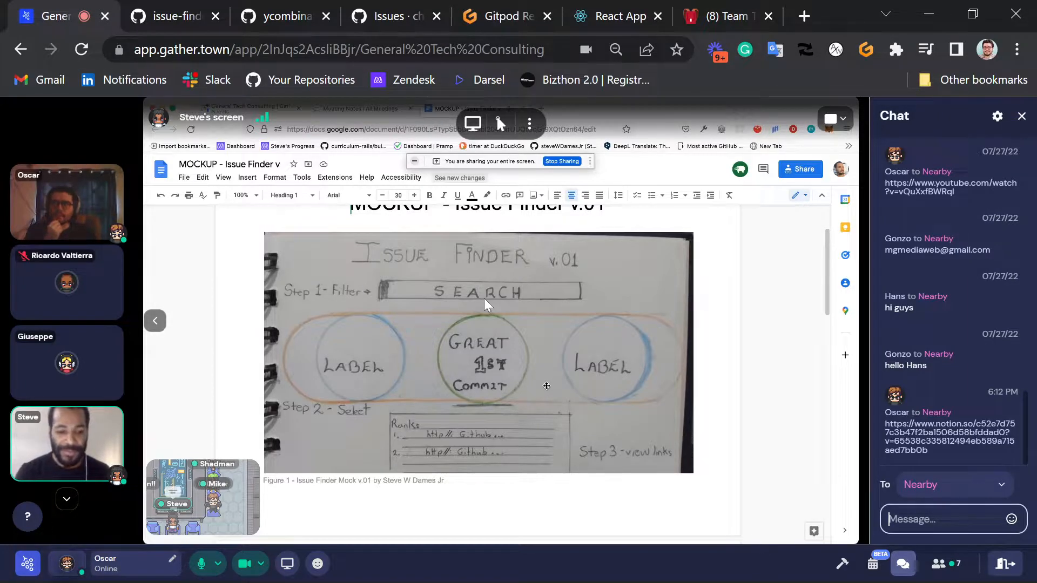
{"action": "scroll", "scroll_direction": "down", "scroll_amount": 3}
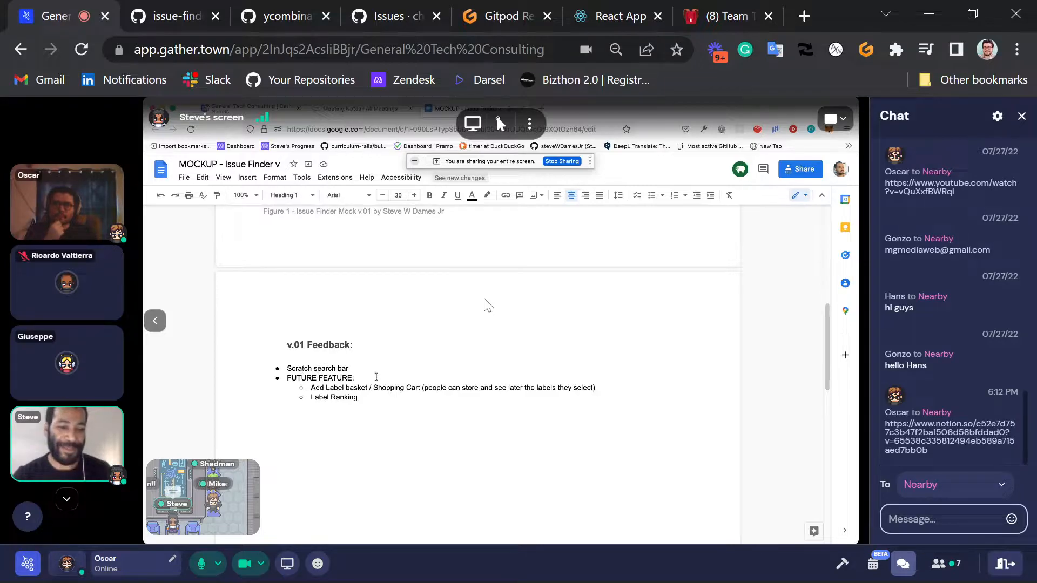
{"action": "scroll", "scroll_direction": "up", "scroll_amount": 3}
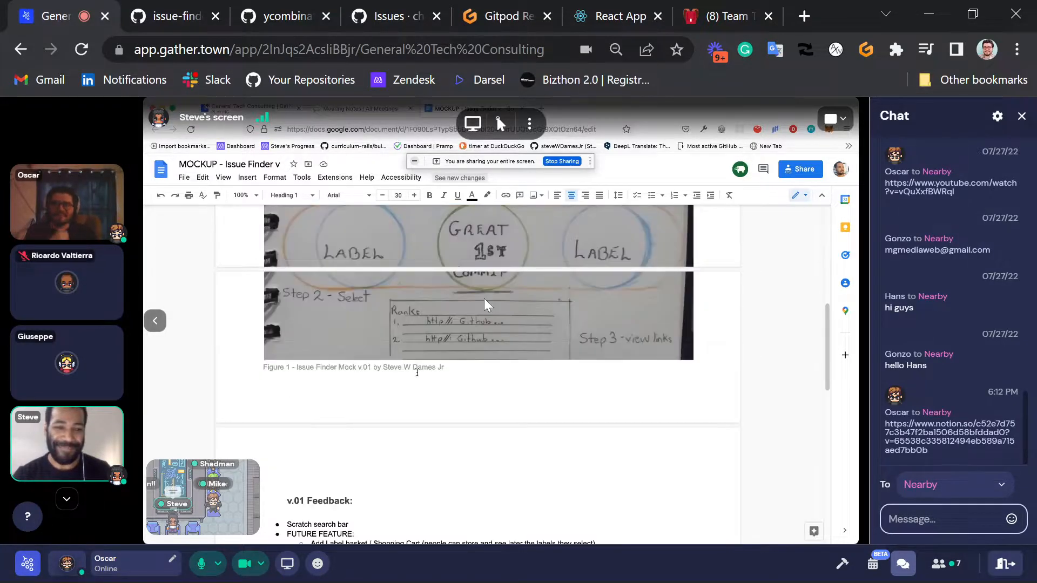
{"action": "scroll", "scroll_direction": "up", "scroll_amount": 3}
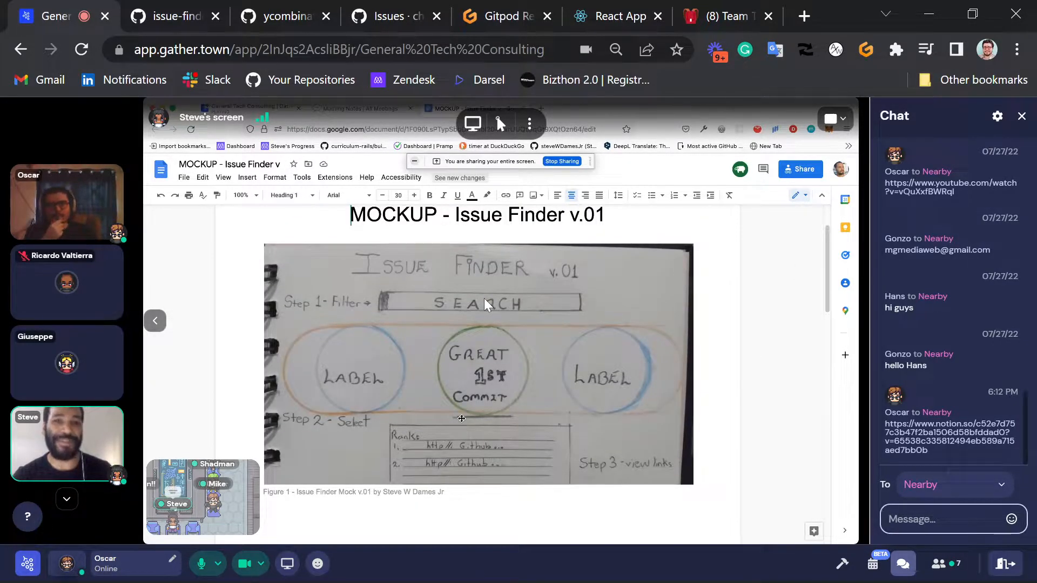
{"action": "scroll", "scroll_direction": "down", "scroll_amount": 3}
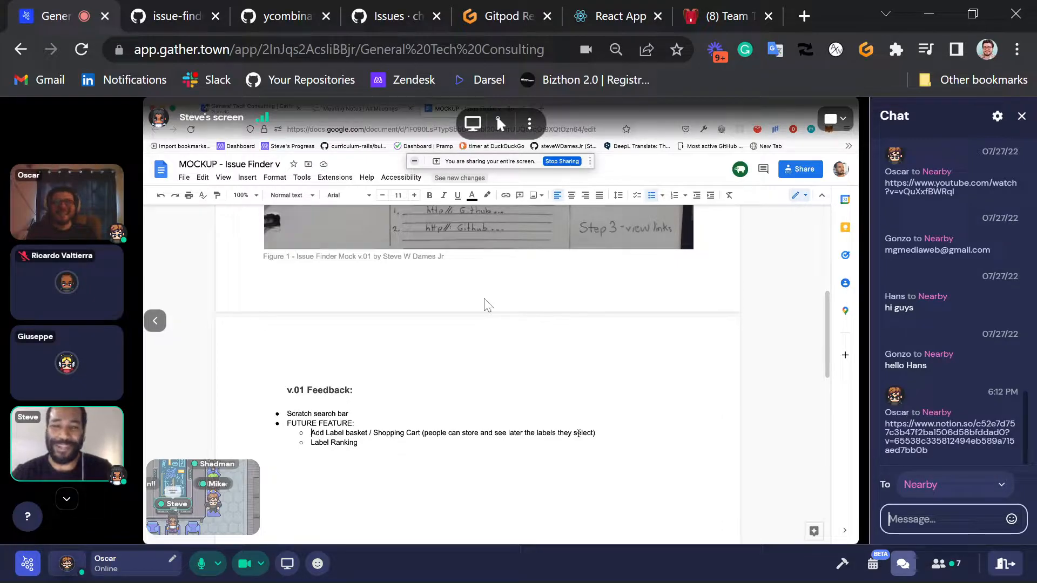
Scroll the Gather view as Steve's screen share ends and the meeting room returns
{"action": "scroll", "scroll_direction": "up", "scroll_amount": 3}
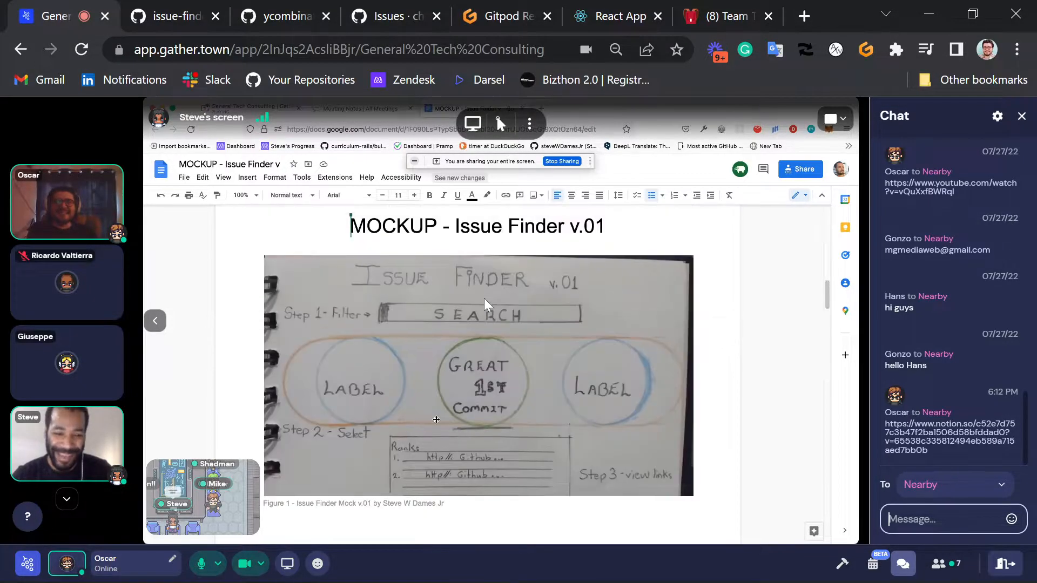
{"action": "mouse_move", "coordinate": [554, 405]}
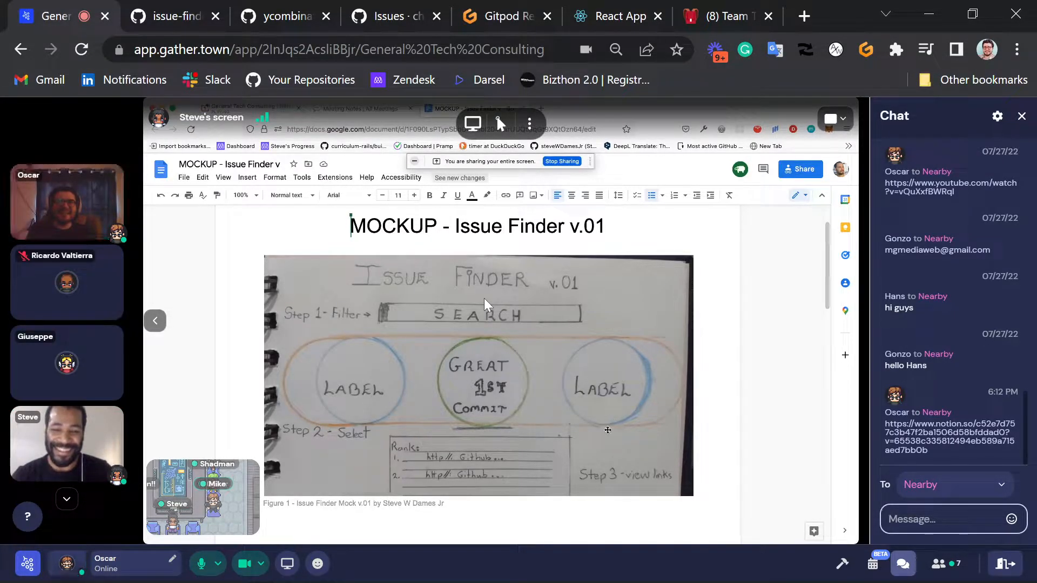
{"action": "scroll", "scroll_direction": "down", "scroll_amount": 3}
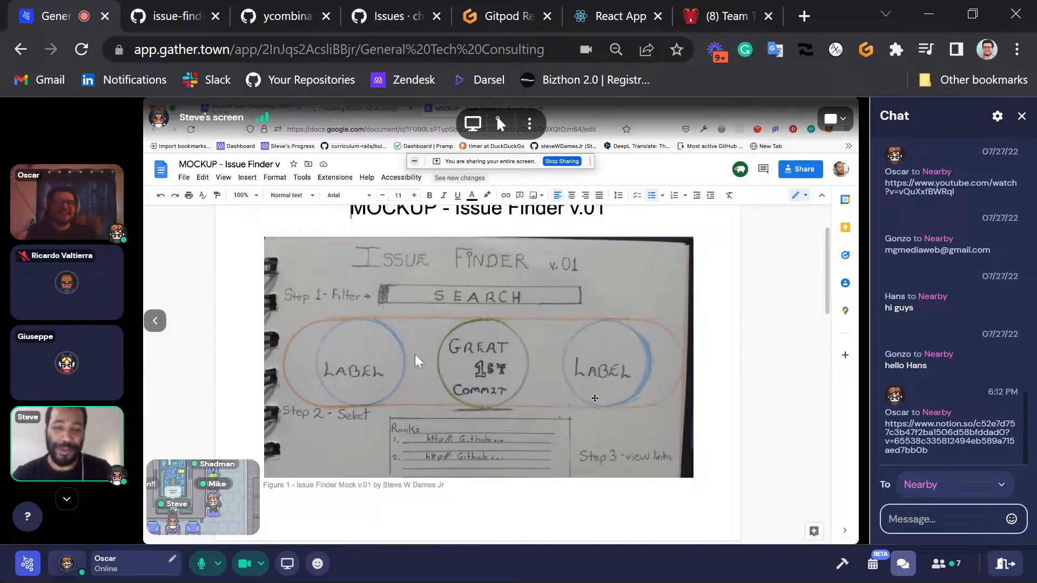
{"action": "scroll", "scroll_direction": "down", "scroll_amount": 3}
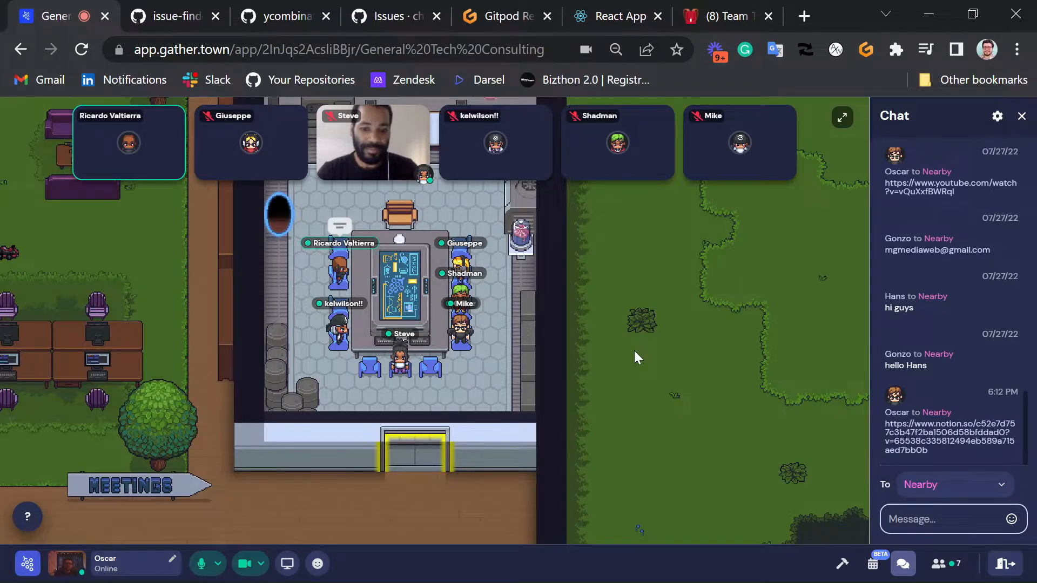
{"action": "mouse_move", "coordinate": [330, 195]}
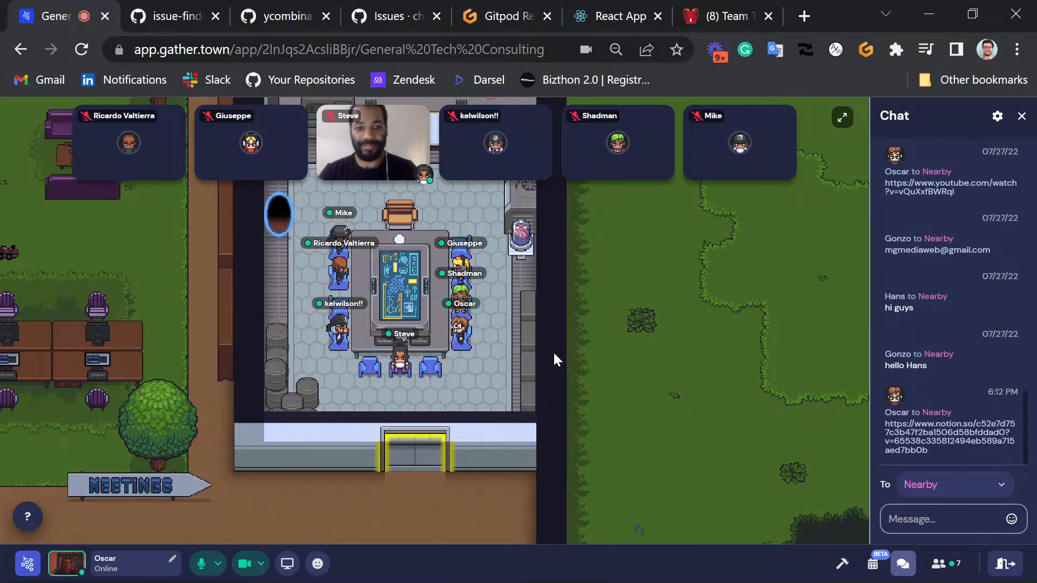
{"action": "mouse_move", "coordinate": [389, 386]}
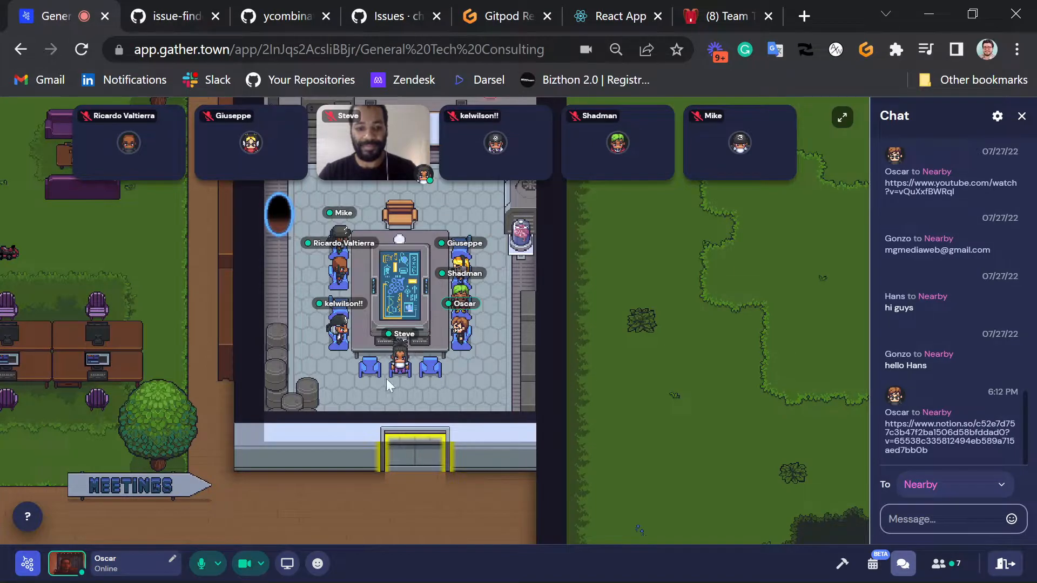
{"action": "mouse_move", "coordinate": [314, 377]}
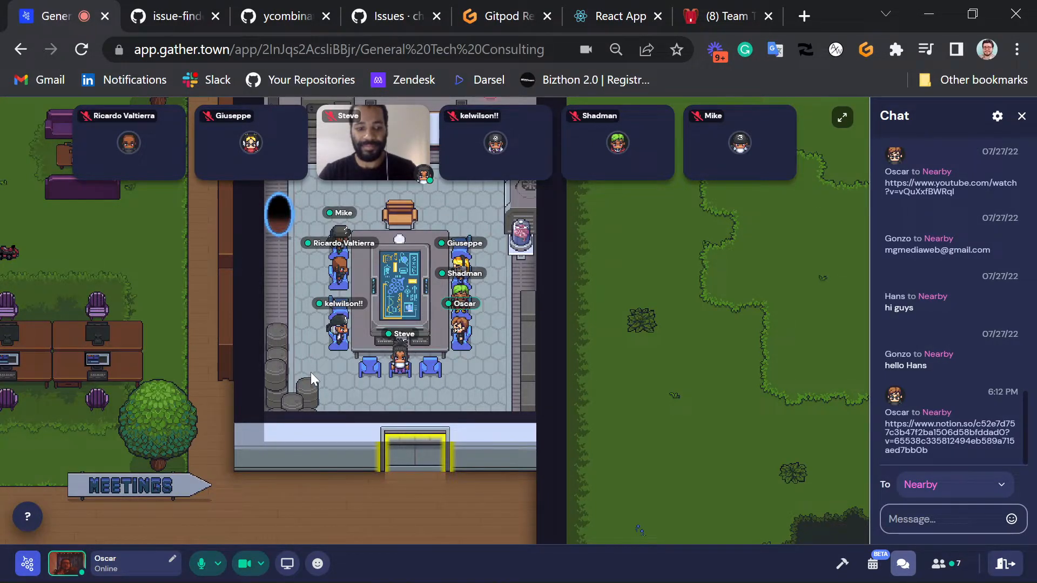
{"action": "mouse_move", "coordinate": [351, 374]}
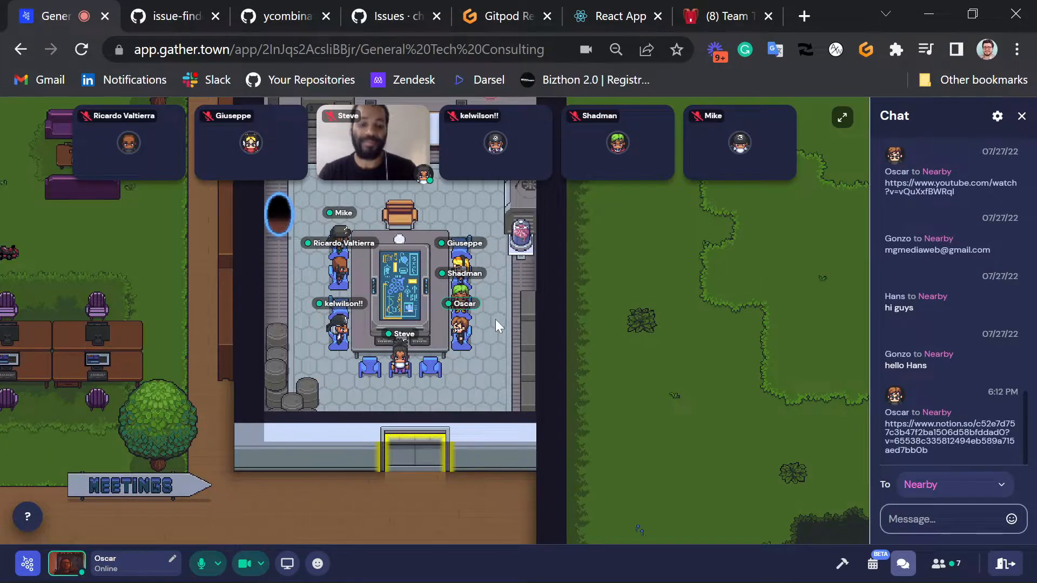
{"action": "mouse_move", "coordinate": [286, 563]}
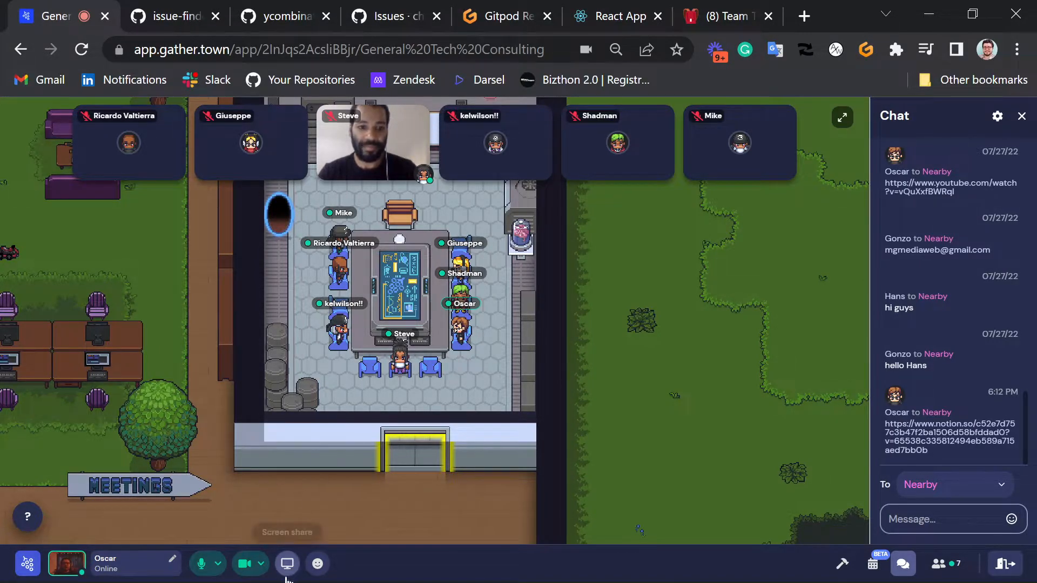
Share the entire screen with the Gather meeting room
{"action": "left_click", "coordinate": [287, 563]}
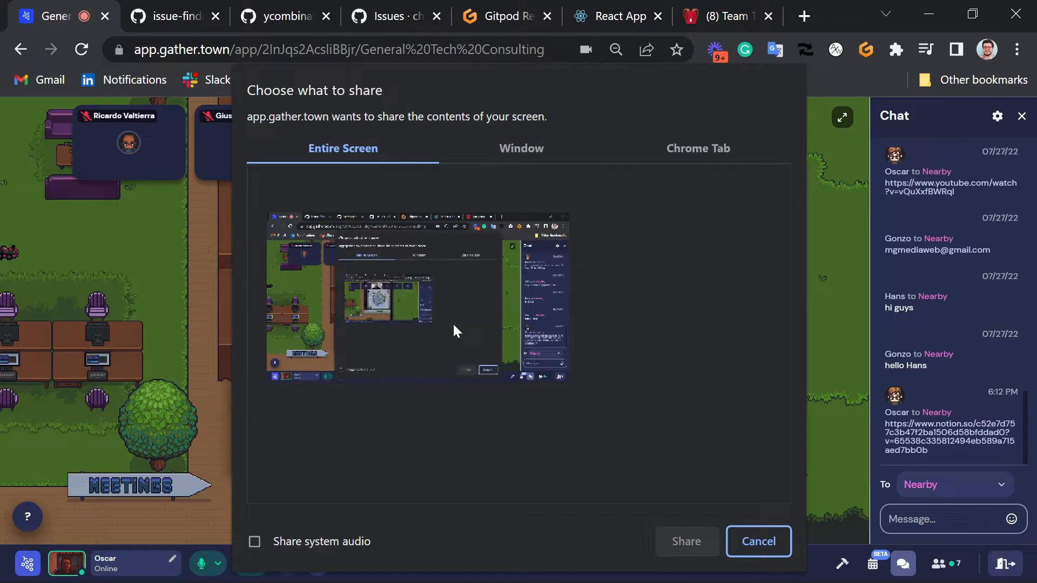
{"action": "left_click", "coordinate": [687, 541]}
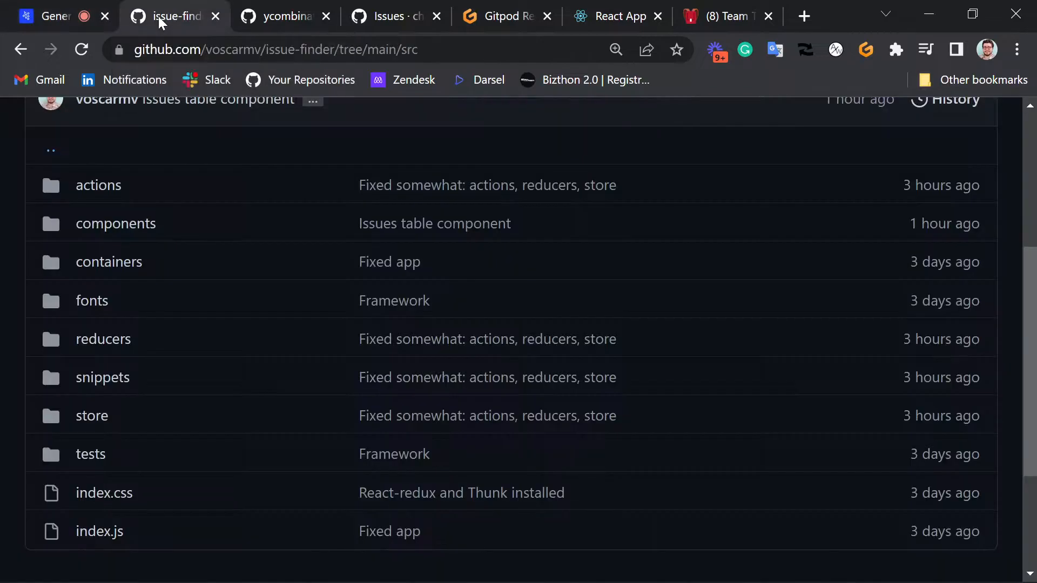
{"action": "left_click", "coordinate": [46, 16]}
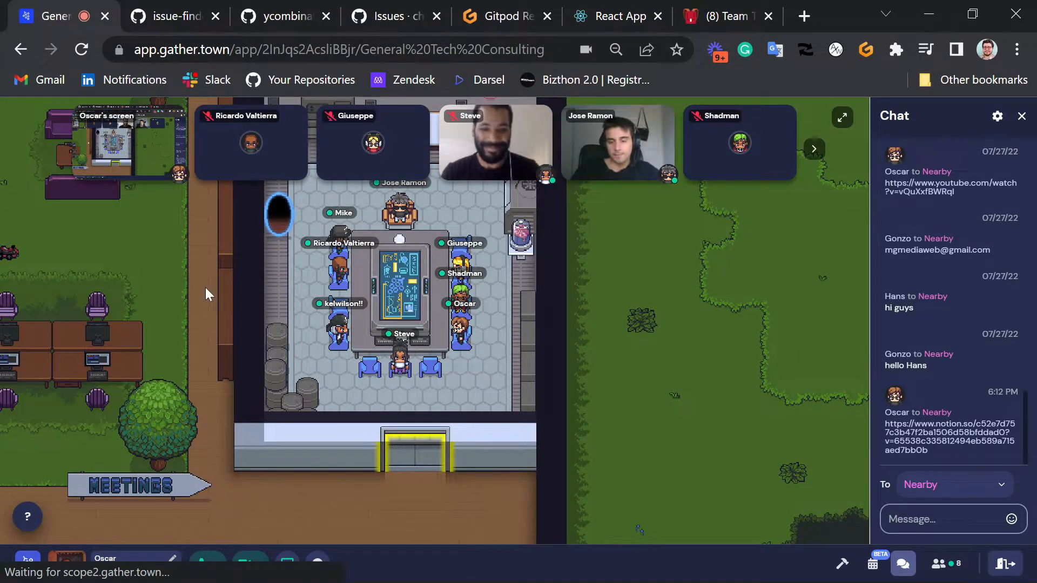
{"action": "mouse_move", "coordinate": [174, 15]}
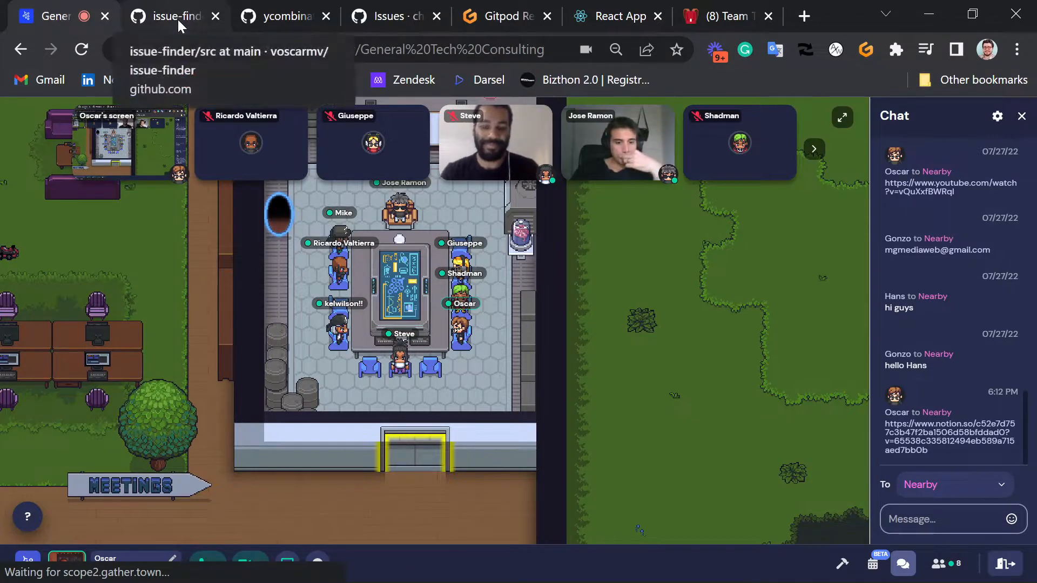
Switch to the issue-finder tab and scroll through the src folder listing
{"action": "left_click", "coordinate": [174, 16]}
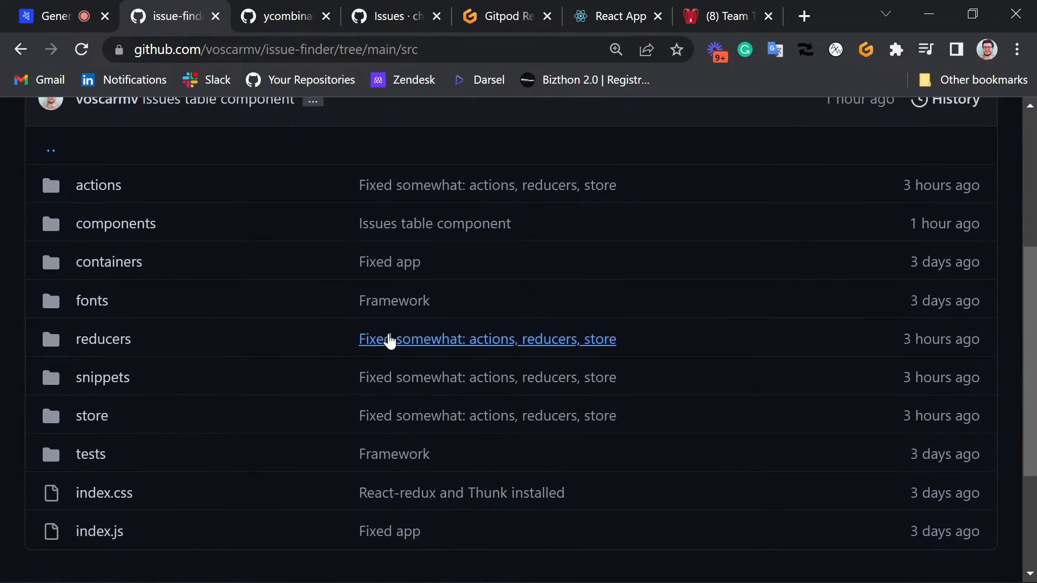
{"action": "mouse_move", "coordinate": [188, 365]}
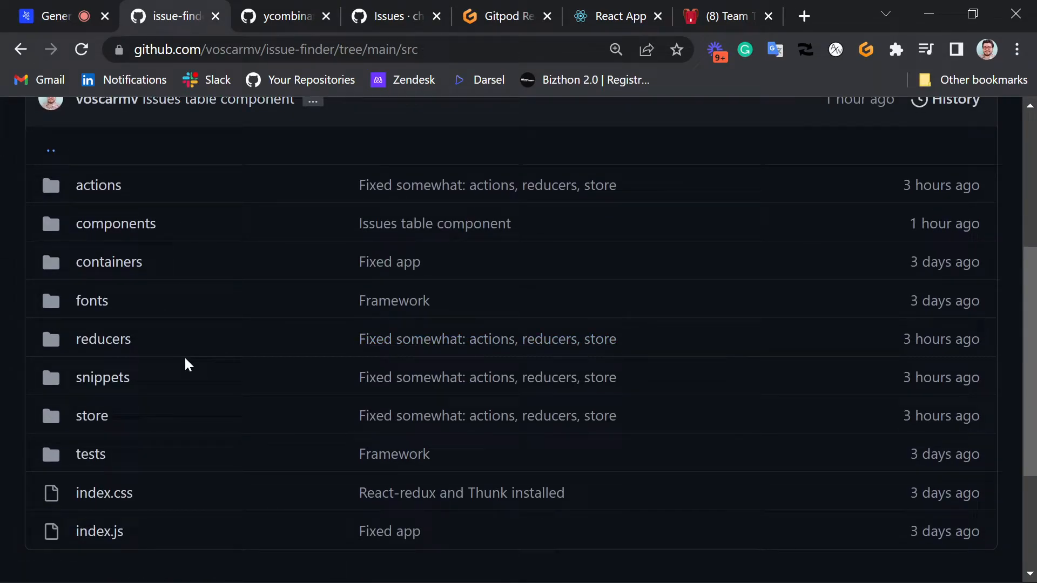
{"action": "mouse_move", "coordinate": [89, 295]}
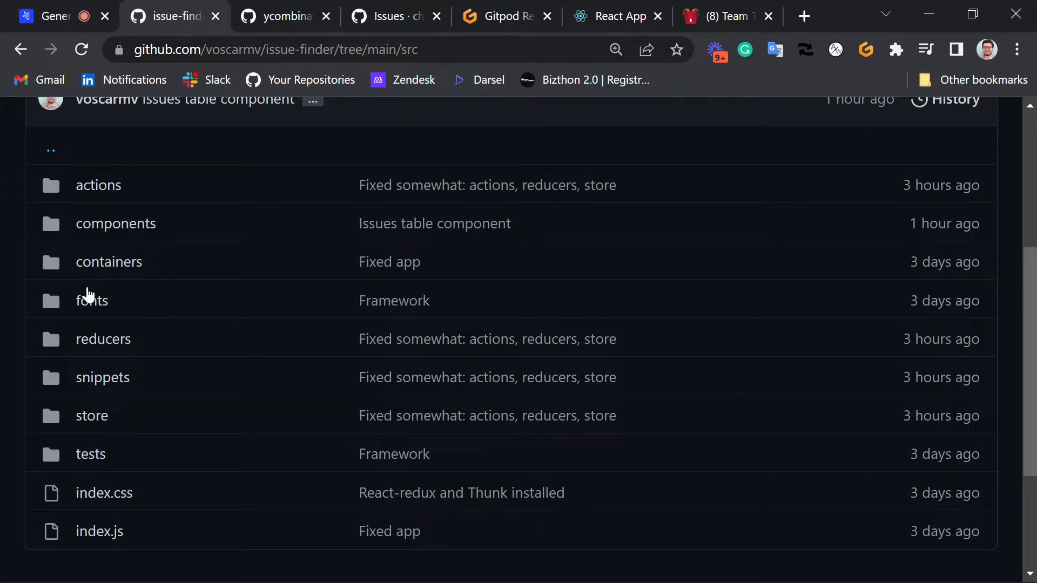
{"action": "scroll", "scroll_direction": "up", "scroll_amount": 3}
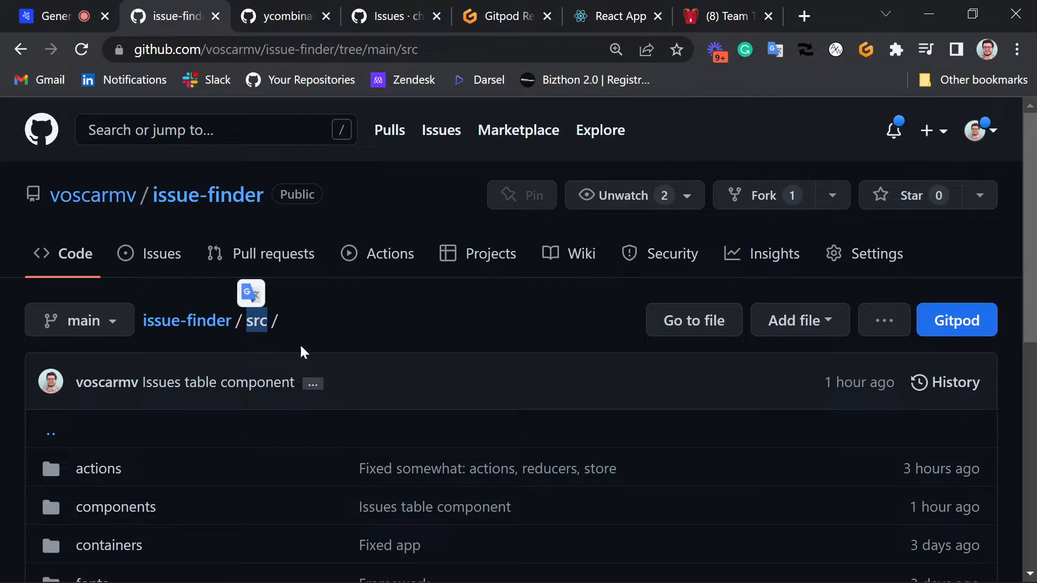
{"action": "scroll", "scroll_direction": "down", "scroll_amount": 3}
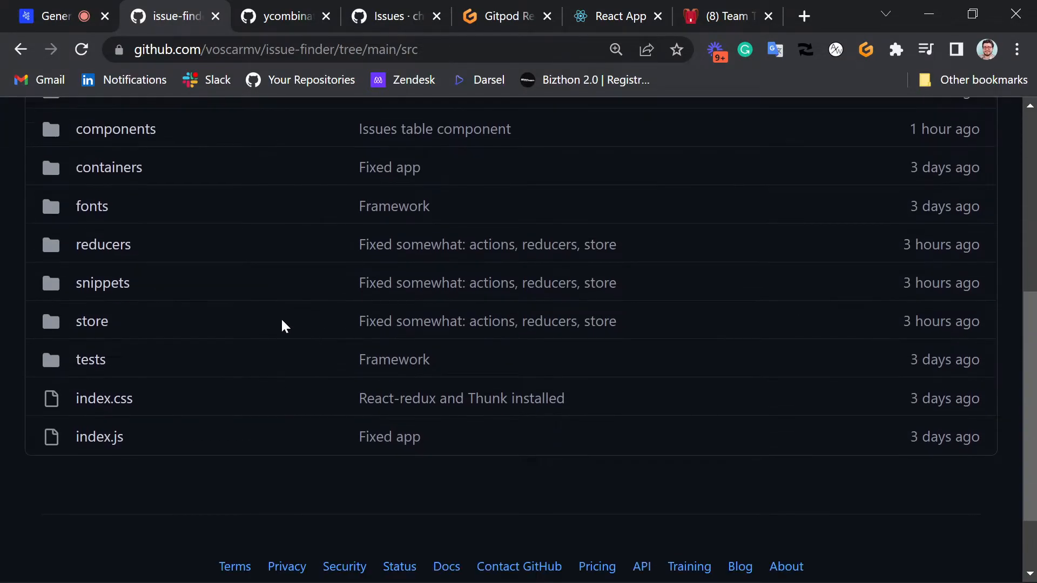
{"action": "scroll", "scroll_direction": "up", "scroll_amount": 3}
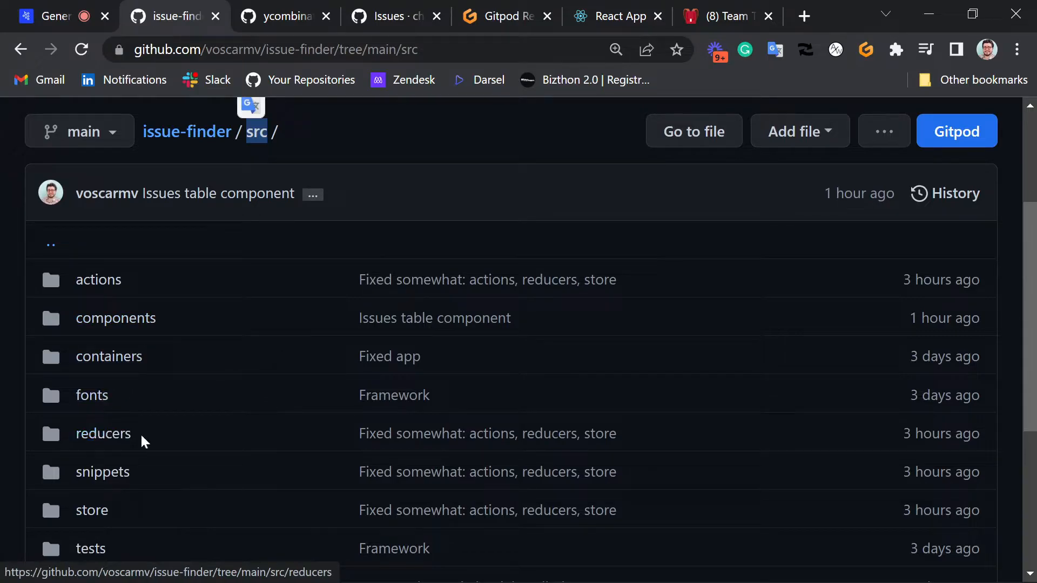
{"action": "mouse_move", "coordinate": [214, 431]}
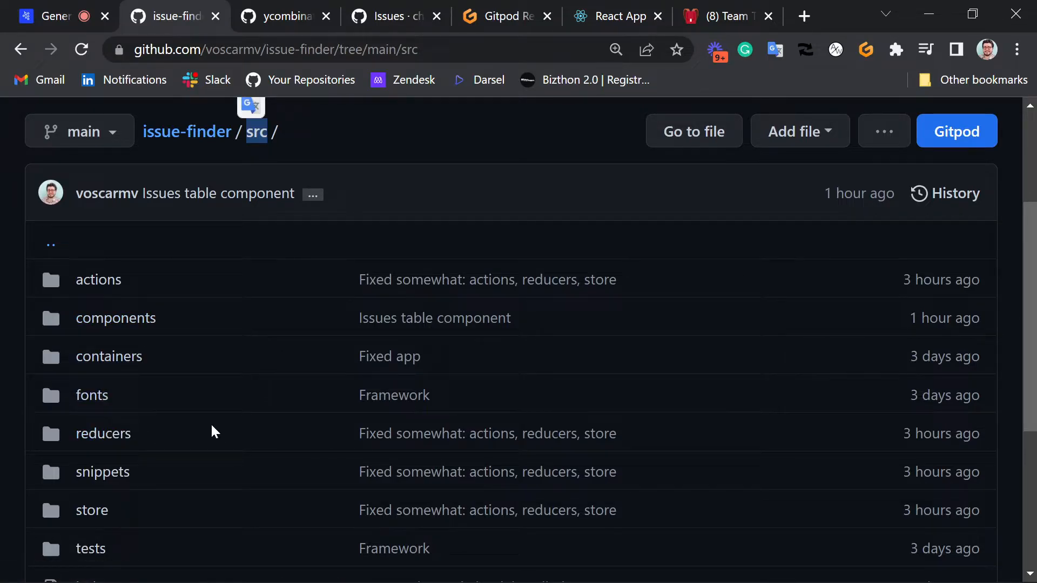
{"action": "mouse_move", "coordinate": [192, 425]}
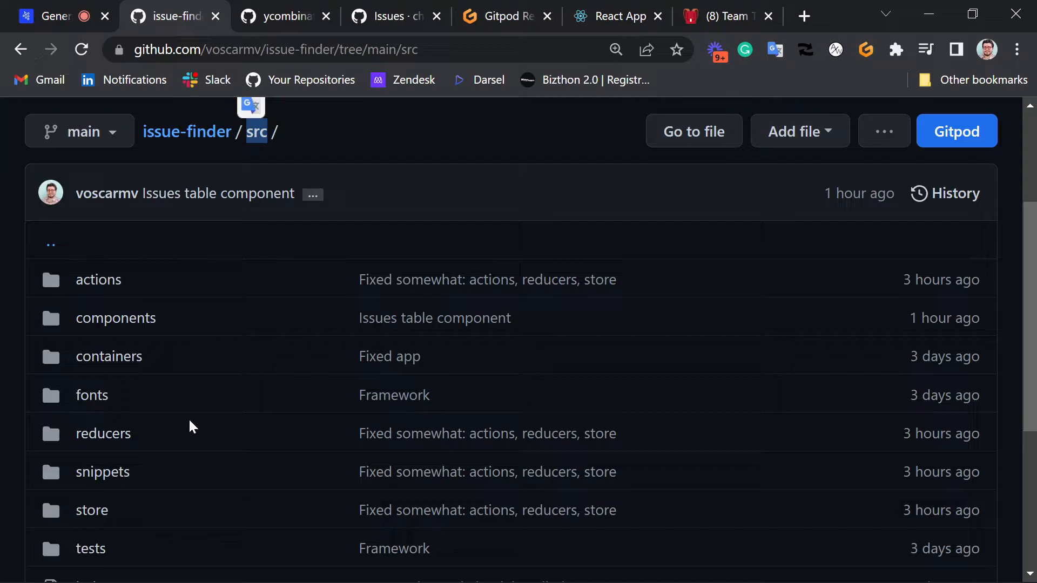
{"action": "mouse_move", "coordinate": [294, 386]}
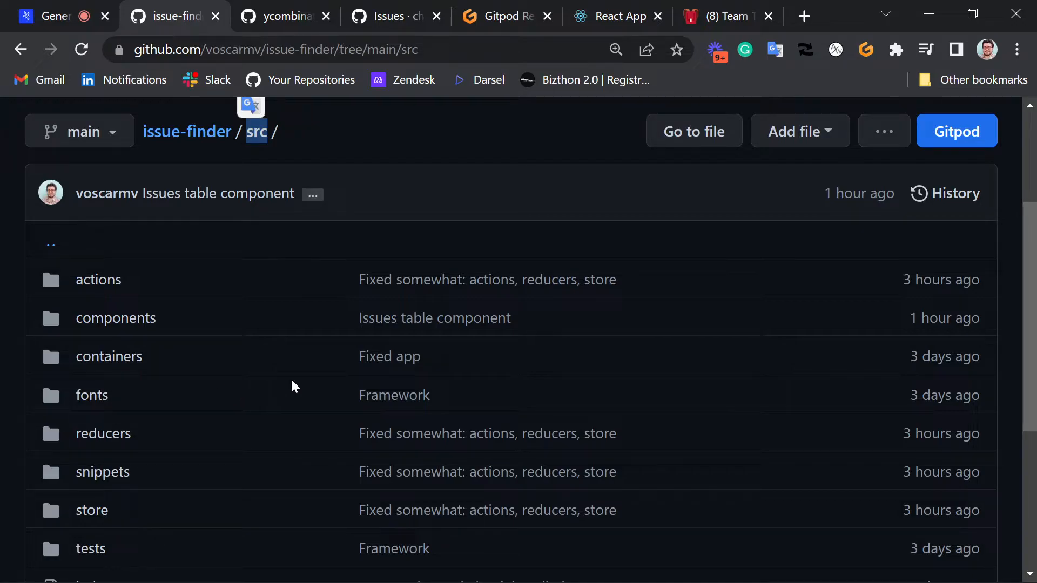
{"action": "mouse_move", "coordinate": [215, 385]}
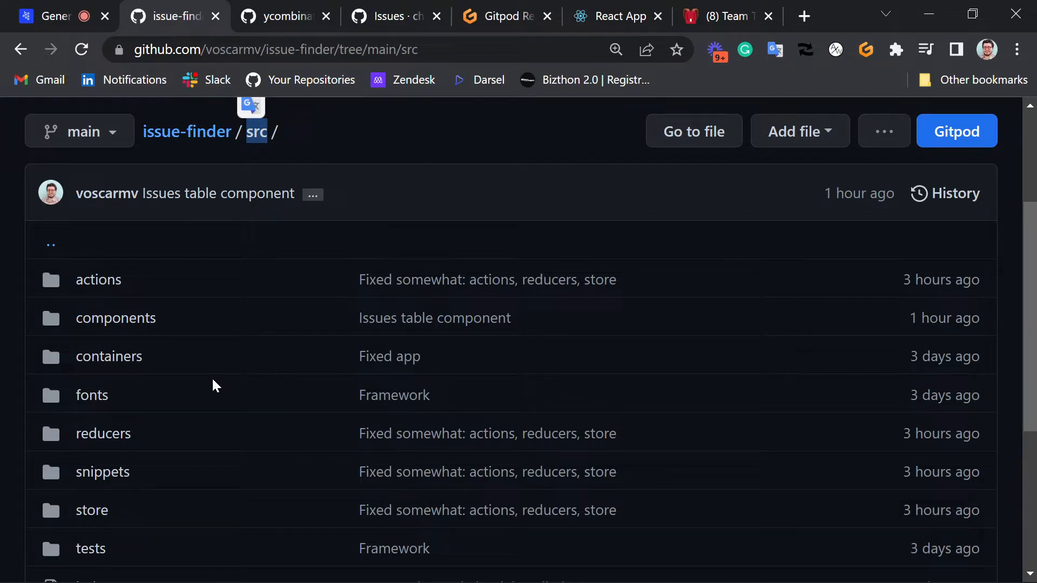
{"action": "mouse_move", "coordinate": [108, 356]}
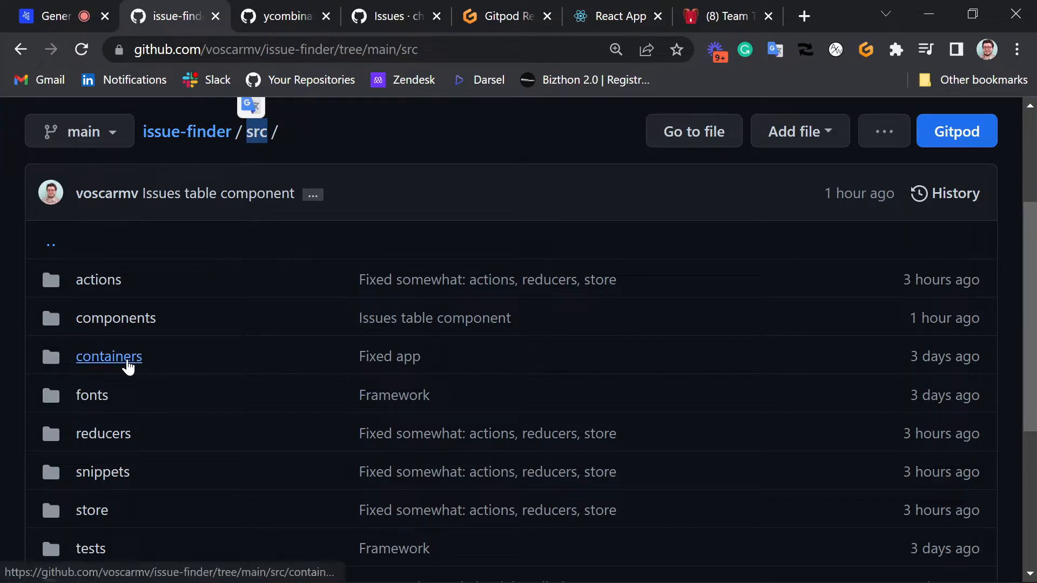
{"action": "left_click", "coordinate": [108, 356]}
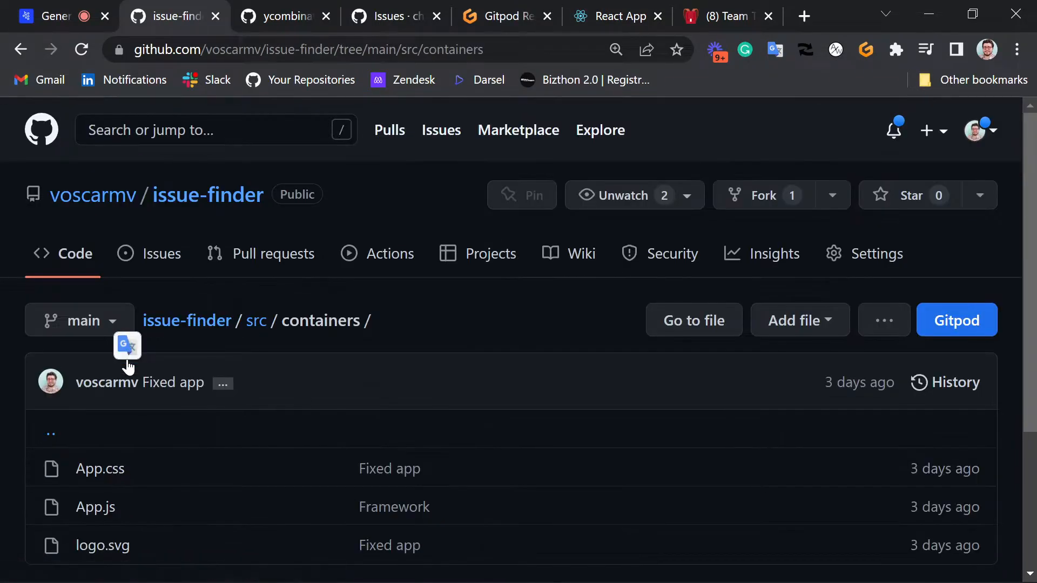
{"action": "scroll", "scroll_direction": "down", "scroll_amount": 3}
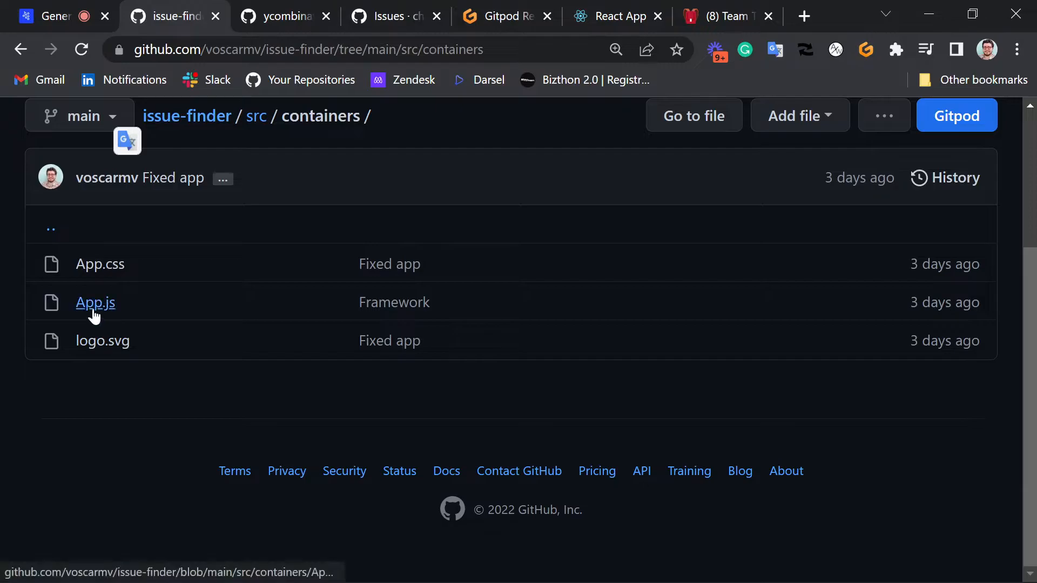
{"action": "left_click", "coordinate": [95, 303]}
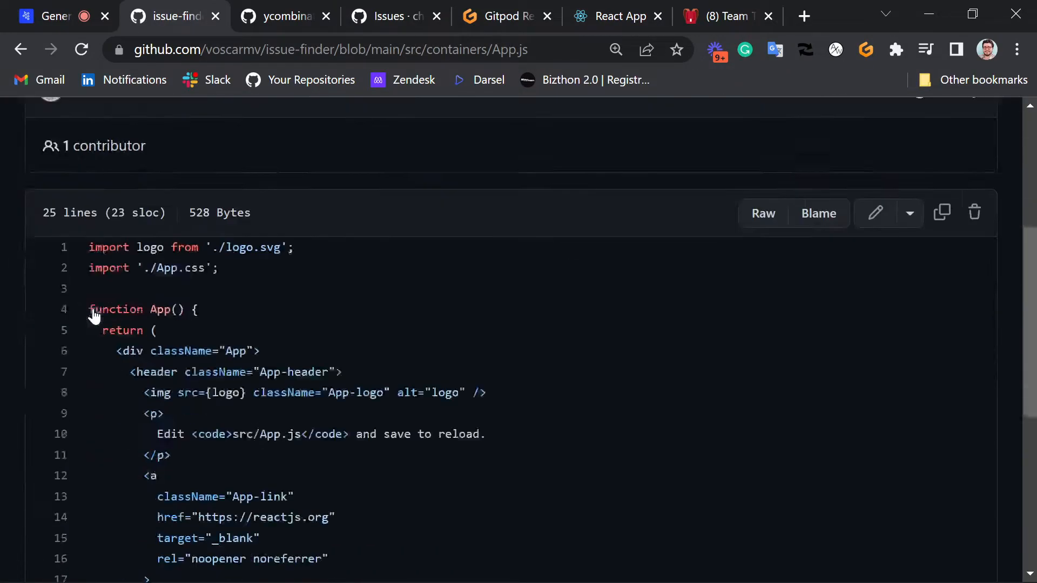
{"action": "scroll", "scroll_direction": "down", "scroll_amount": 3}
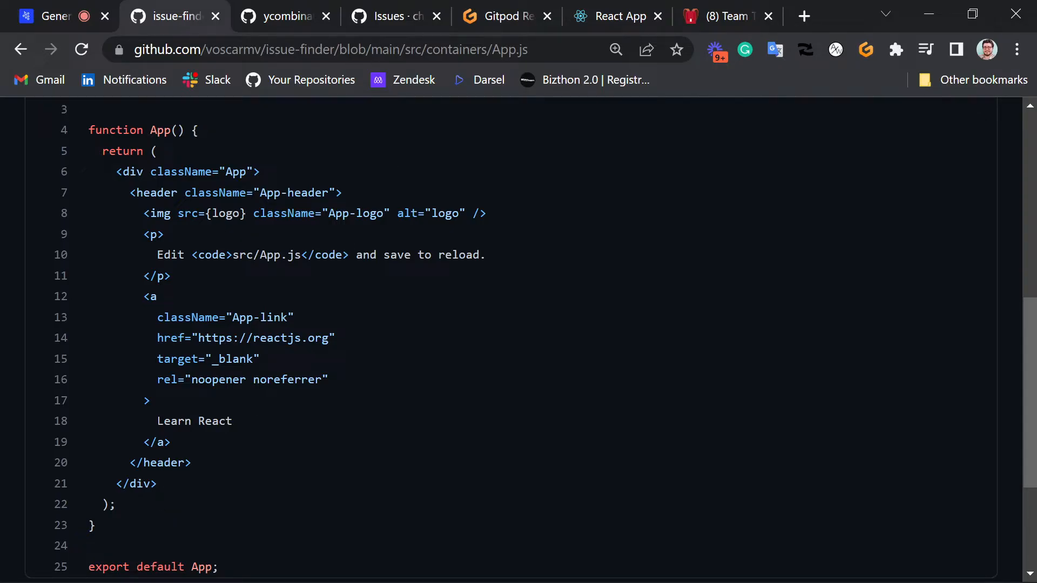
{"action": "mouse_move", "coordinate": [206, 186]}
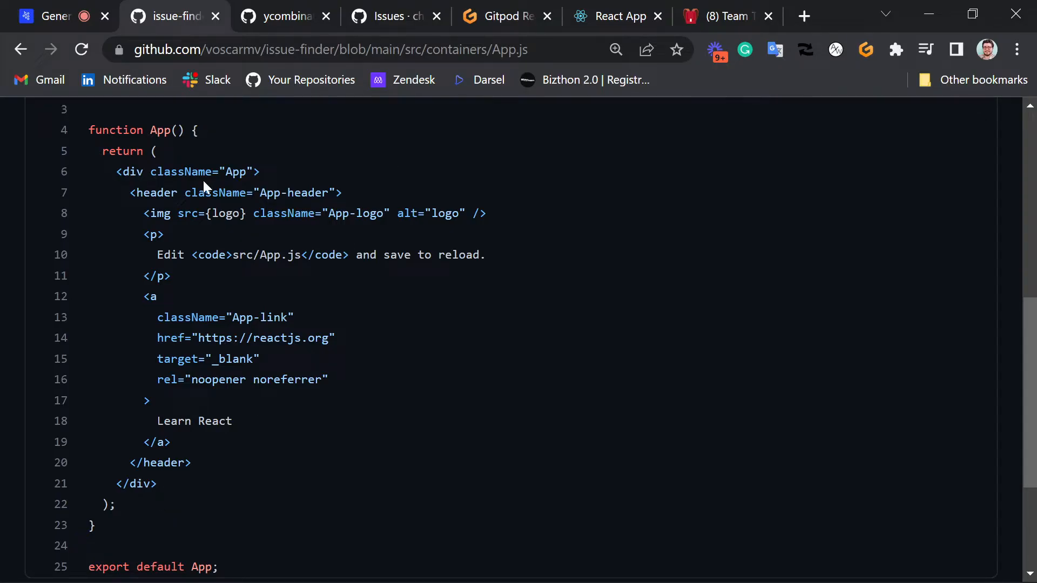
{"action": "mouse_move", "coordinate": [188, 502]}
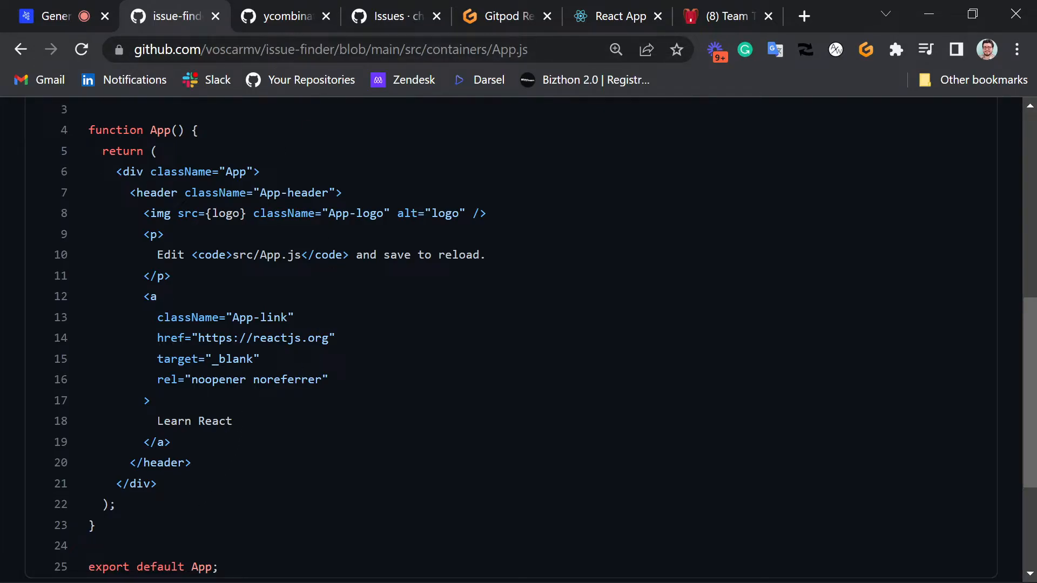
{"action": "scroll", "scroll_direction": "up", "scroll_amount": 3}
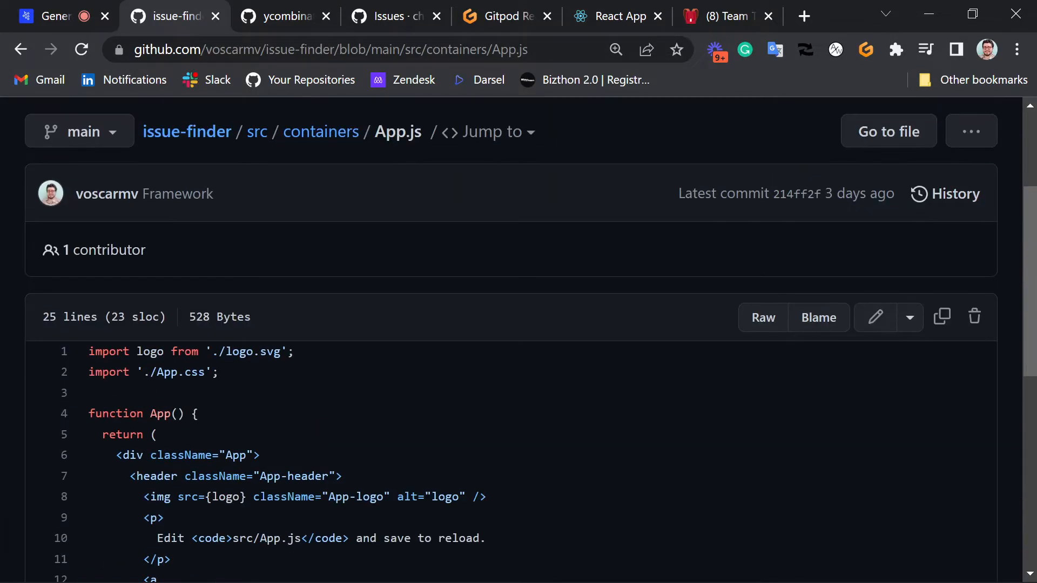
{"action": "scroll", "scroll_direction": "down", "scroll_amount": 3}
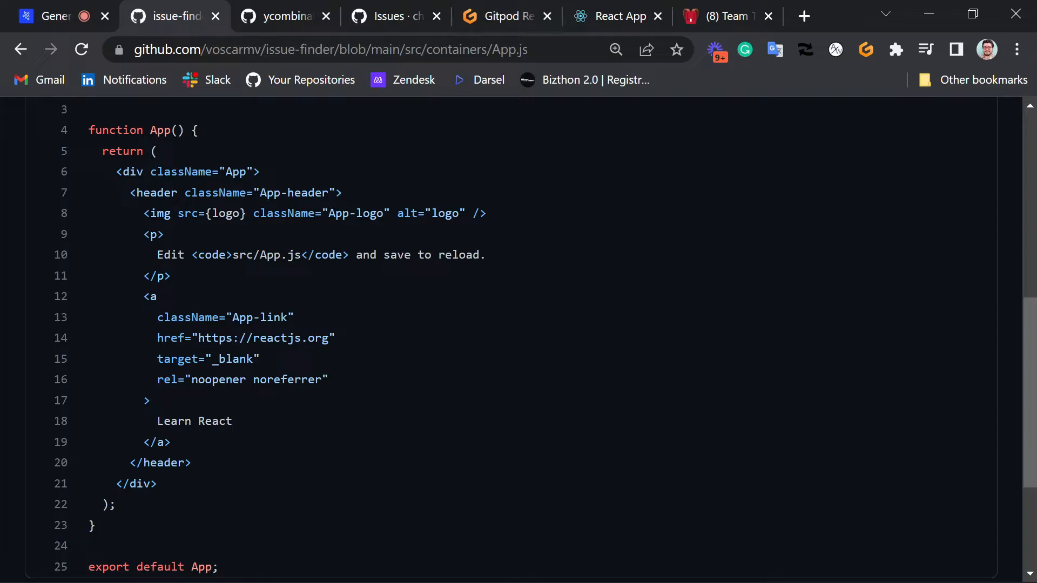
{"action": "mouse_move", "coordinate": [296, 421]}
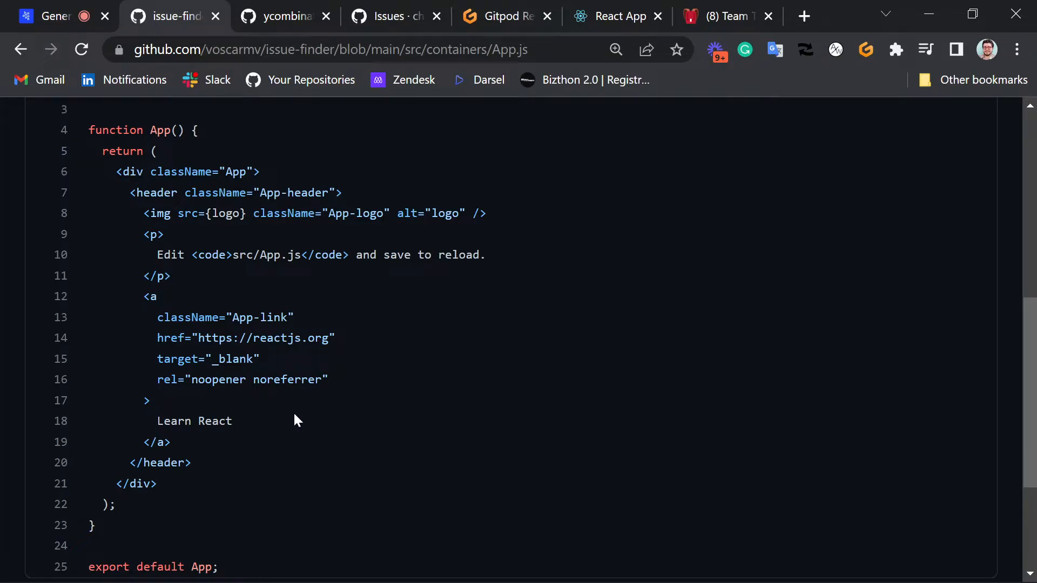
{"action": "scroll", "scroll_direction": "up", "scroll_amount": 3}
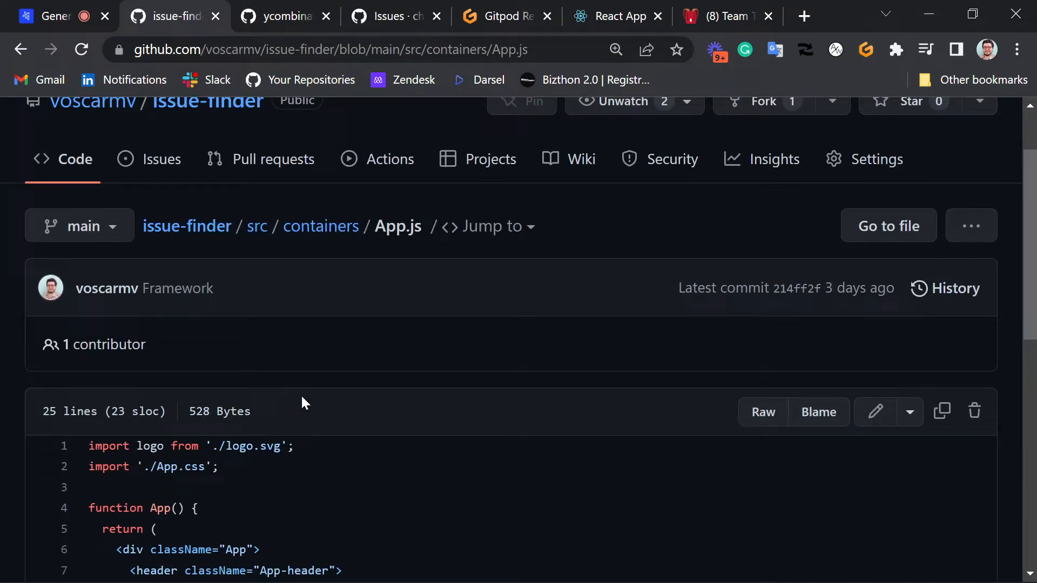
{"action": "scroll", "scroll_direction": "up", "scroll_amount": 3}
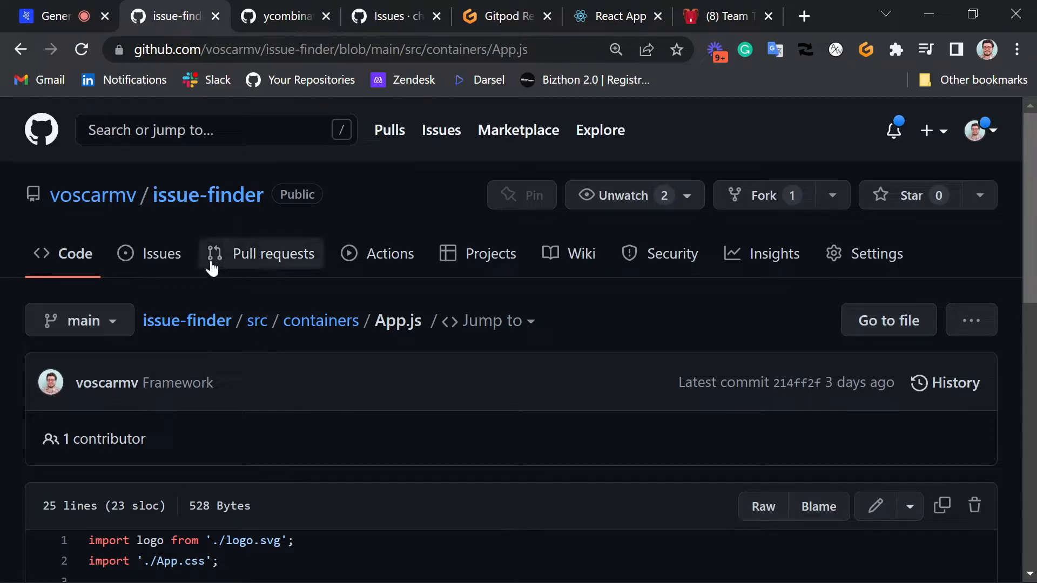
{"action": "mouse_move", "coordinate": [207, 195]}
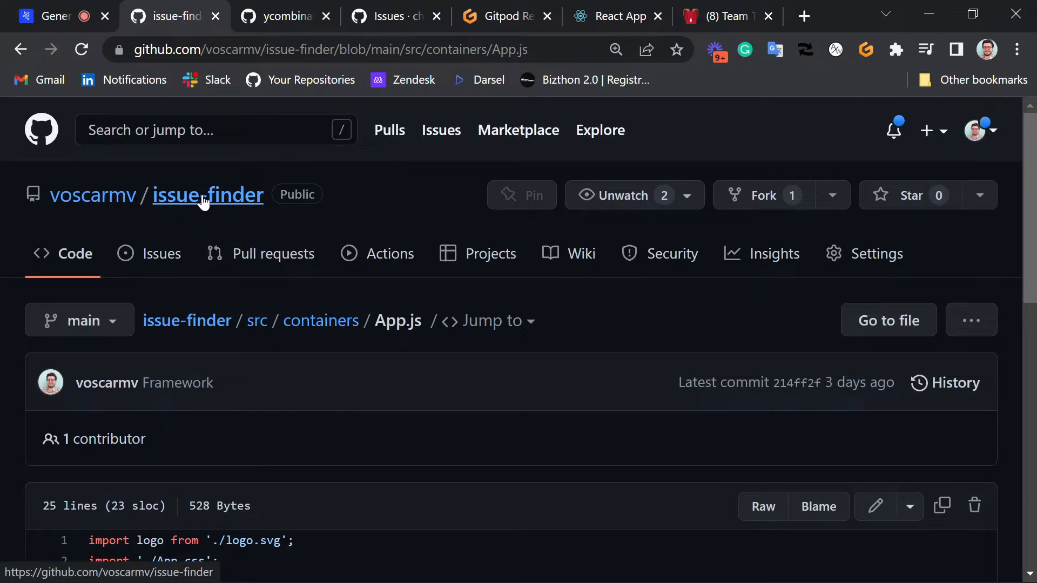
Return to the issue-finder repository home page and scroll past its Create React App README
{"action": "left_click", "coordinate": [207, 194]}
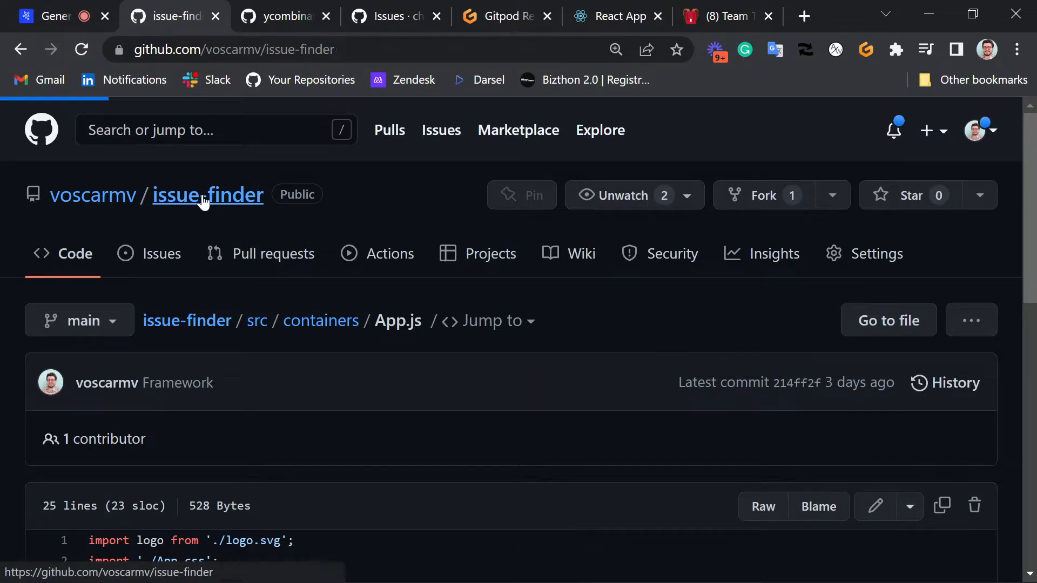
{"action": "left_click", "coordinate": [207, 194]}
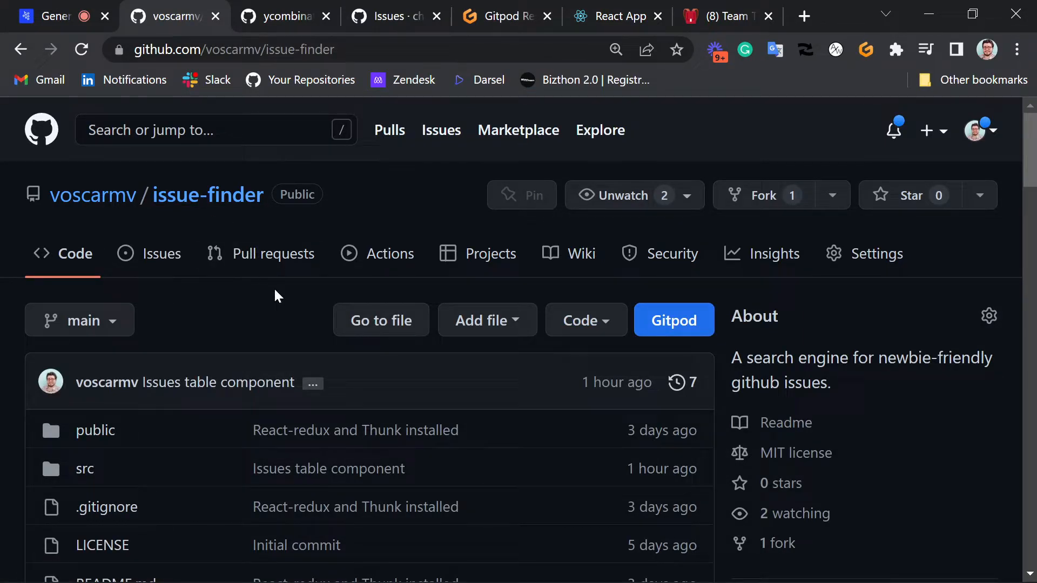
{"action": "scroll", "scroll_direction": "down", "scroll_amount": 3}
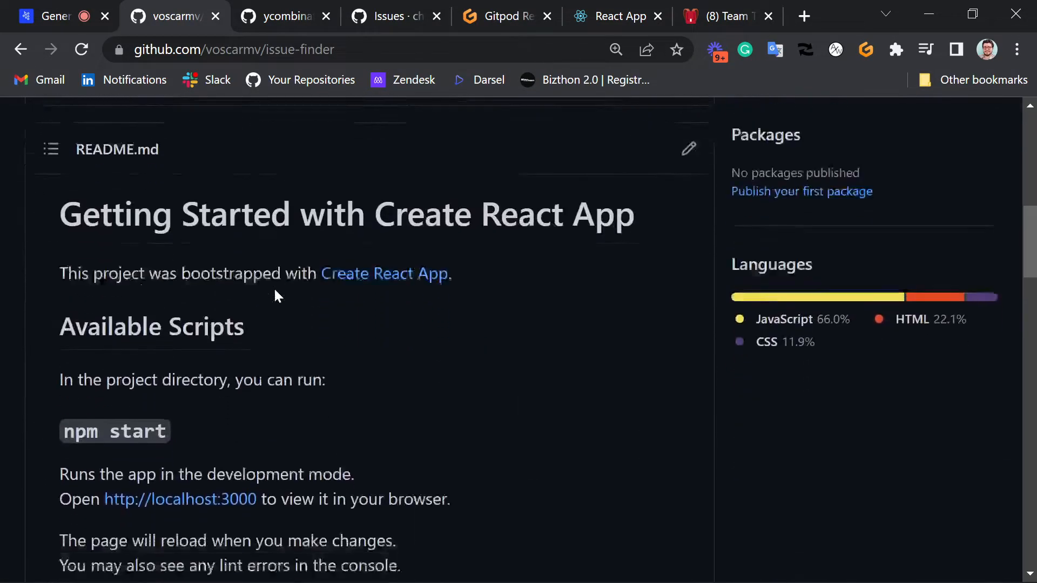
{"action": "scroll", "scroll_direction": "up", "scroll_amount": 3}
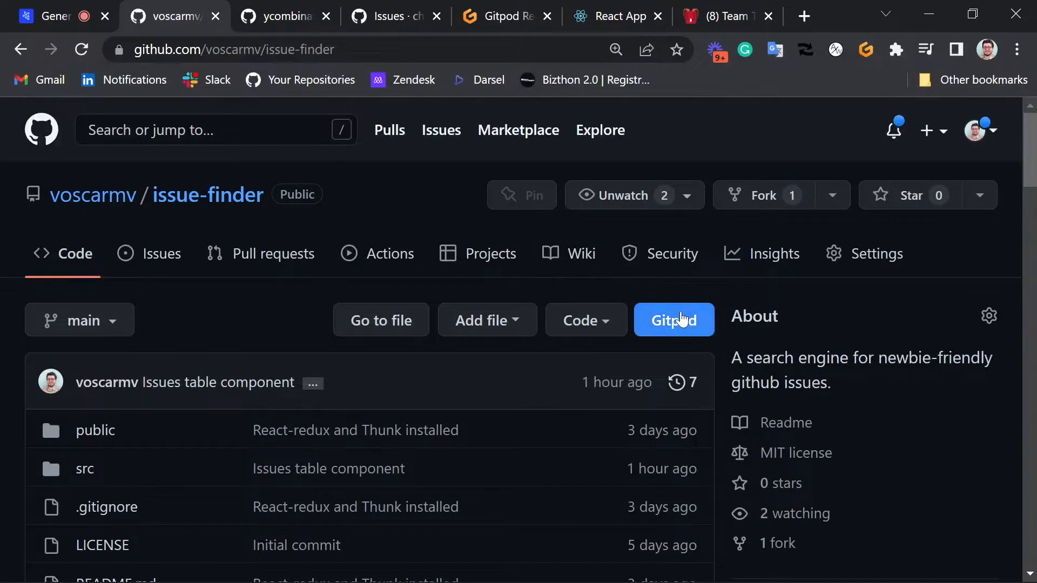
{"action": "mouse_move", "coordinate": [674, 320]}
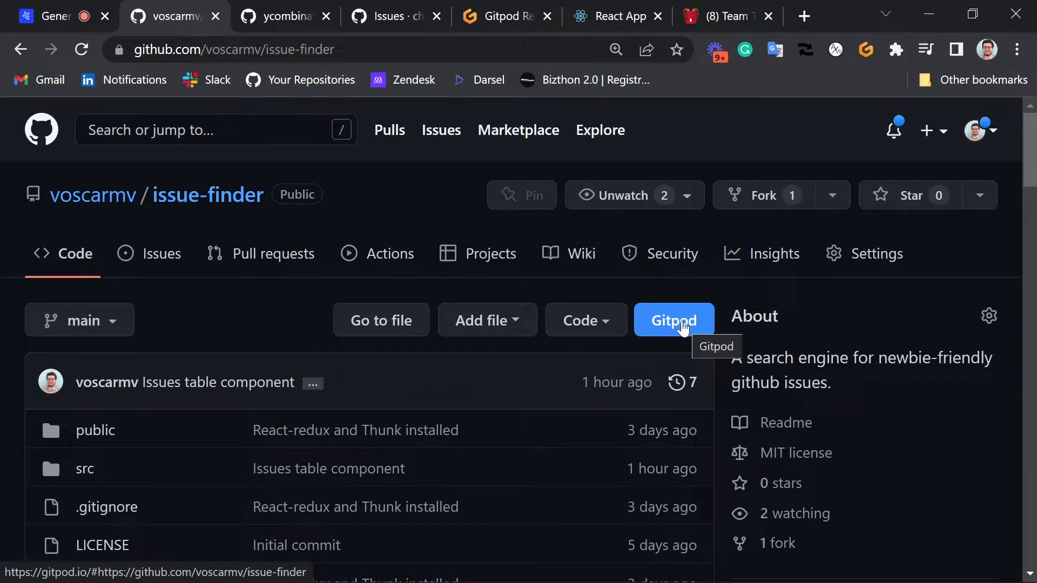
{"action": "mouse_move", "coordinate": [491, 10]}
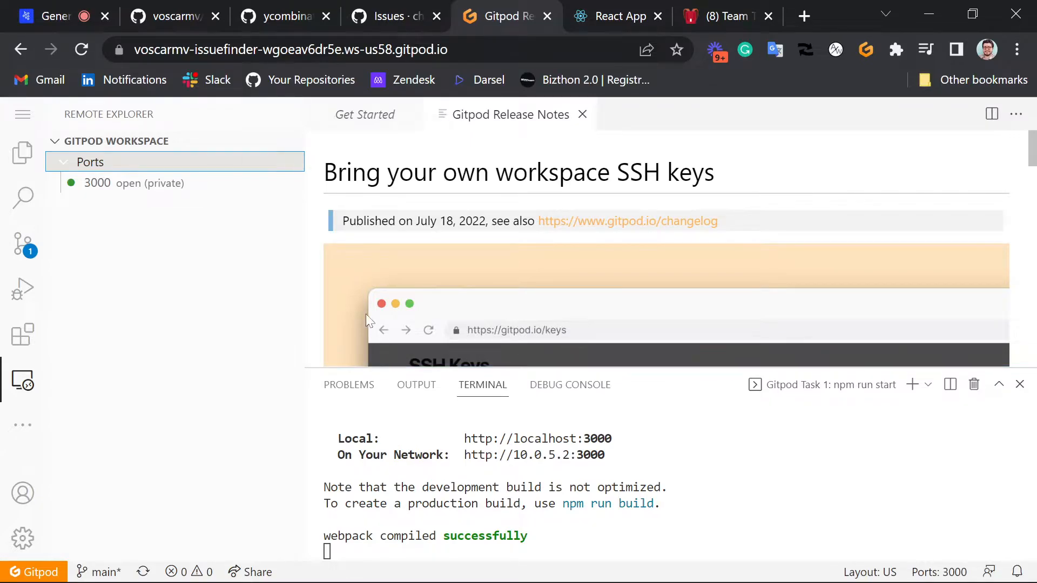
{"action": "mouse_move", "coordinate": [607, 306]}
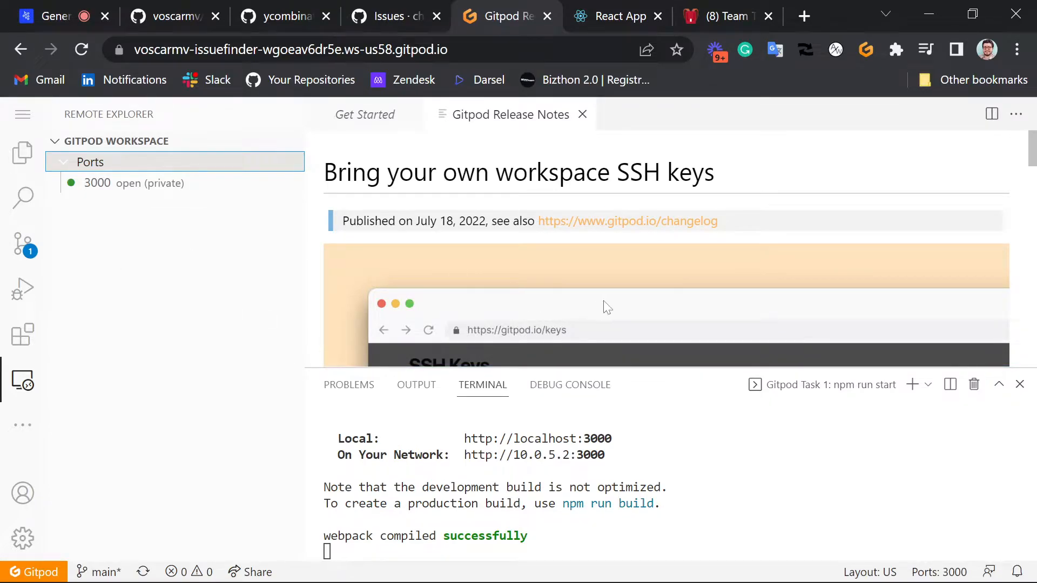
{"action": "mouse_move", "coordinate": [179, 224]}
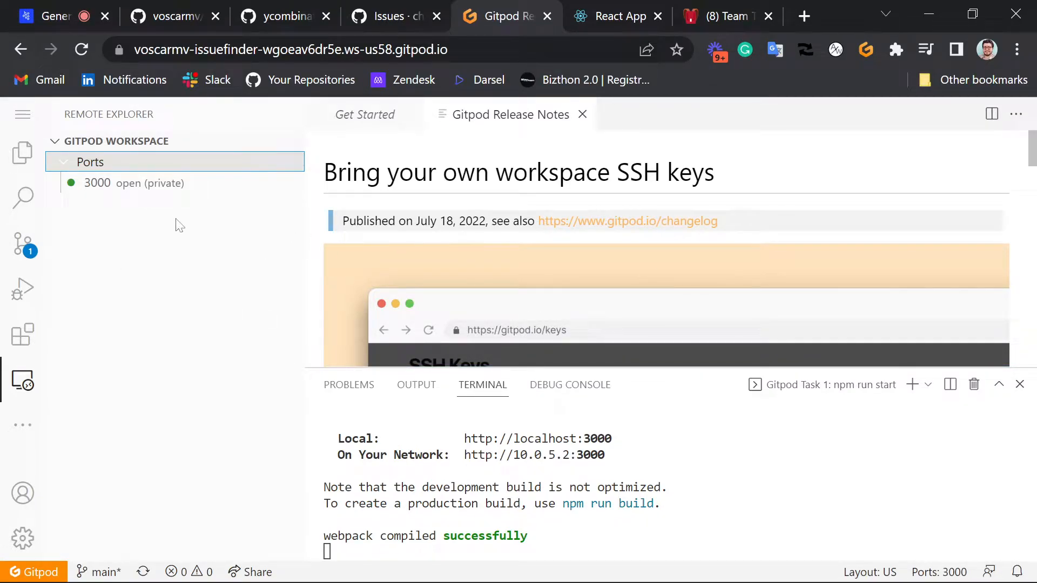
{"action": "mouse_move", "coordinate": [525, 401]}
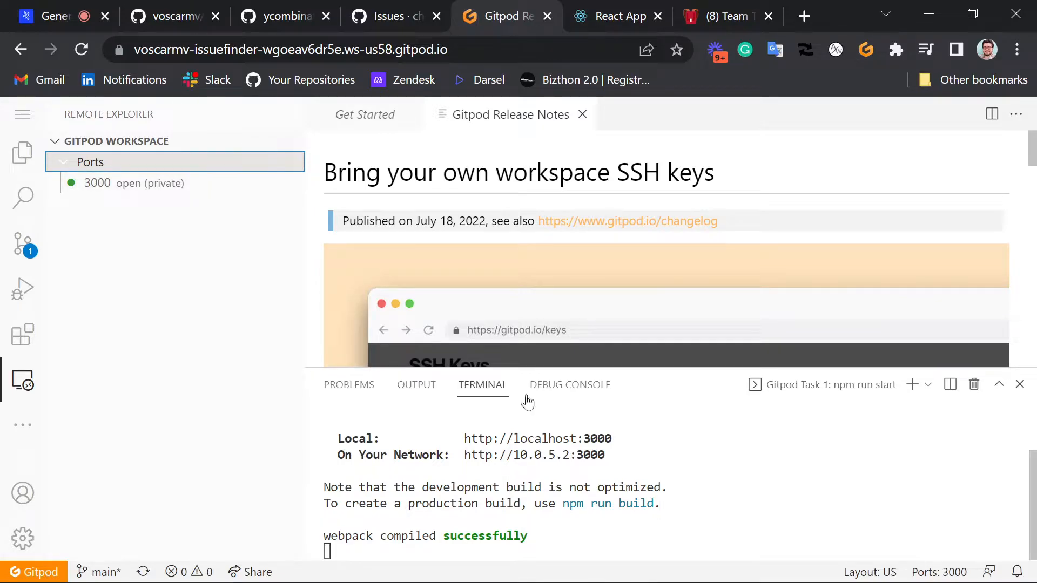
View the React starter app on port 3000 and highlight App.js in its text
{"action": "left_click", "coordinate": [615, 16]}
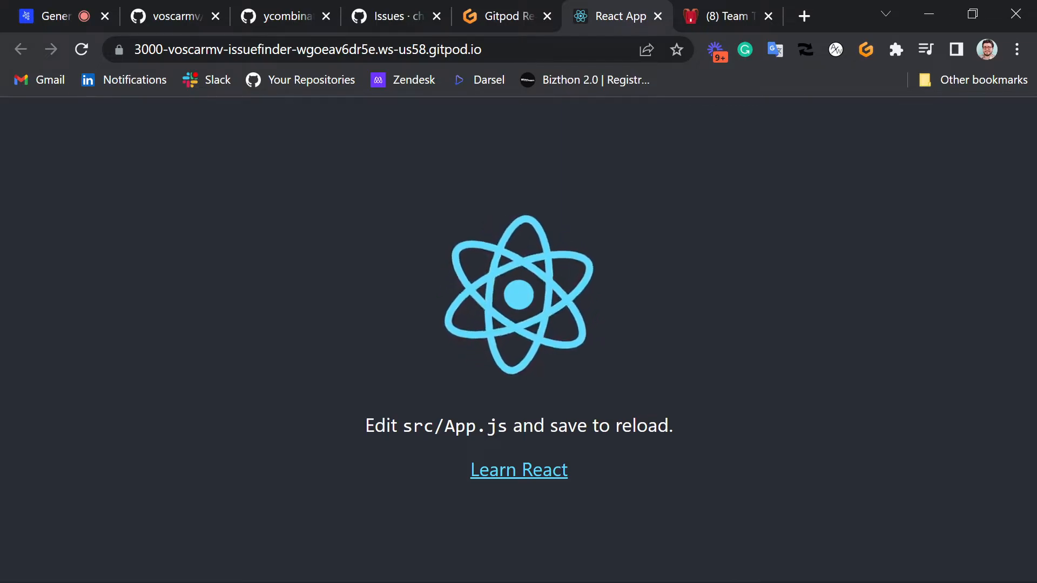
{"action": "double_click", "coordinate": [460, 425]}
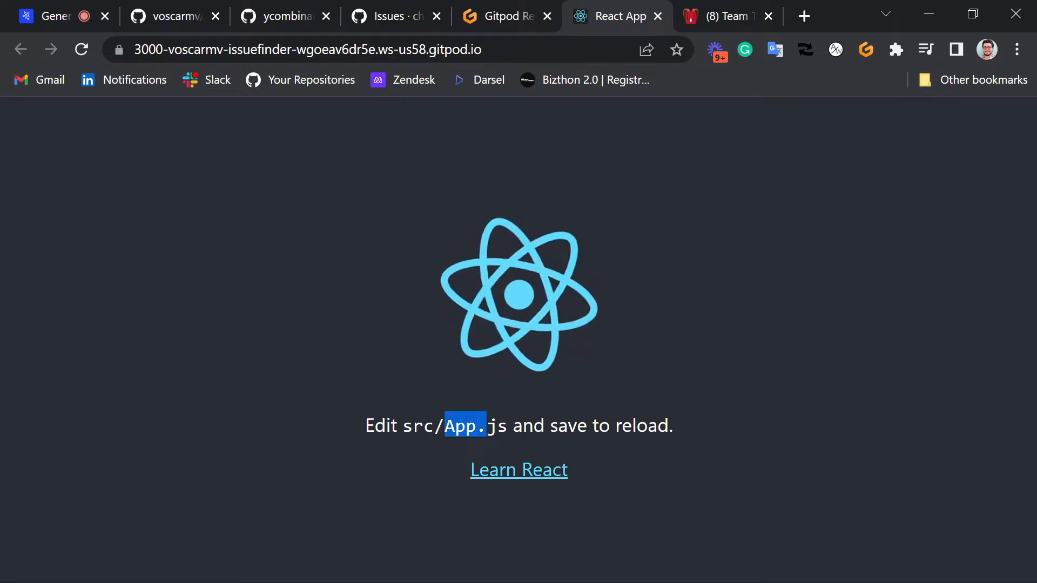
{"action": "mouse_move", "coordinate": [506, 15]}
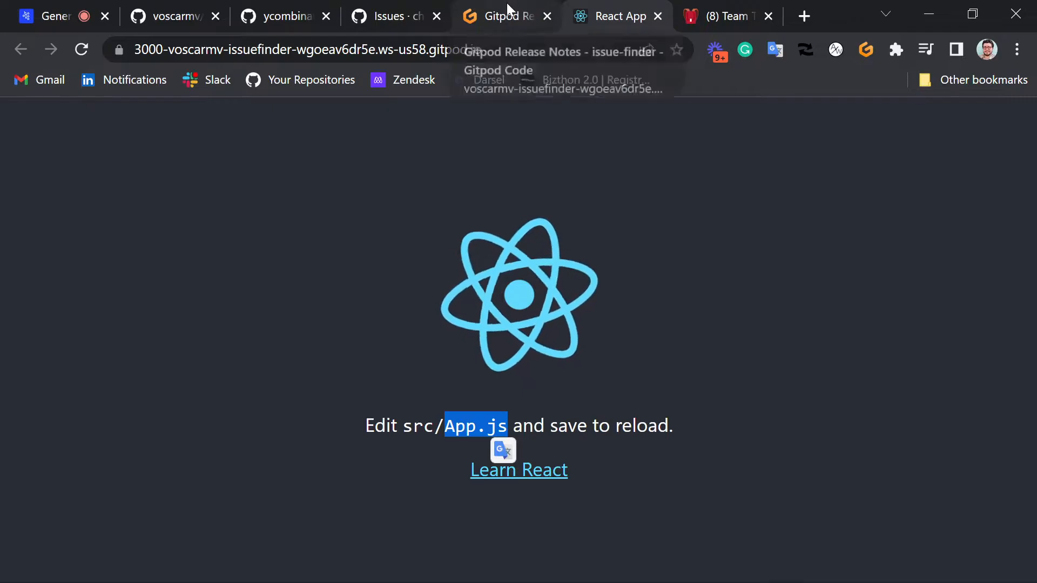
Open src/containers/App.js in the Explorer, compare with the preview, then collapse containers
{"action": "left_click", "coordinate": [506, 16]}
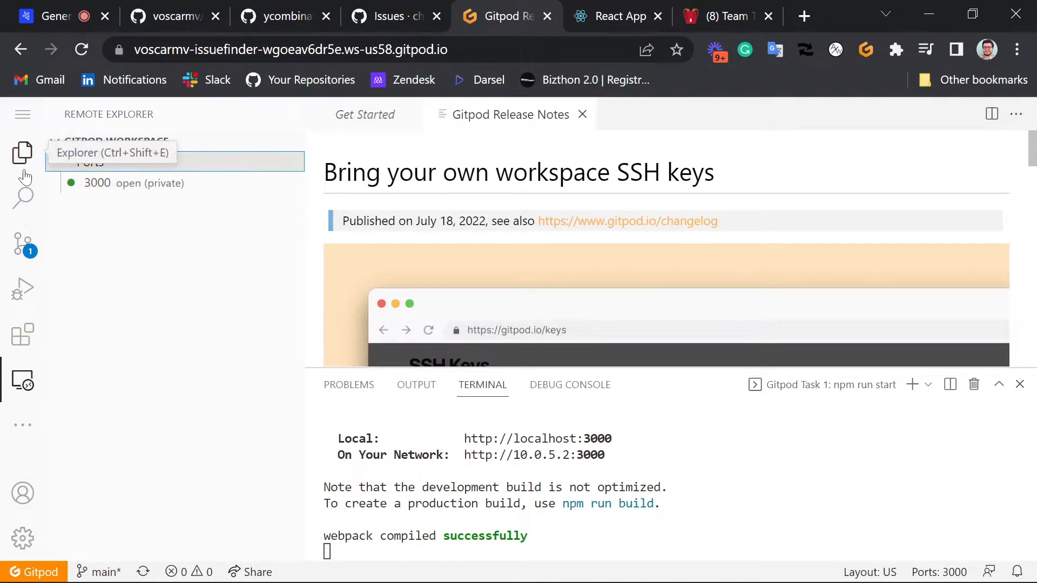
{"action": "left_click", "coordinate": [22, 153]}
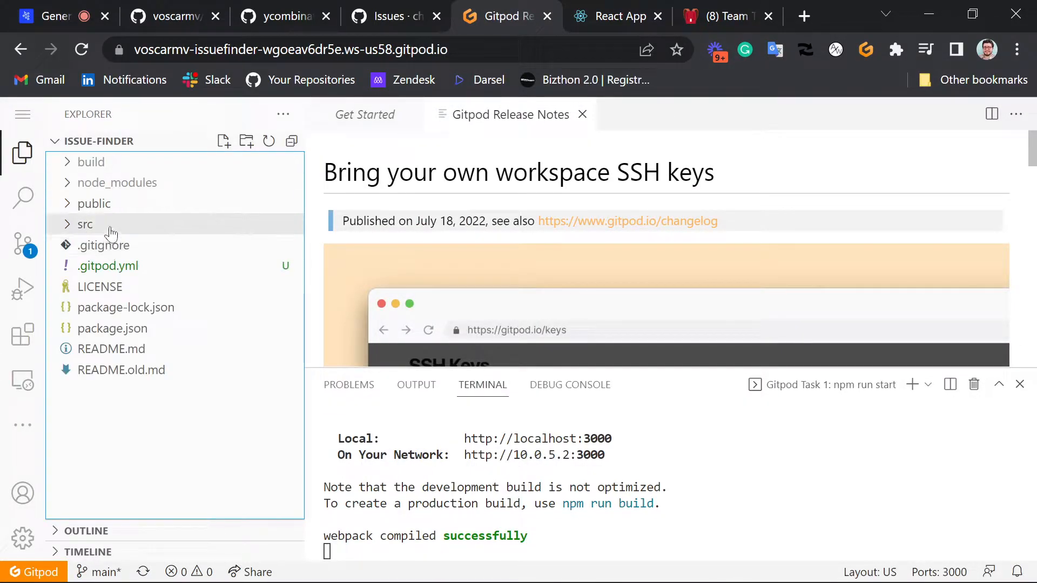
{"action": "left_click", "coordinate": [85, 224]}
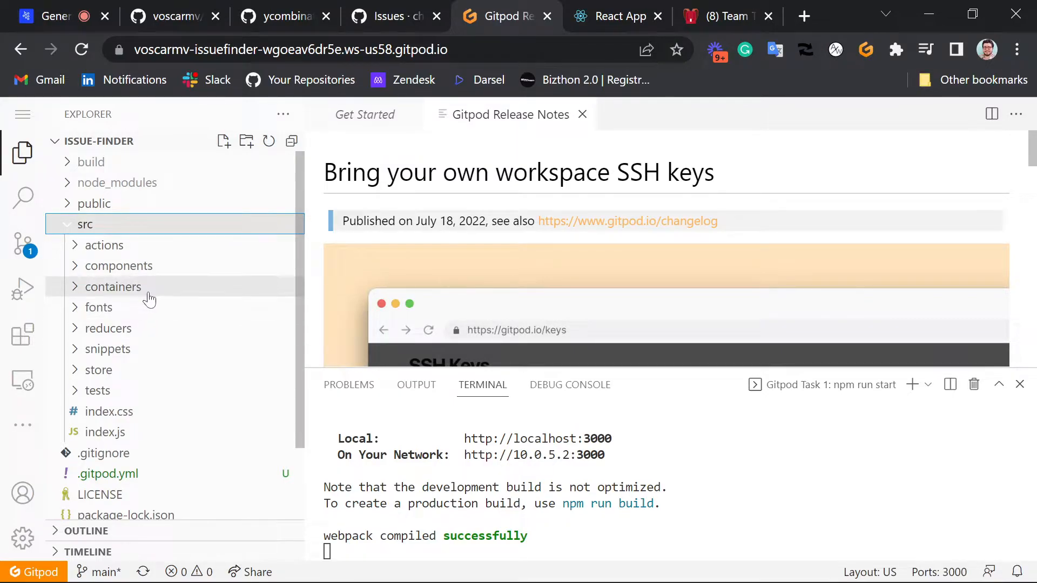
{"action": "left_click", "coordinate": [112, 286]}
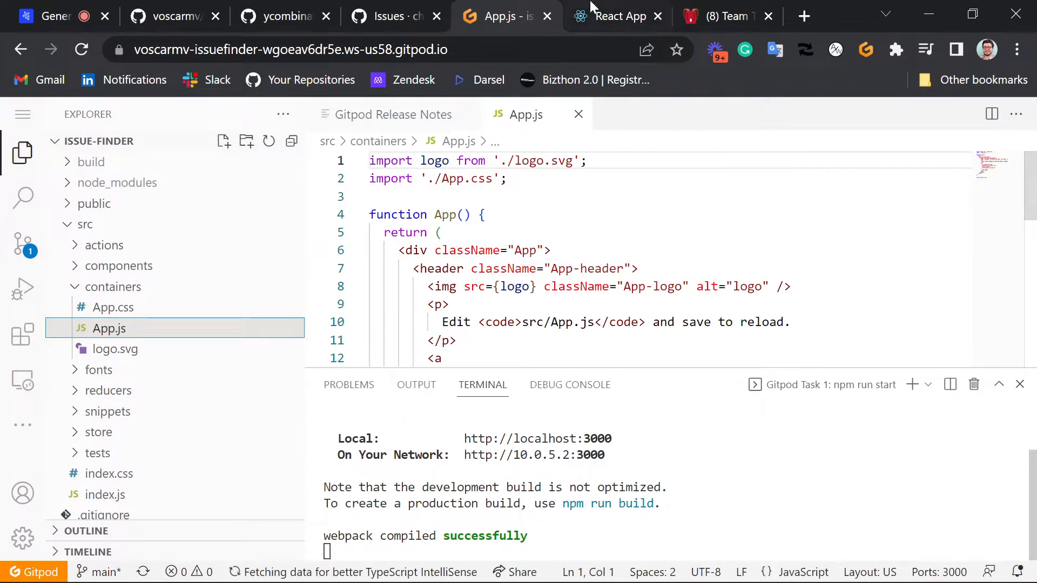
{"action": "left_click", "coordinate": [617, 16]}
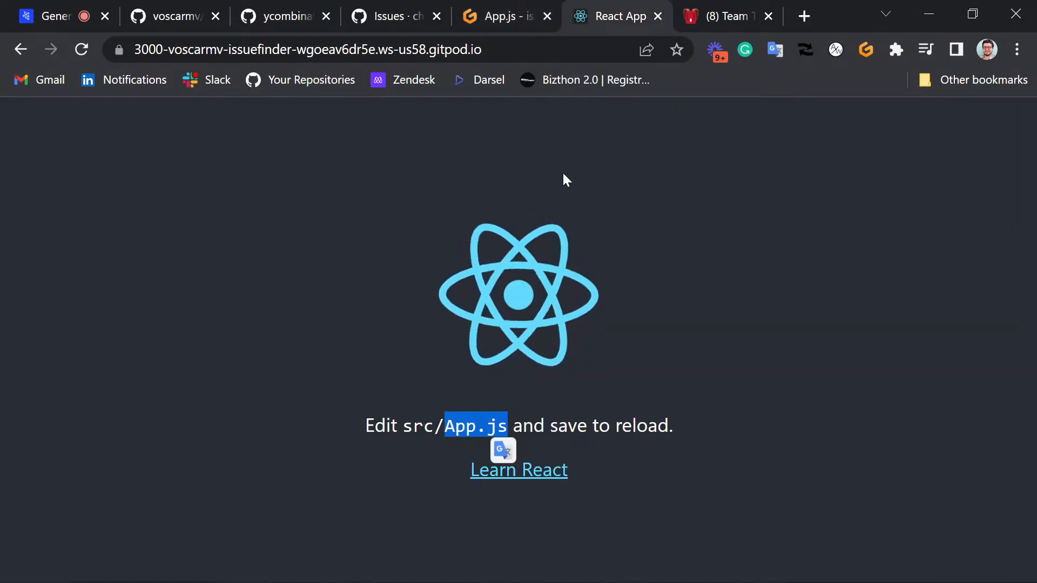
{"action": "mouse_move", "coordinate": [392, 313]}
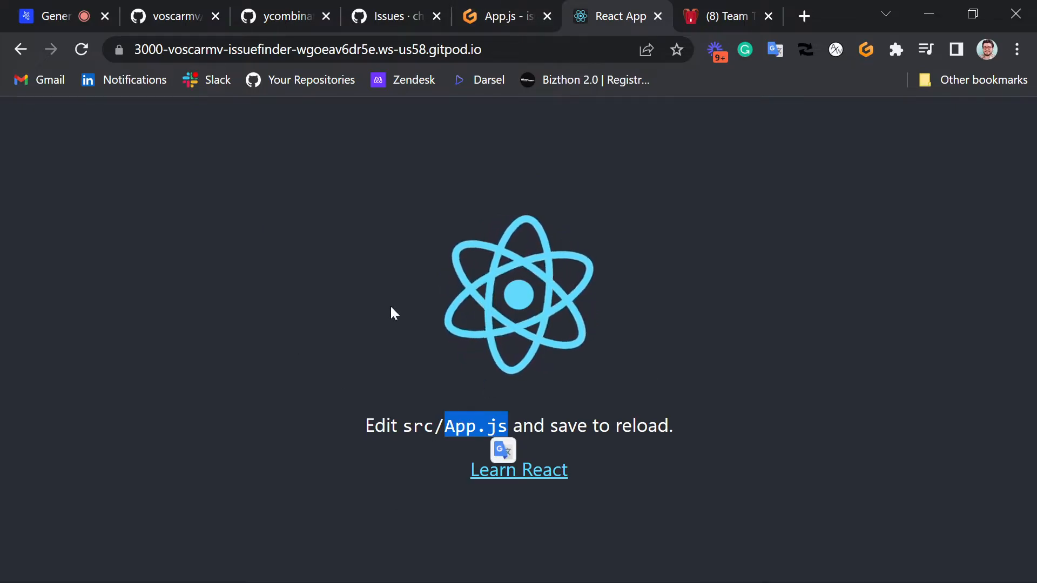
{"action": "left_click", "coordinate": [503, 16]}
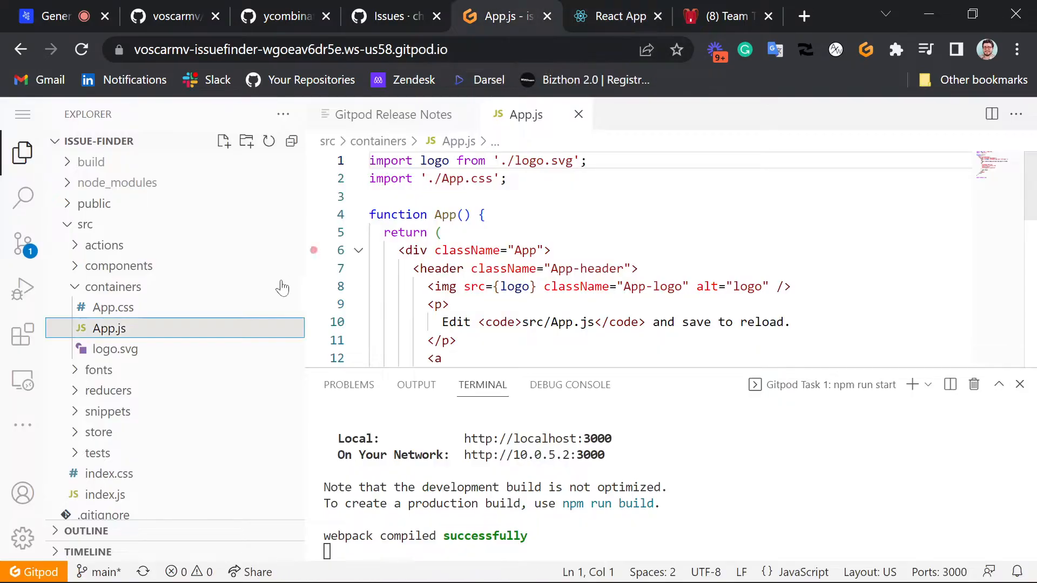
{"action": "mouse_move", "coordinate": [112, 307]}
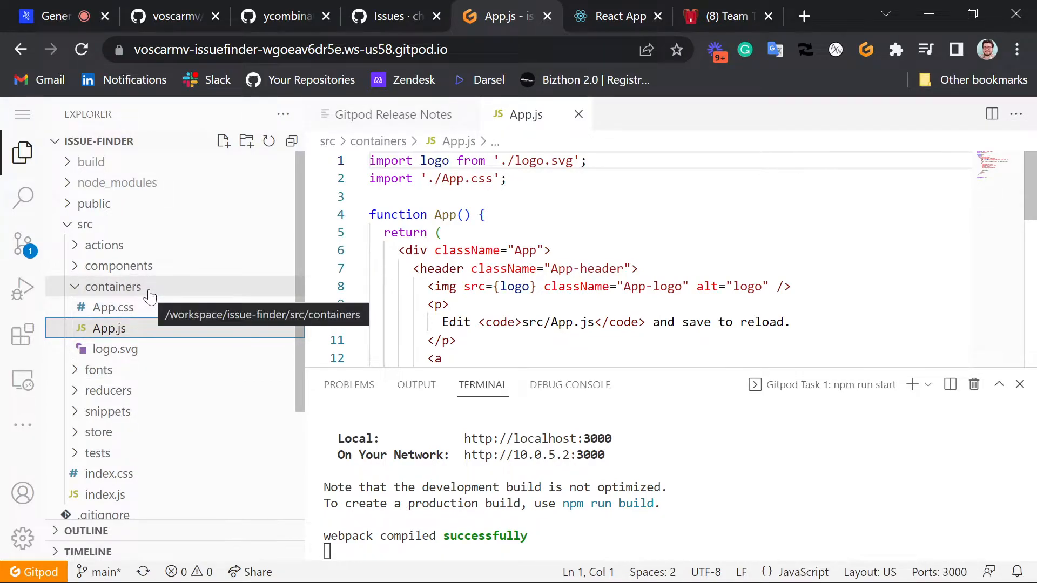
{"action": "left_click", "coordinate": [113, 287]}
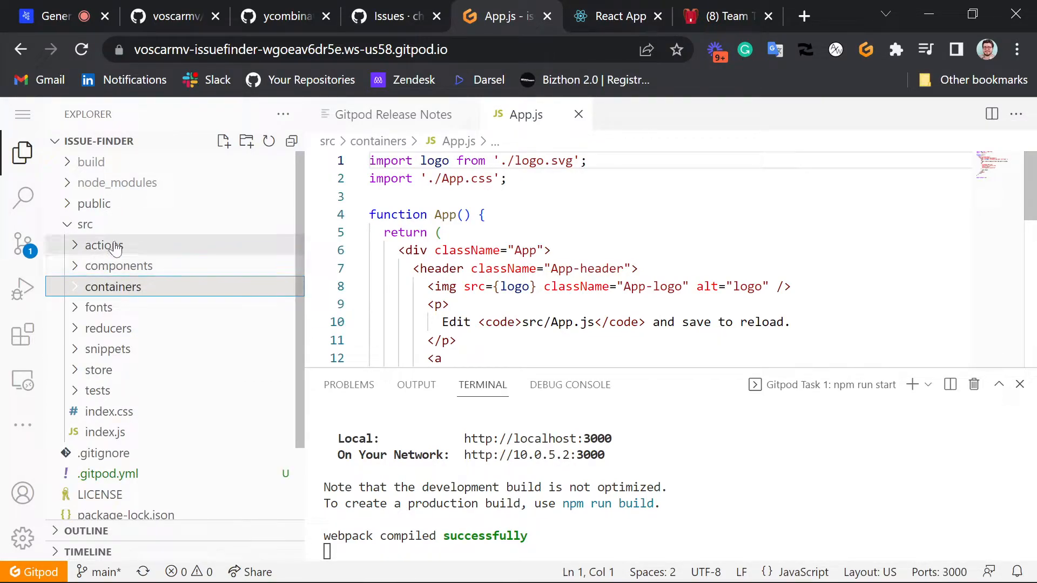
{"action": "left_click", "coordinate": [104, 246]}
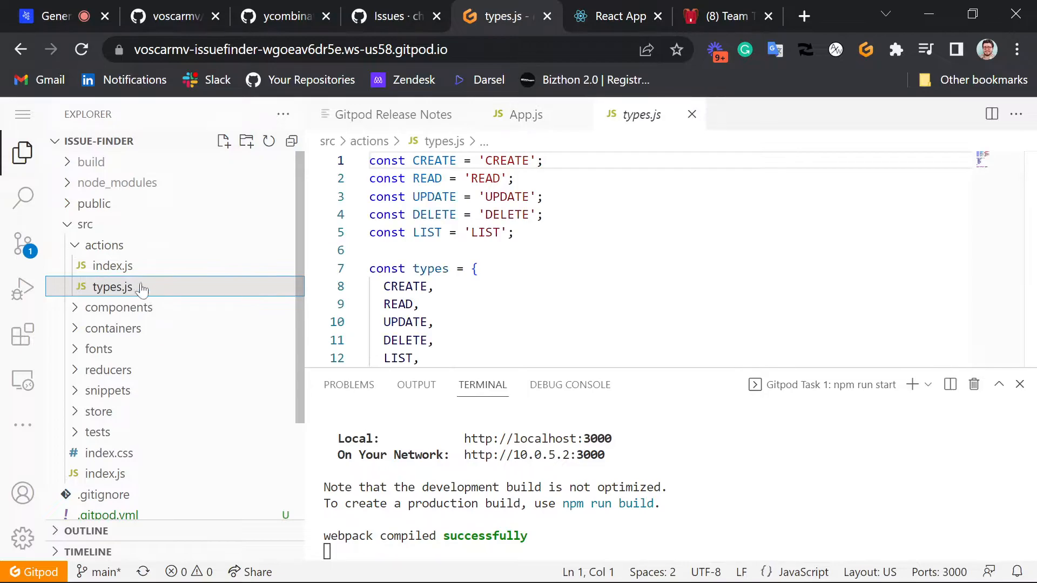
{"action": "left_click", "coordinate": [111, 266]}
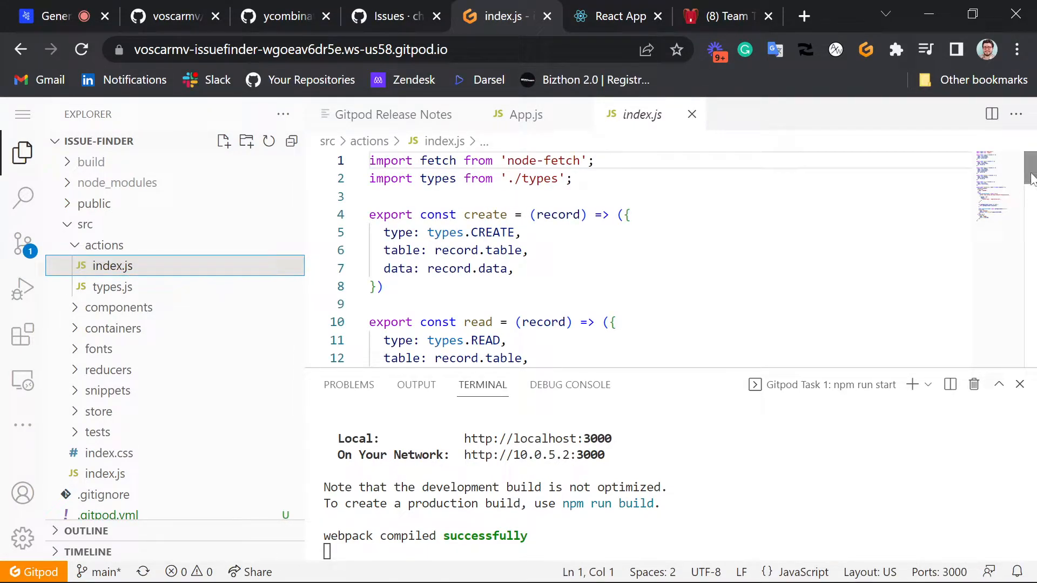
{"action": "scroll", "scroll_direction": "down", "scroll_amount": 3}
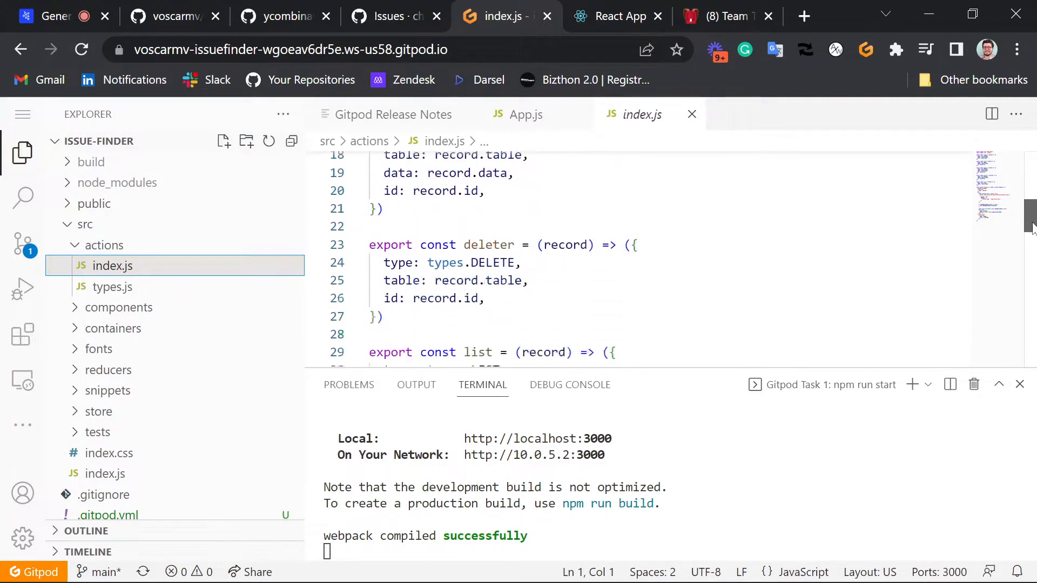
{"action": "scroll", "scroll_direction": "down", "scroll_amount": 3}
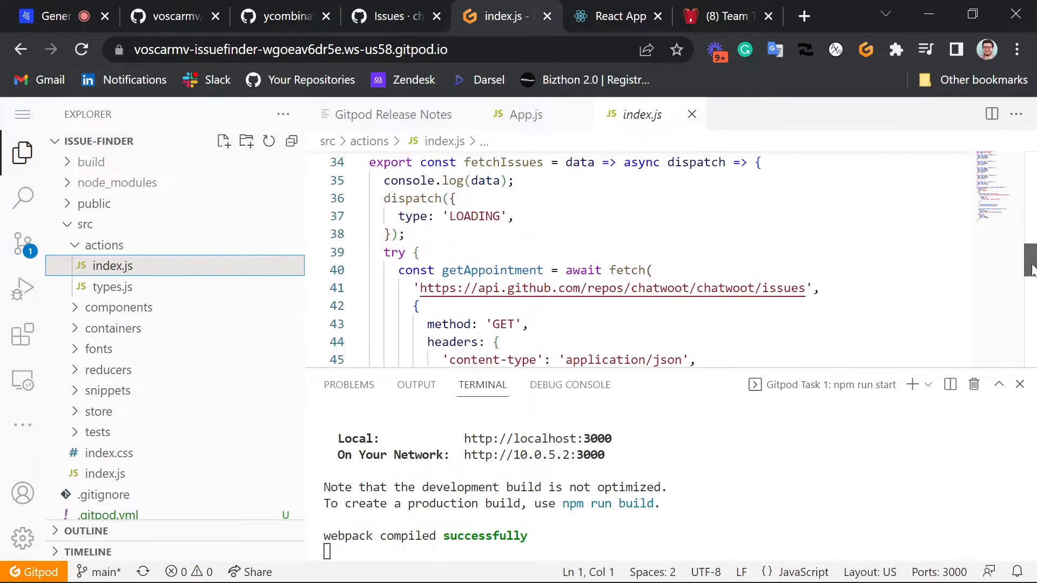
{"action": "scroll", "scroll_direction": "down", "scroll_amount": 3}
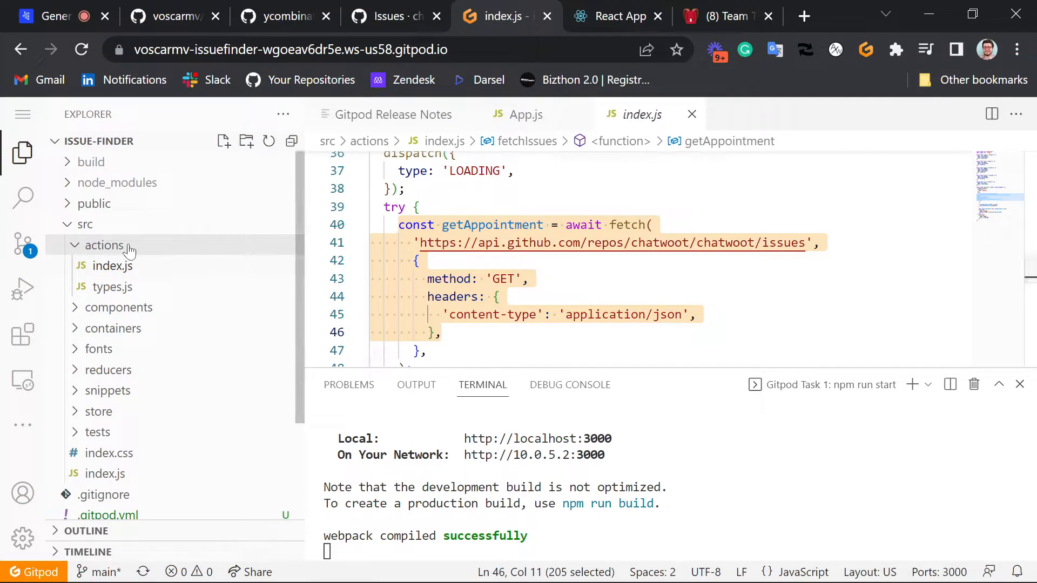
{"action": "mouse_move", "coordinate": [104, 245]}
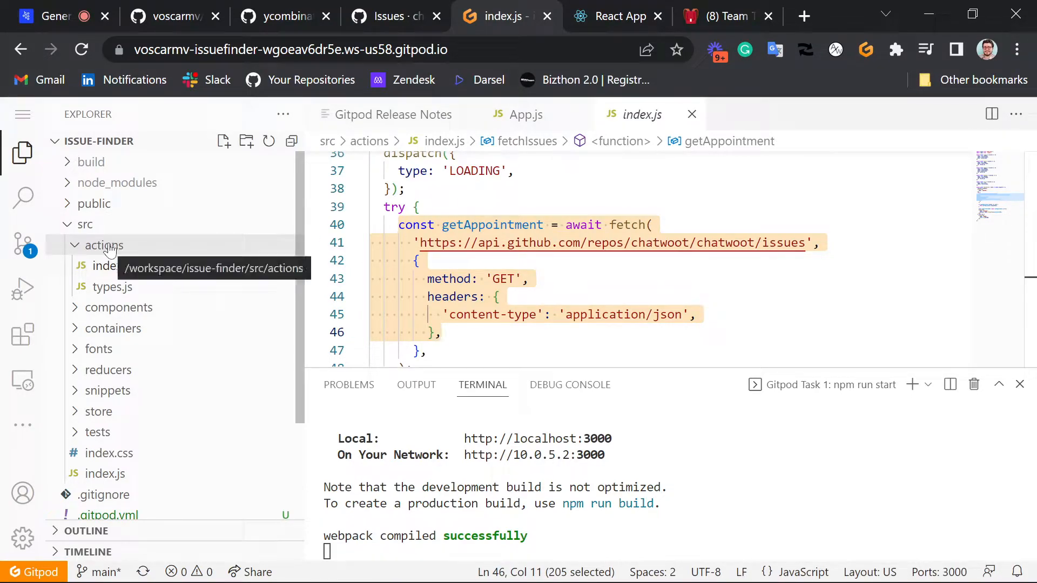
{"action": "left_click", "coordinate": [103, 245]}
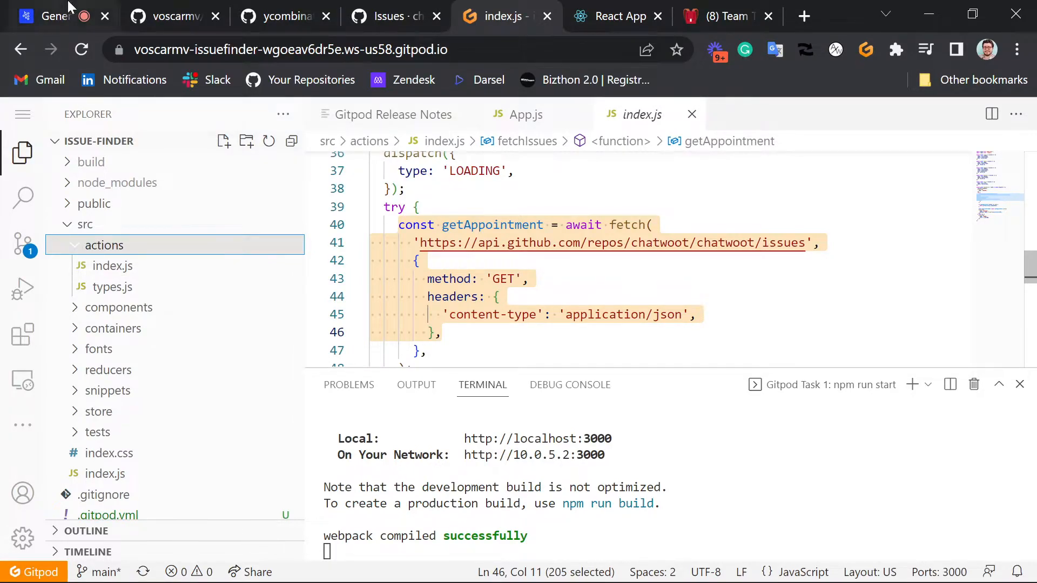
{"action": "left_click", "coordinate": [53, 15]}
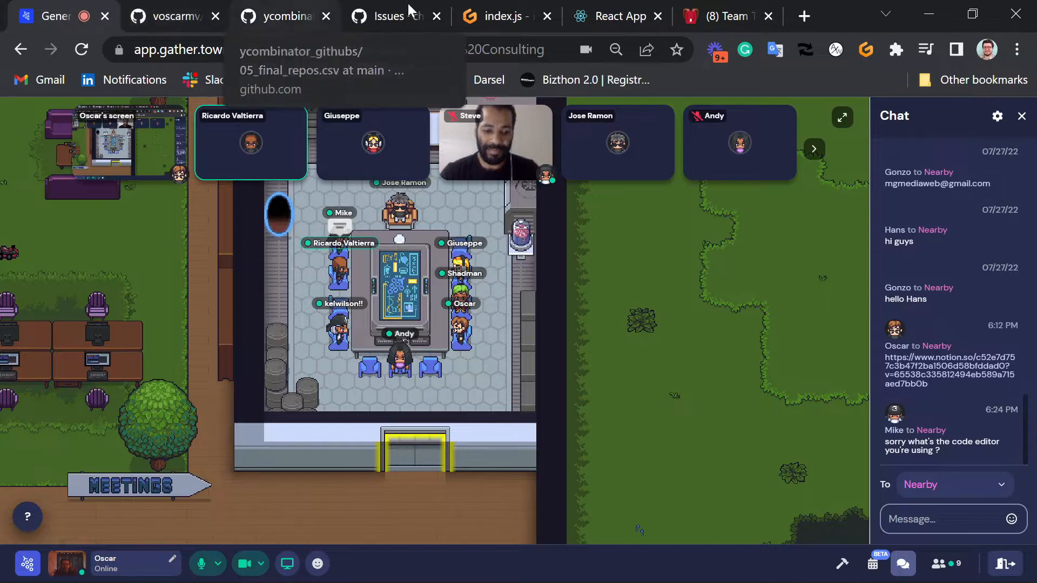
{"action": "left_click", "coordinate": [506, 15]}
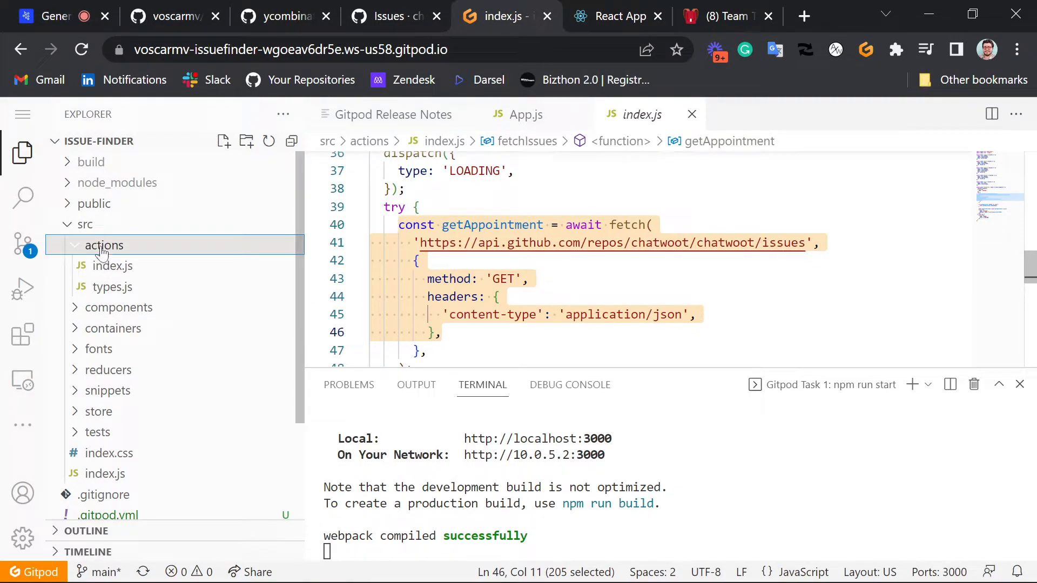
{"action": "mouse_move", "coordinate": [104, 246]}
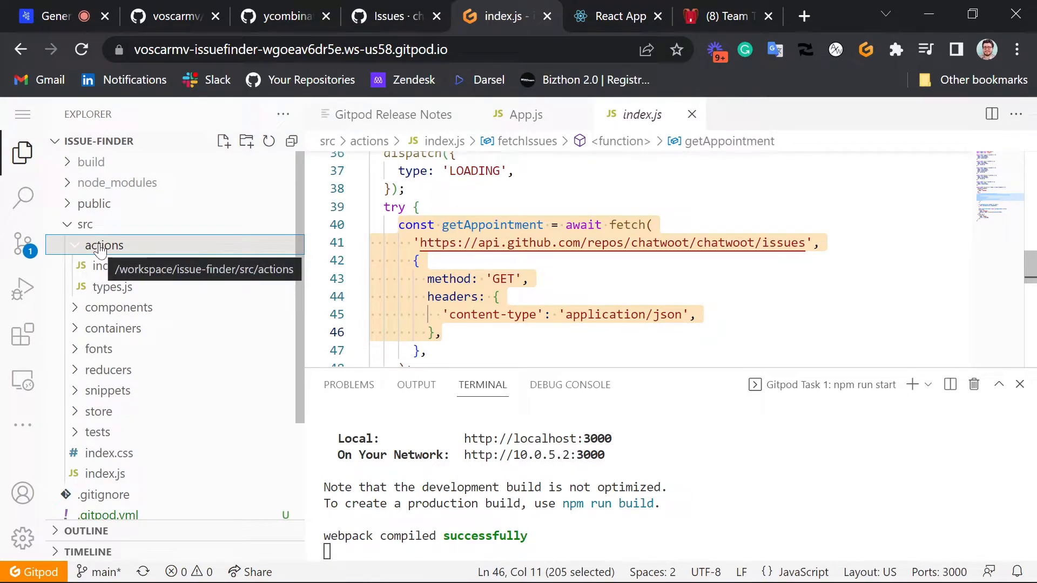
{"action": "mouse_move", "coordinate": [207, 276]}
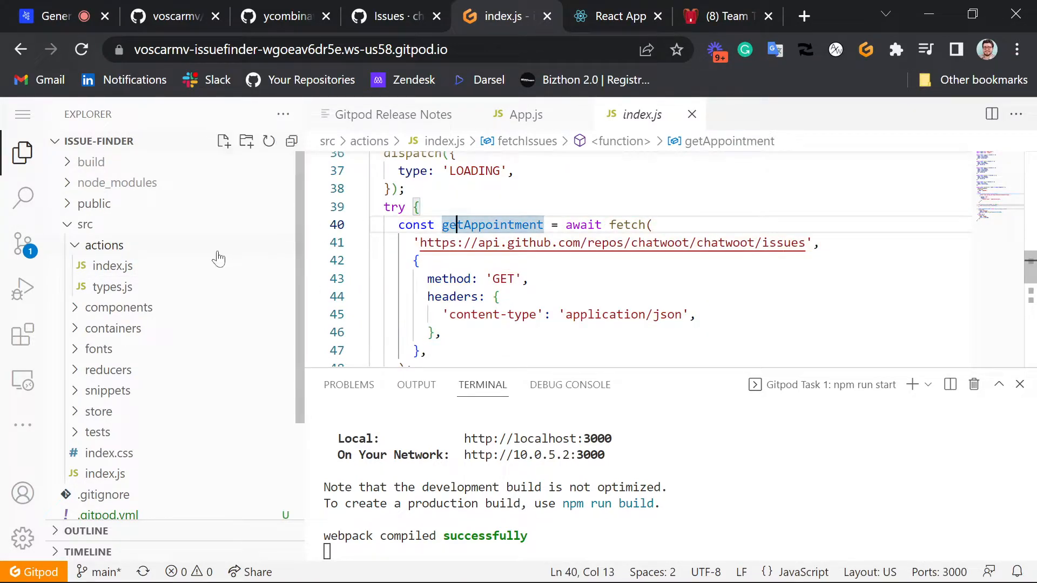
{"action": "right_click", "coordinate": [104, 245]}
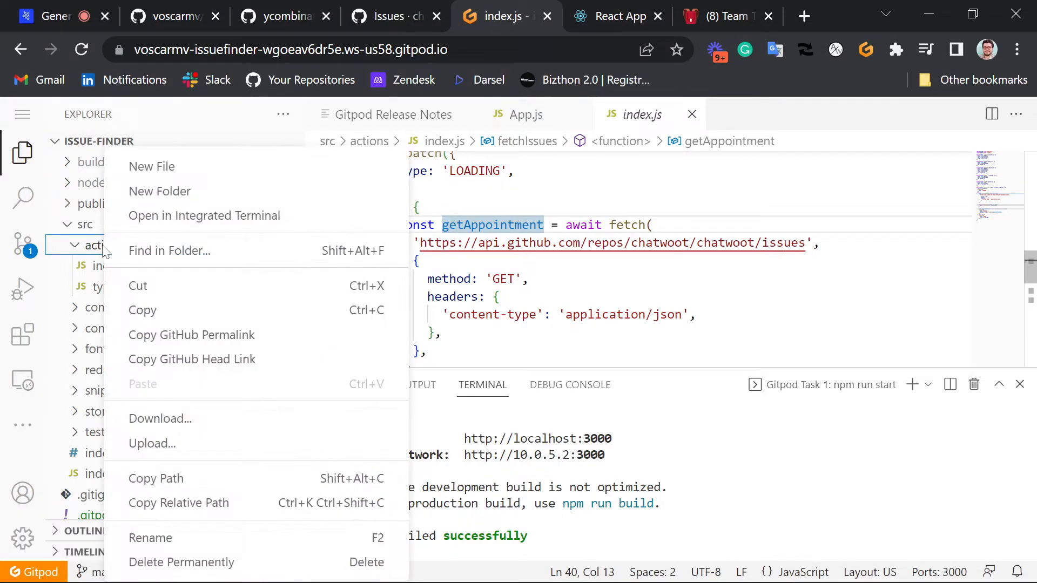
{"action": "mouse_move", "coordinate": [175, 167]}
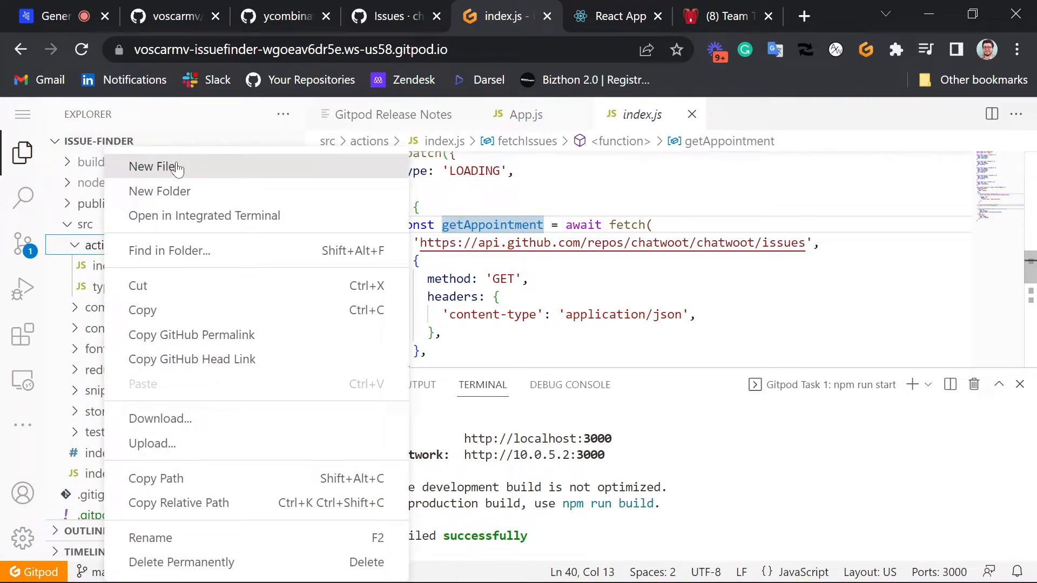
{"action": "key", "text": "Escape"}
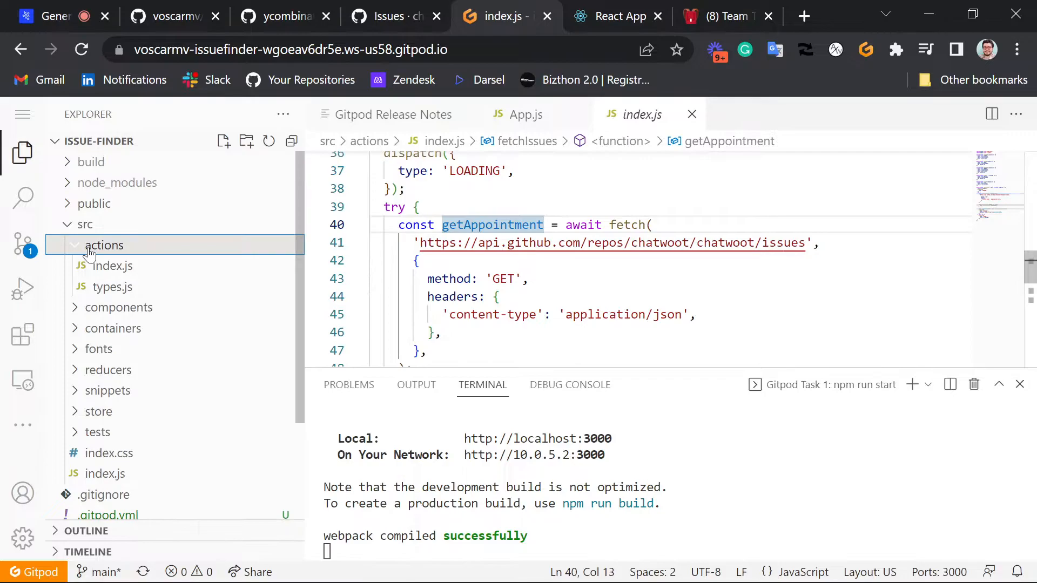
{"action": "mouse_move", "coordinate": [106, 250]}
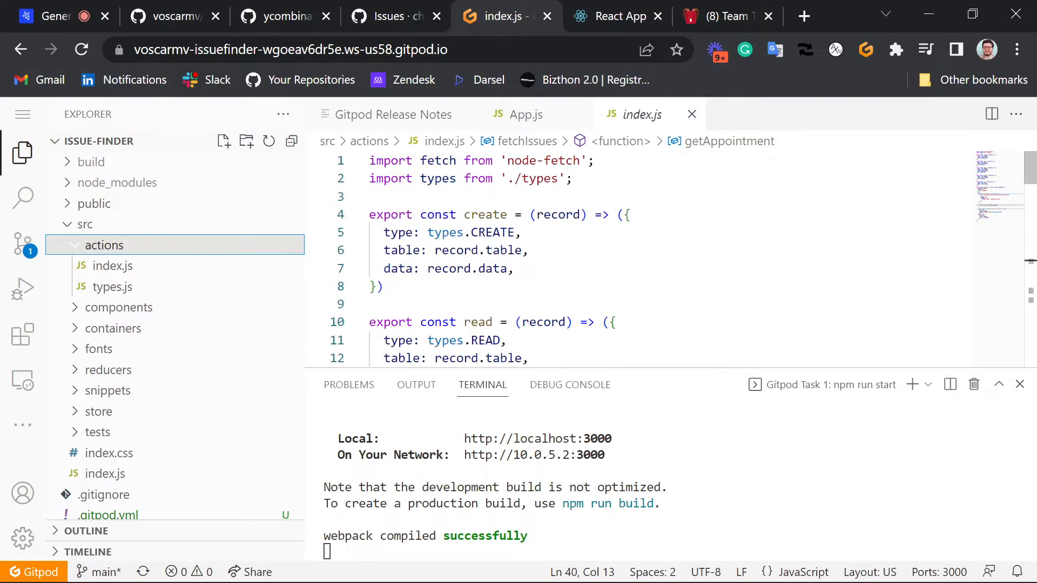
{"action": "scroll", "scroll_direction": "down", "scroll_amount": 3}
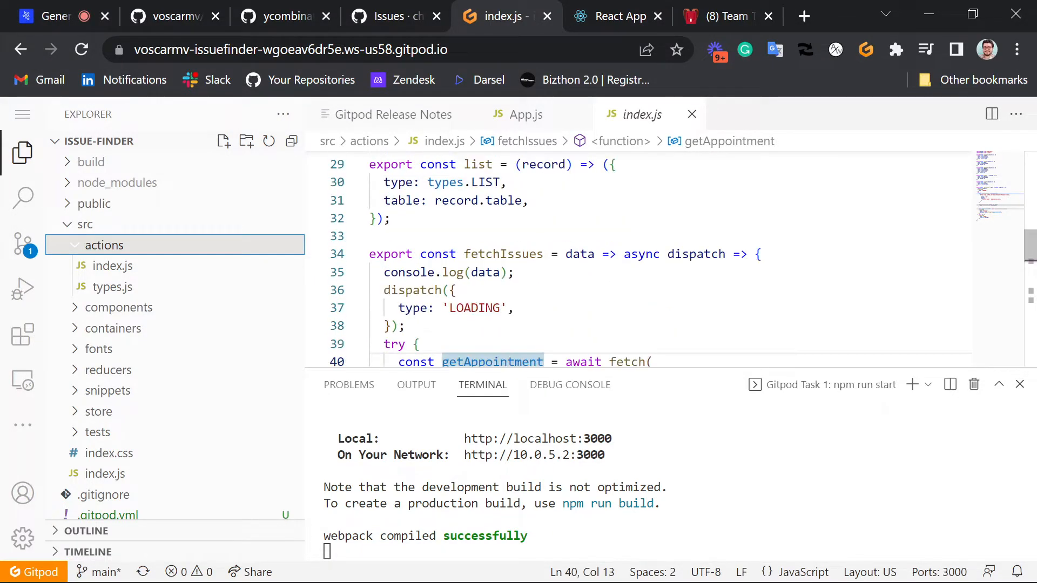
{"action": "scroll", "scroll_direction": "down", "scroll_amount": 3}
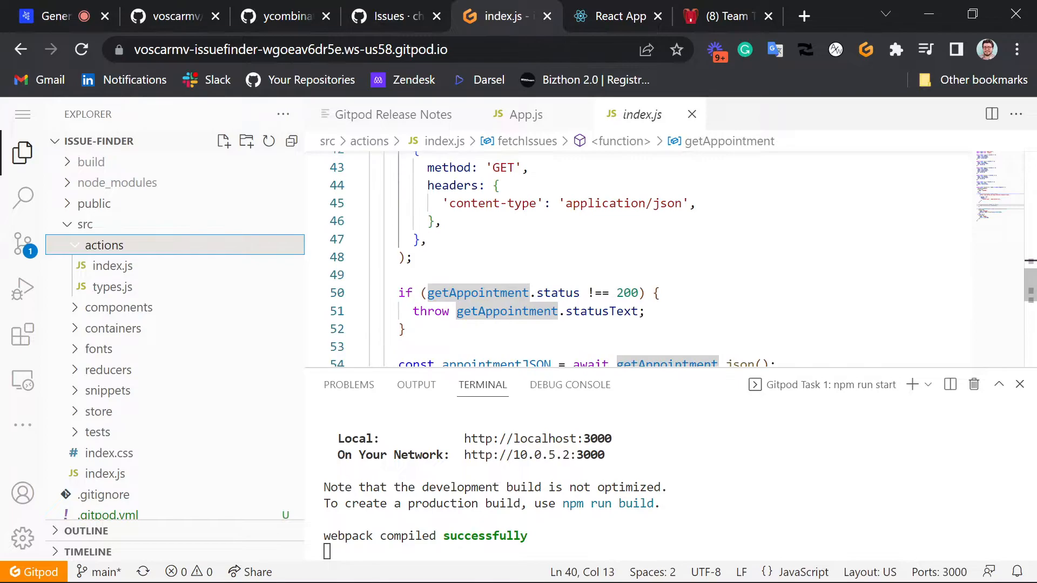
{"action": "scroll", "scroll_direction": "up", "scroll_amount": 3}
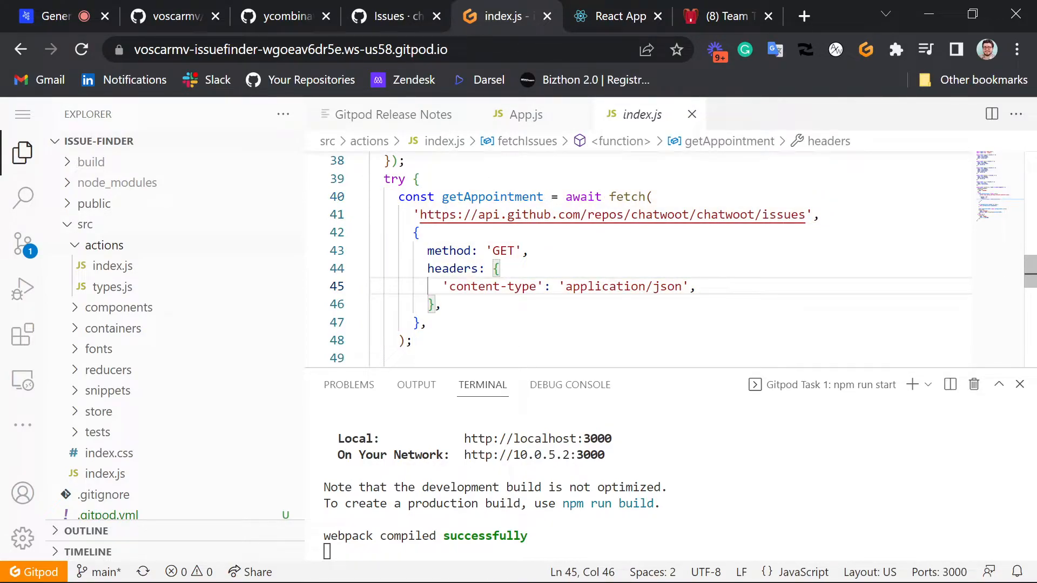
{"action": "scroll", "scroll_direction": "up", "scroll_amount": 3}
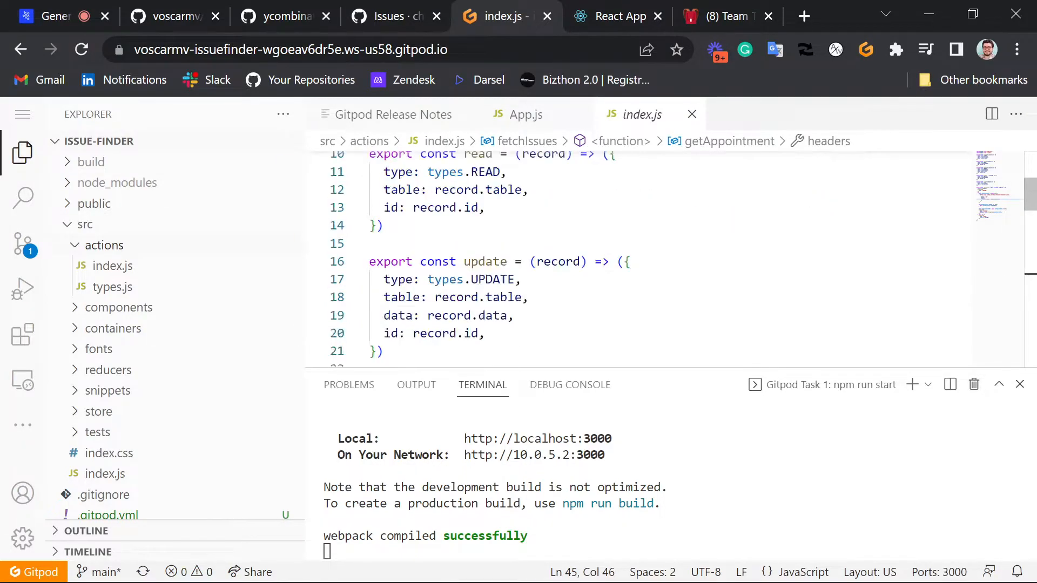
{"action": "scroll", "scroll_direction": "up", "scroll_amount": 3}
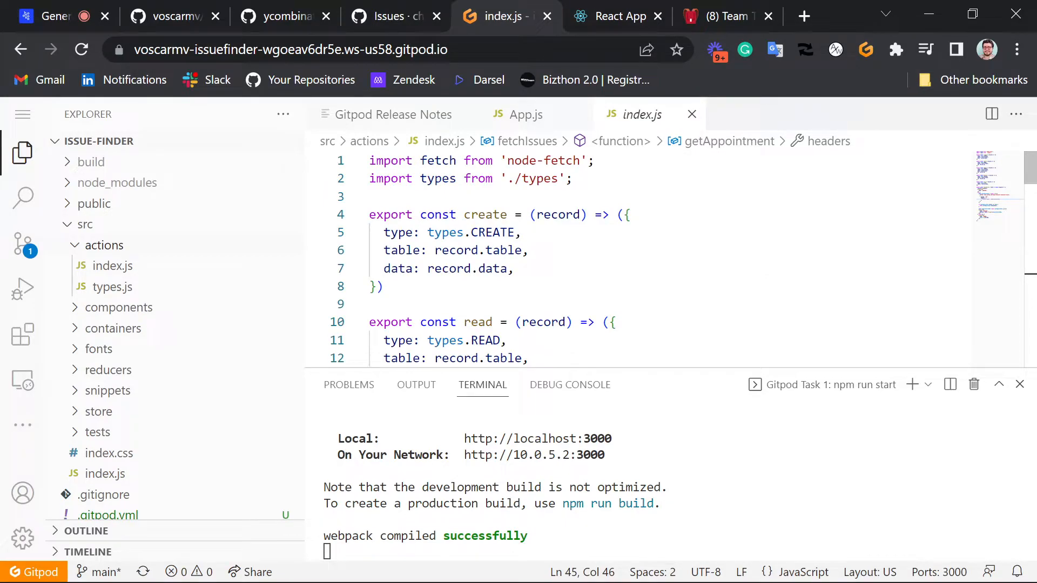
Add import fetchIssues from './api'; as line 3 of actions/index.js
{"action": "left_click", "coordinate": [572, 179]}
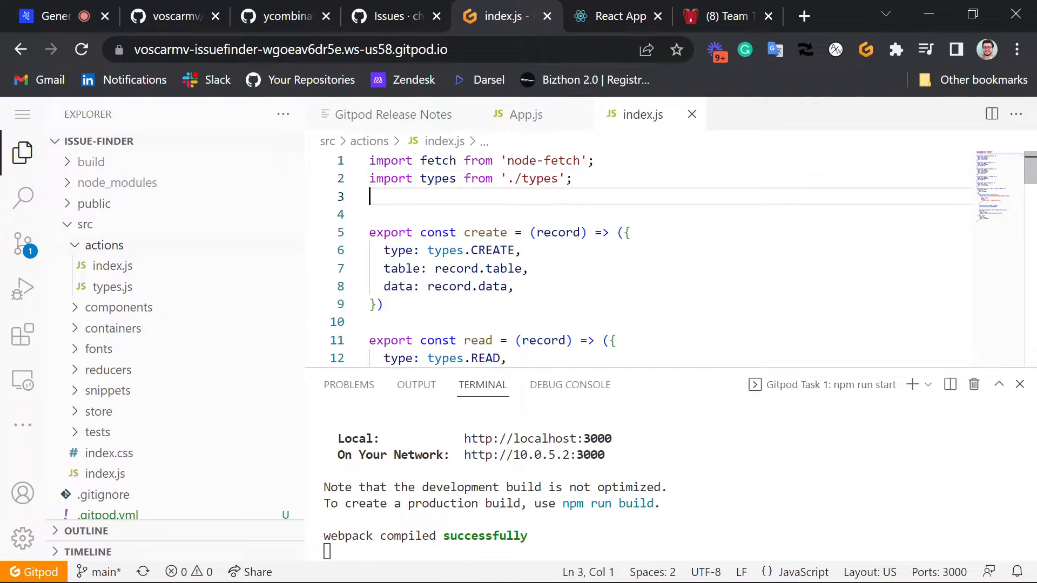
{"action": "type", "text": "import fetchIssues"}
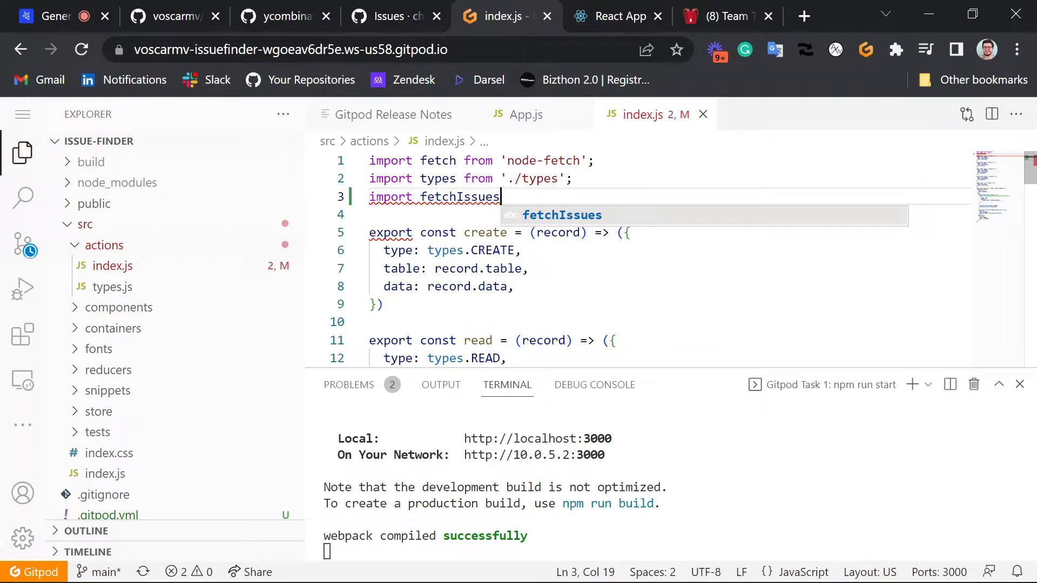
{"action": "type", "text": "from '"}
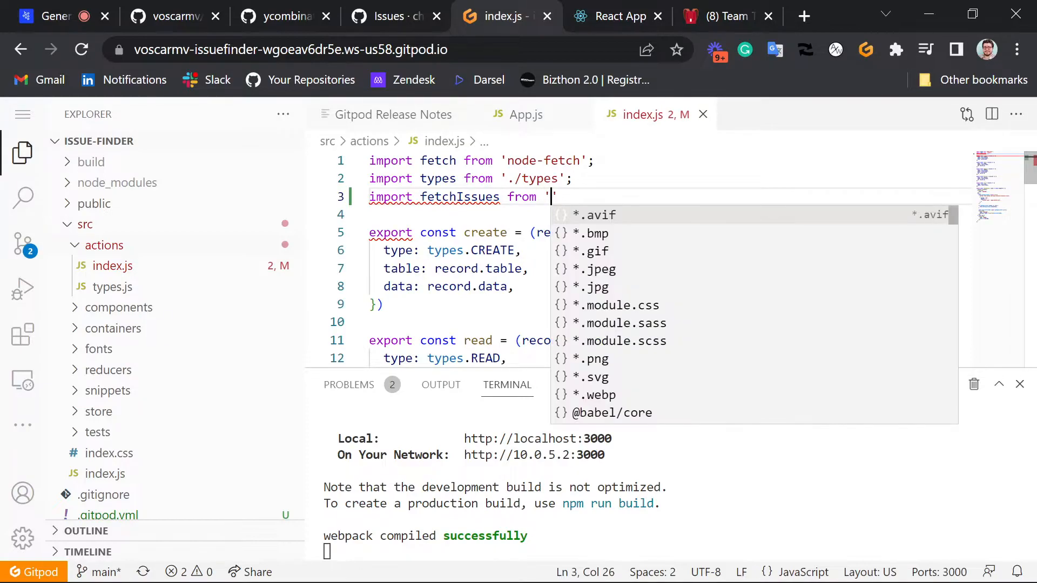
{"action": "type", "text": "./api';"}
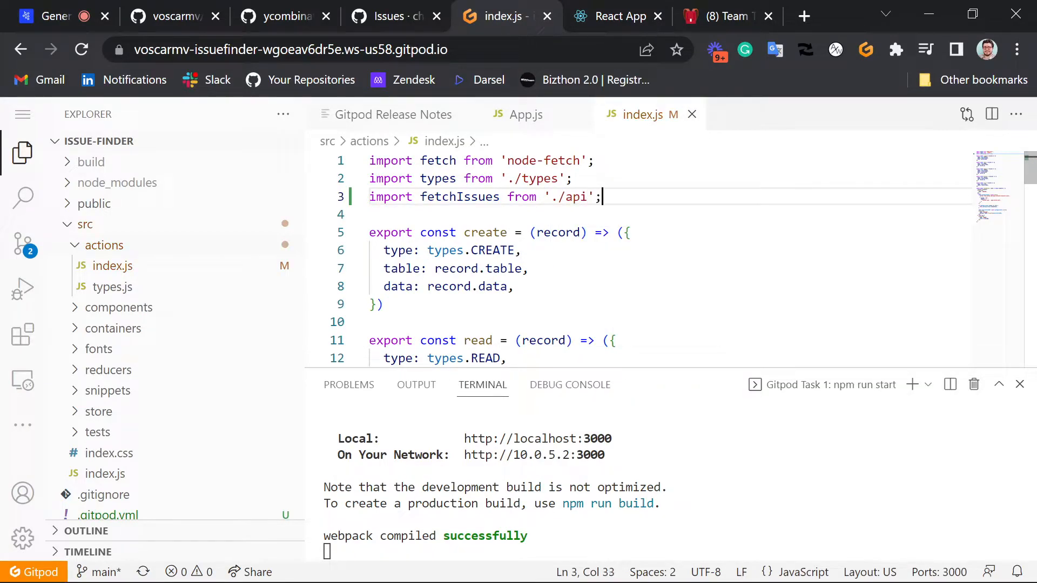
{"action": "right_click", "coordinate": [103, 245]}
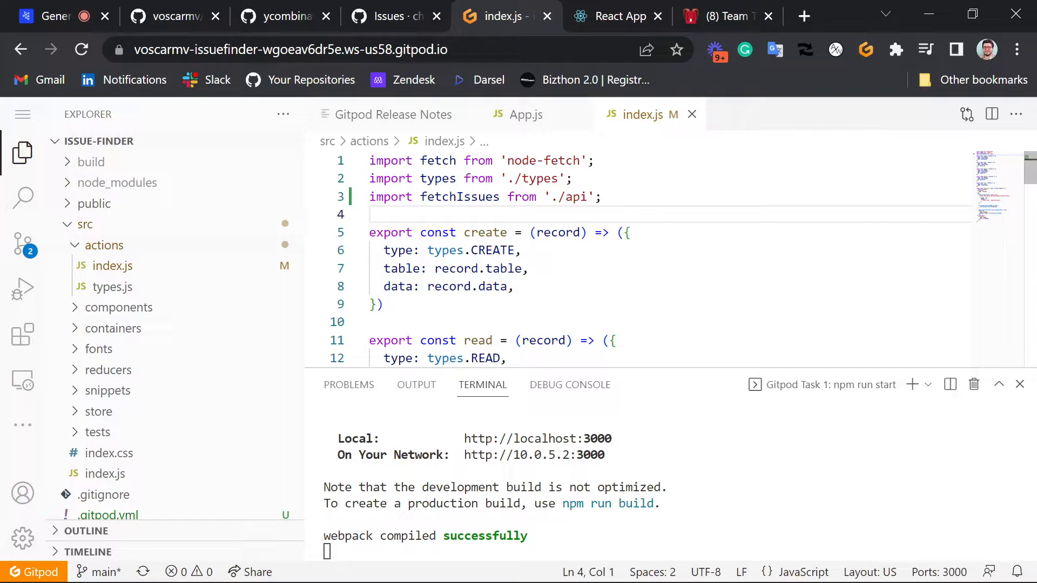
Remove the './api' fetchIssues import and begin typing fetchIssues inside the try block
{"action": "triple_click", "coordinate": [486, 196]}
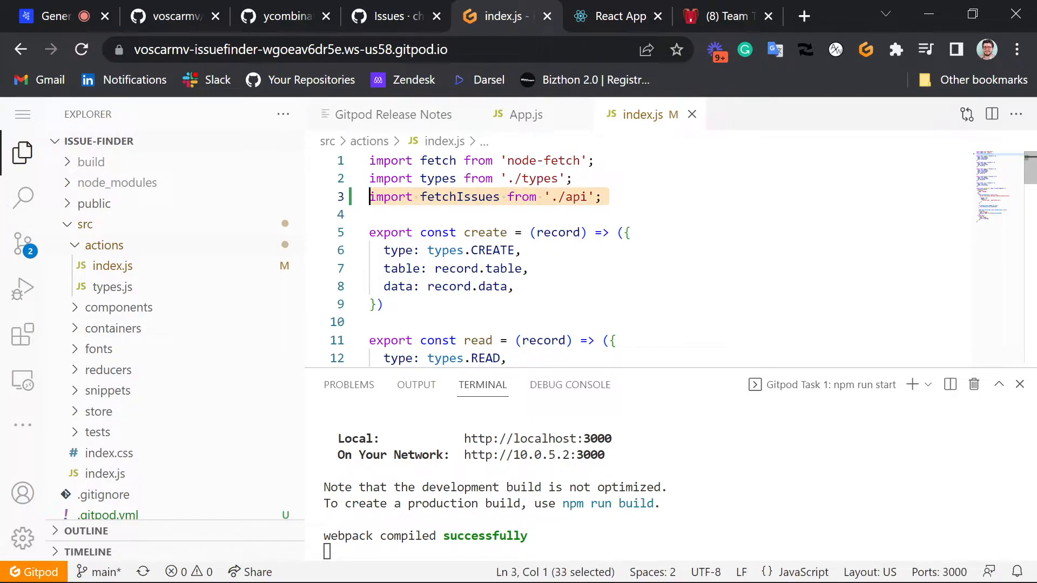
{"action": "scroll", "scroll_direction": "down", "scroll_amount": 3}
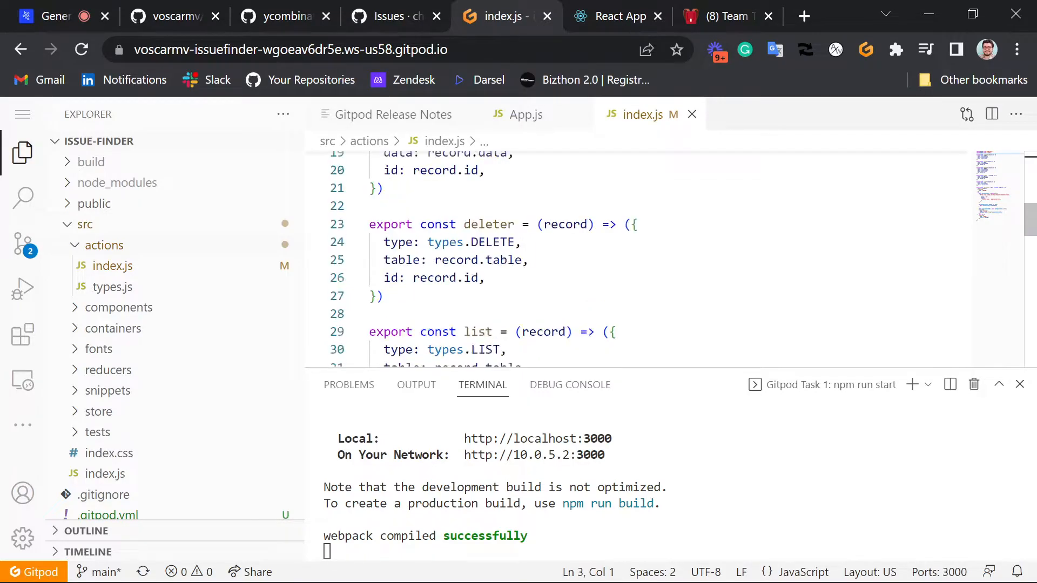
{"action": "scroll", "scroll_direction": "down", "scroll_amount": 3}
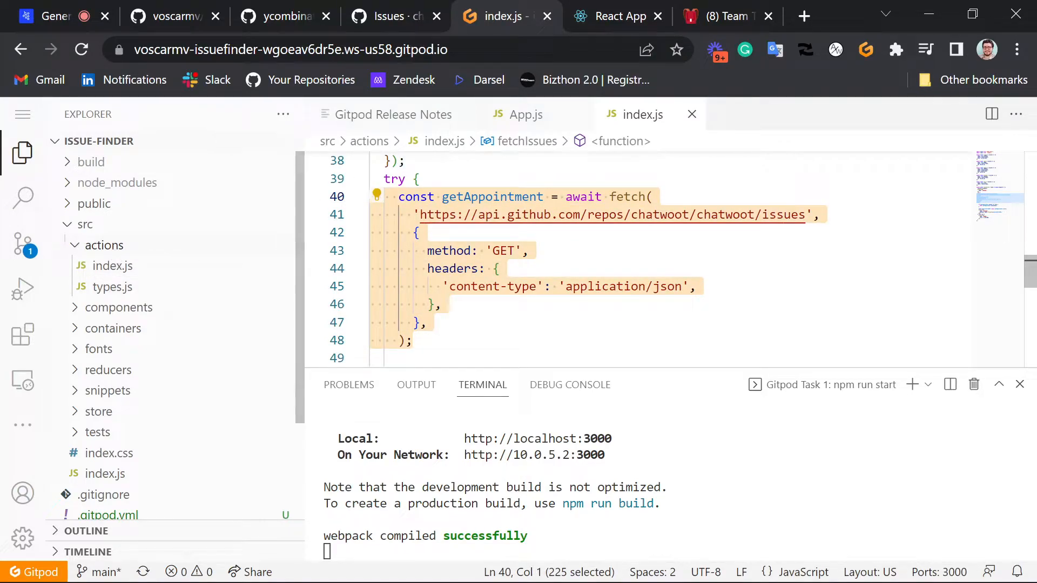
{"action": "scroll", "scroll_direction": "up", "scroll_amount": 3}
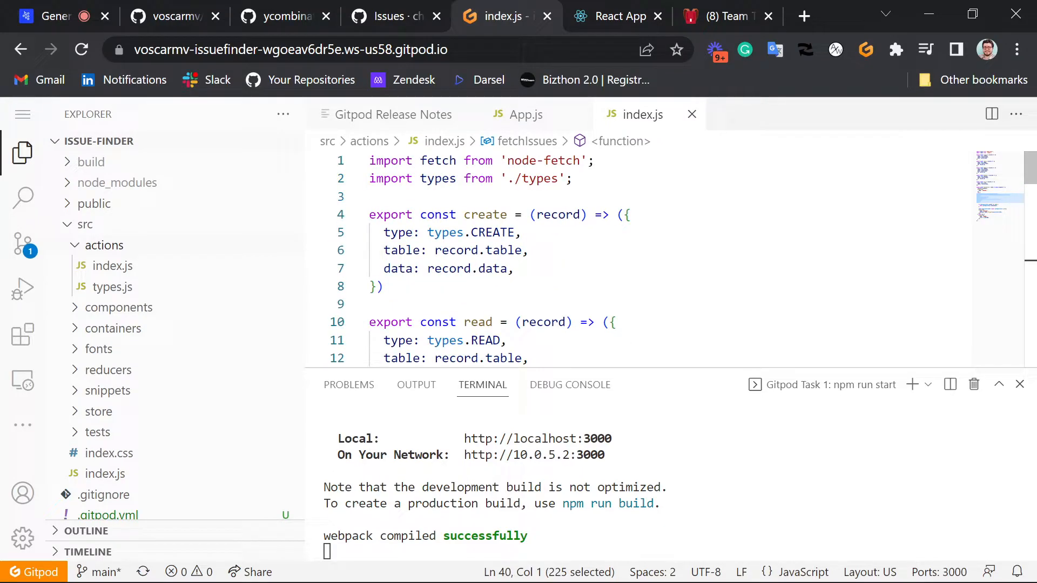
{"action": "left_click", "coordinate": [570, 178]}
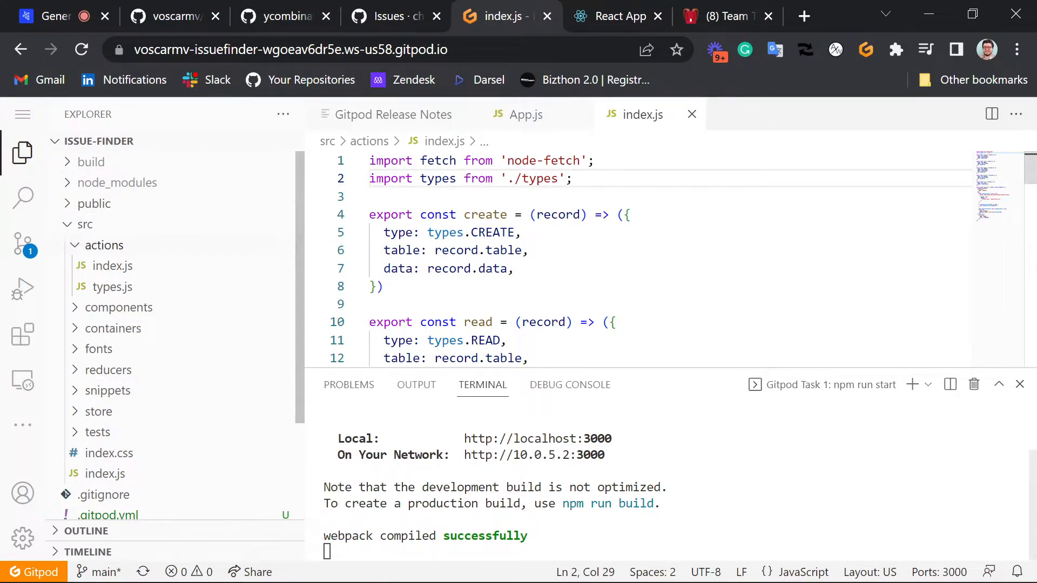
{"action": "scroll", "scroll_direction": "down", "scroll_amount": 3}
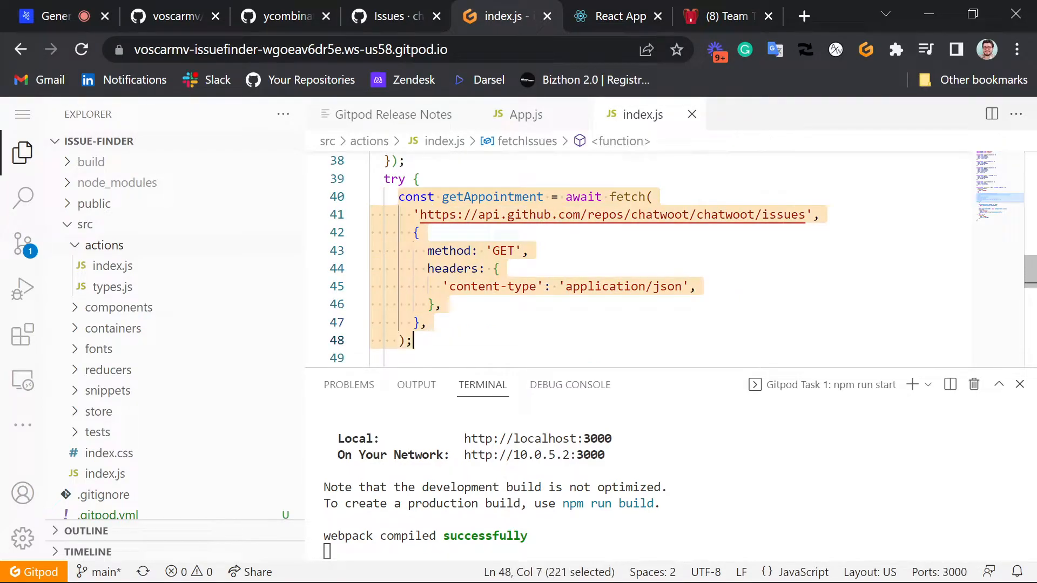
{"action": "type", "text": "f"}
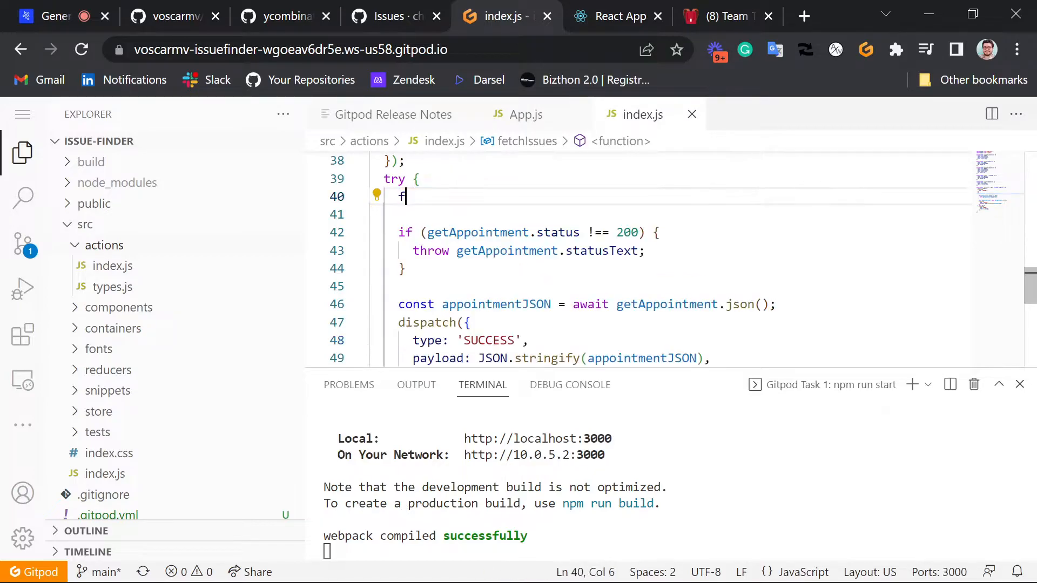
{"action": "type", "text": "etchIssues();"}
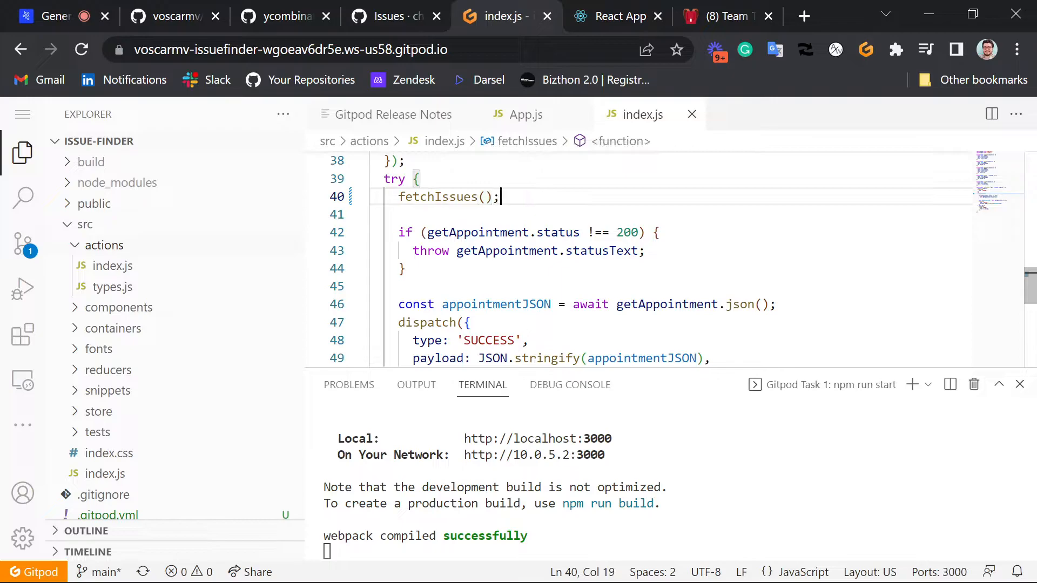
{"action": "key", "text": "Backspace"}
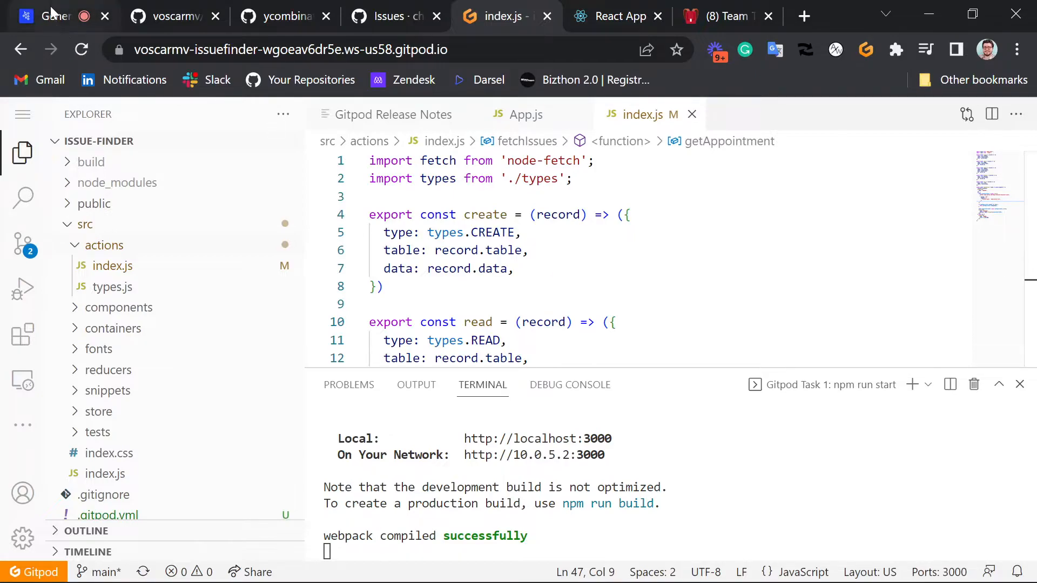
Add the to-do 'Add some style and widgets to' on Notion's Add UX/Graphic Design card
{"action": "left_click", "coordinate": [50, 15]}
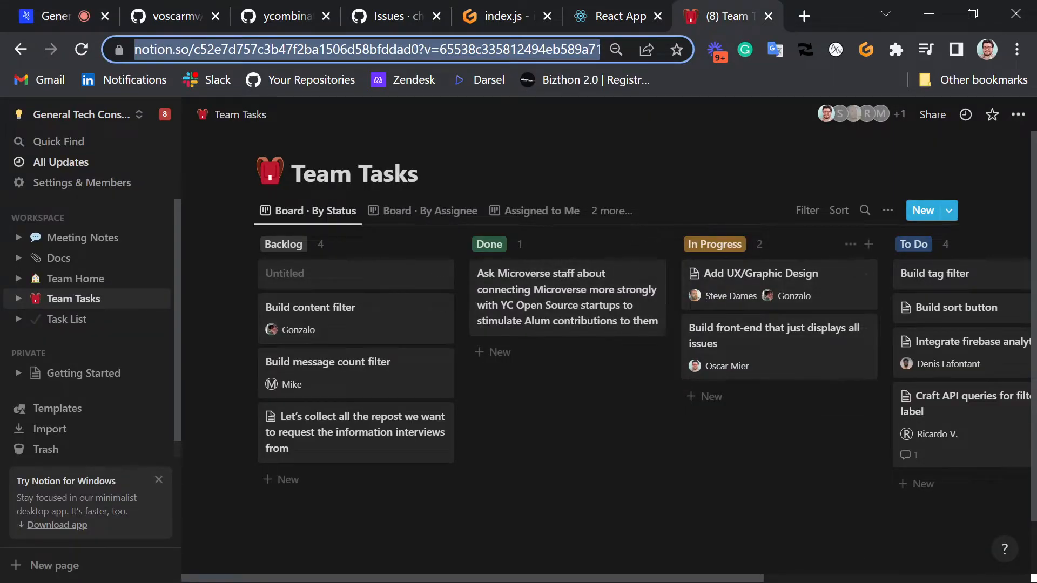
{"action": "mouse_move", "coordinate": [734, 292]}
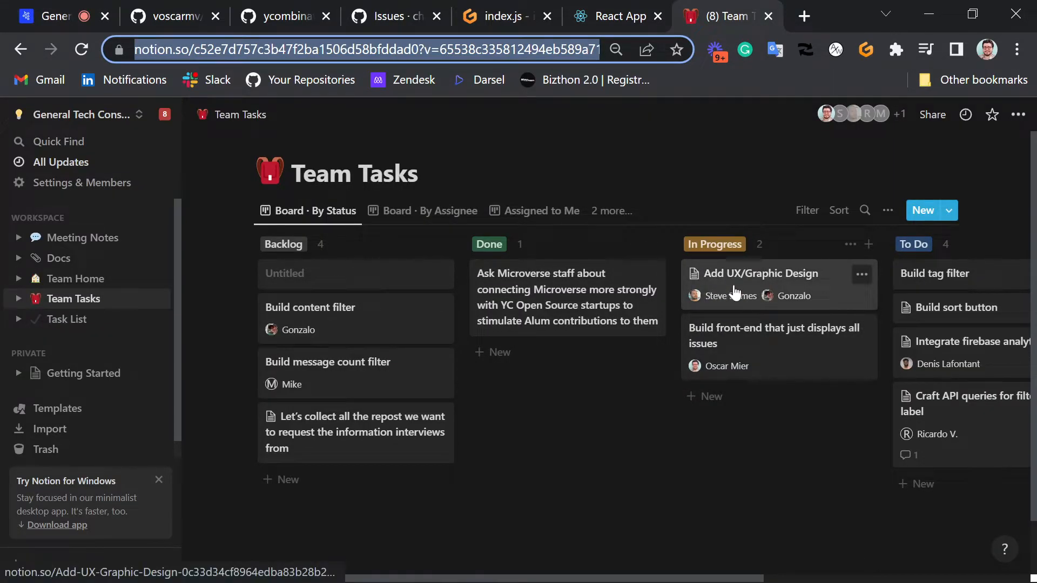
{"action": "mouse_move", "coordinate": [745, 287]}
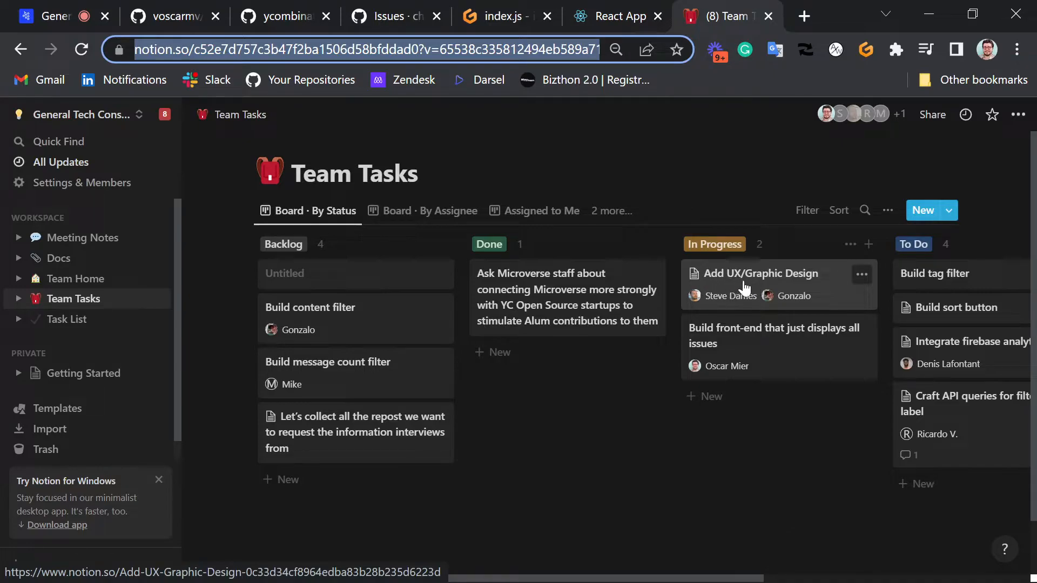
{"action": "mouse_move", "coordinate": [723, 285]}
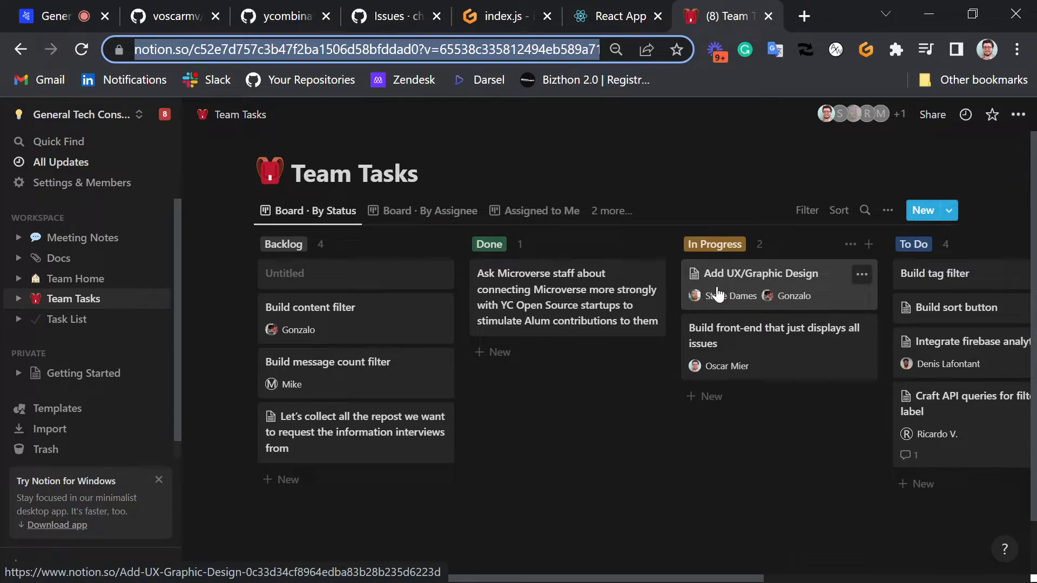
{"action": "left_click", "coordinate": [759, 273]}
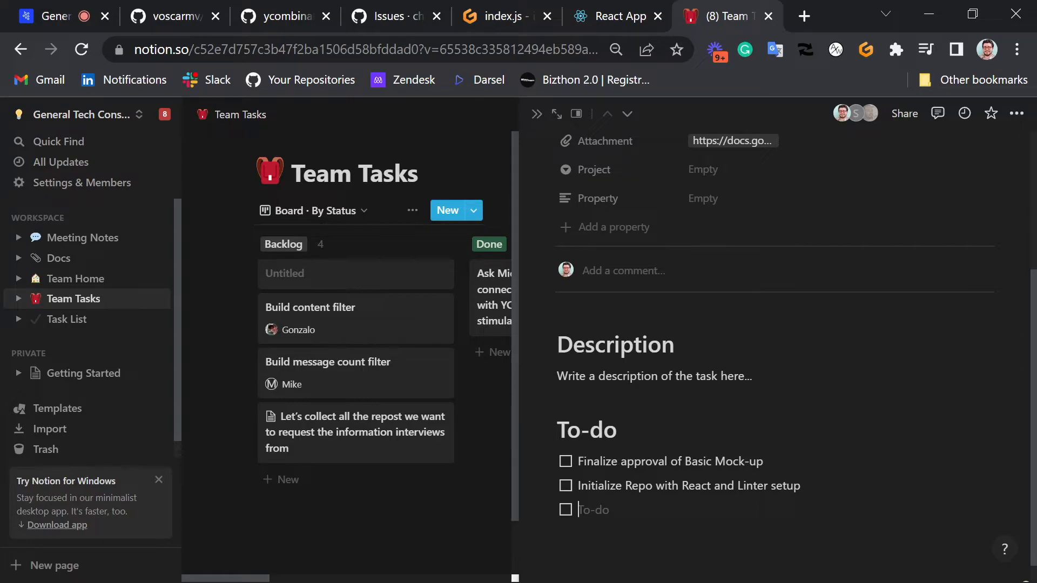
{"action": "type", "text": "Add s"}
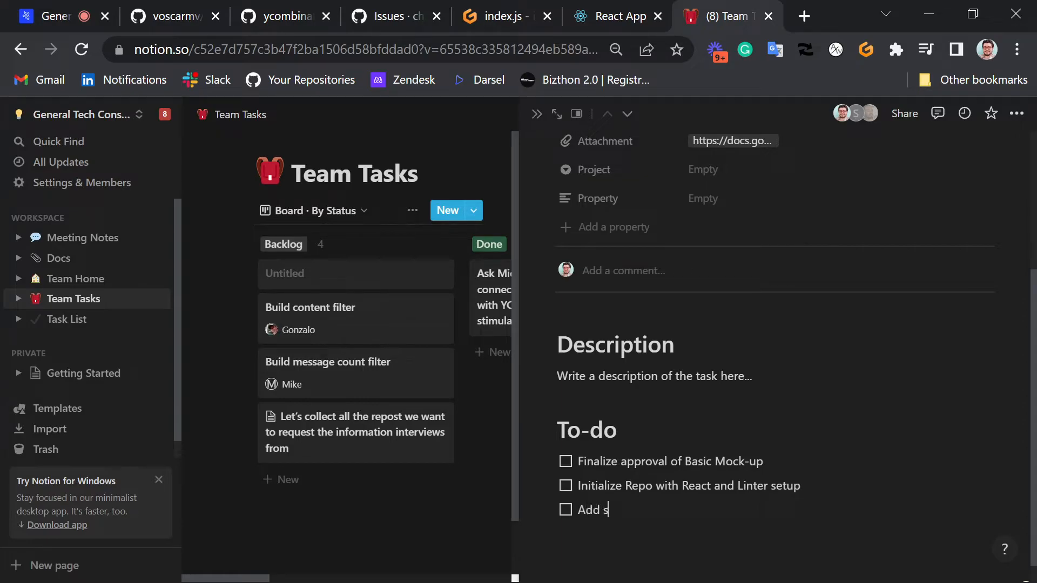
{"action": "type", "text": "ome"}
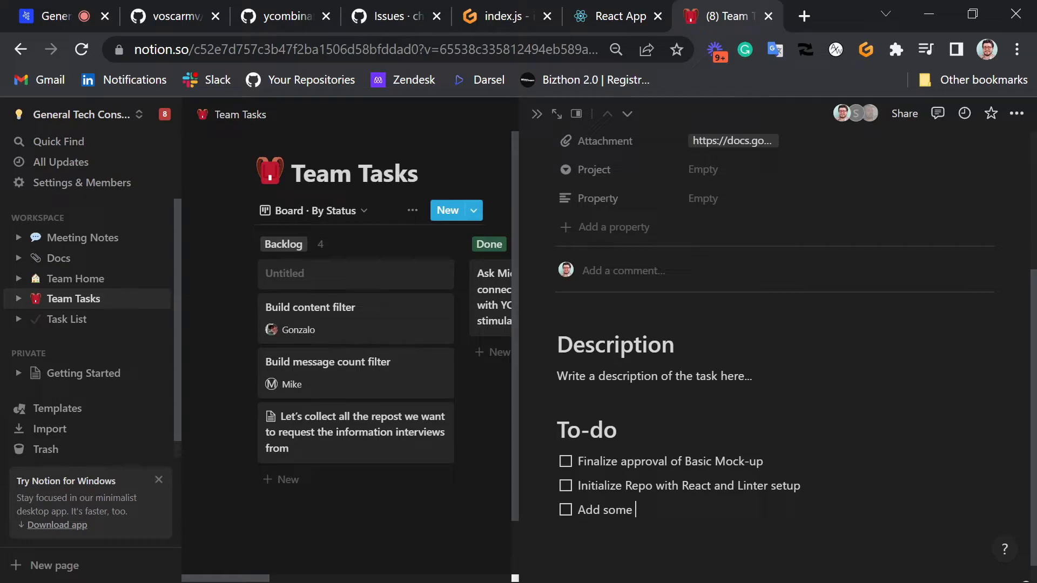
{"action": "type", "text": "style"}
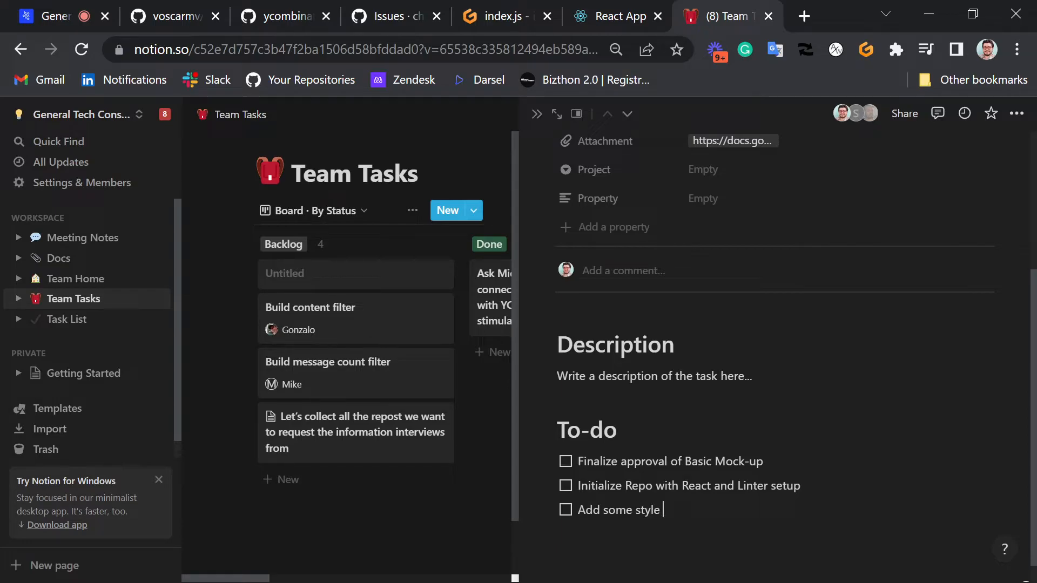
{"action": "type", "text": "and widgets"}
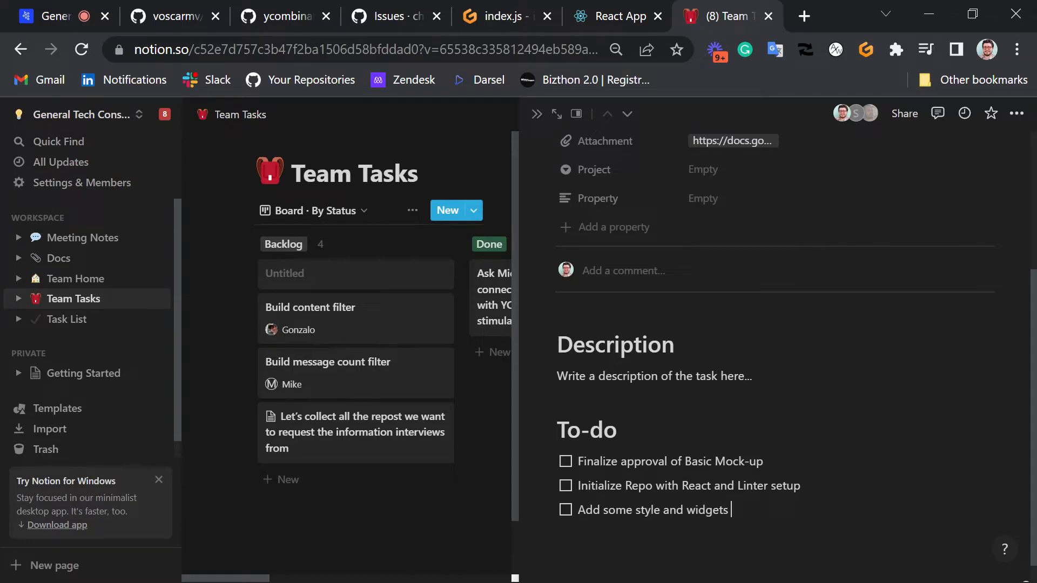
{"action": "type", "text": "to"}
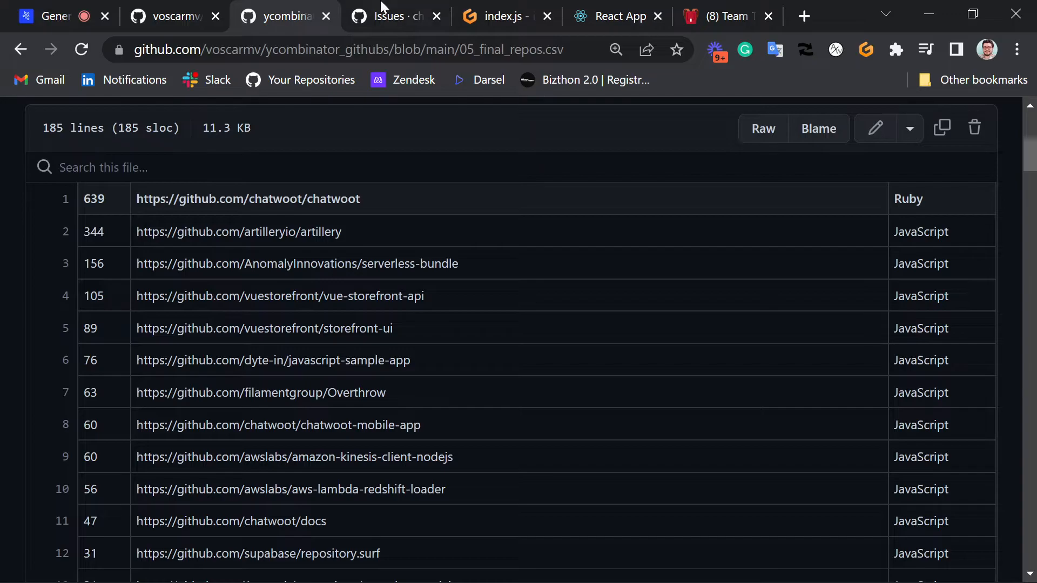
{"action": "mouse_move", "coordinate": [394, 16]}
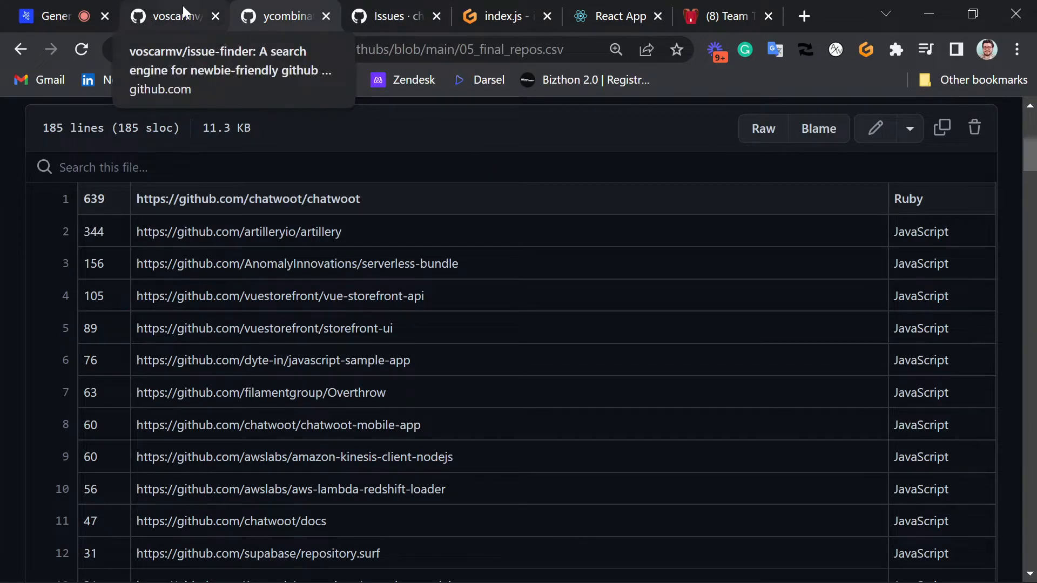
Browse from the issue-finder repo into src/containers/App.js
{"action": "left_click", "coordinate": [169, 15]}
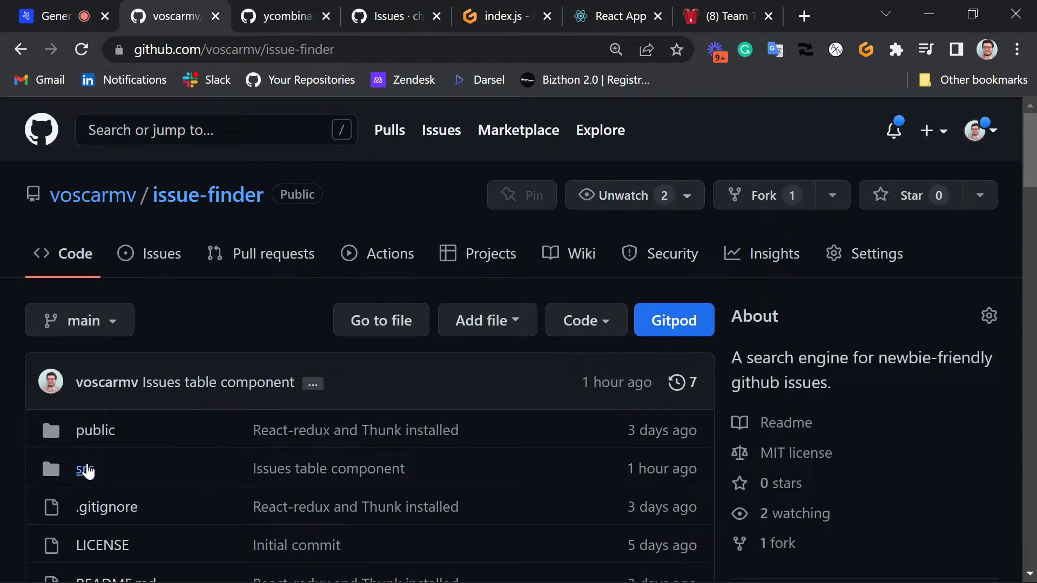
{"action": "left_click", "coordinate": [84, 471]}
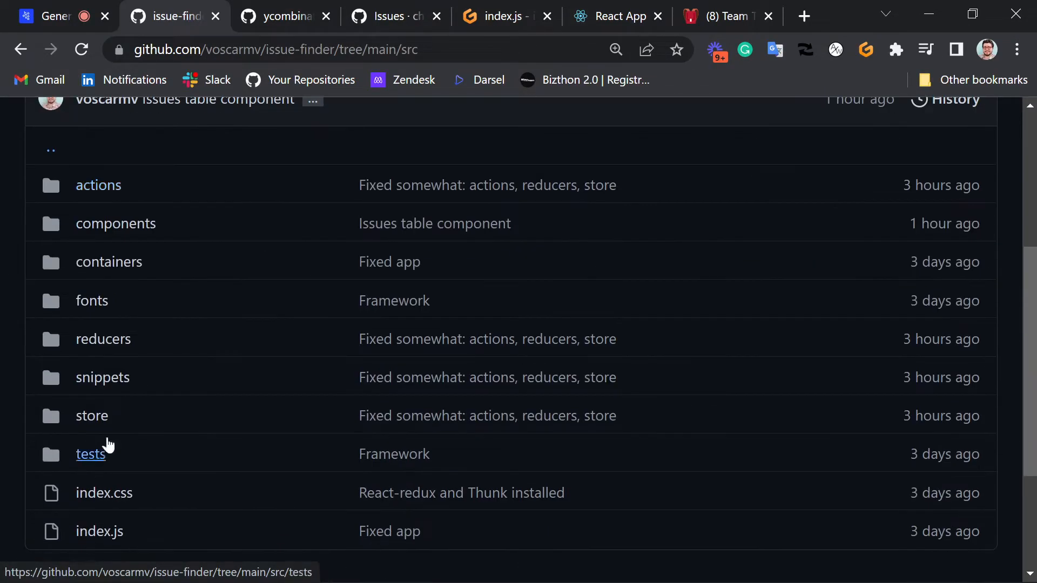
{"action": "mouse_move", "coordinate": [109, 262]}
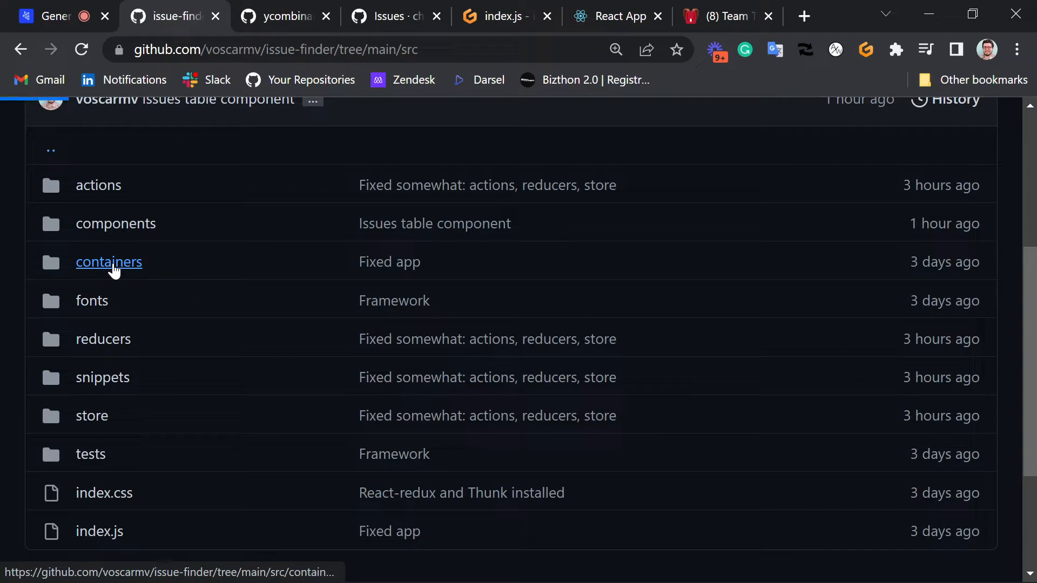
{"action": "left_click", "coordinate": [109, 262]}
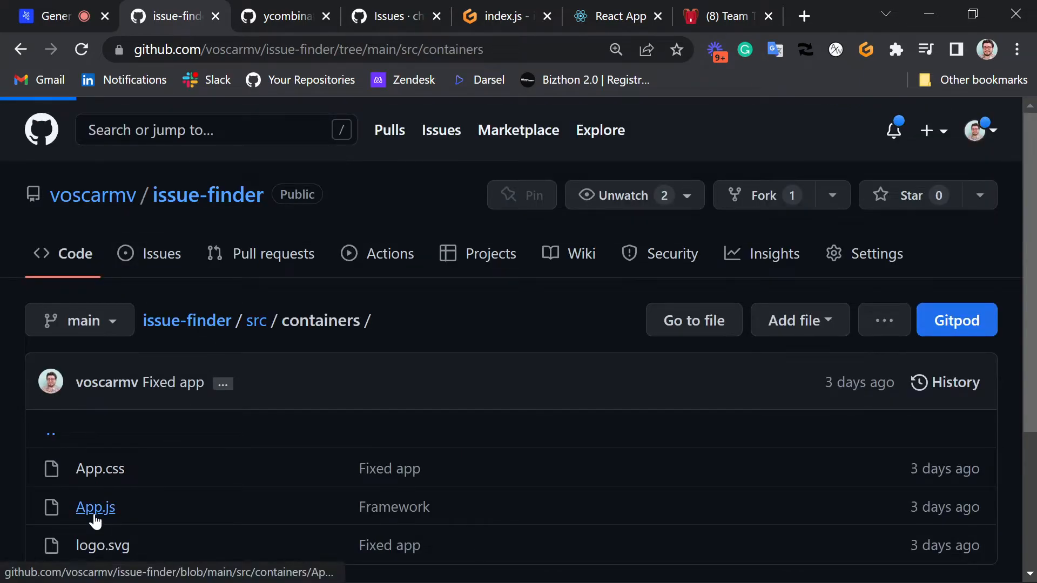
{"action": "left_click", "coordinate": [95, 507]}
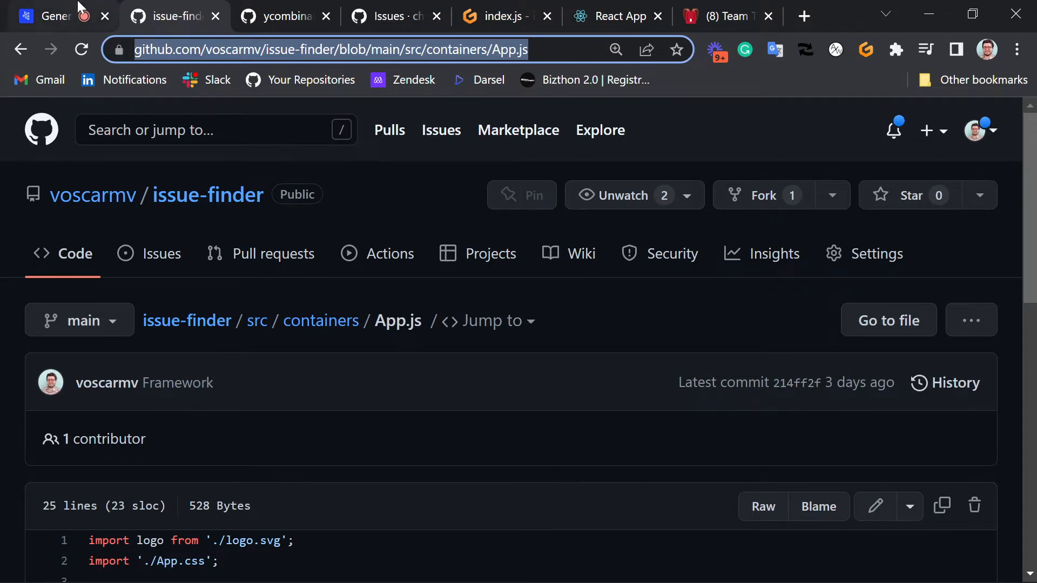
{"action": "mouse_move", "coordinate": [53, 15]}
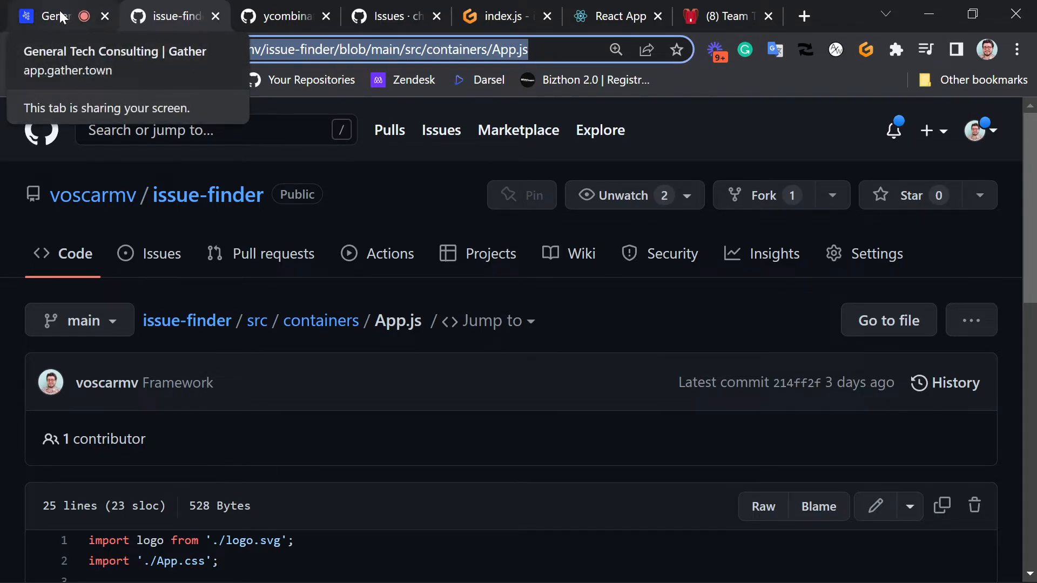
Glance at the Gather meeting chat, then return to Notion's Team Tasks board
{"action": "left_click", "coordinate": [46, 15]}
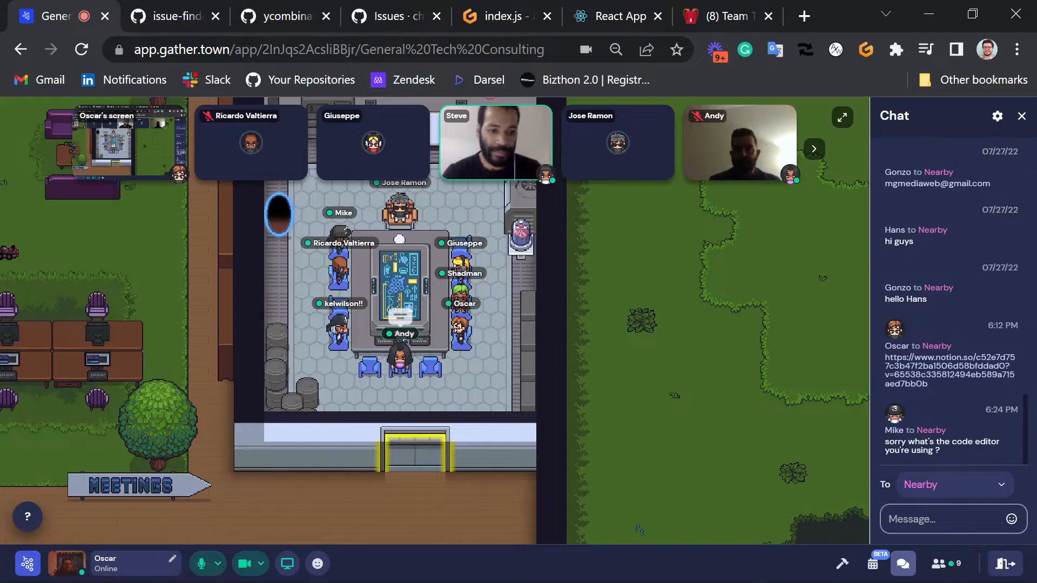
{"action": "left_click", "coordinate": [721, 15]}
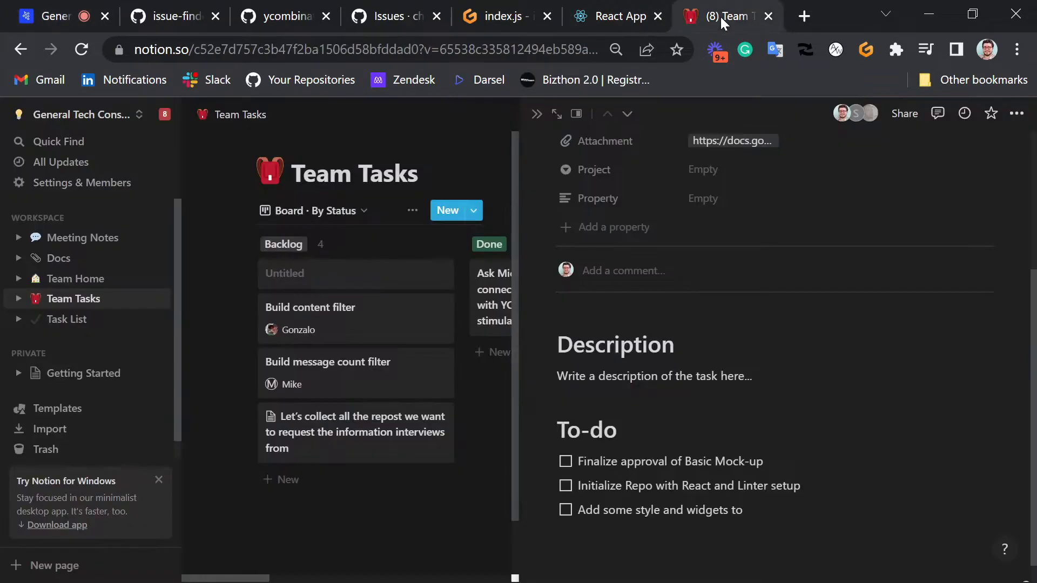
{"action": "mouse_move", "coordinate": [781, 536]}
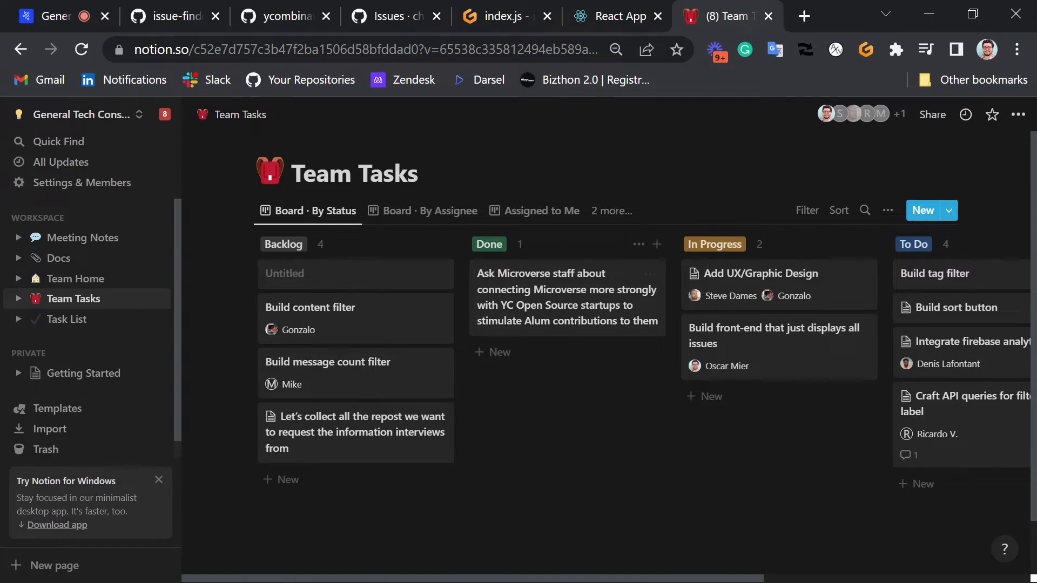
{"action": "mouse_move", "coordinate": [980, 443]}
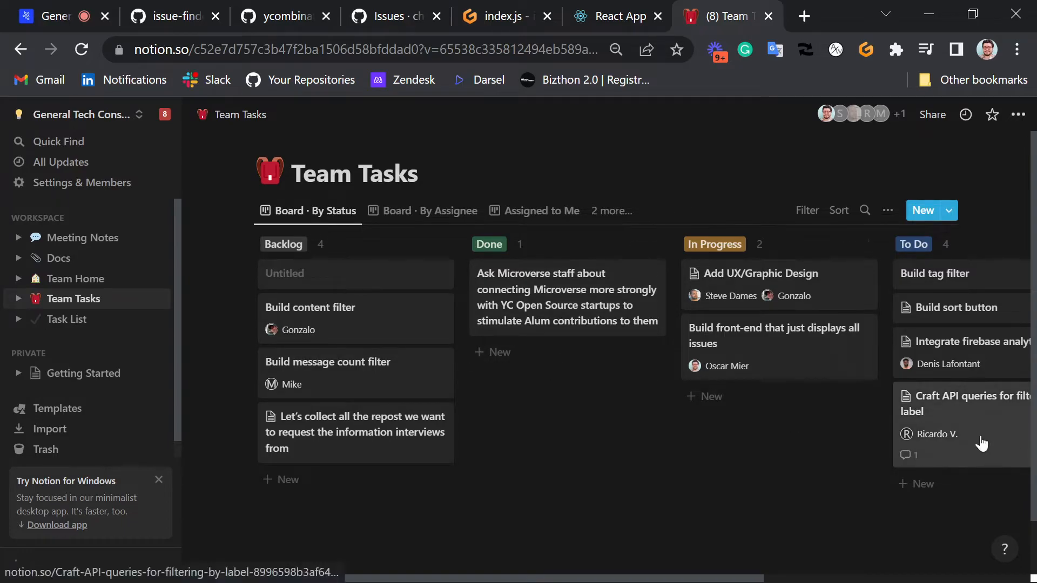
Open the Craft API queries for filtering by label task and add a 'To do' heading
{"action": "left_click", "coordinate": [972, 404]}
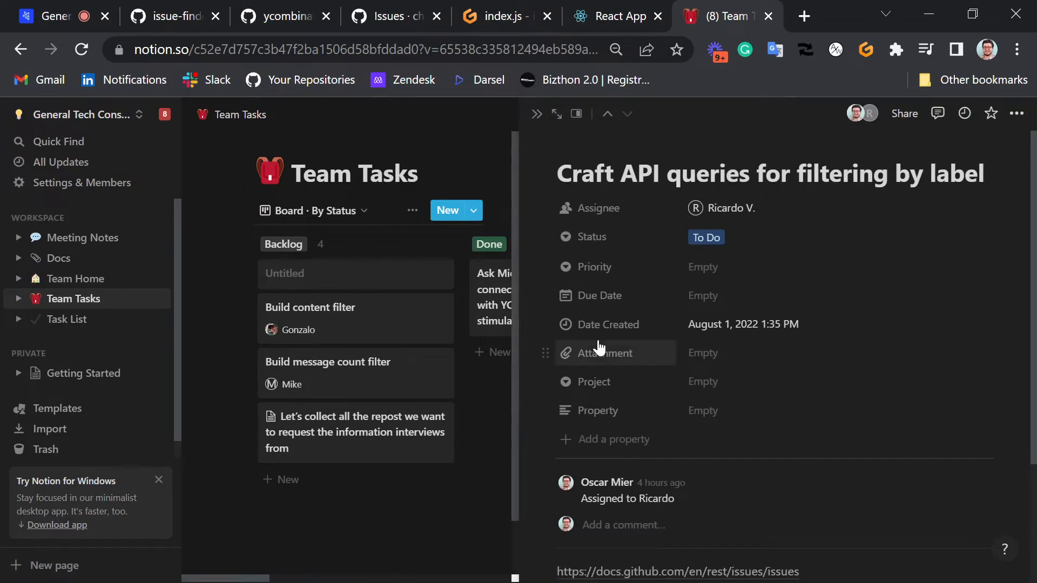
{"action": "scroll", "scroll_direction": "down", "scroll_amount": 3}
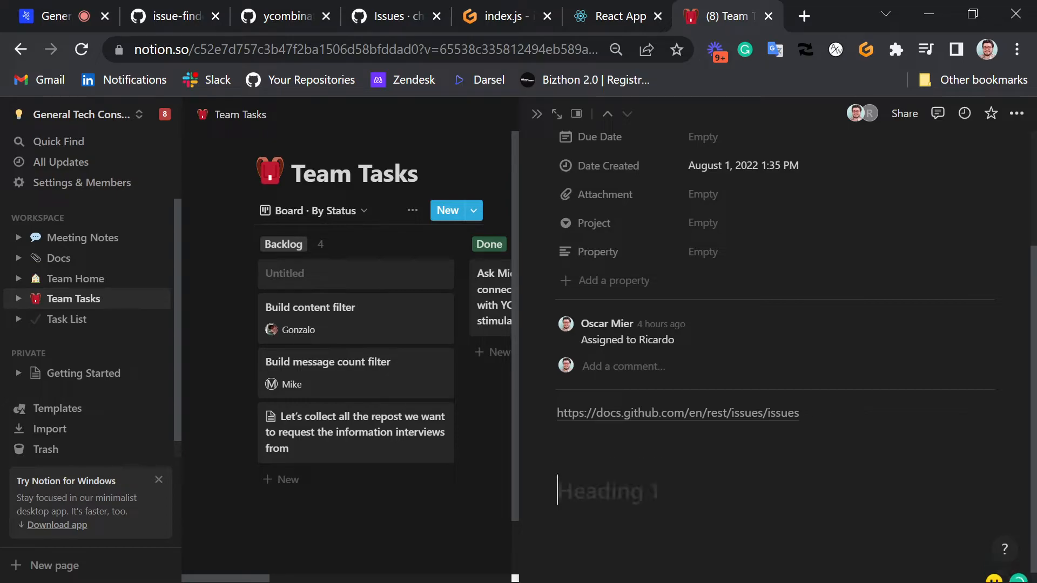
{"action": "type", "text": "To do"}
{"action": "type", "text": "["}
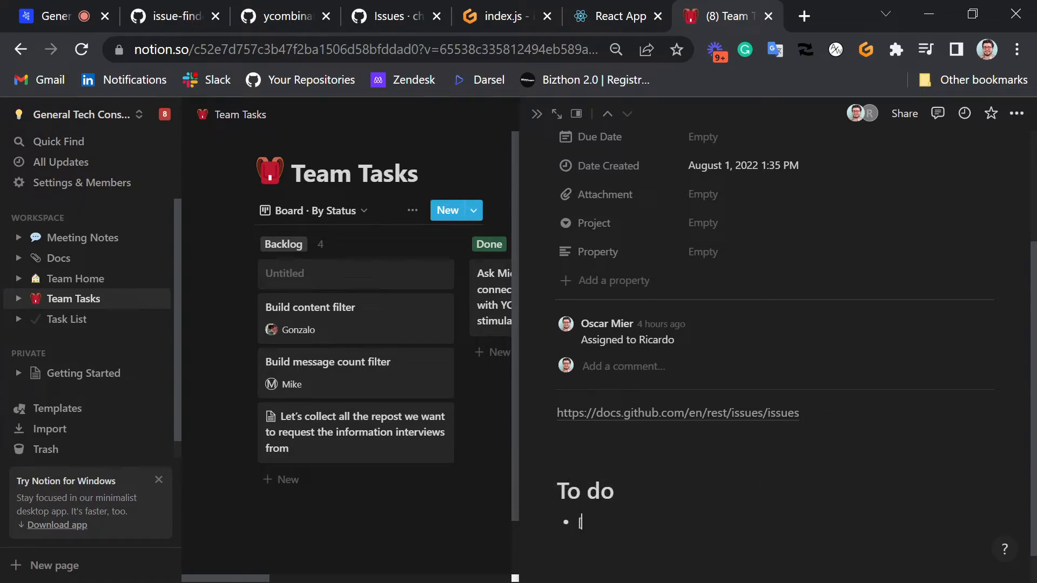
Turn the line below the heading into a to-do checklist
{"action": "type", "text": "List"}
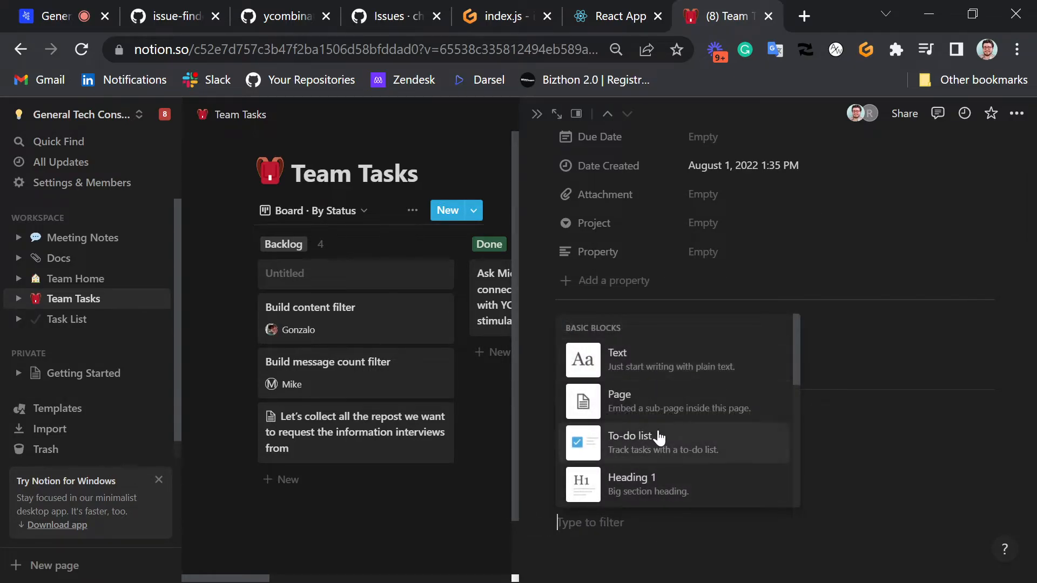
{"action": "scroll", "scroll_direction": "down", "scroll_amount": 3}
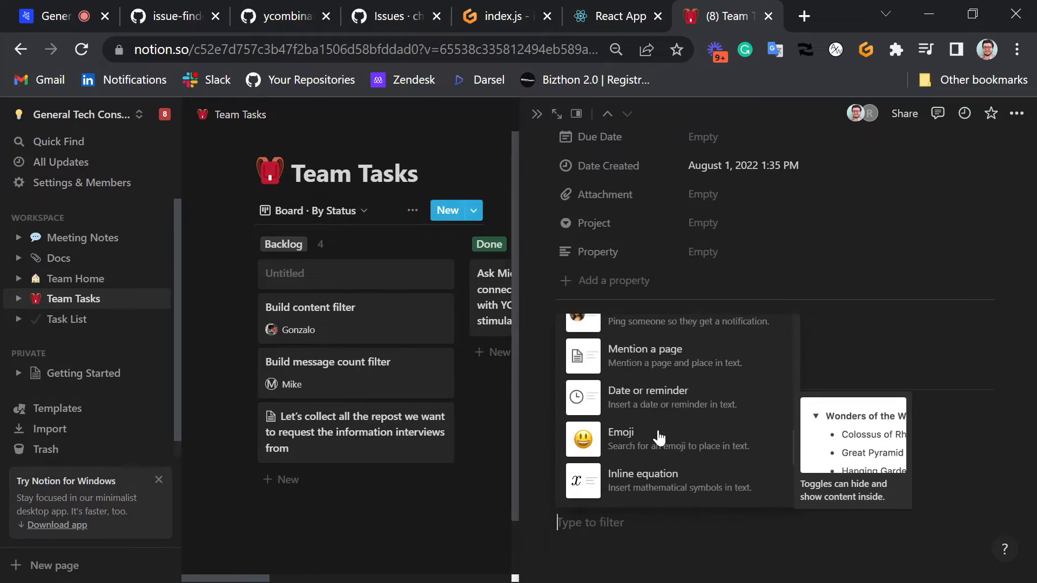
{"action": "scroll", "scroll_direction": "down", "scroll_amount": 3}
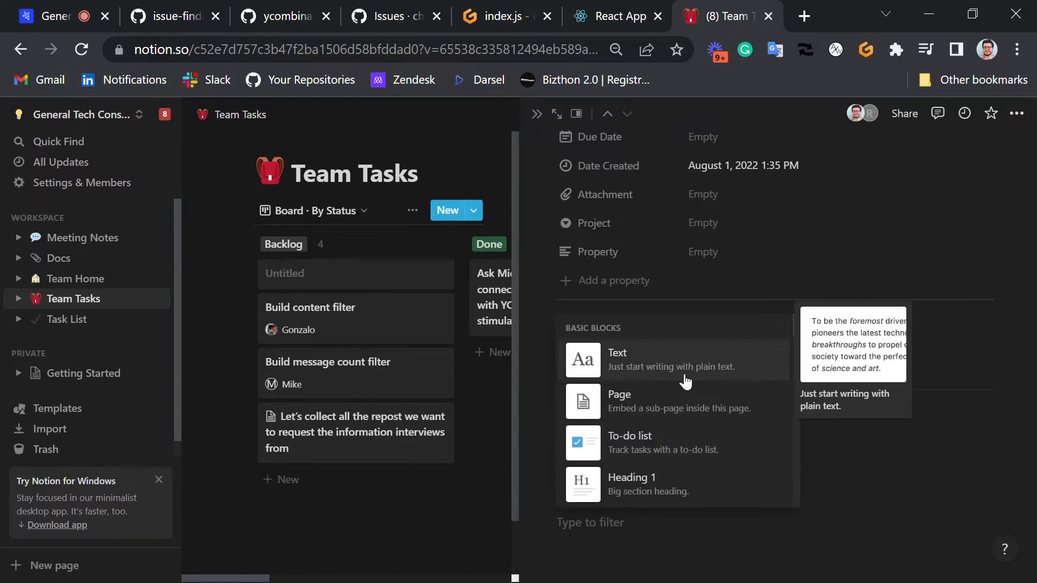
{"action": "mouse_move", "coordinate": [618, 456]}
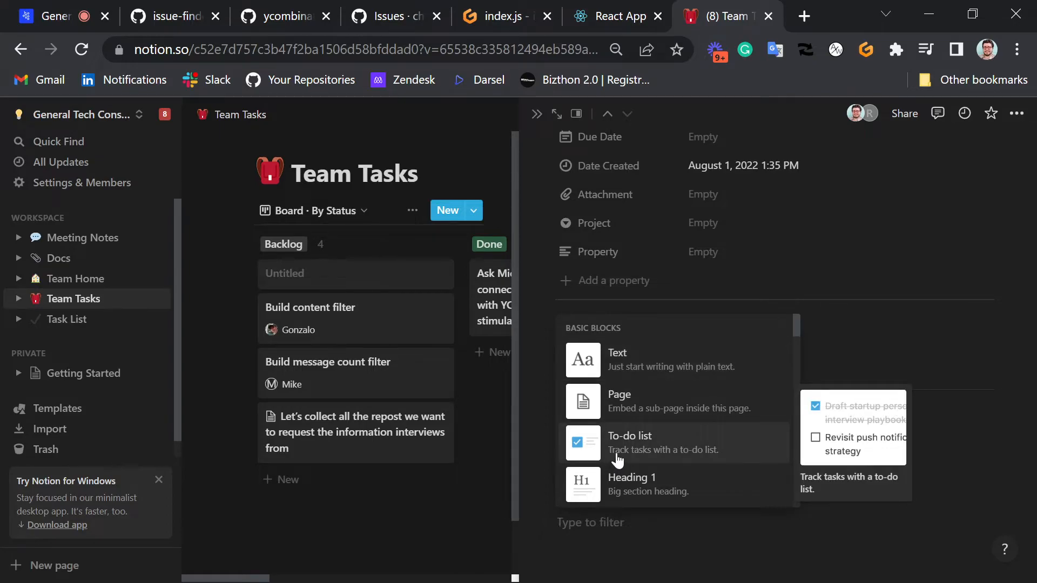
{"action": "left_click", "coordinate": [628, 435]}
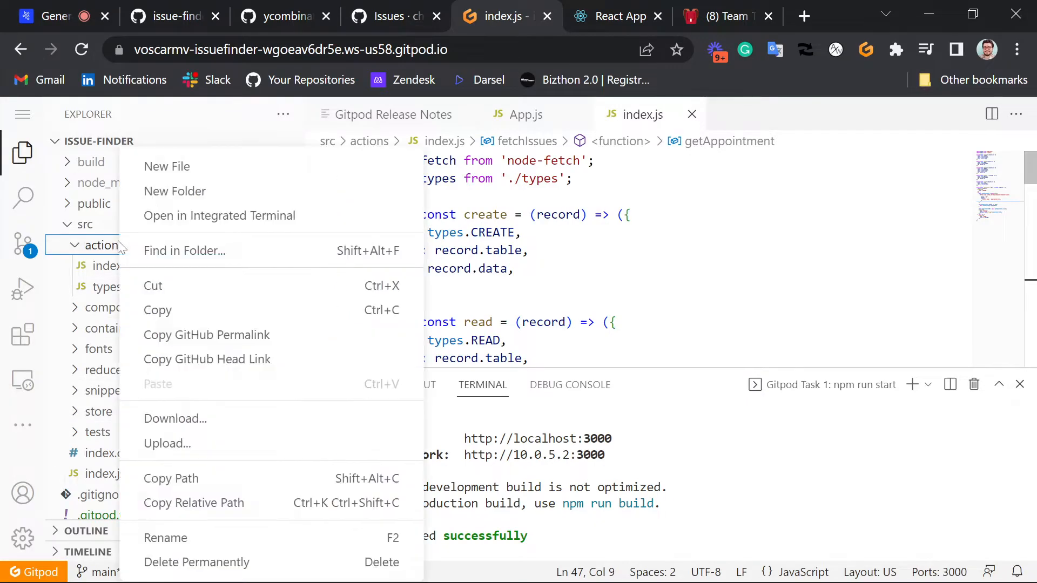
Create a new file named api.js in the src/actions folder
{"action": "left_click", "coordinate": [167, 166]}
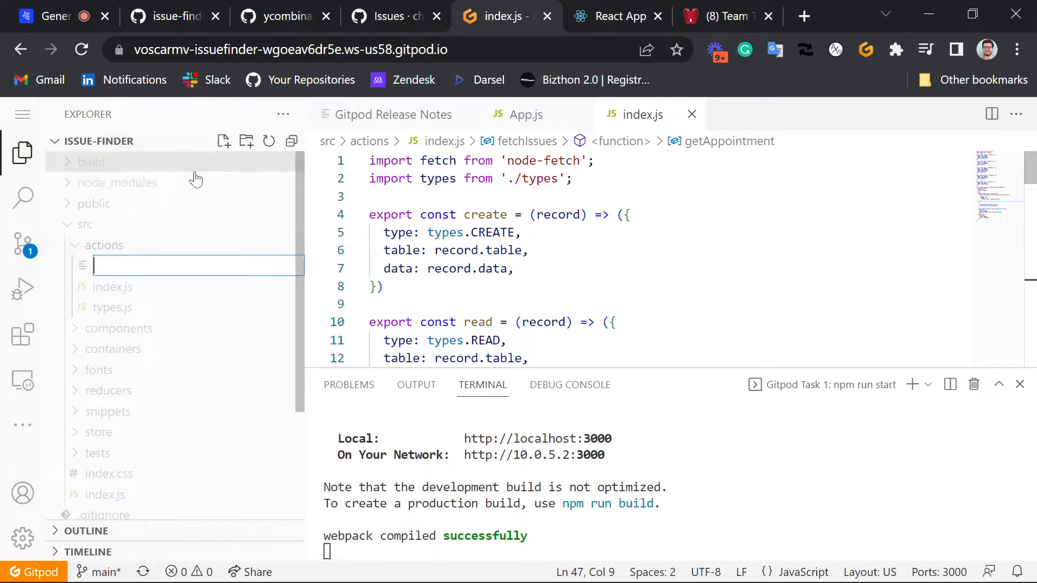
{"action": "type", "text": "api."}
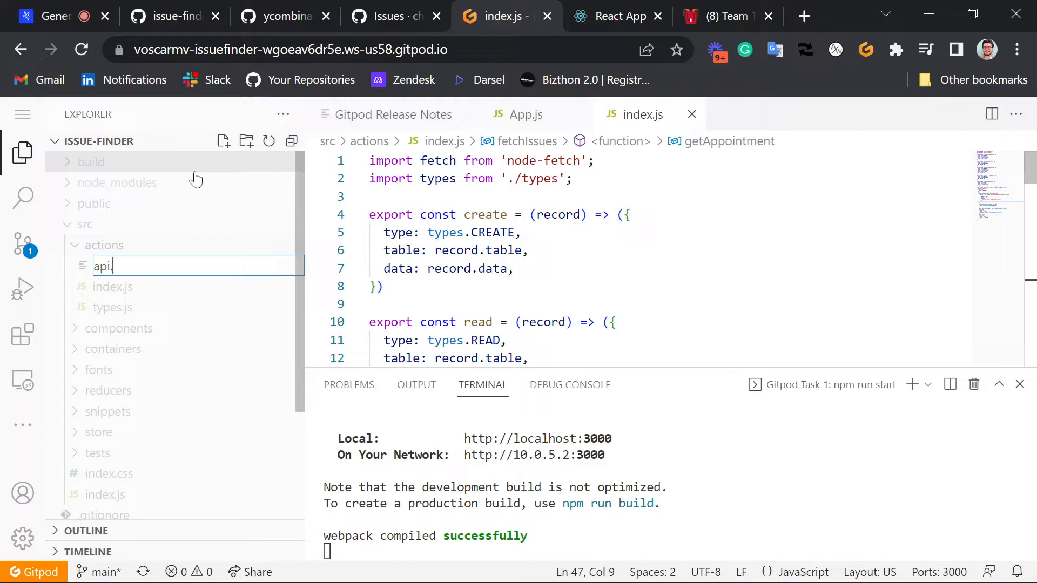
{"action": "key", "text": "Enter"}
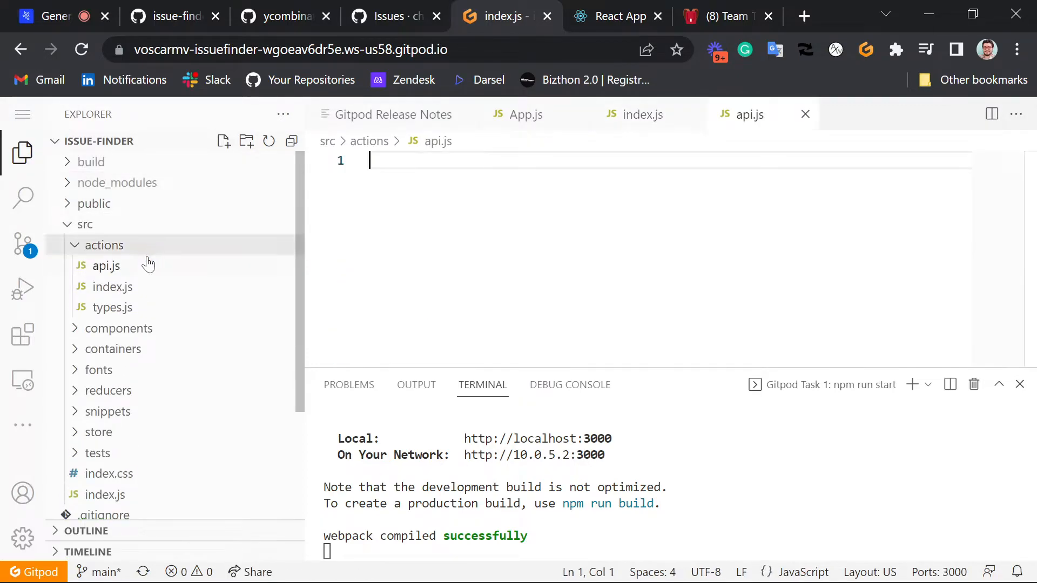
Begin api.js with the comment '// Api calls to github'
{"action": "type", "text": "//"}
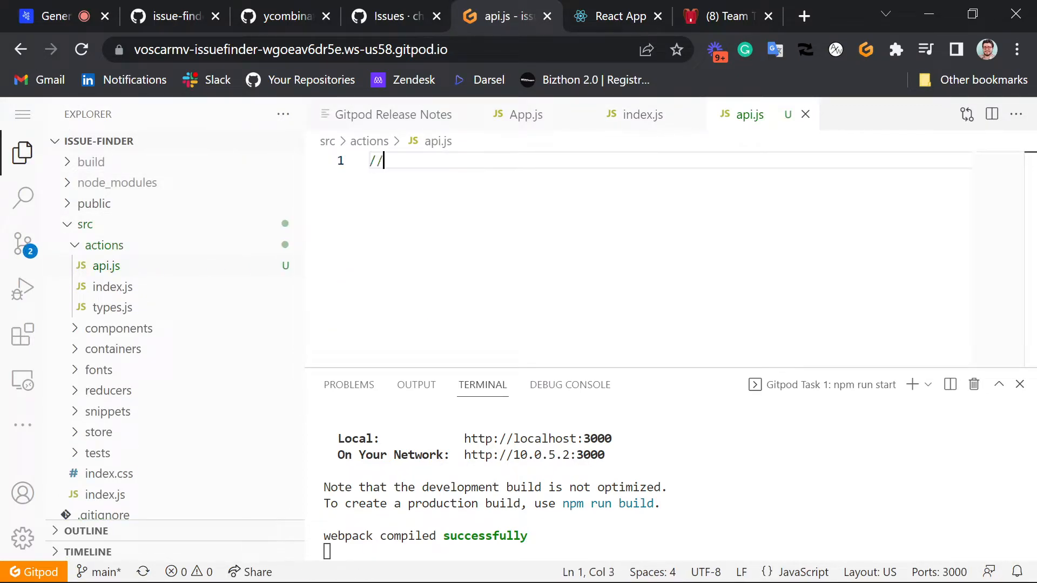
{"action": "type", "text": "Api cal"}
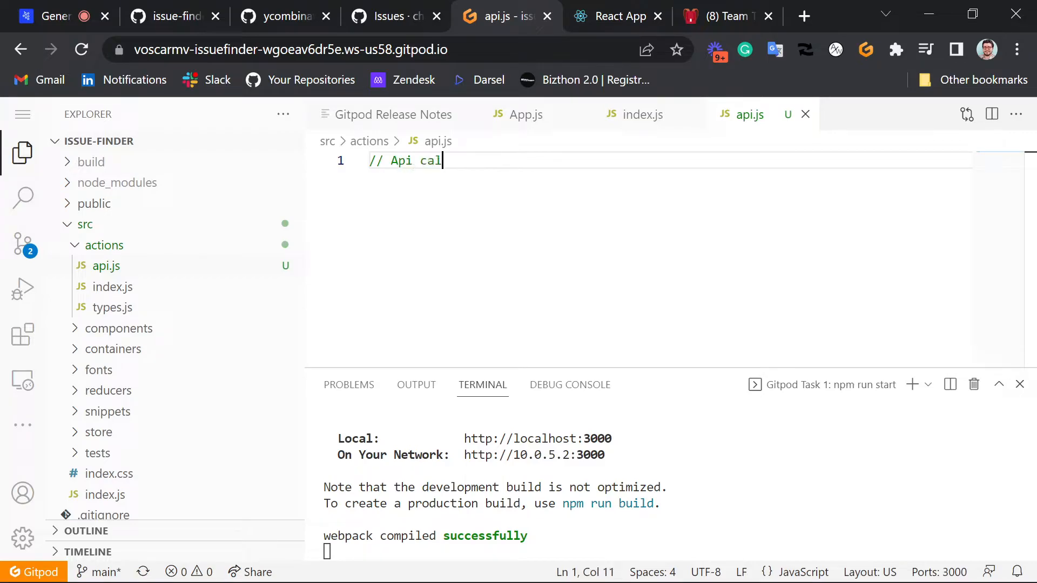
{"action": "type", "text": "ls to"}
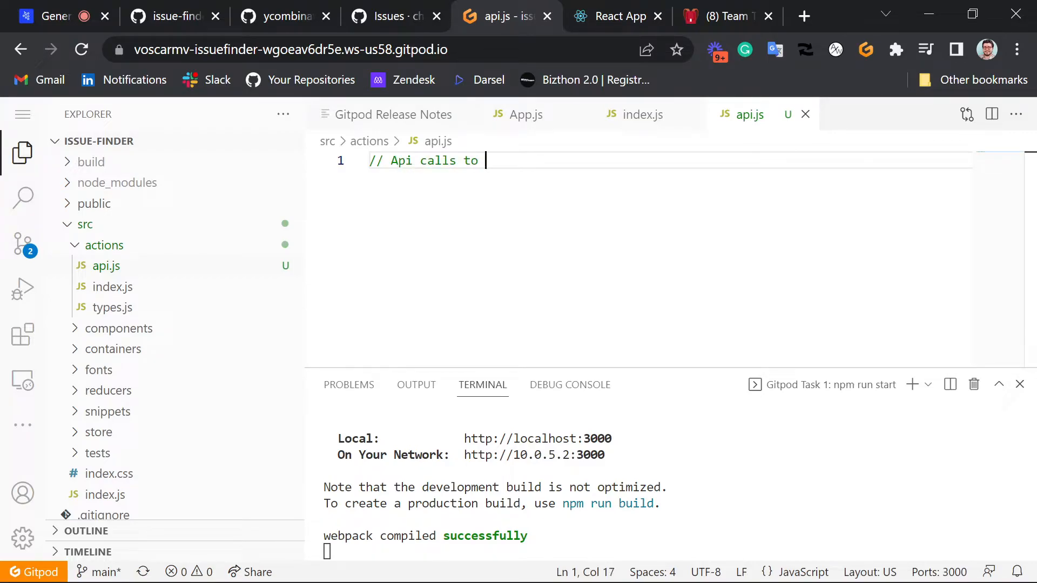
{"action": "mouse_move", "coordinate": [506, 16]}
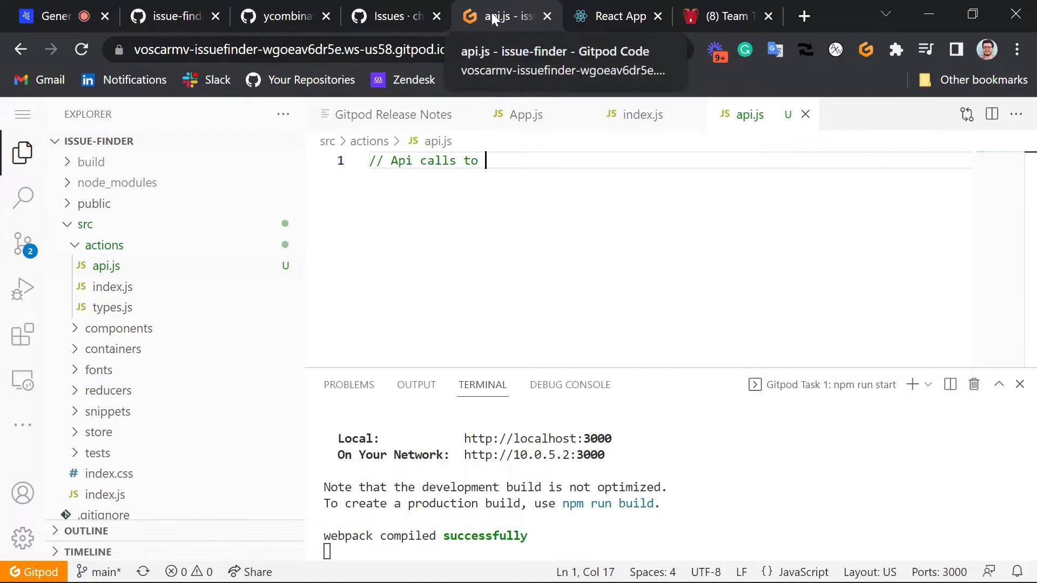
{"action": "type", "text": "github"}
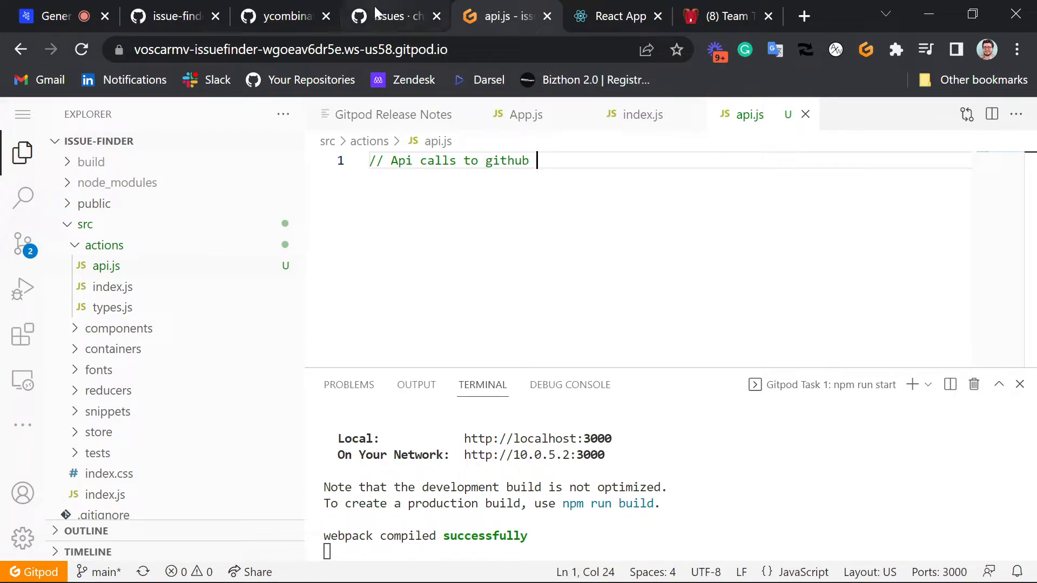
Look over the GitHub Issues page and the running React app, then return to api.js
{"action": "left_click", "coordinate": [394, 16]}
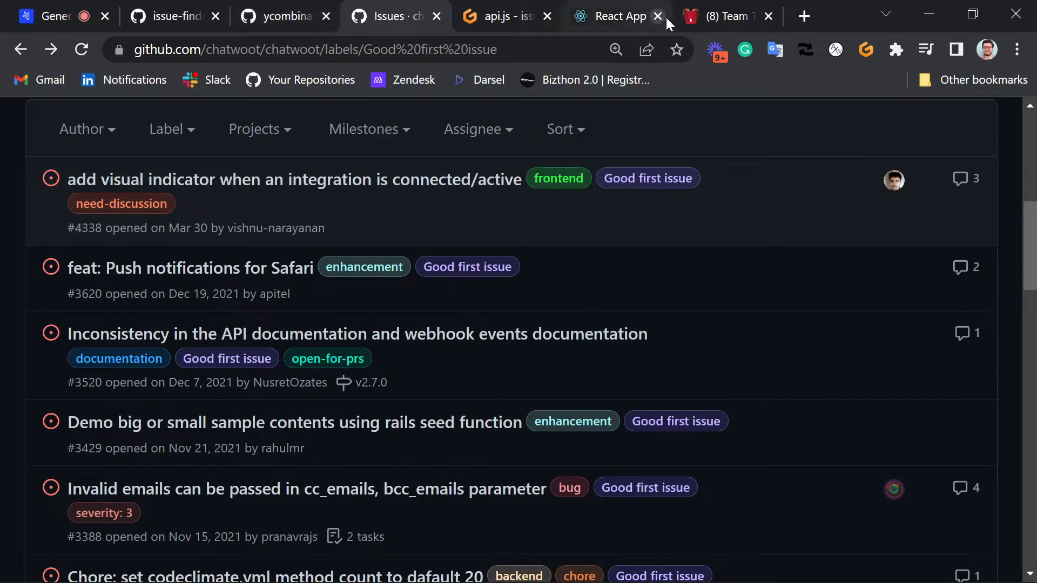
{"action": "left_click", "coordinate": [721, 15]}
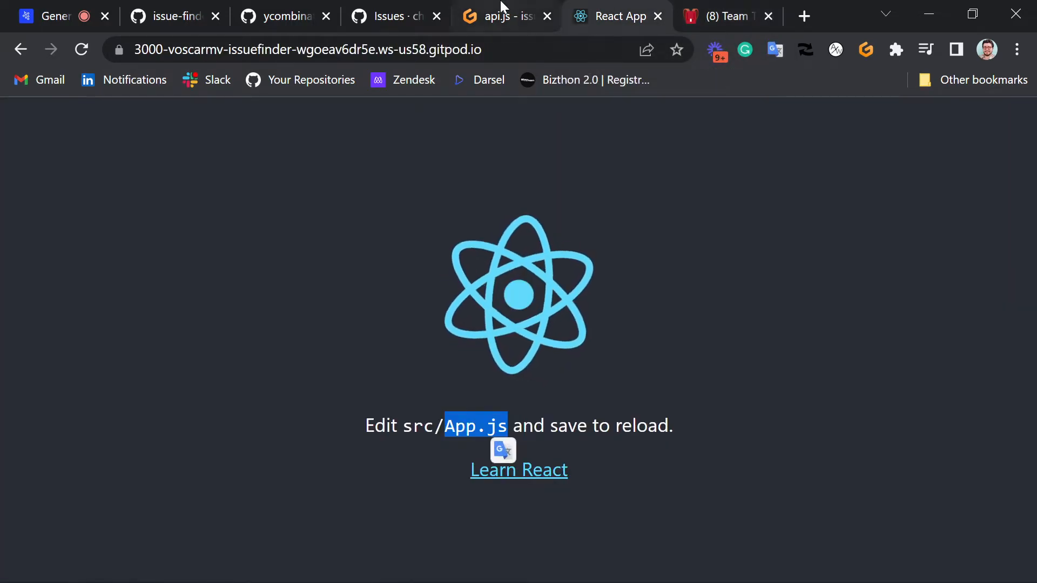
{"action": "left_click", "coordinate": [506, 16]}
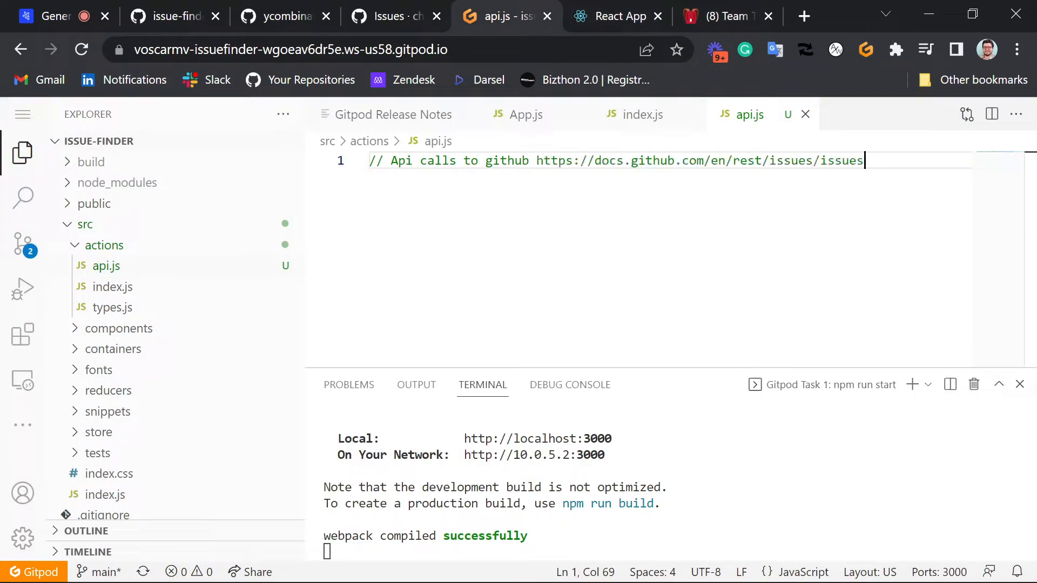
Add the usage comment // fetchIssues('org/repo', 'filters'); below the first api.js comment
{"action": "key", "text": "Enter"}
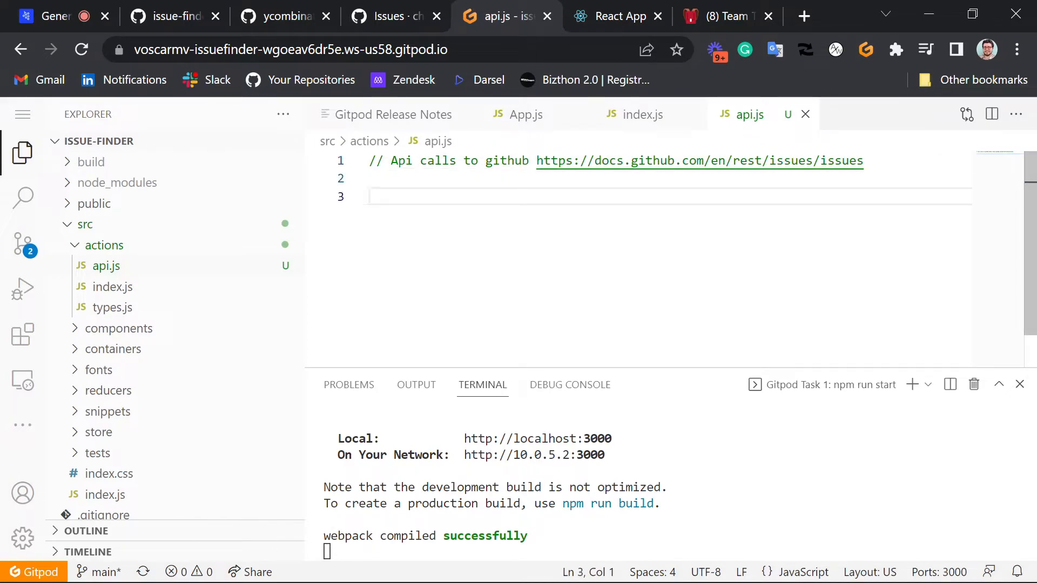
{"action": "type", "text": "//"}
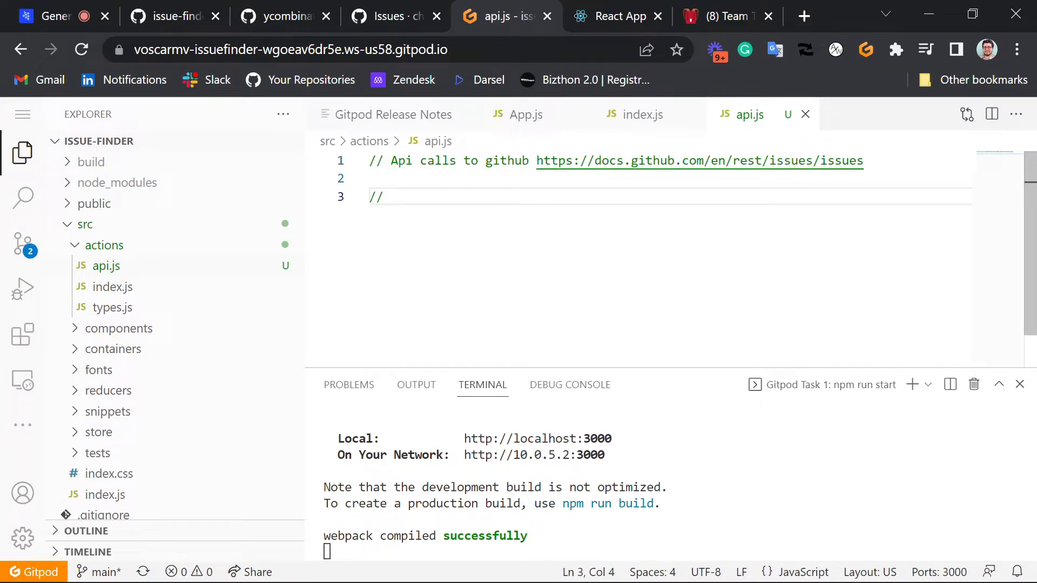
{"action": "type", "text": "fetchIss"}
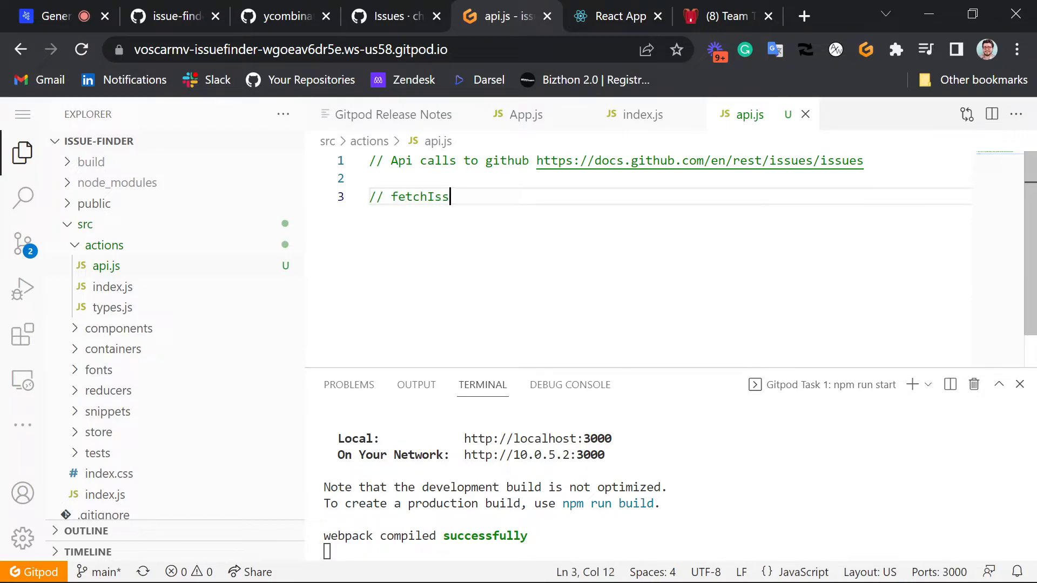
{"action": "type", "text": "ues('"}
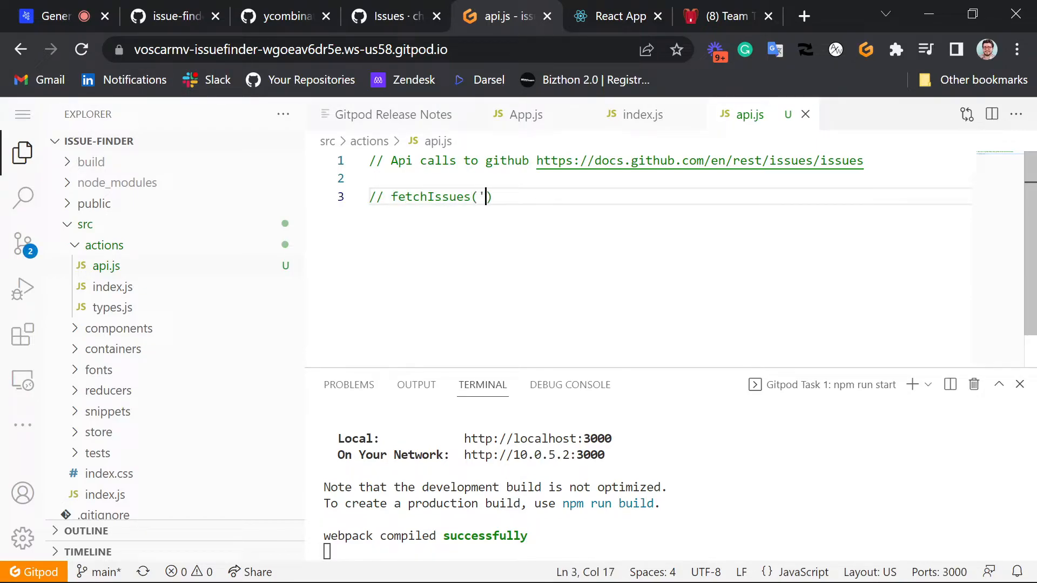
{"action": "type", "text": "repo"}
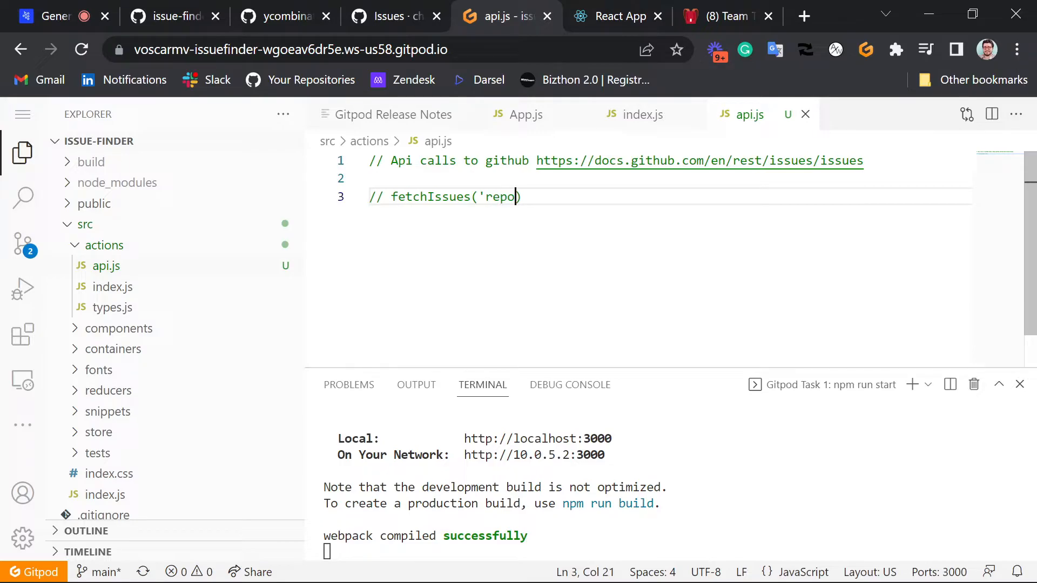
{"action": "type", "text": "org"}
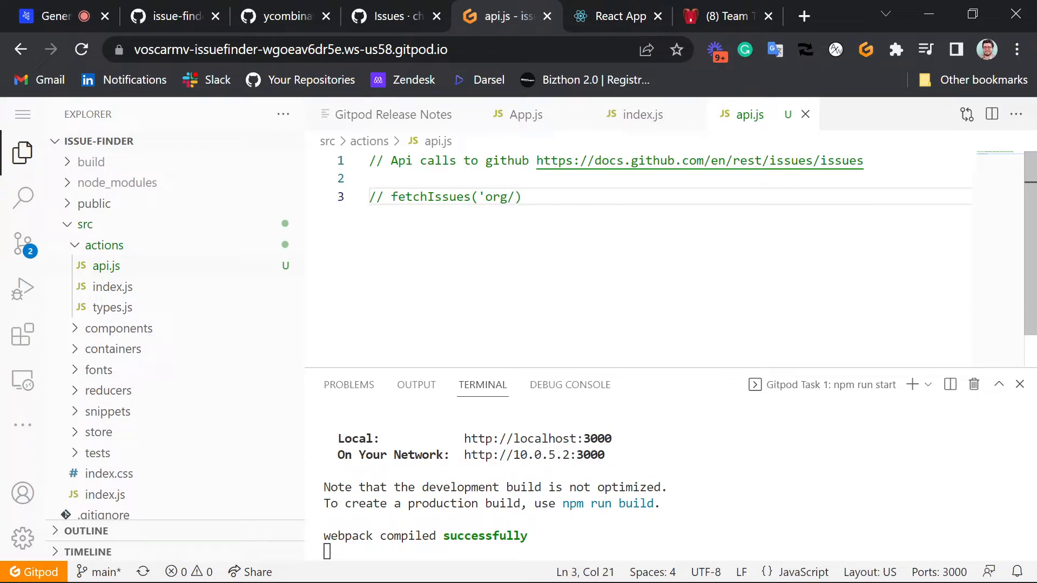
{"action": "type", "text": "/repo"}
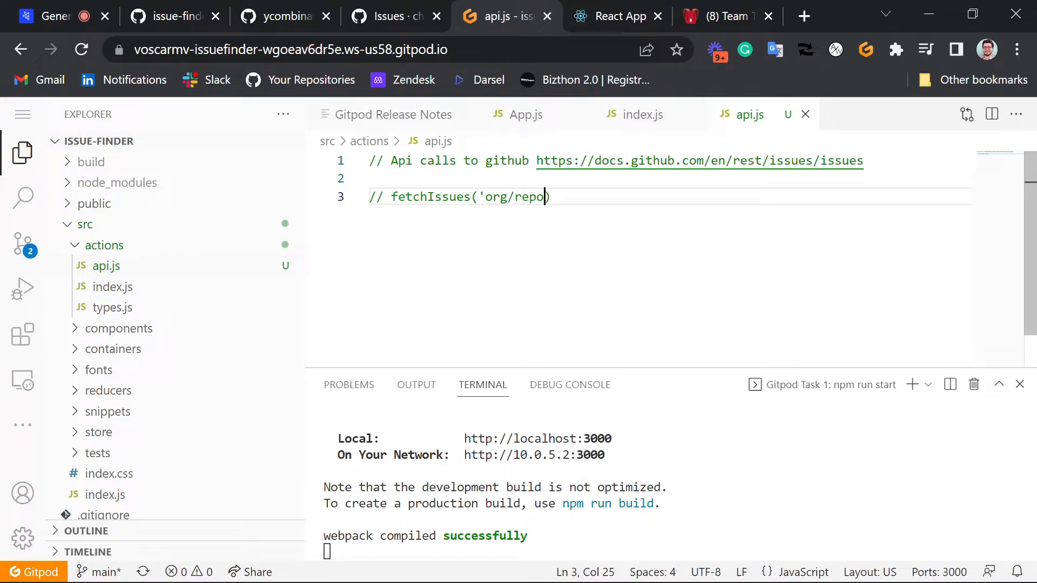
{"action": "type", "text": ", 'filters'"}
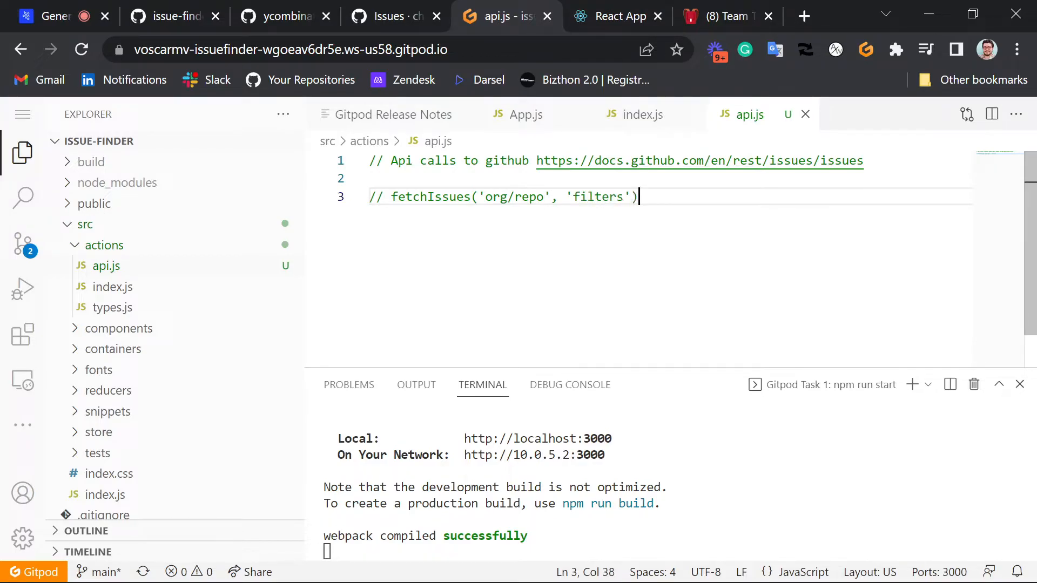
{"action": "type", "text": ";"}
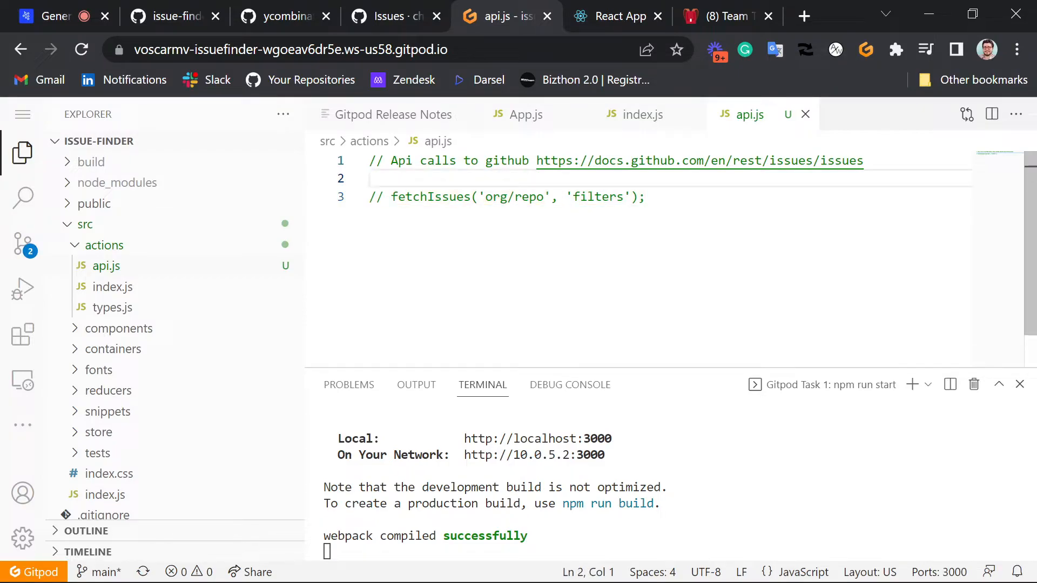
{"action": "left_click", "coordinate": [645, 196]}
{"action": "type", "text": "g"}
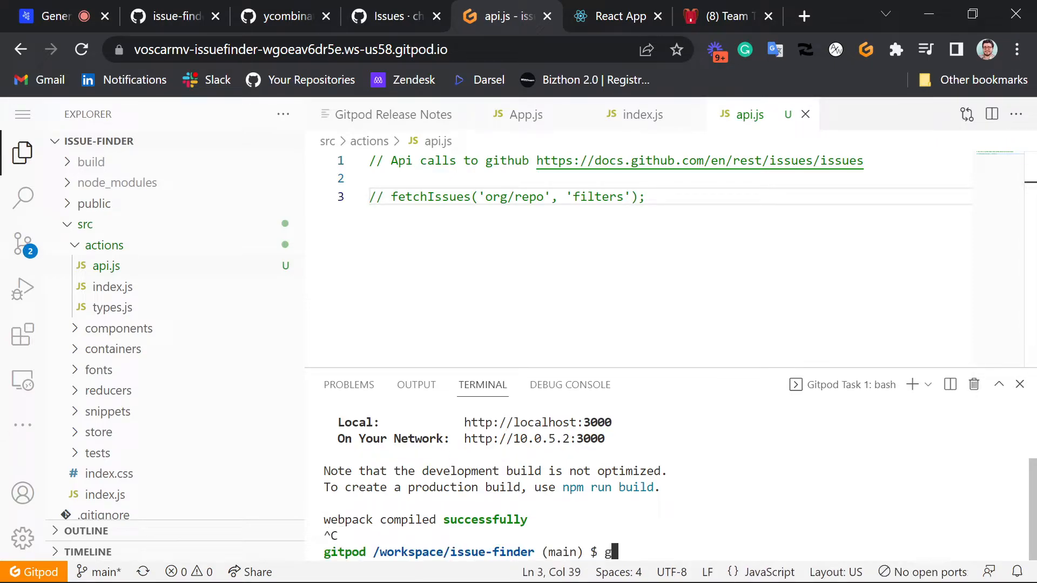
Stage all changes with git add . and commit with a message starting 'Api'
{"action": "type", "text": "it add ."}
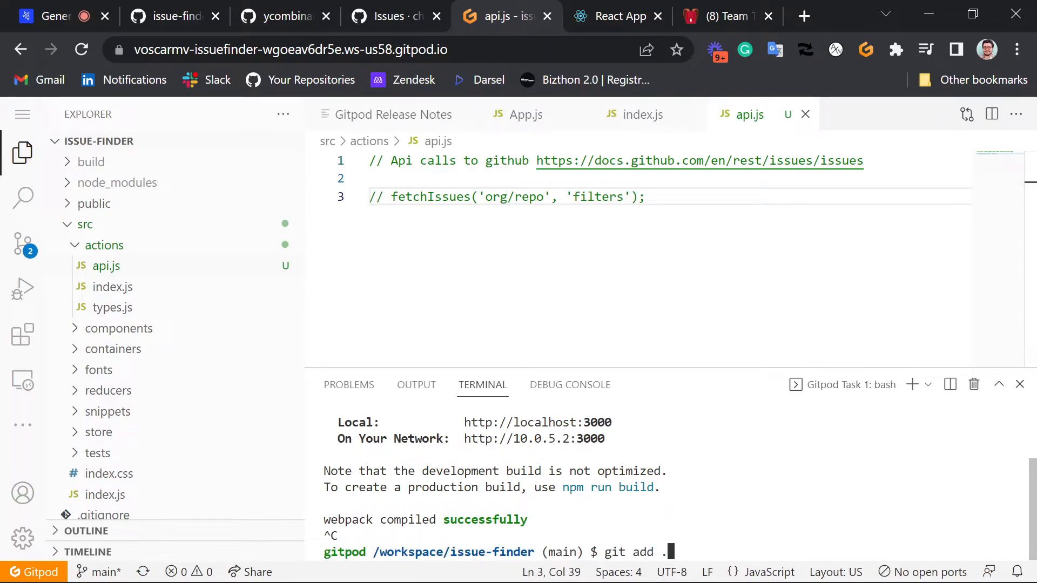
{"action": "key", "text": "Return"}
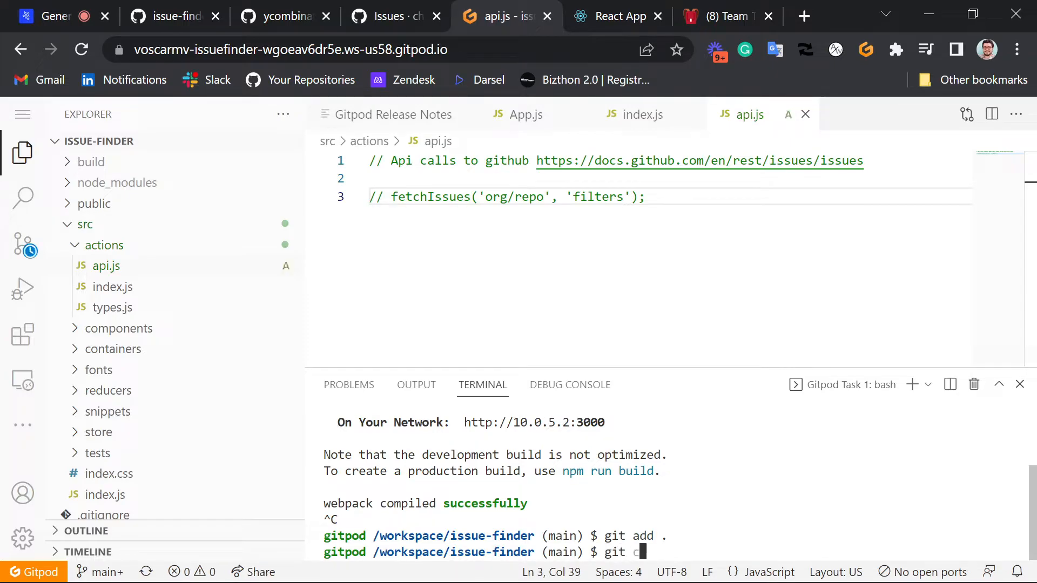
{"action": "type", "text": "ommit -m \""}
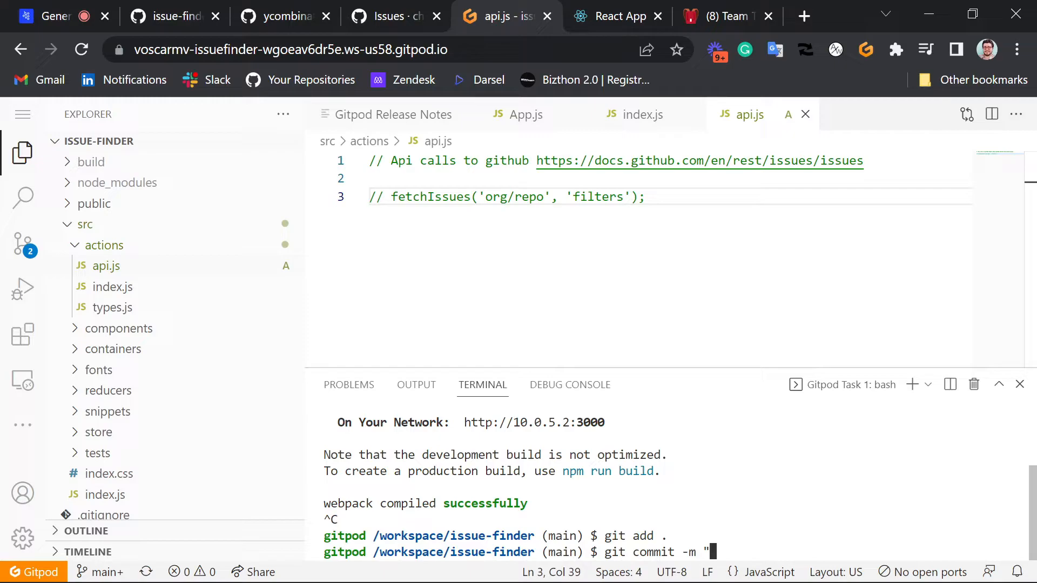
{"action": "type", "text": "Api"}
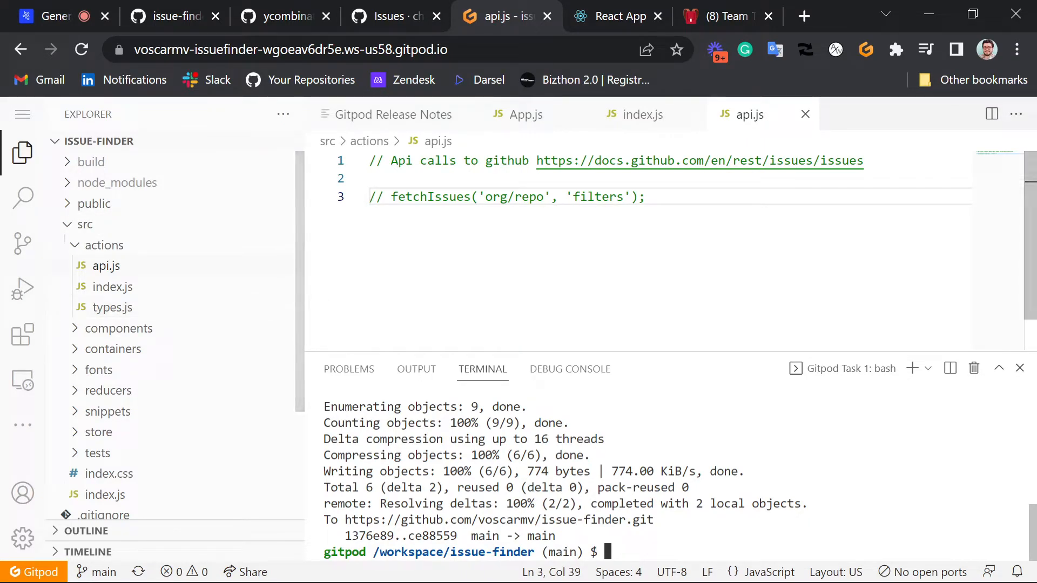
{"action": "mouse_move", "coordinate": [194, 277]}
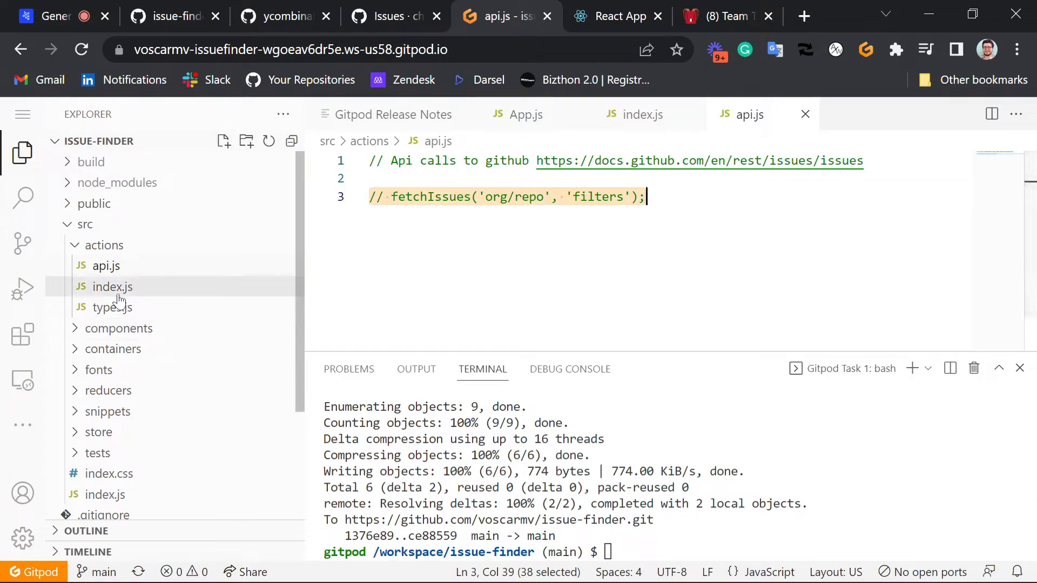
Browse actions index.js, the components and containers folders, open App.js, and collapse actions
{"action": "left_click", "coordinate": [111, 286]}
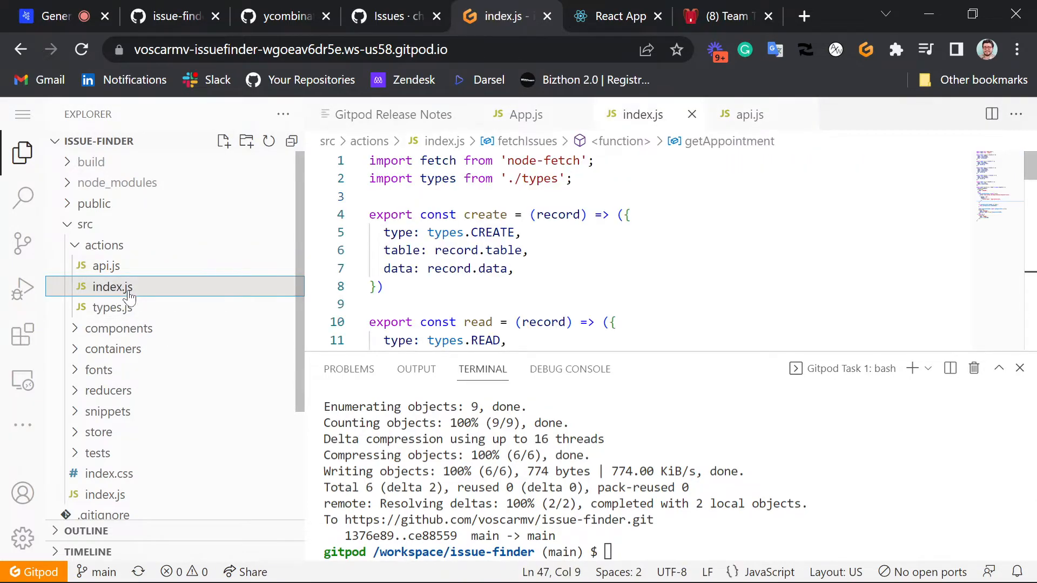
{"action": "scroll", "scroll_direction": "down", "scroll_amount": 3}
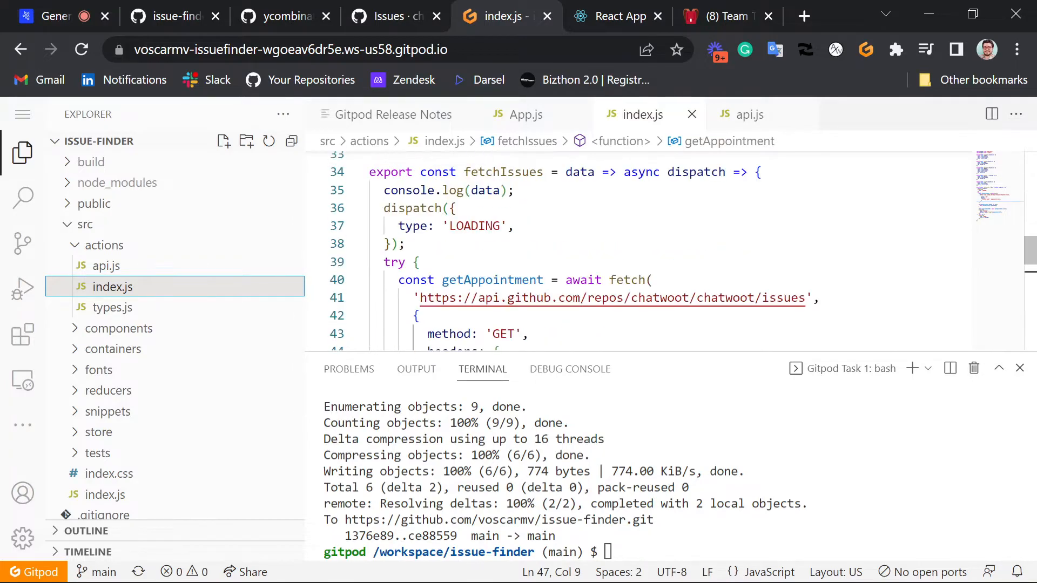
{"action": "scroll", "scroll_direction": "down", "scroll_amount": 3}
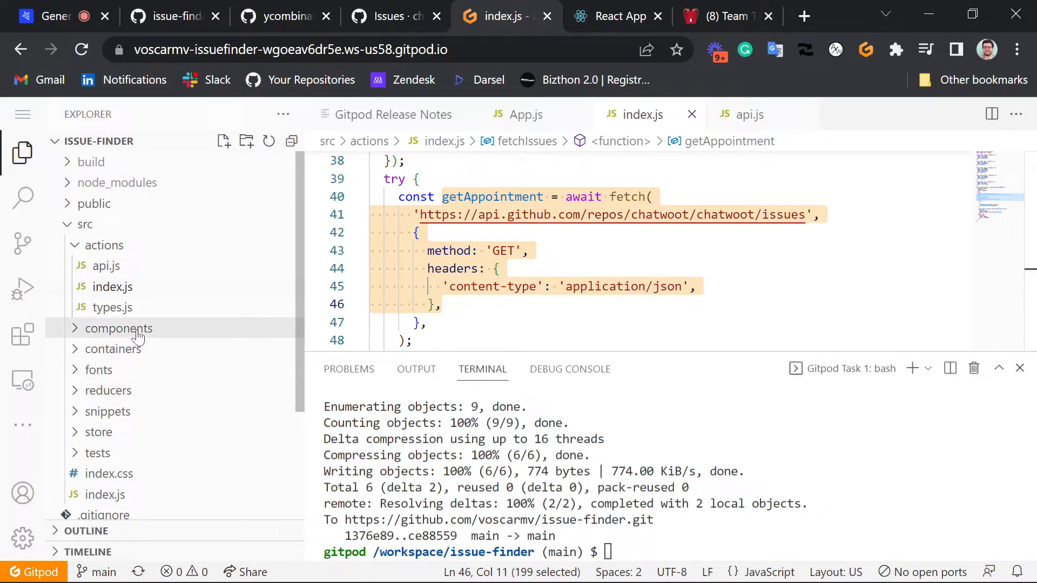
{"action": "left_click", "coordinate": [120, 328]}
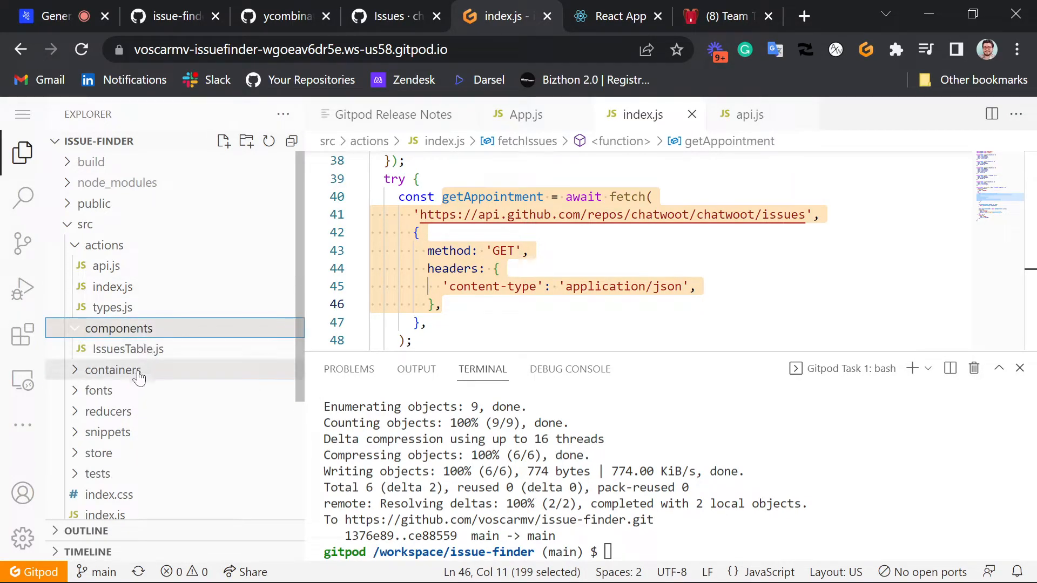
{"action": "left_click", "coordinate": [112, 370]}
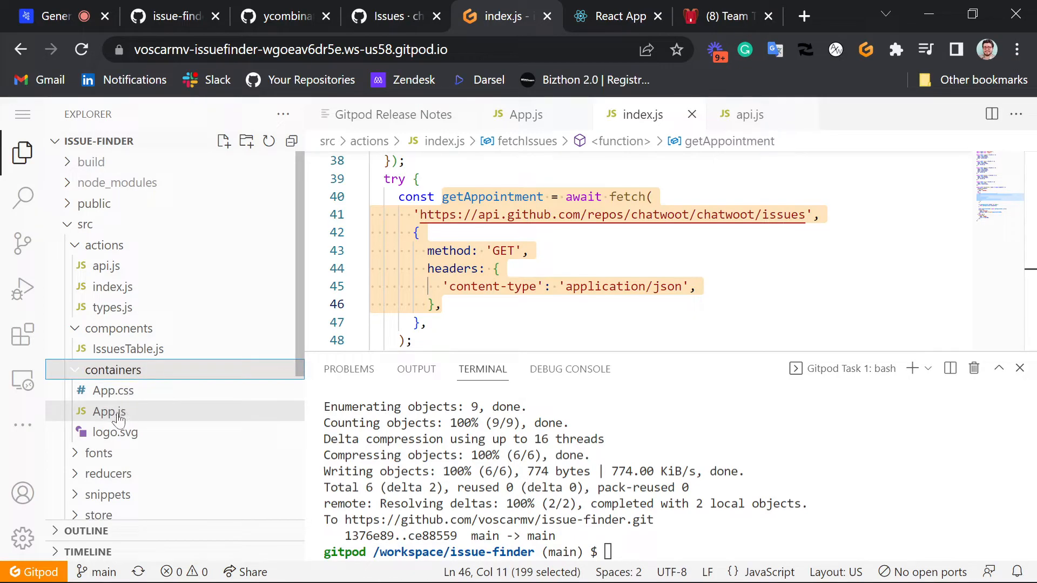
{"action": "left_click", "coordinate": [109, 411]}
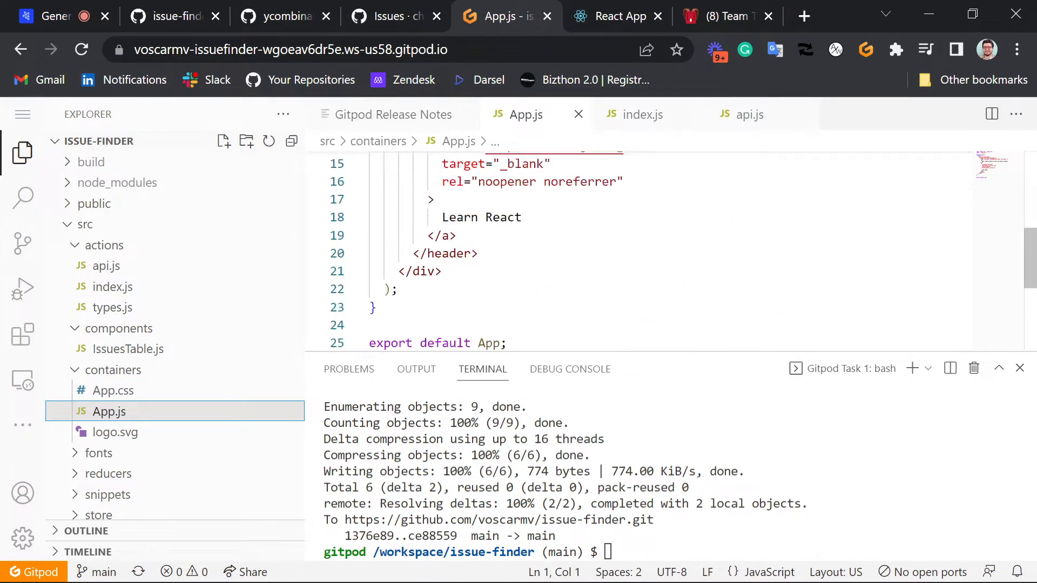
{"action": "scroll", "scroll_direction": "up", "scroll_amount": 3}
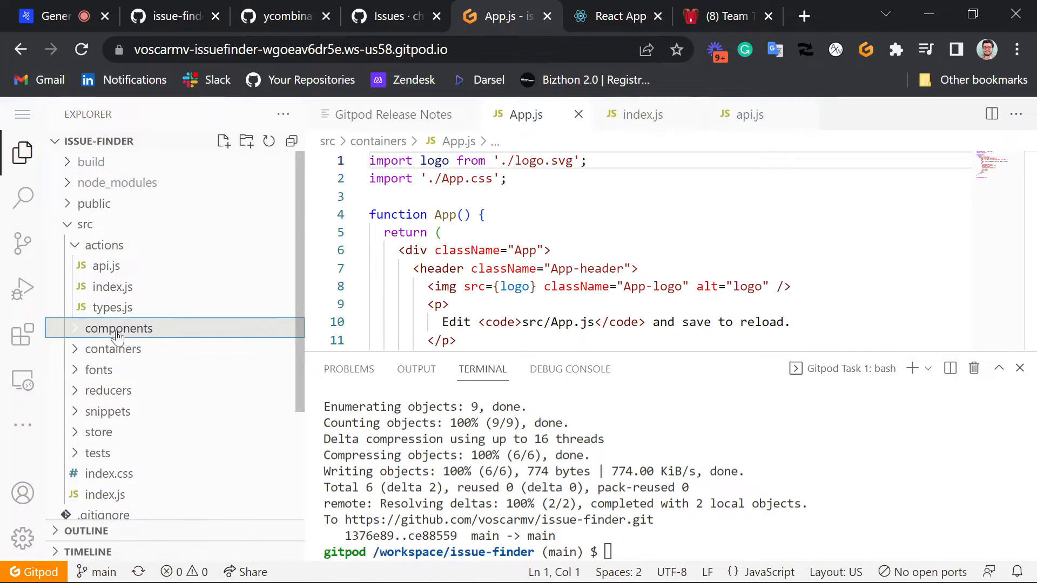
{"action": "left_click", "coordinate": [103, 244]}
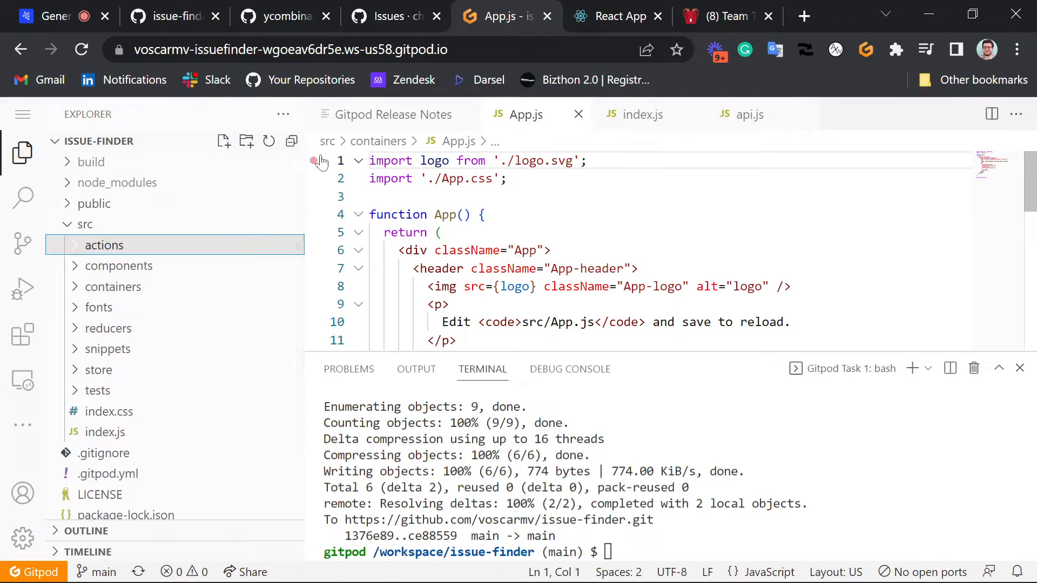
{"action": "mouse_move", "coordinate": [47, 16]}
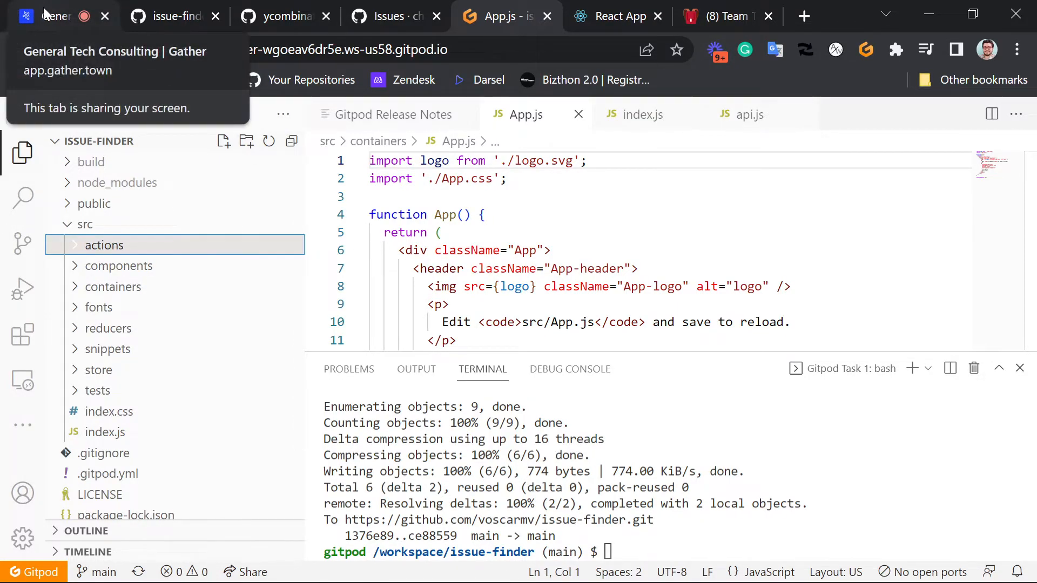
Switch to the Gather tab showing teammates' video tiles and the Nearby chat
{"action": "left_click", "coordinate": [53, 15]}
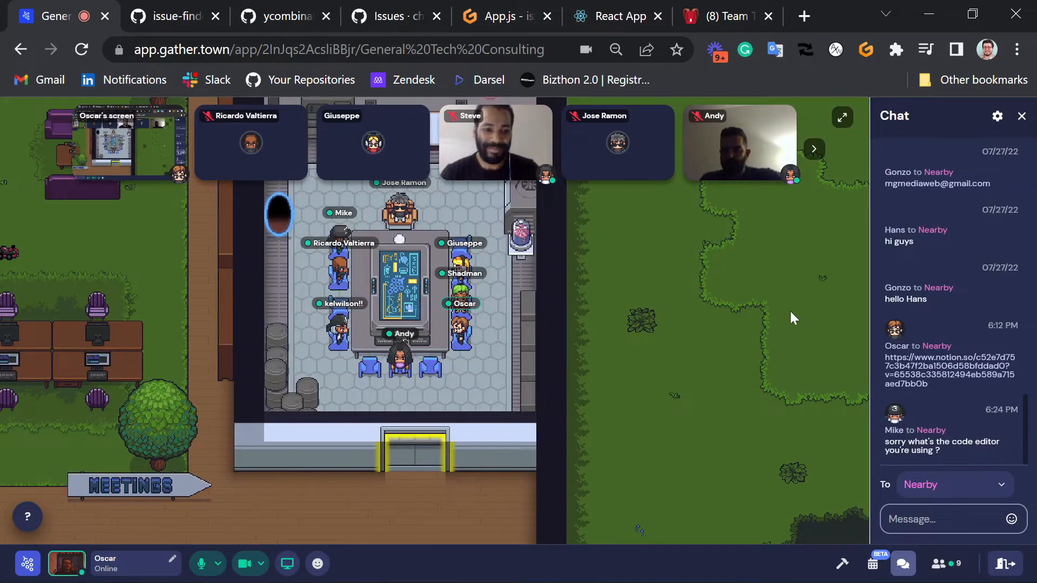
{"action": "mouse_move", "coordinate": [315, 326]}
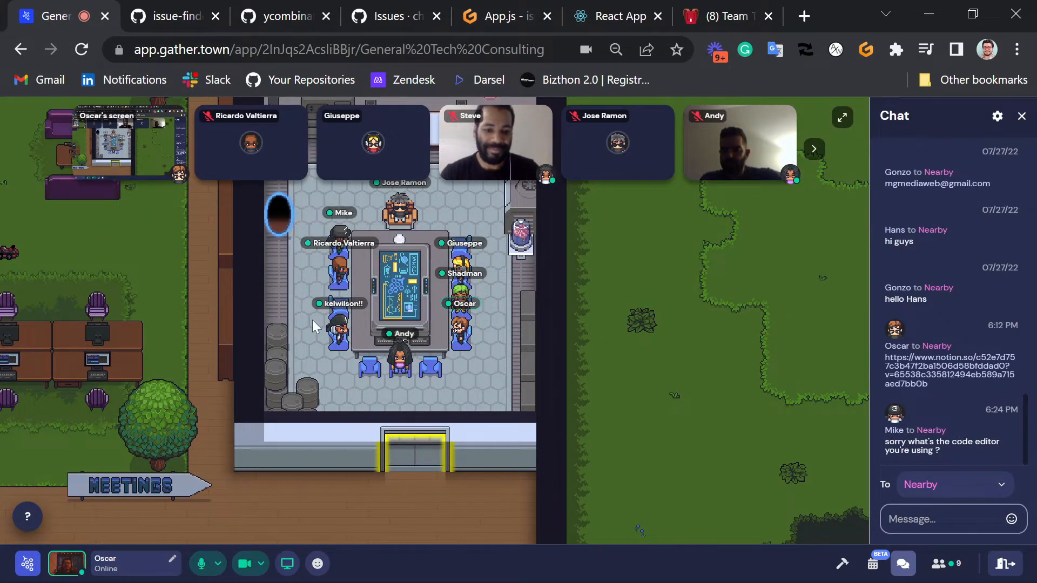
{"action": "mouse_move", "coordinate": [594, 321]}
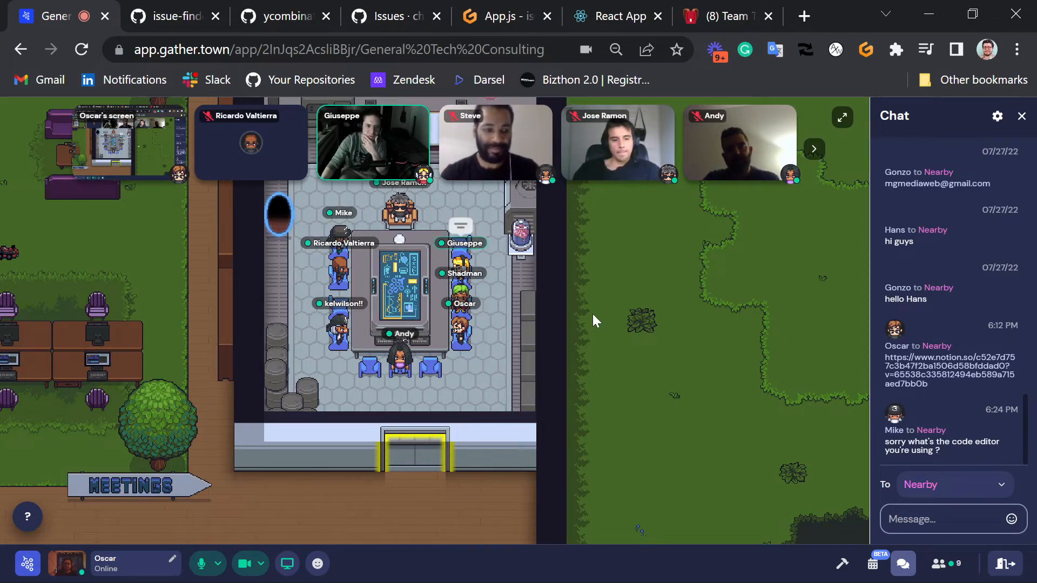
{"action": "mouse_move", "coordinate": [430, 446]}
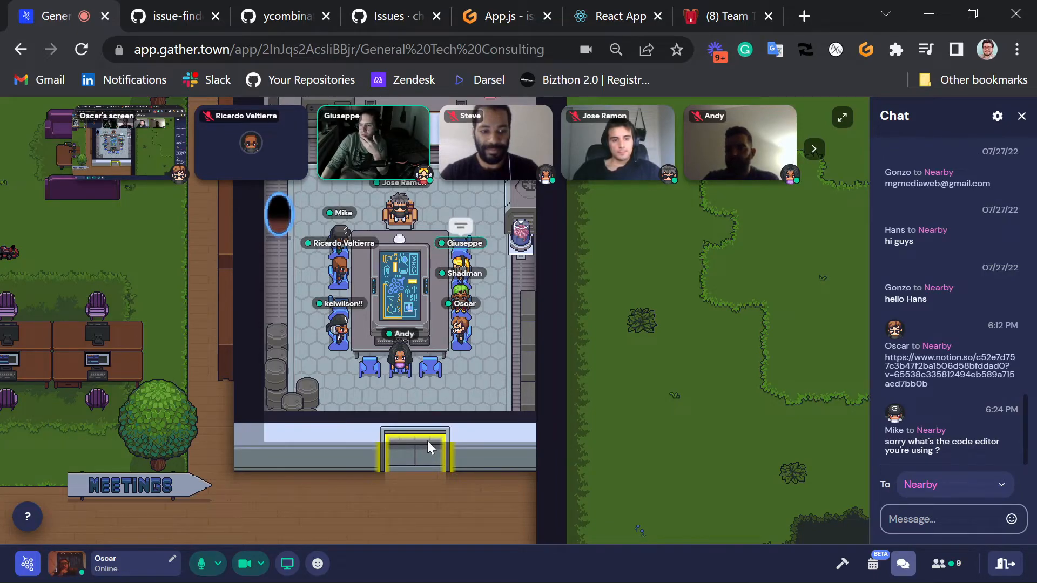
{"action": "mouse_move", "coordinate": [595, 359]}
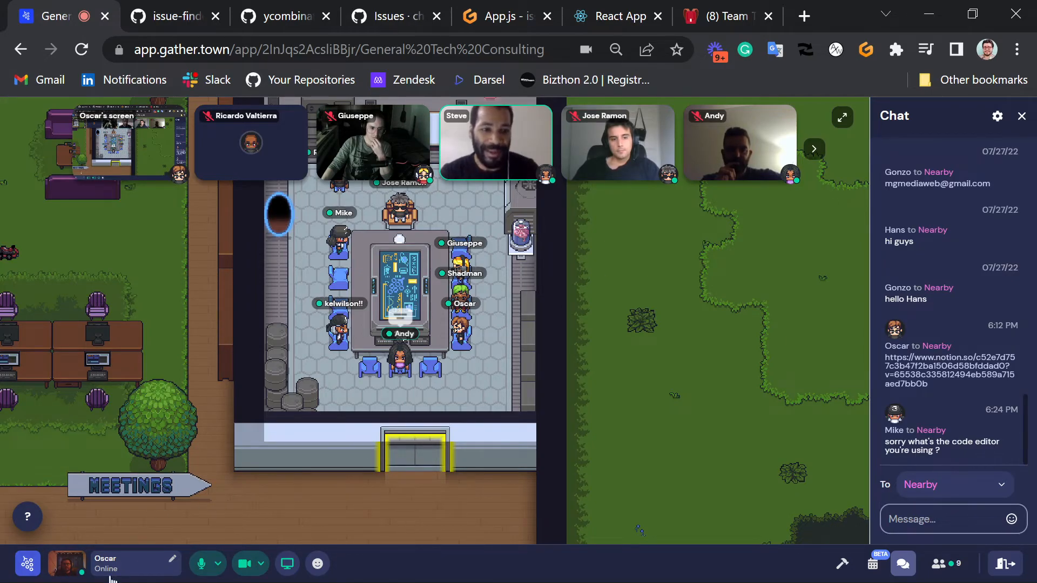
{"action": "mouse_move", "coordinate": [100, 563]}
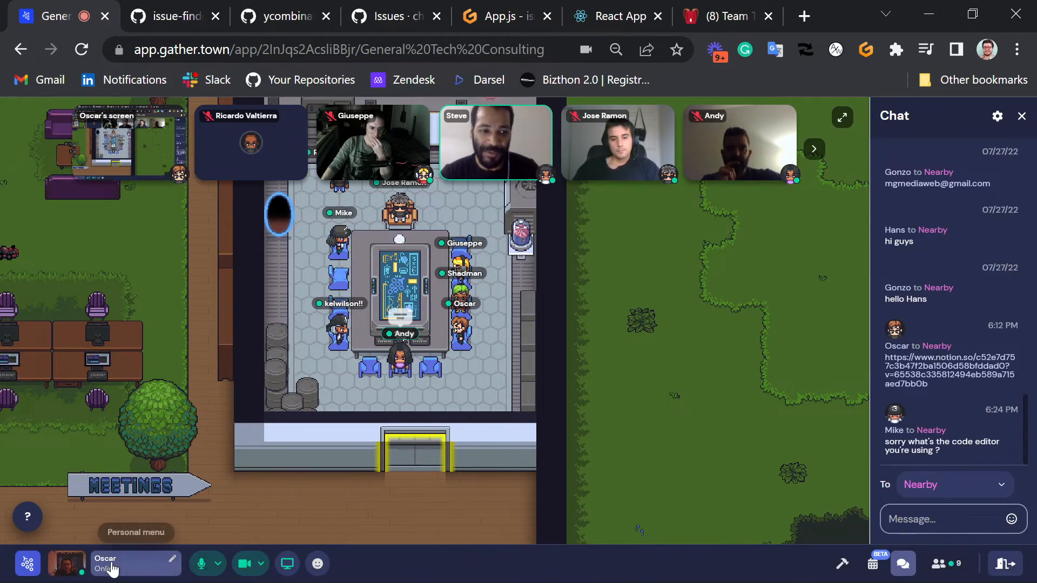
Open Oscar's self-view camera preview from the Gather bottom bar
{"action": "left_click", "coordinate": [104, 563]}
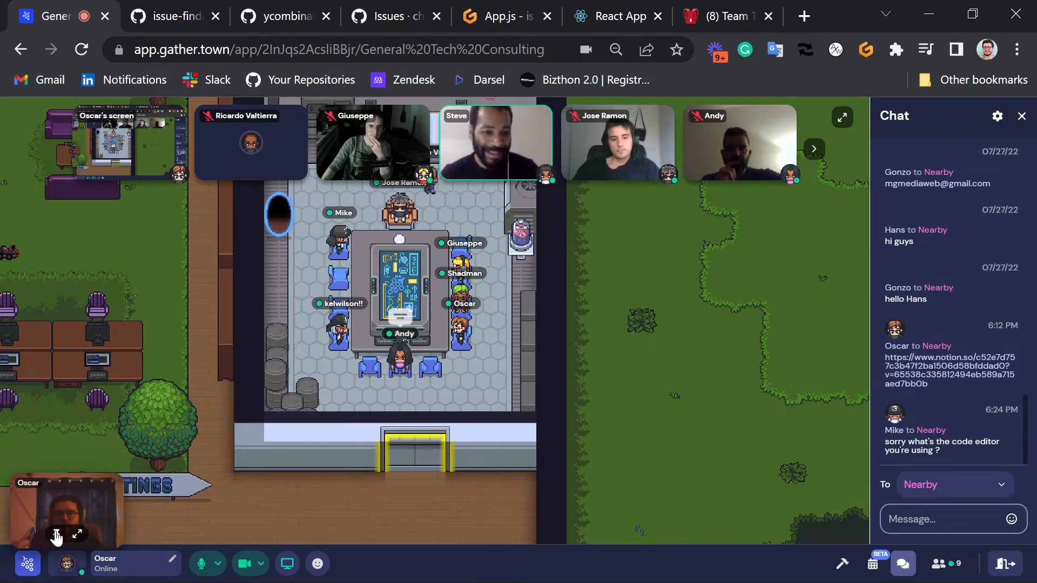
{"action": "mouse_move", "coordinate": [288, 324]}
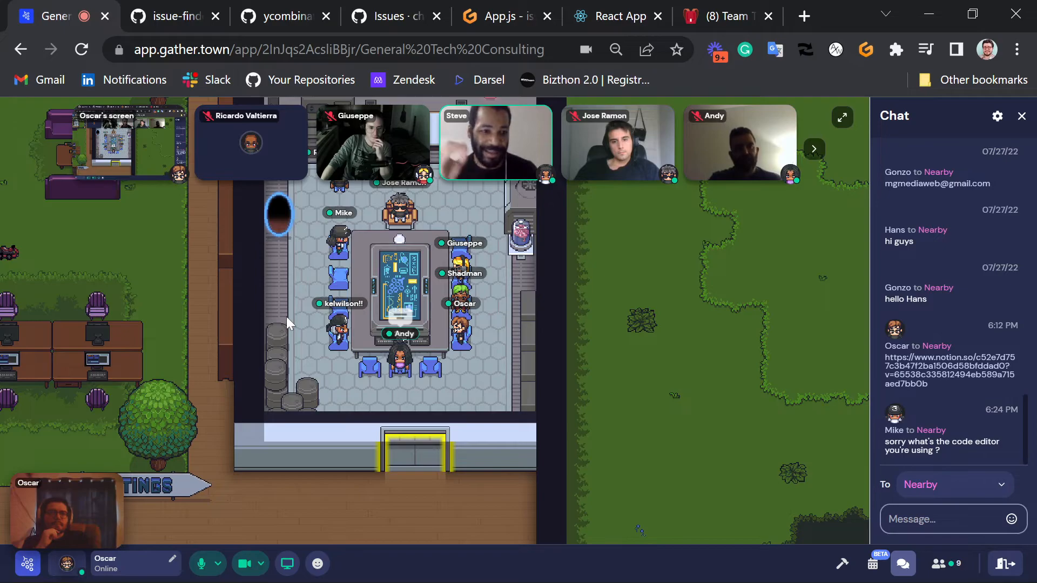
{"action": "mouse_move", "coordinate": [577, 277]}
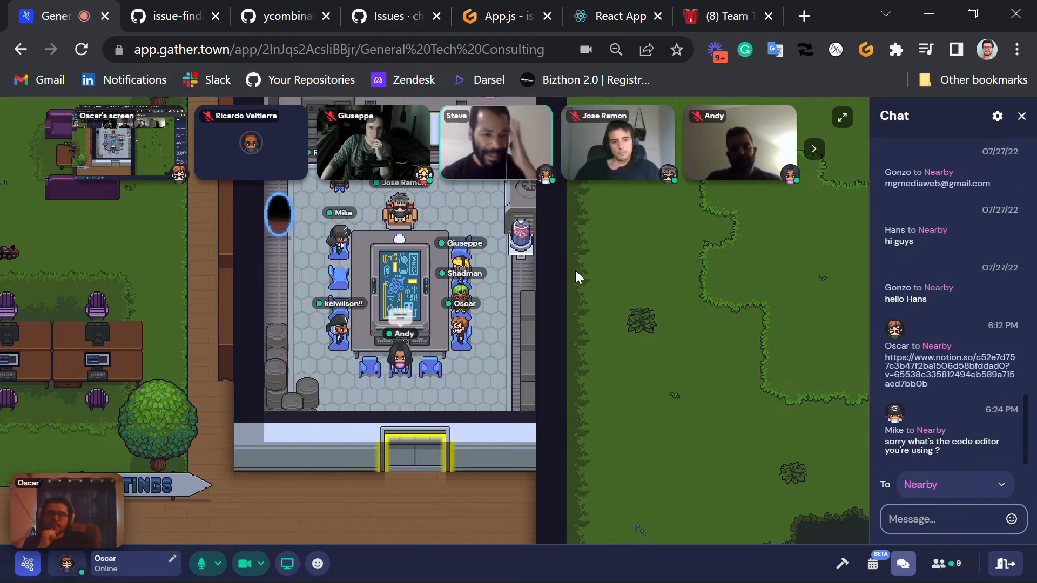
{"action": "mouse_move", "coordinate": [648, 265]}
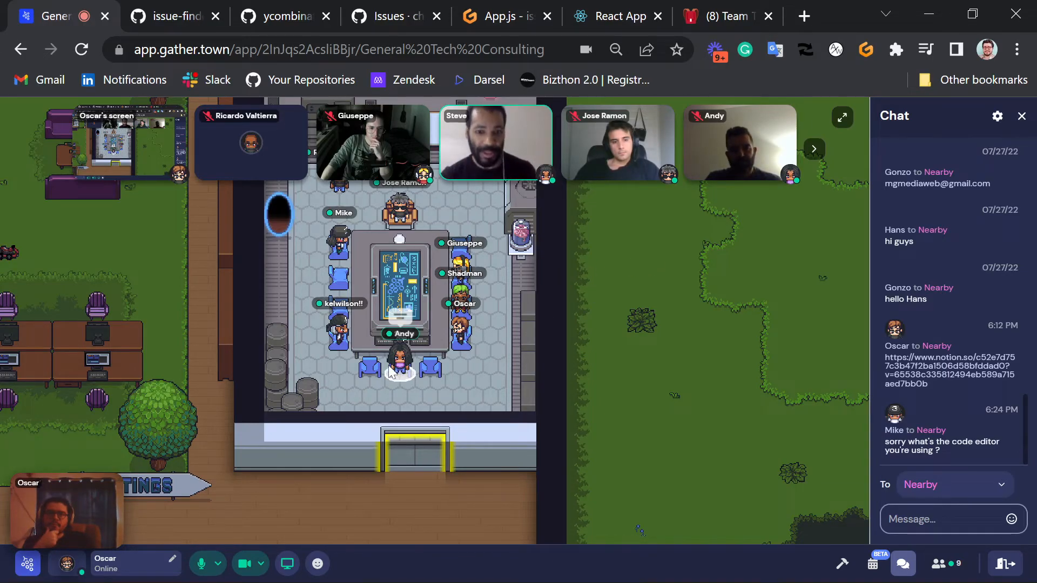
{"action": "mouse_move", "coordinate": [286, 563]}
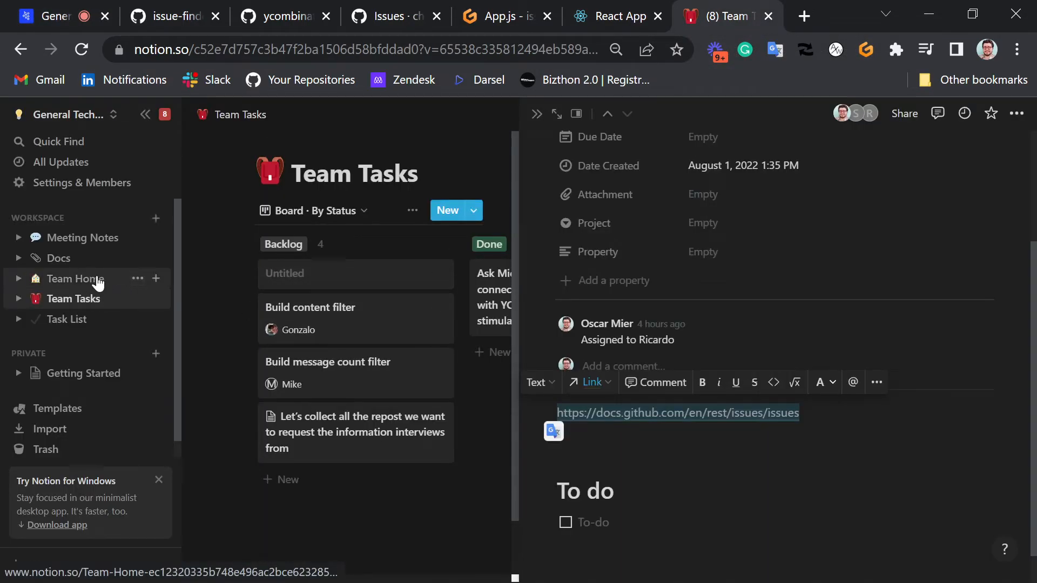
Browse Notion's Docs list and Team Home page, then switch back to the Gather meeting
{"action": "left_click", "coordinate": [58, 258]}
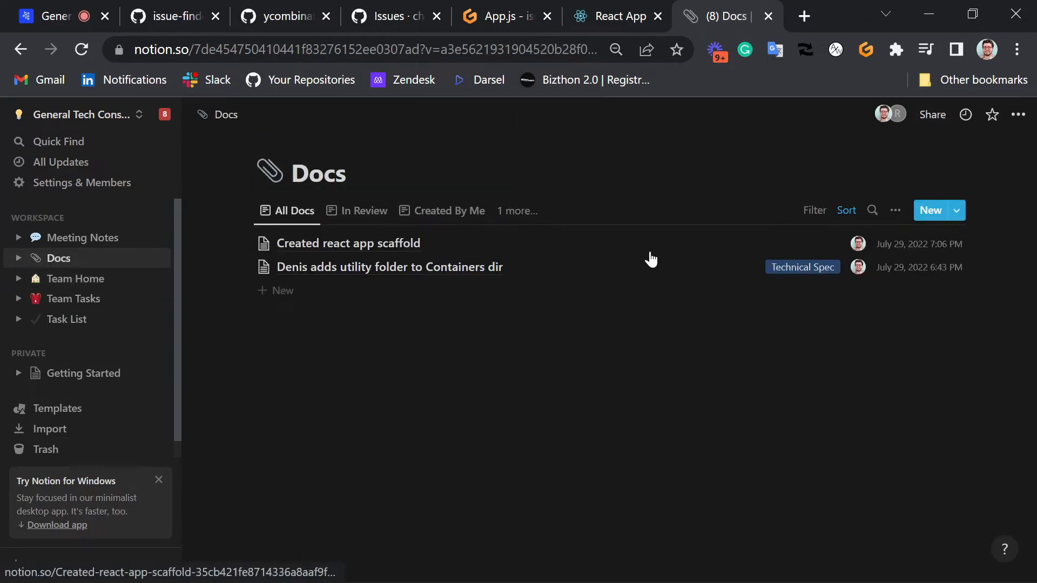
{"action": "mouse_move", "coordinate": [103, 281]}
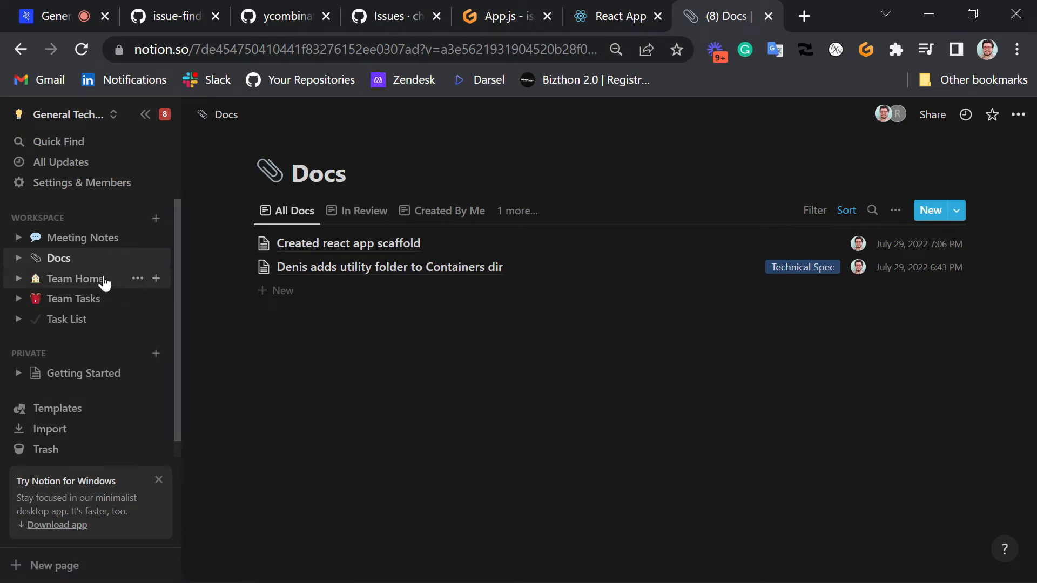
{"action": "left_click", "coordinate": [75, 279]}
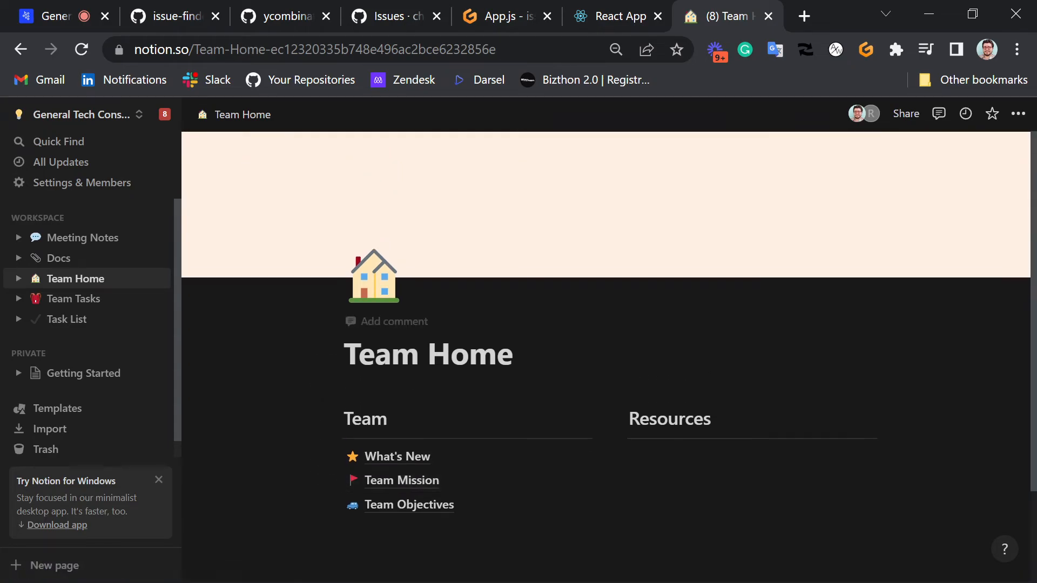
{"action": "scroll", "scroll_direction": "up", "scroll_amount": 3}
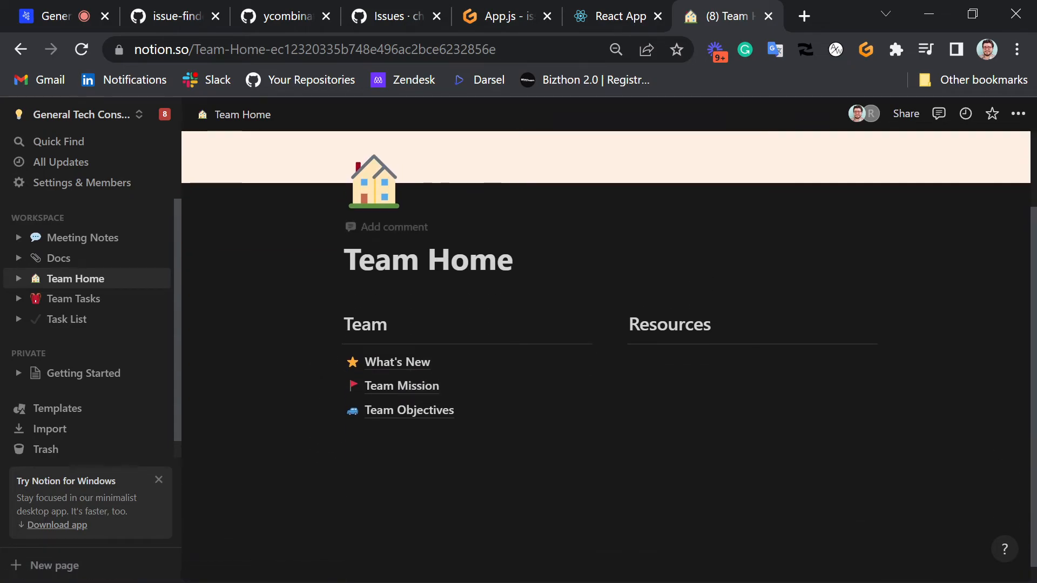
{"action": "left_click", "coordinate": [47, 15]}
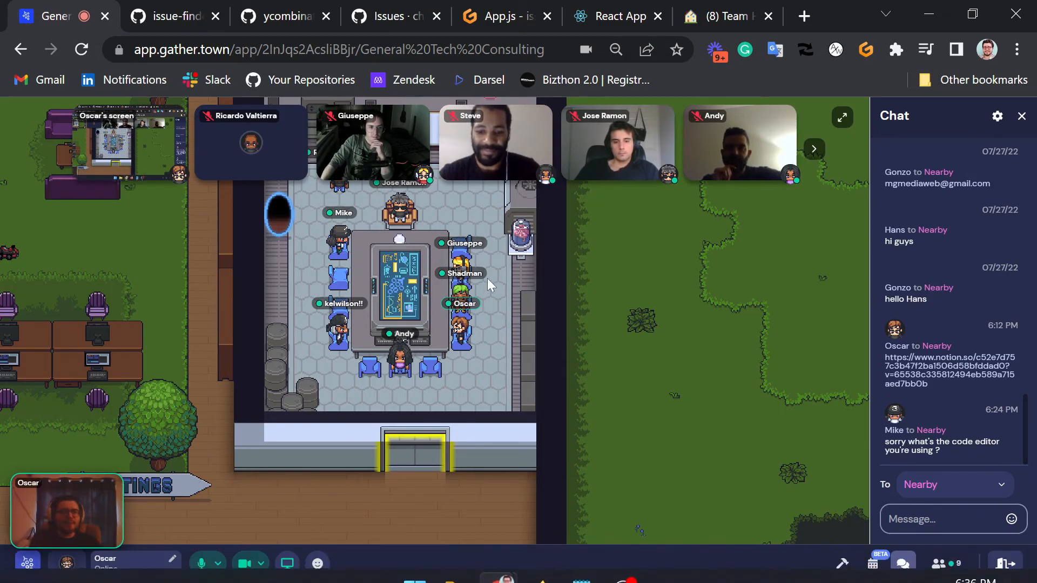
{"action": "mouse_move", "coordinate": [529, 334]}
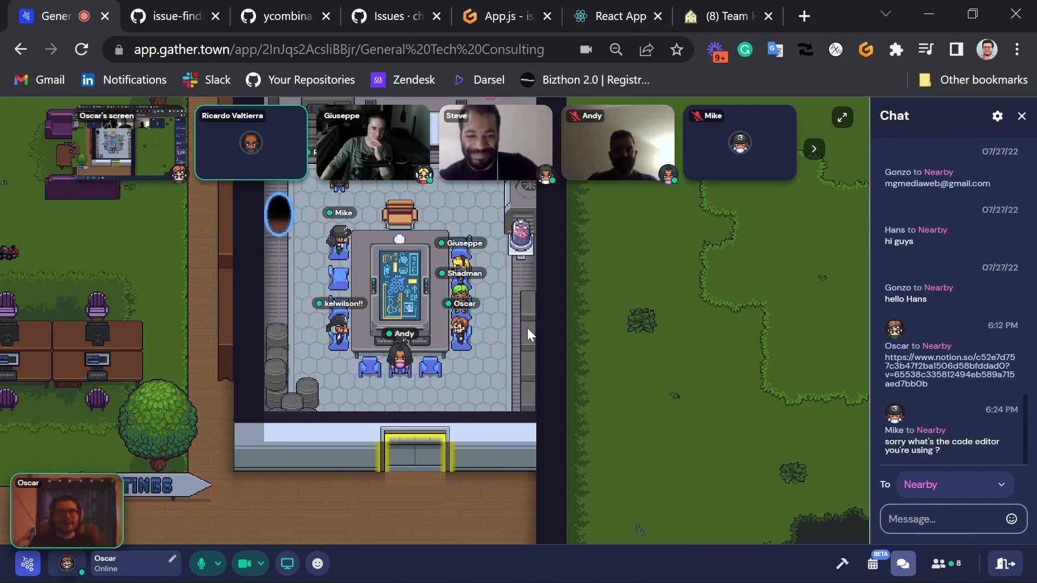
{"action": "mouse_move", "coordinate": [628, 423]}
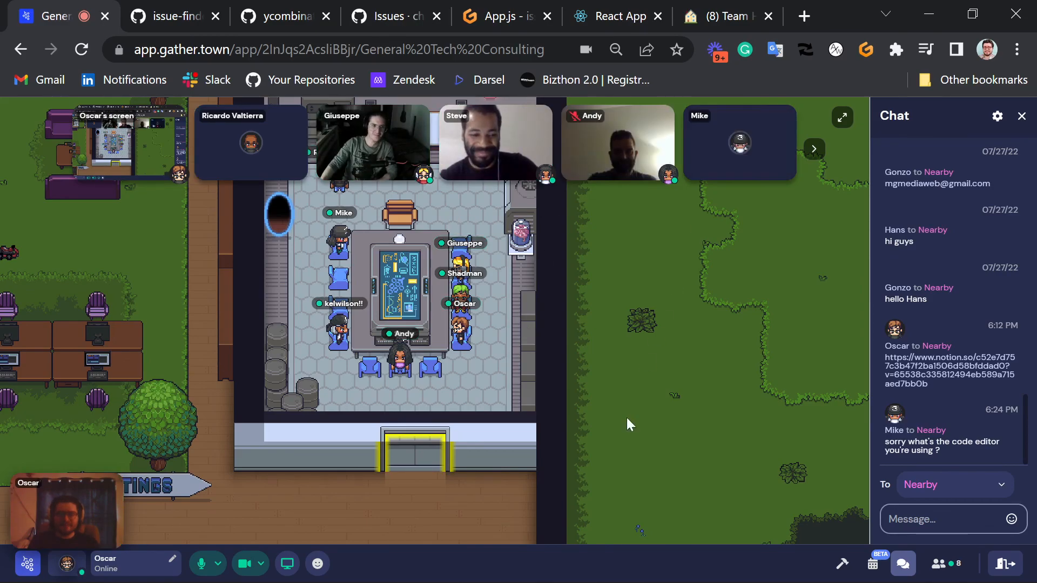
Bring the OBS Studio window to the front from the Windows taskbar
{"action": "left_click", "coordinate": [620, 561]}
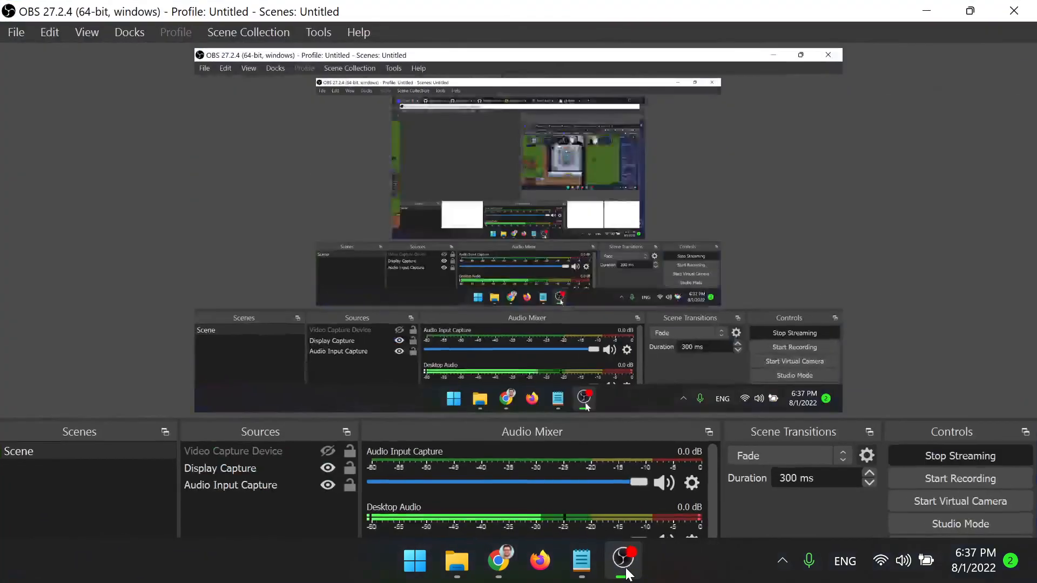